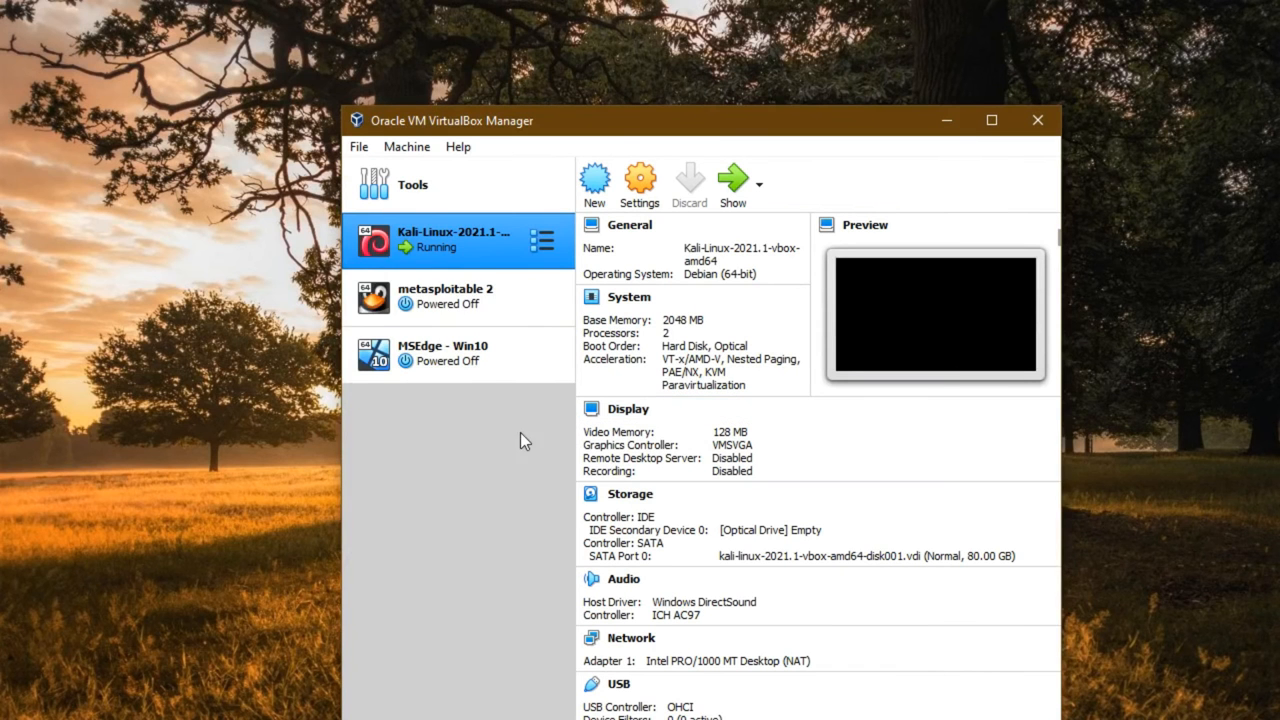
Select the metasploitable 2 machine and boot it
left_click(458, 297)
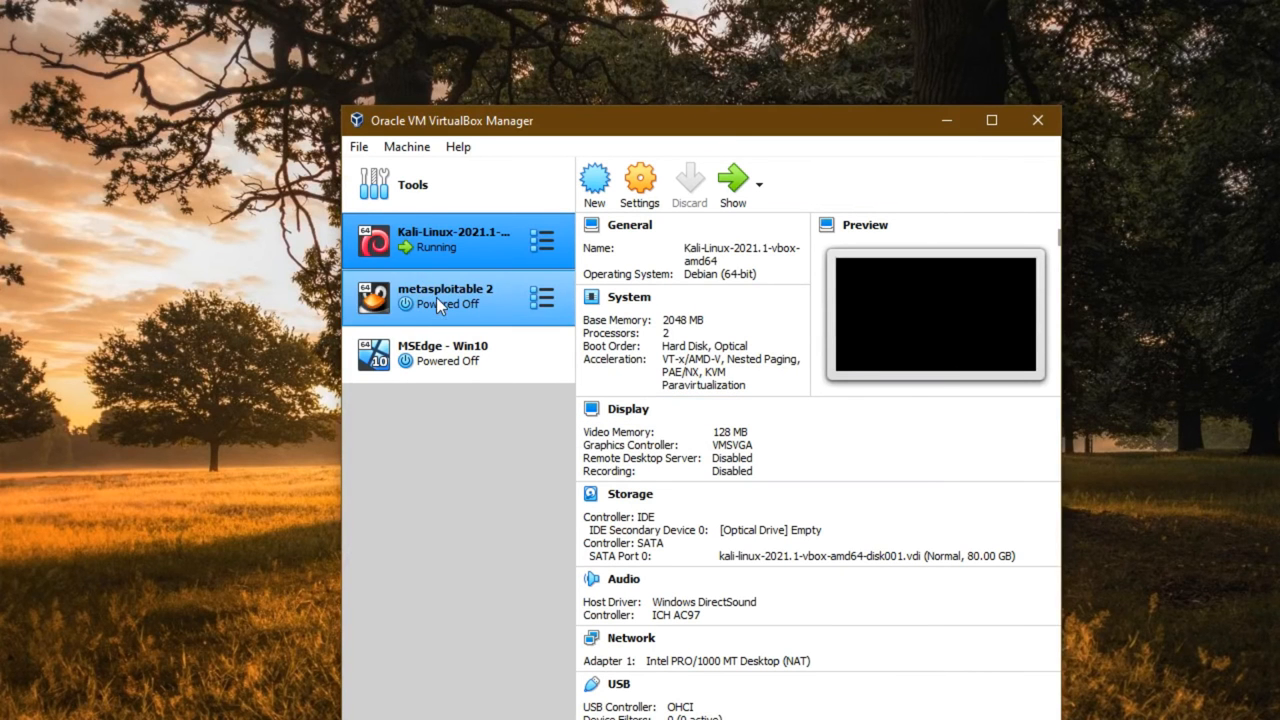
left_click(450, 297)
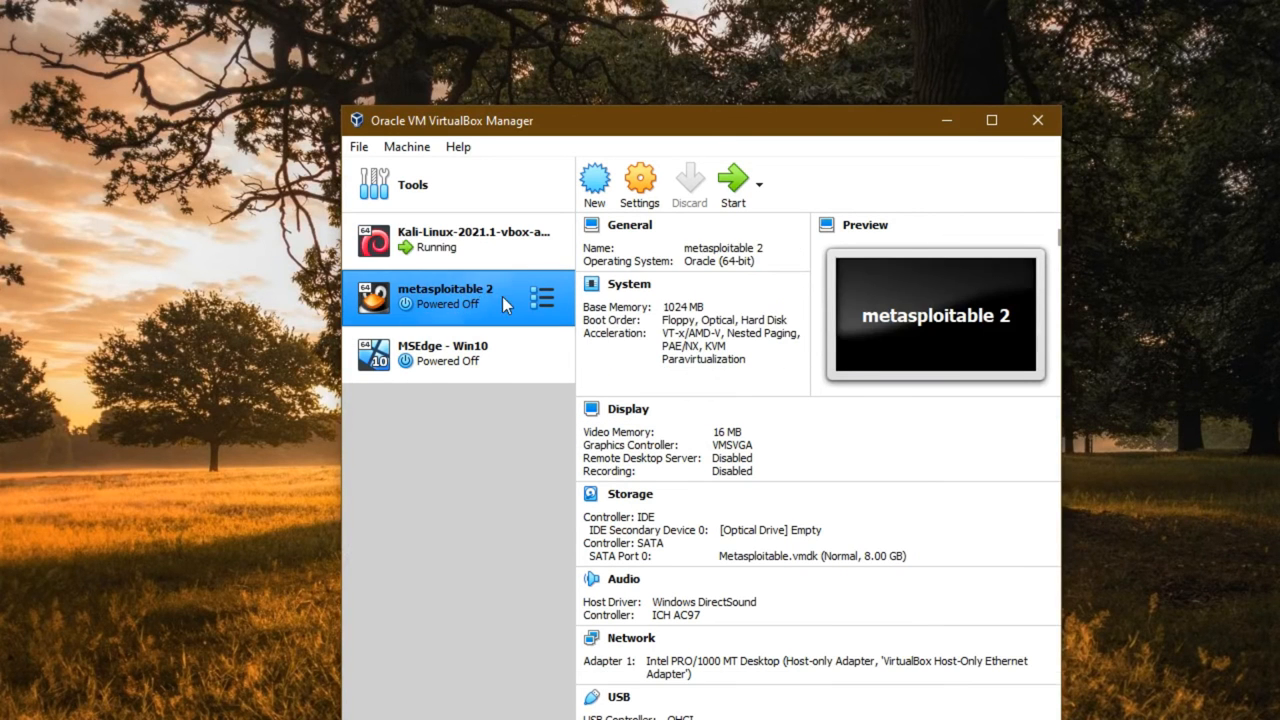
mouse_move(733, 183)
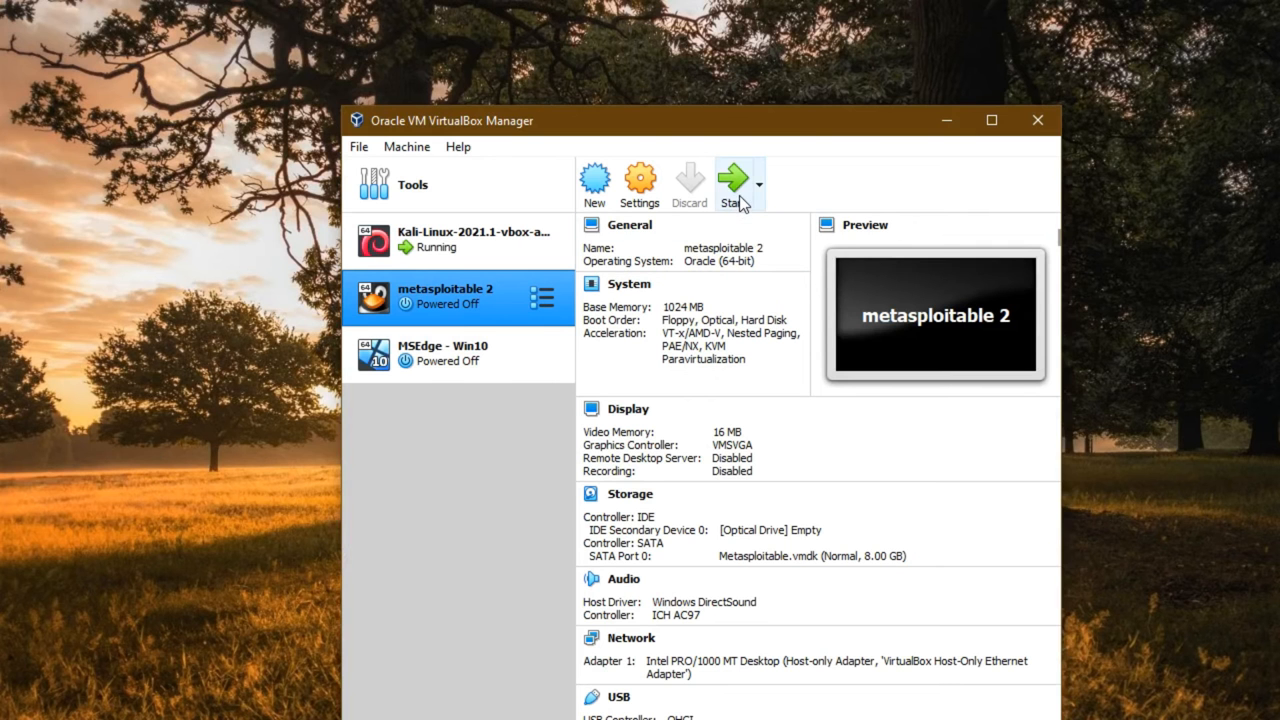
left_click(732, 178)
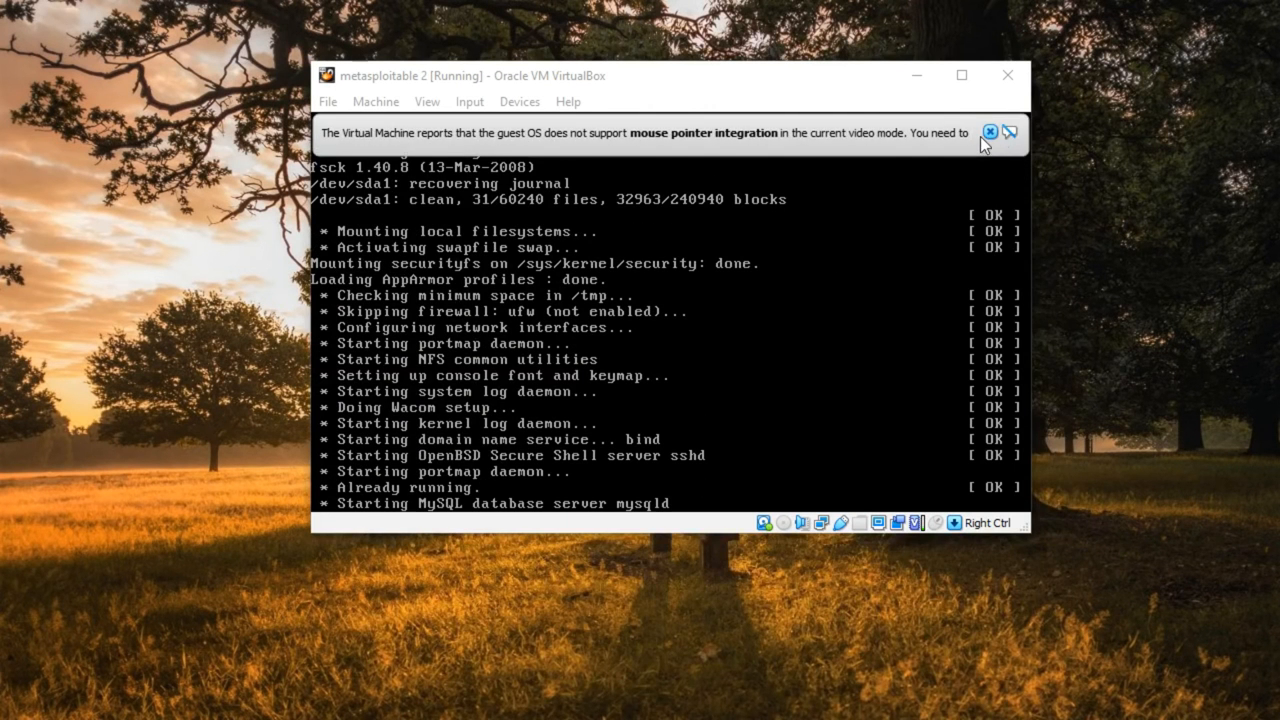
Dismiss the mouse notice, log in as msfadmin, and run ifconfig
left_click(989, 132)
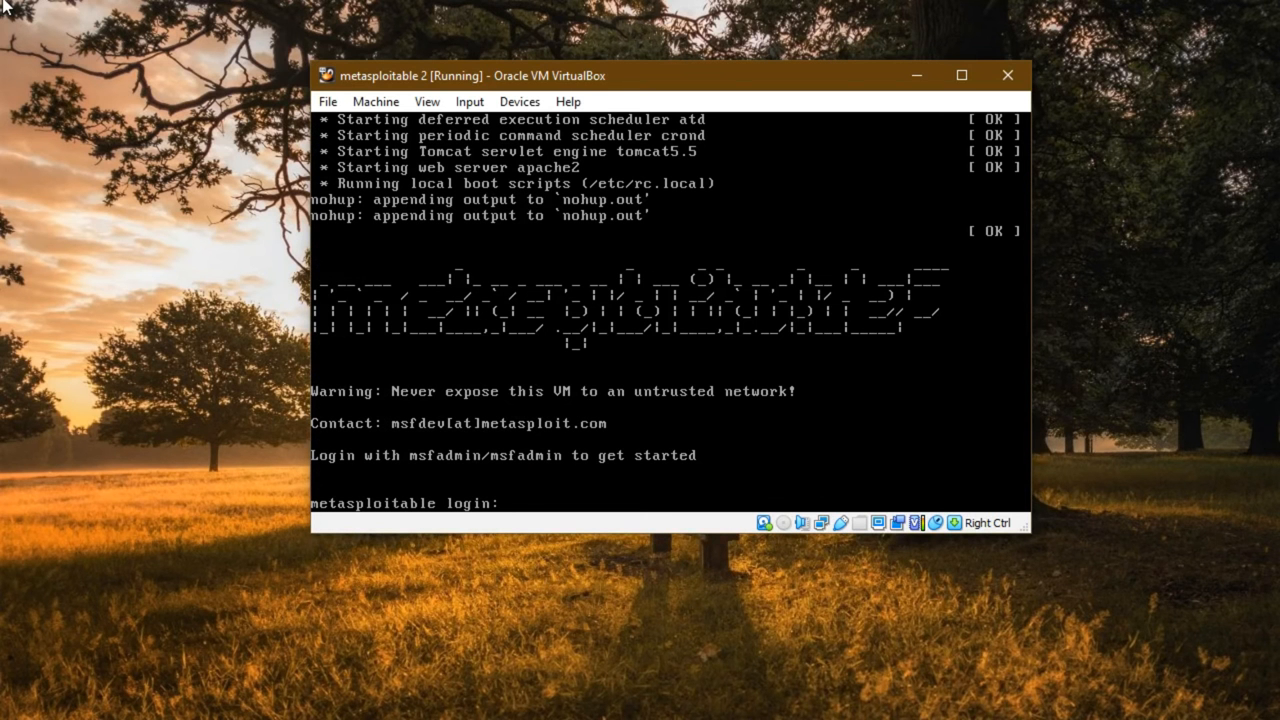
type("msfadmin")
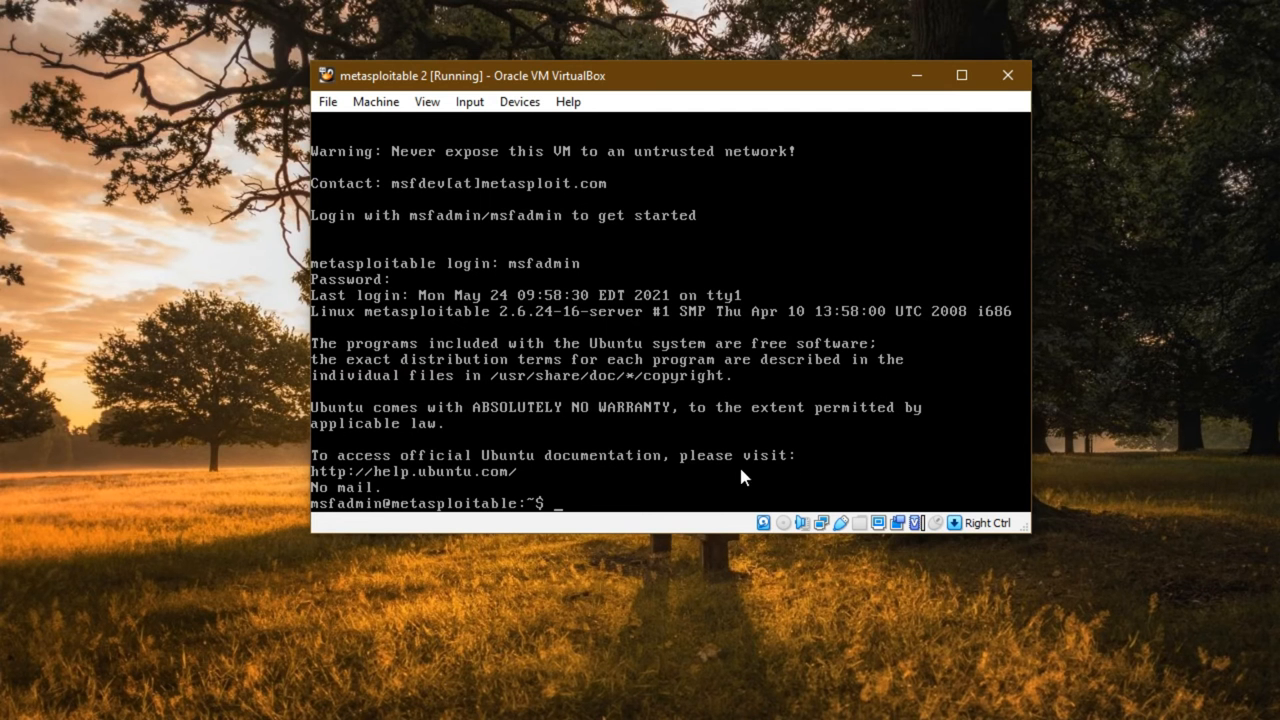
type("ipc")
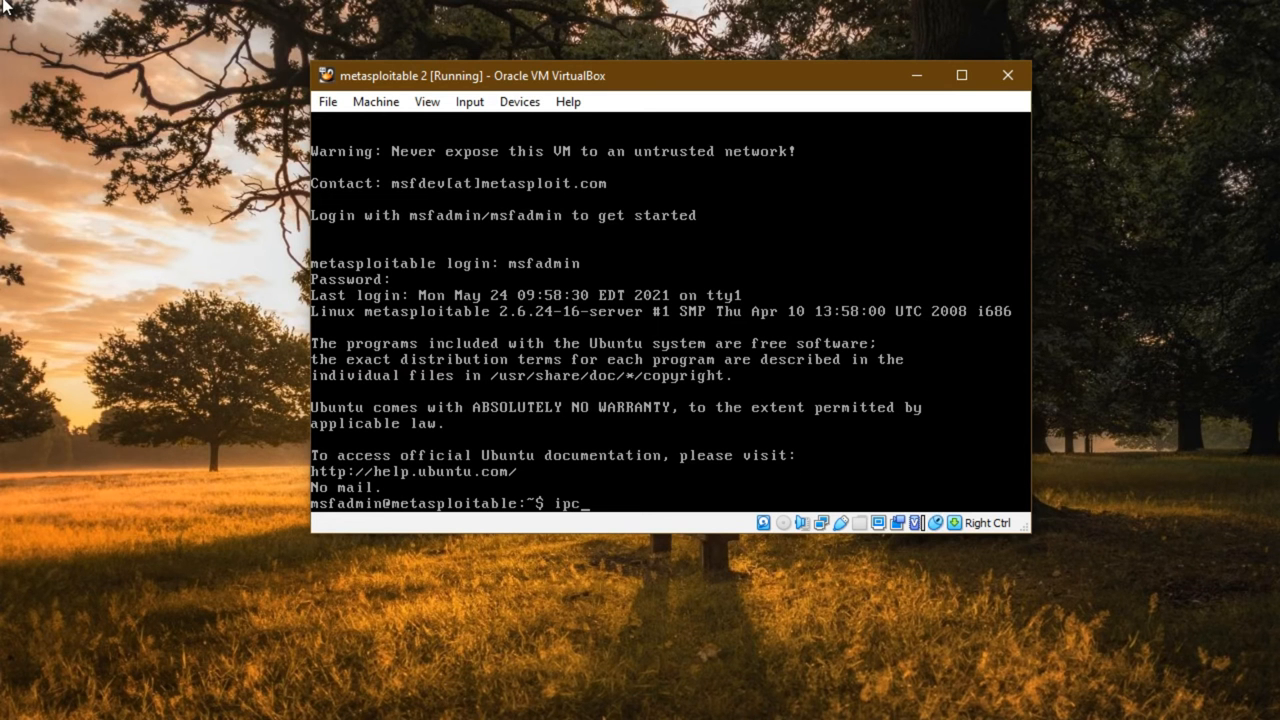
type("onfig")
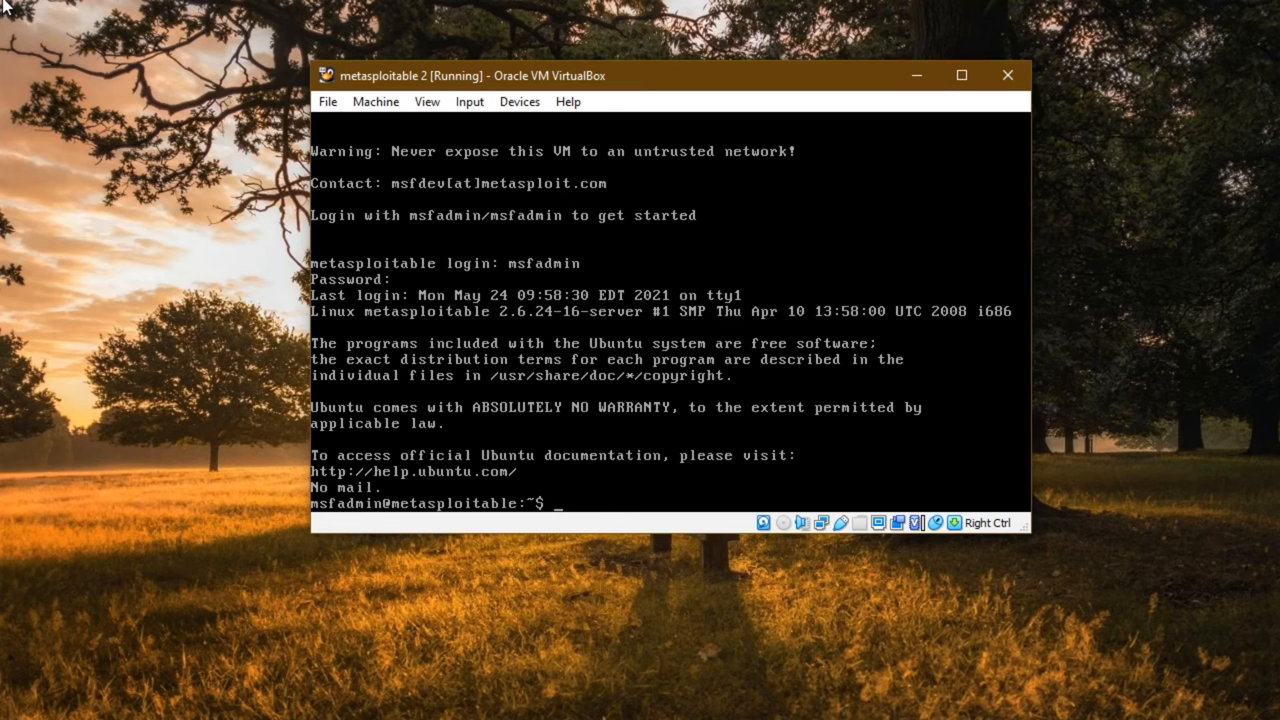
type("ifconfig")
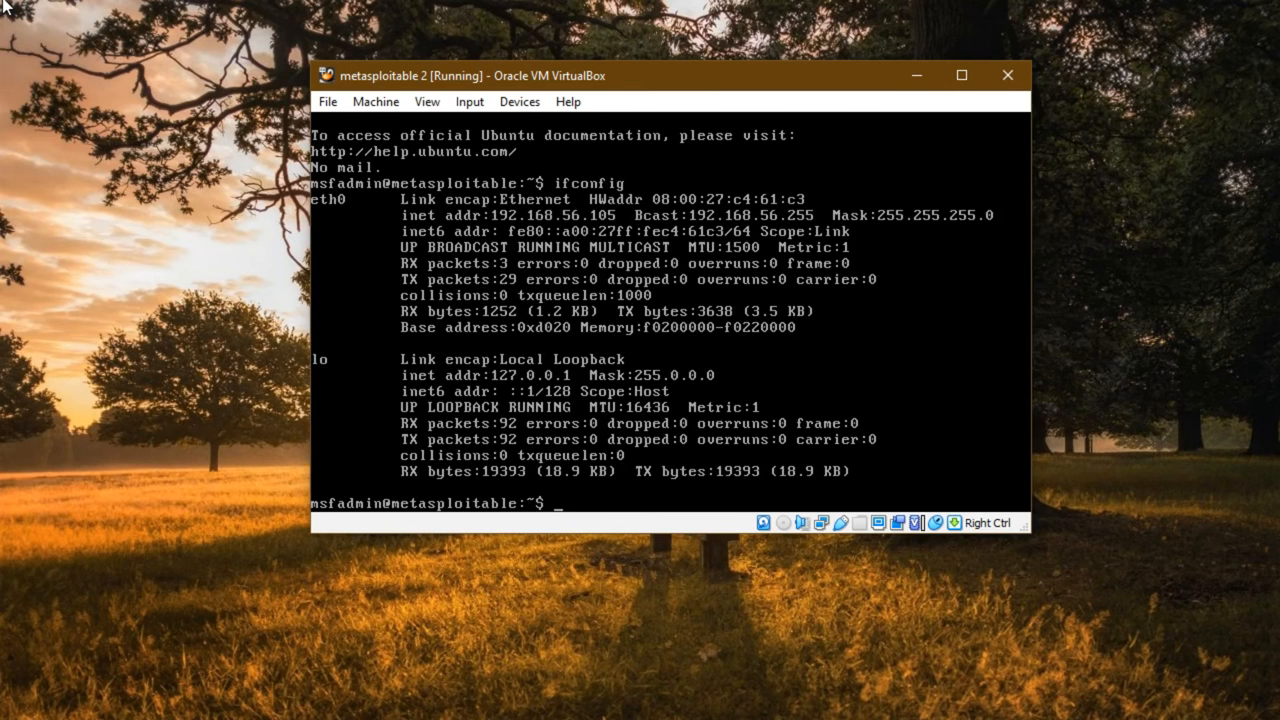
mouse_move(615, 226)
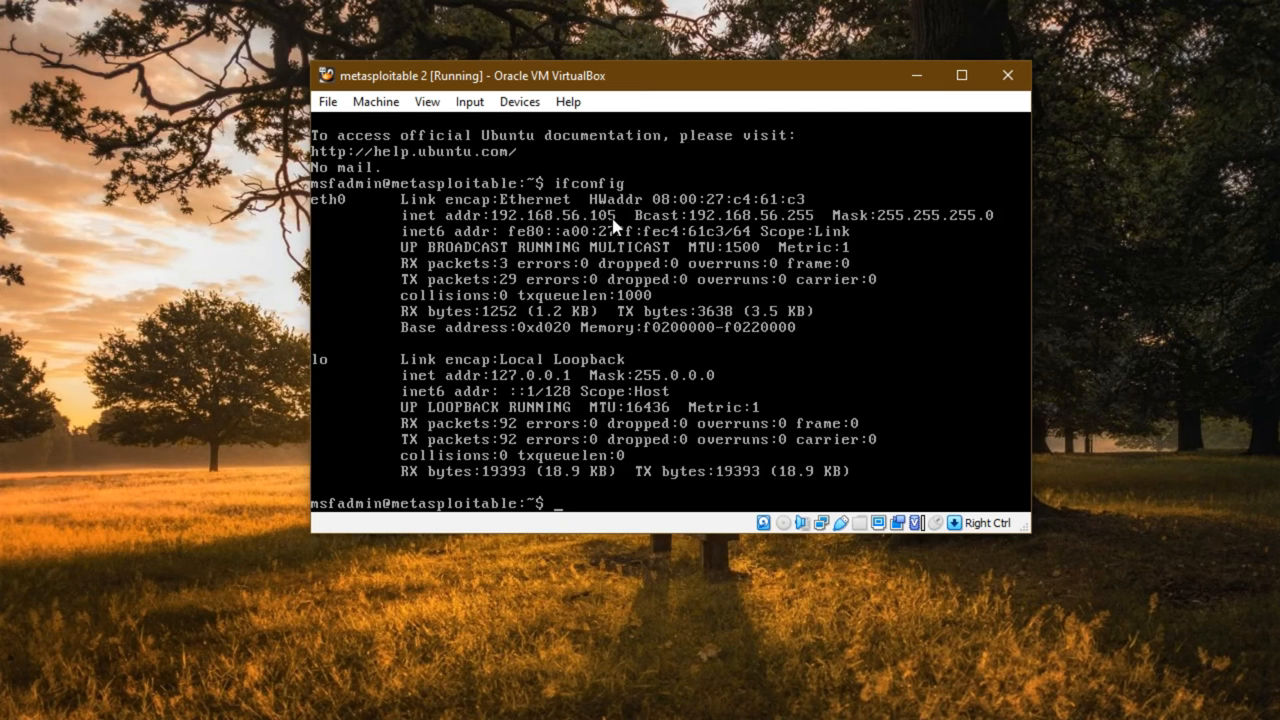
mouse_move(595, 218)
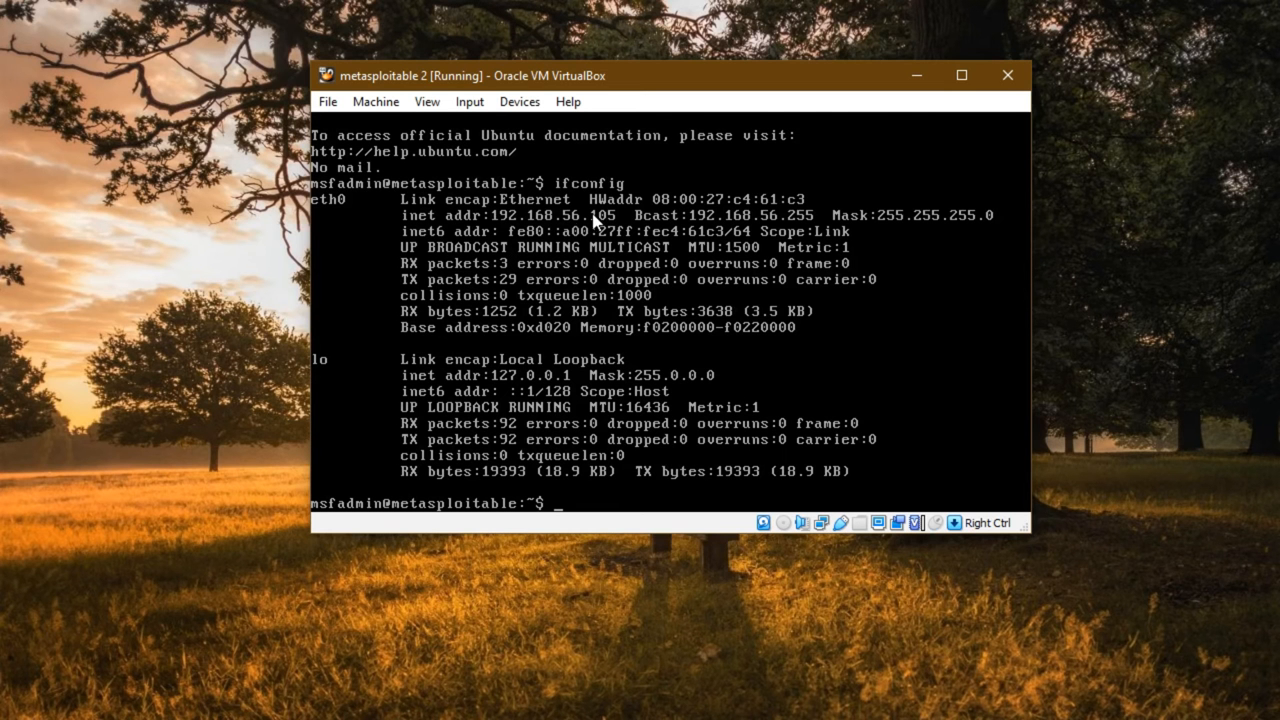
mouse_move(694, 282)
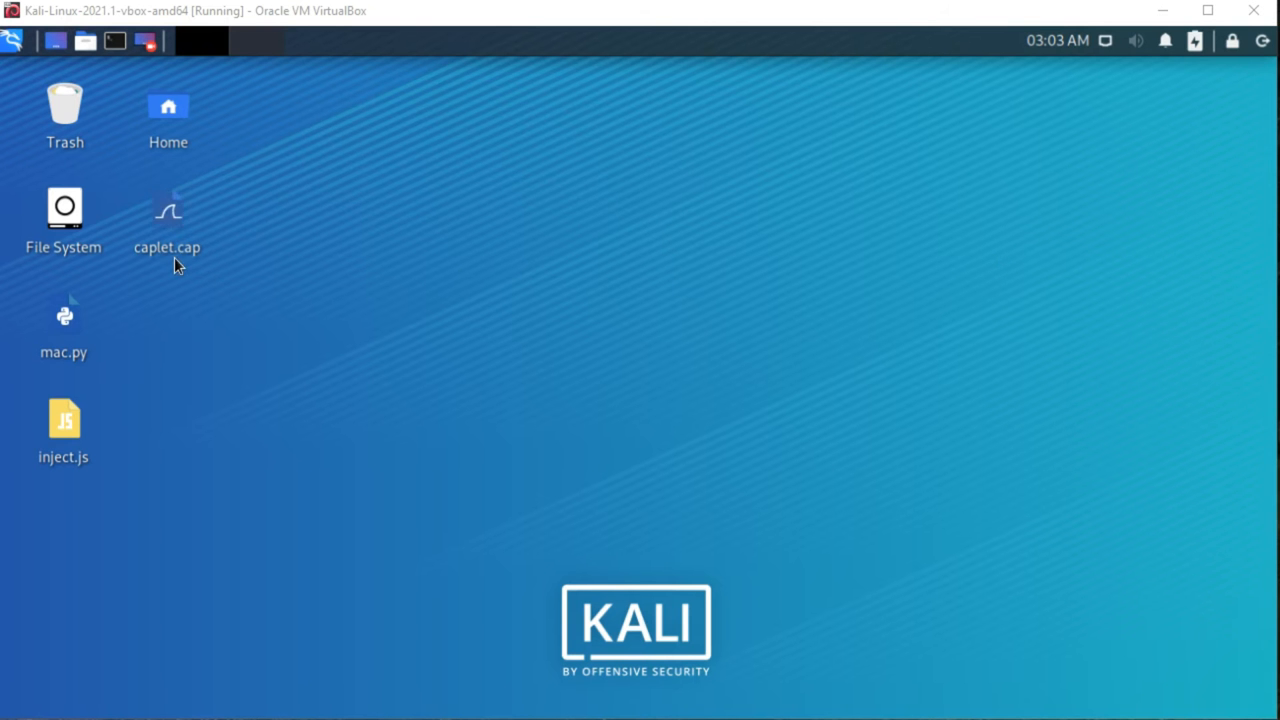
Launch Firefox in Kali, load 192.168.56.105/, and decline caret browsing
left_click(12, 40)
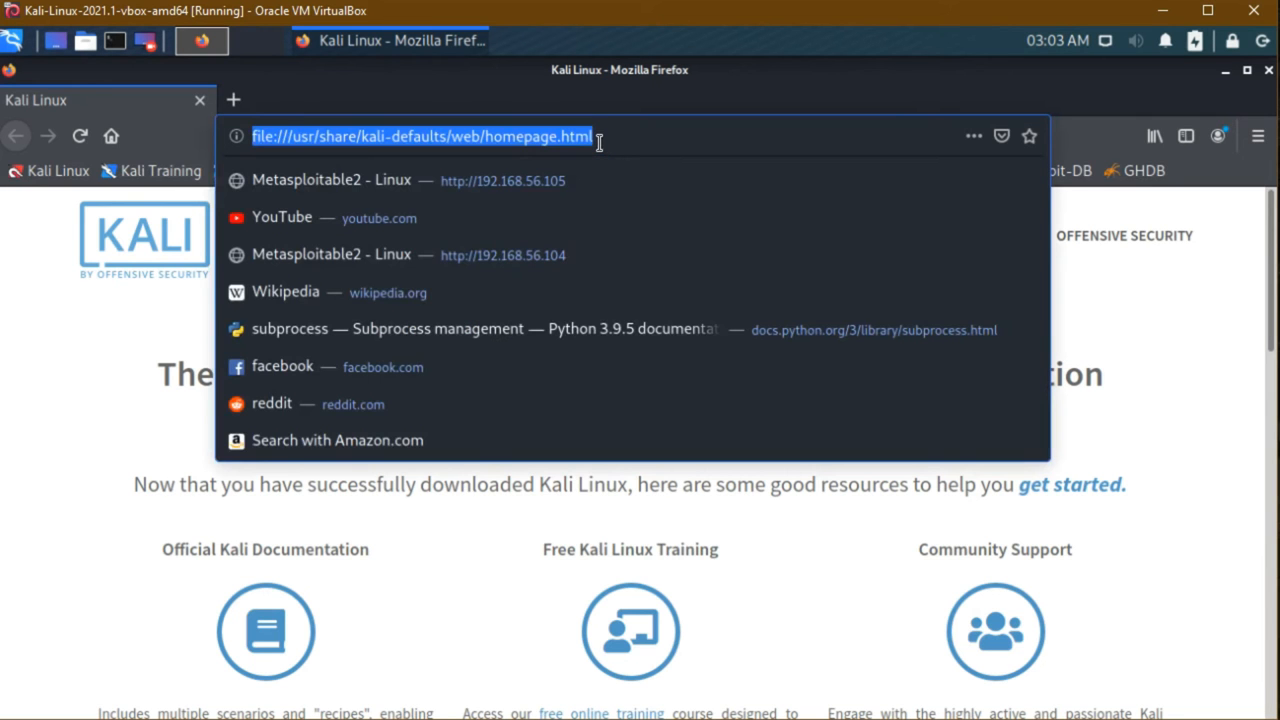
type("192.168.56.105/")
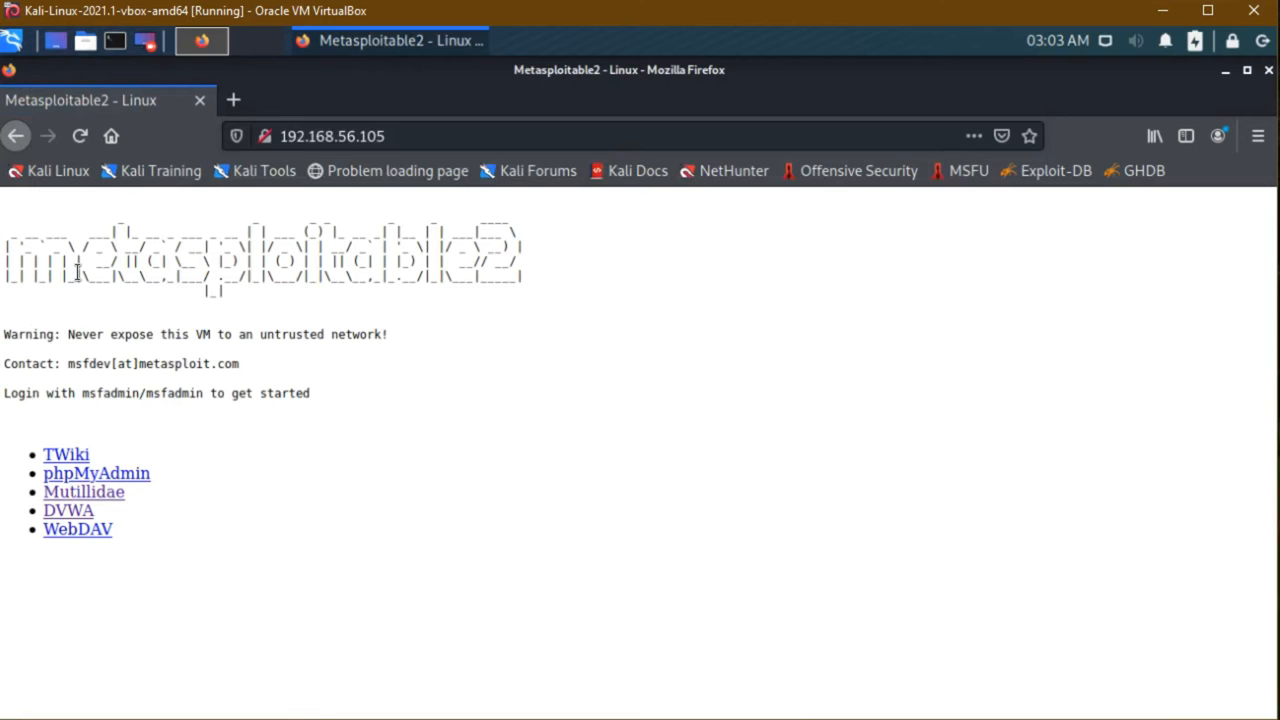
key("F7")
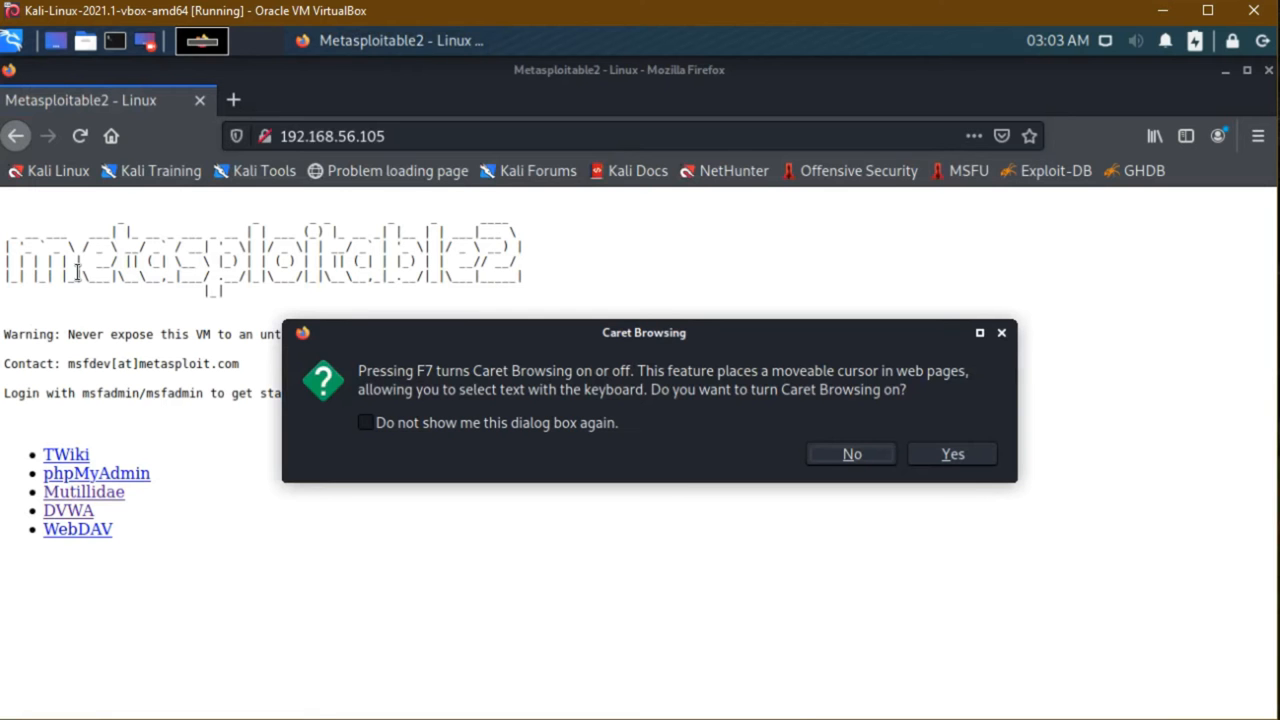
left_click(852, 454)
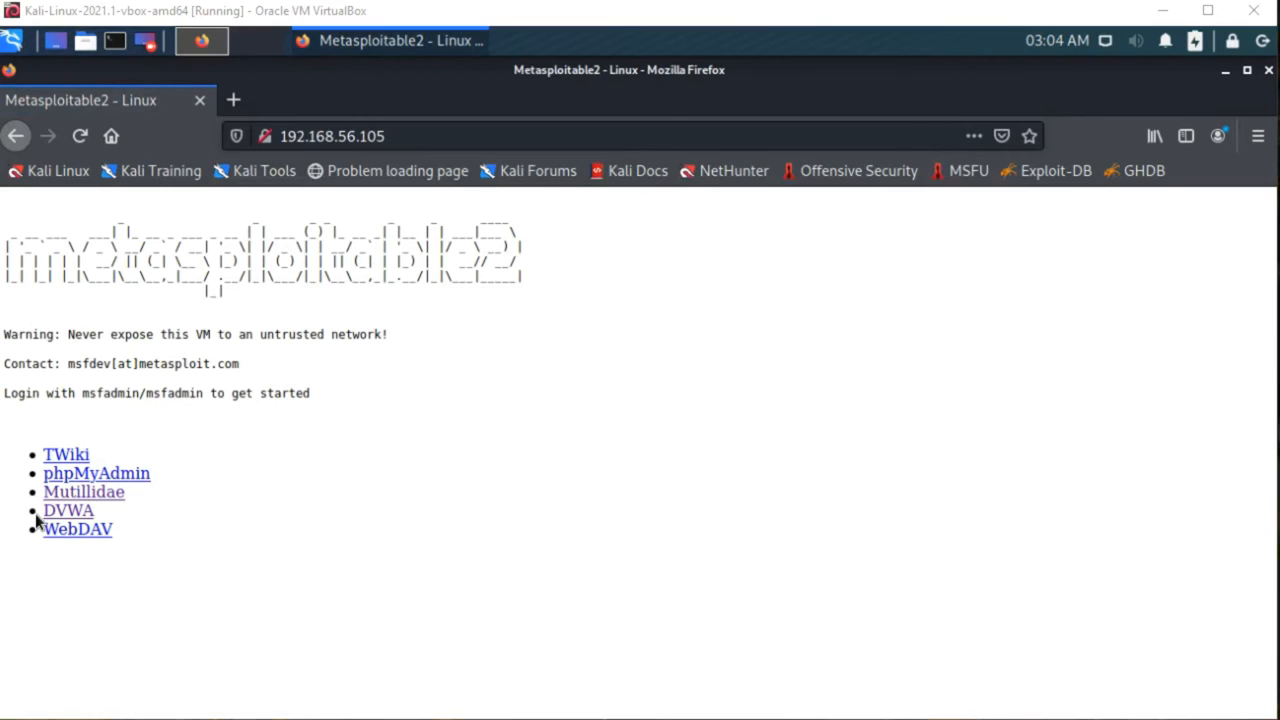
mouse_move(85, 492)
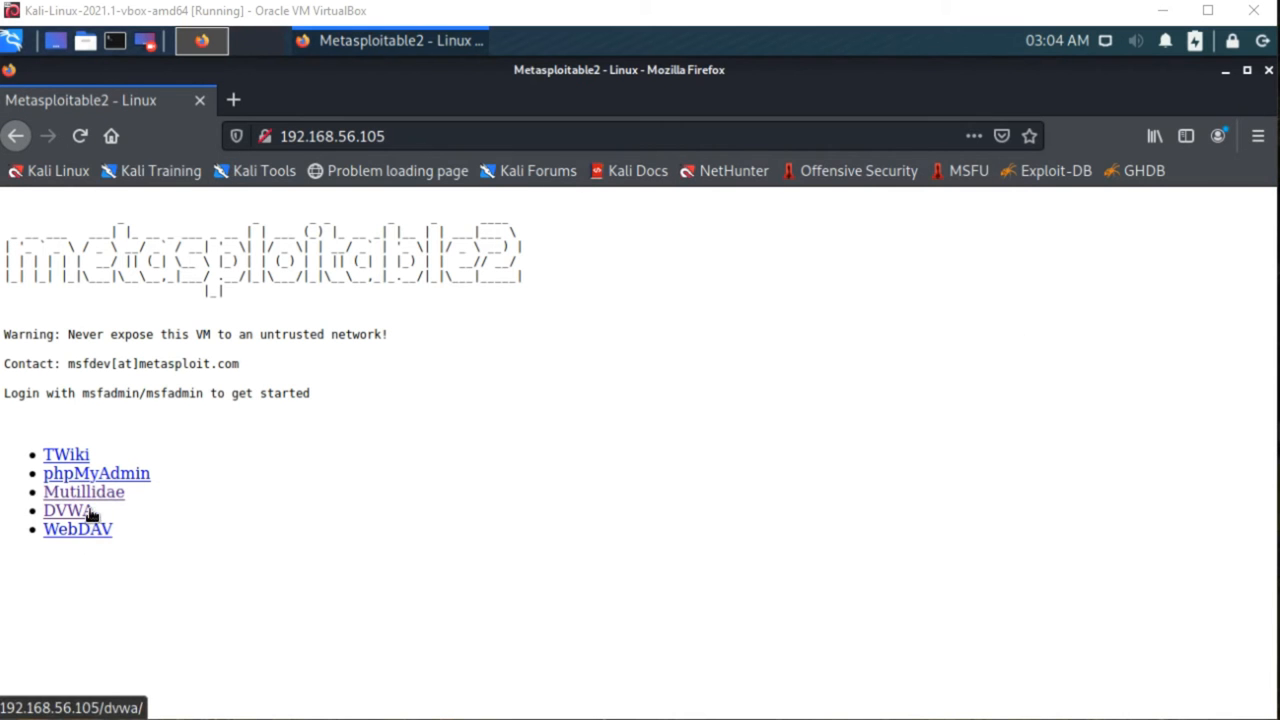
mouse_move(70, 523)
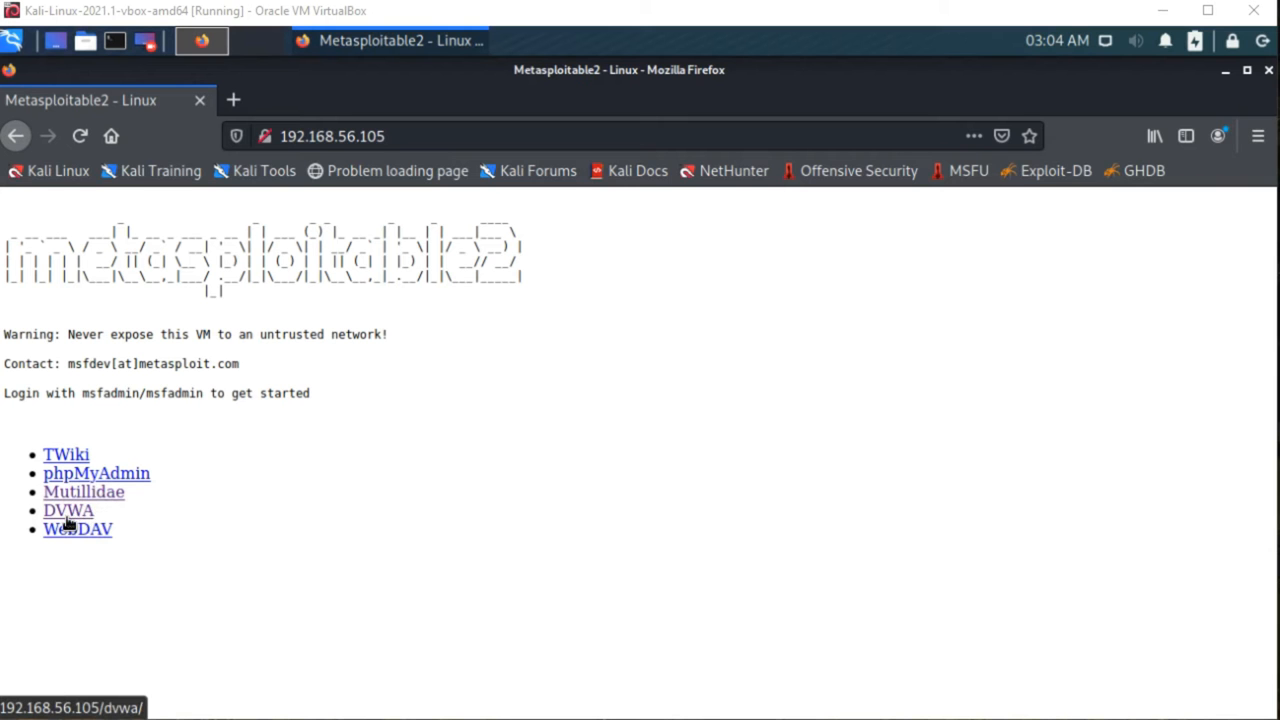
mouse_move(203, 440)
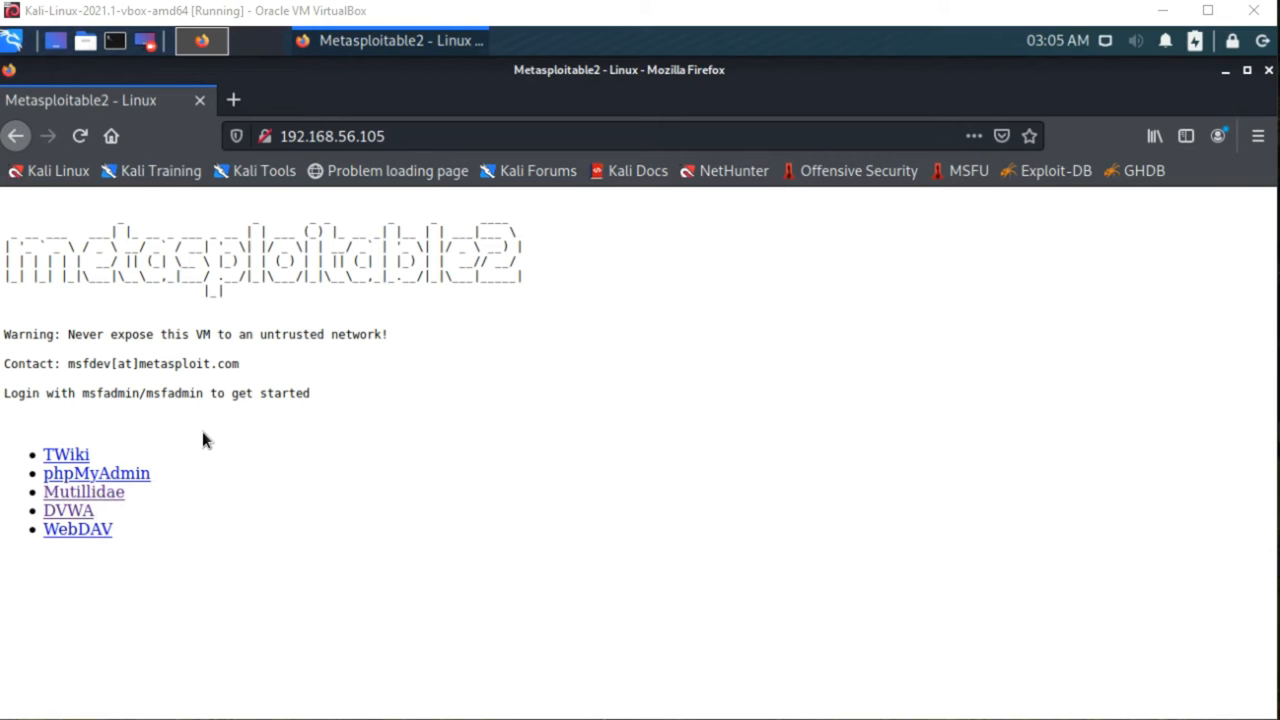
Open Mutillidae, view the SQLi - Extract Data exercise, then go to Login
left_click(83, 491)
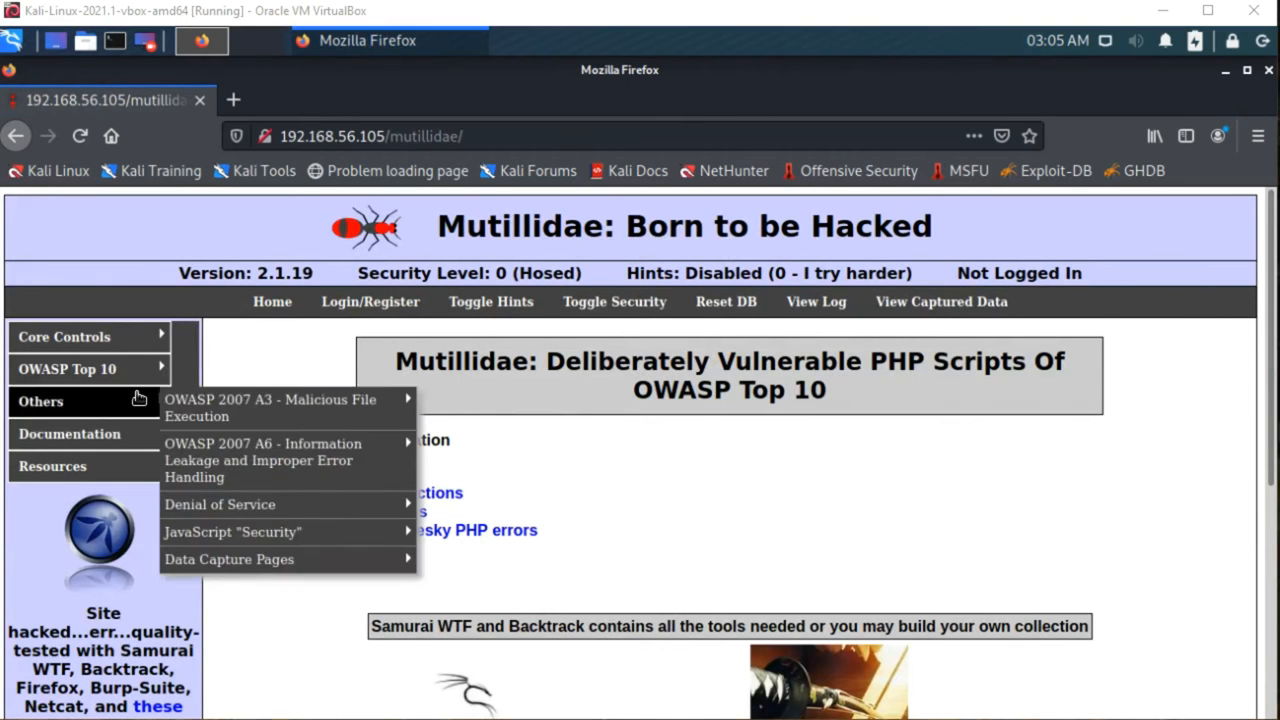
mouse_move(67, 369)
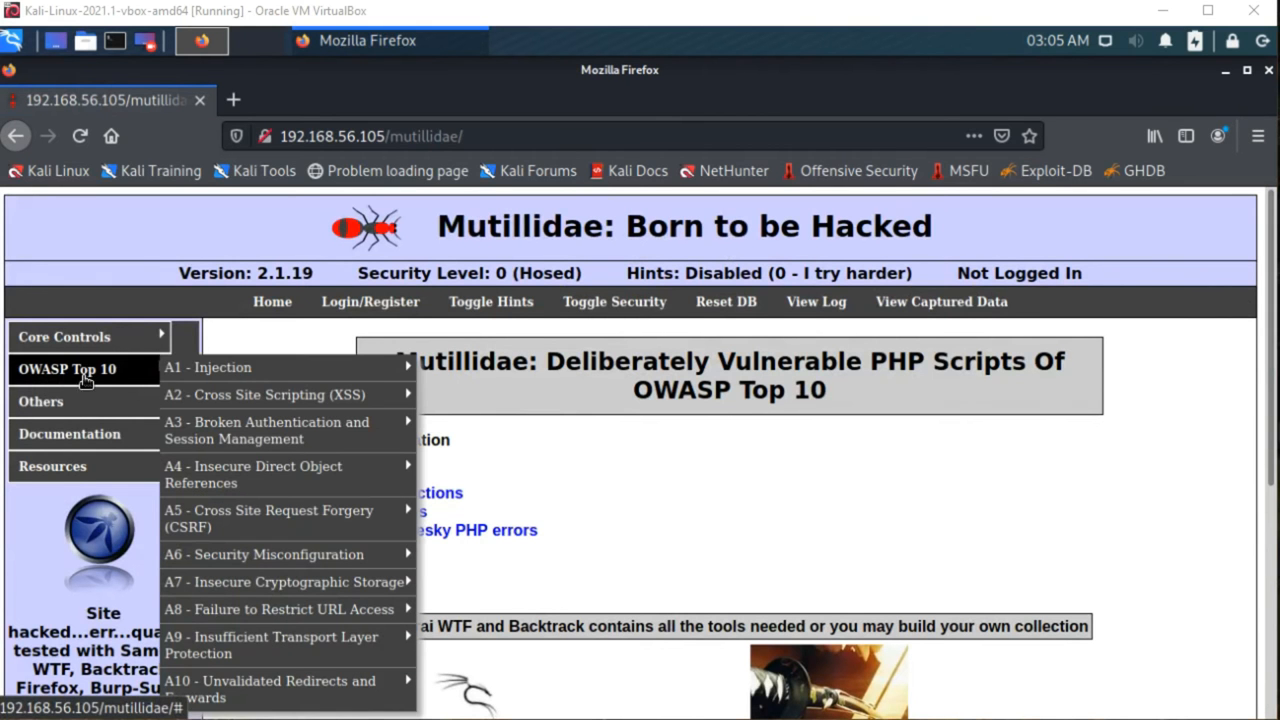
mouse_move(207, 367)
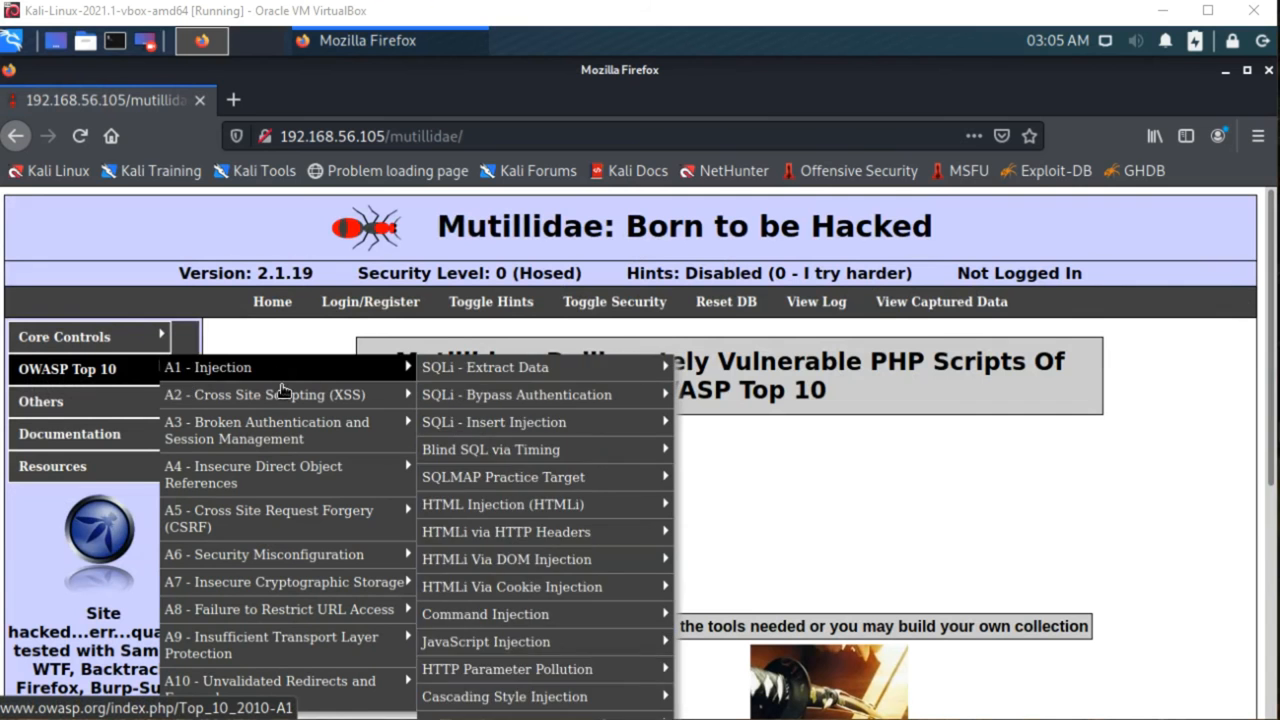
mouse_move(265, 394)
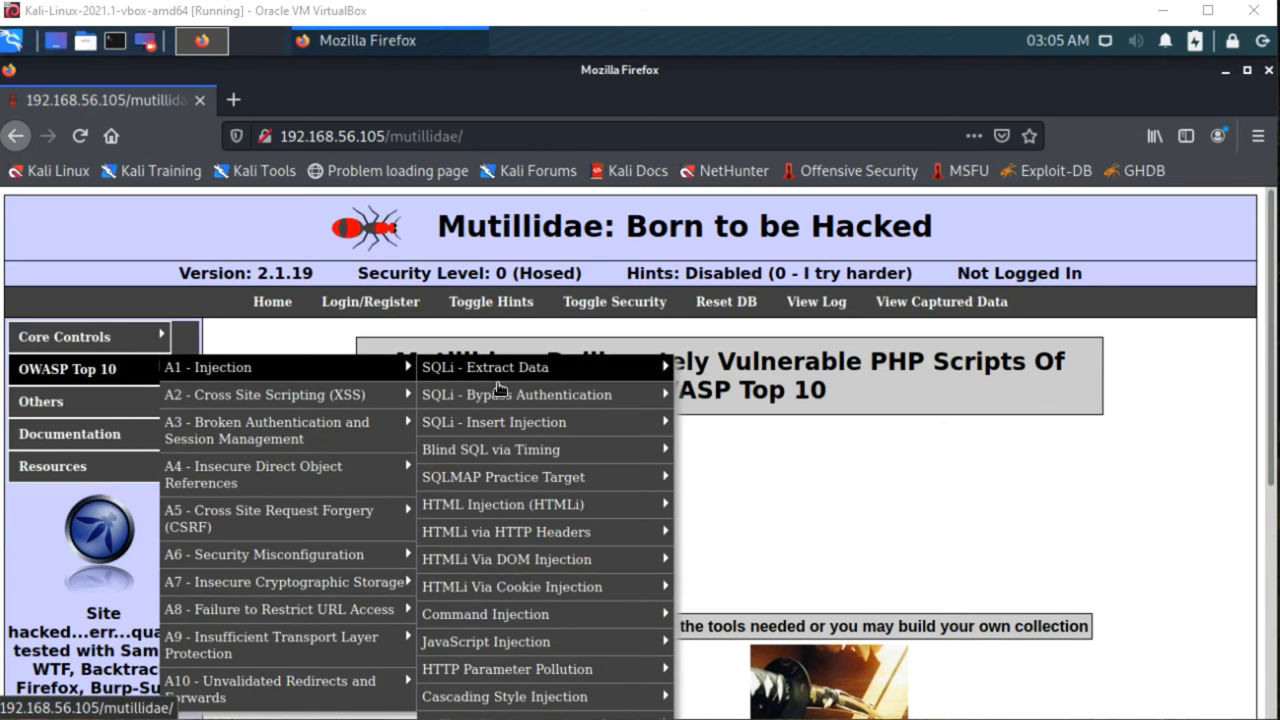
left_click(516, 394)
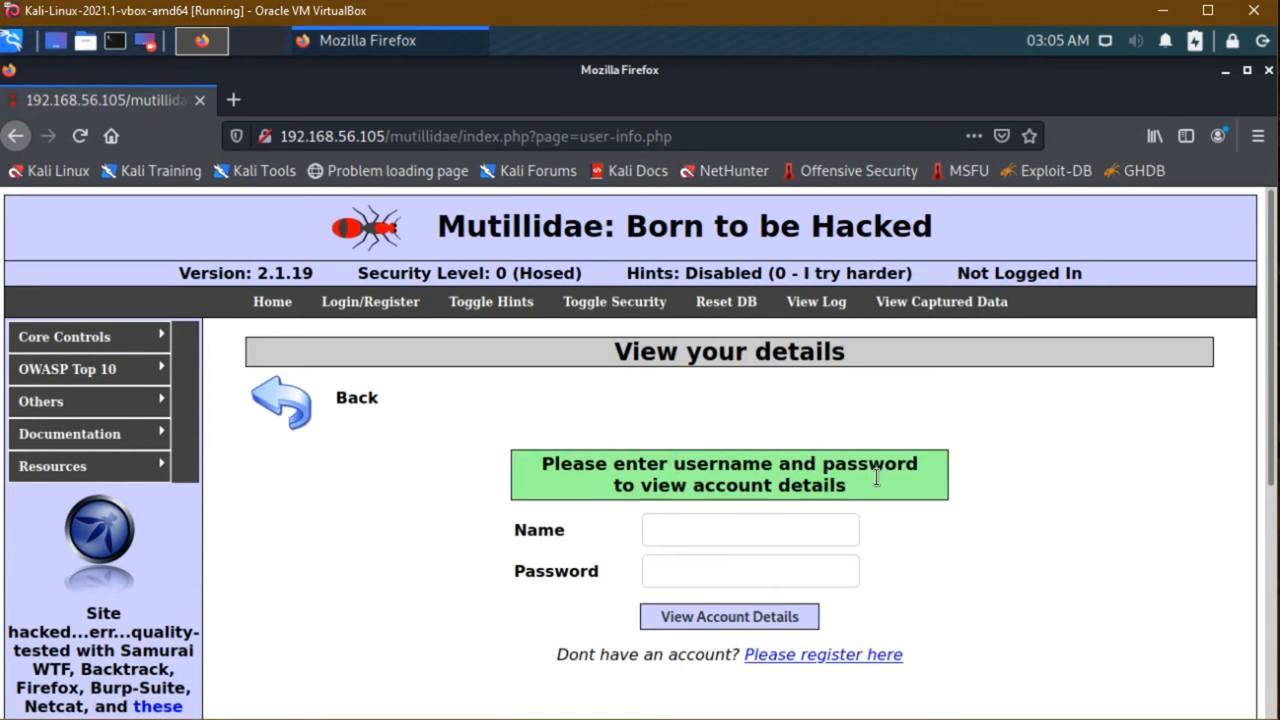
scroll("down", 3)
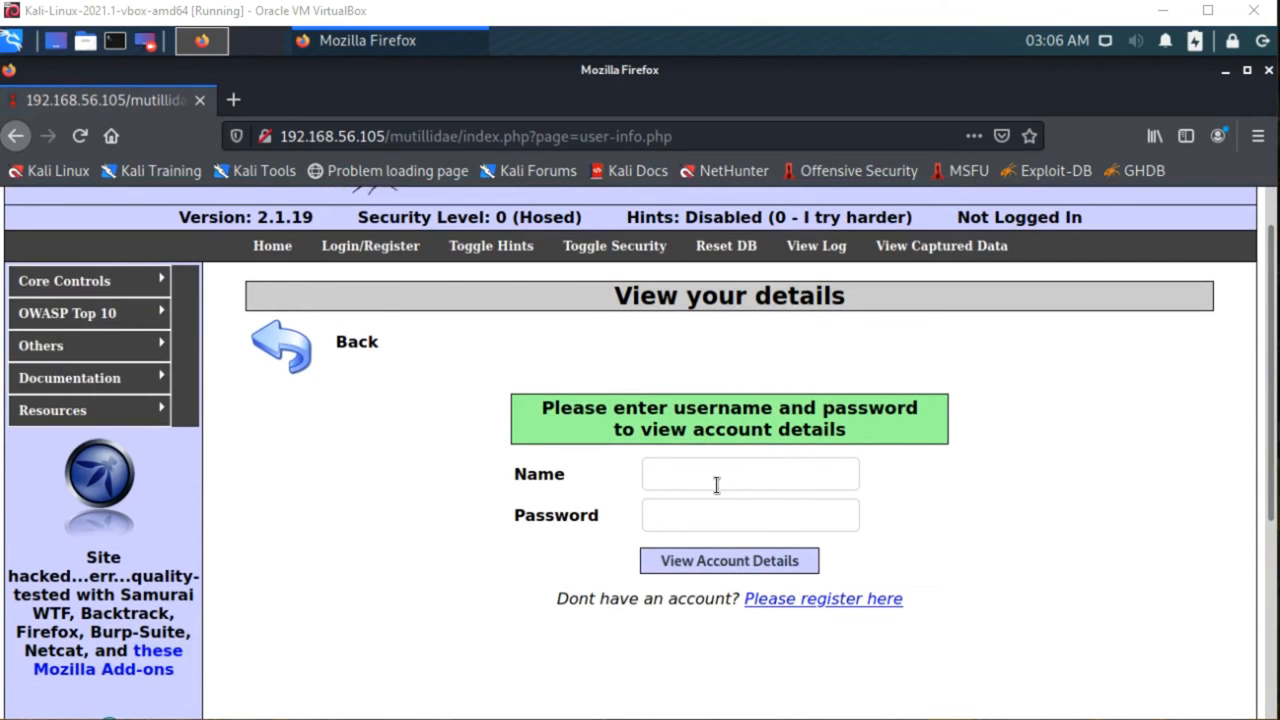
mouse_move(730, 560)
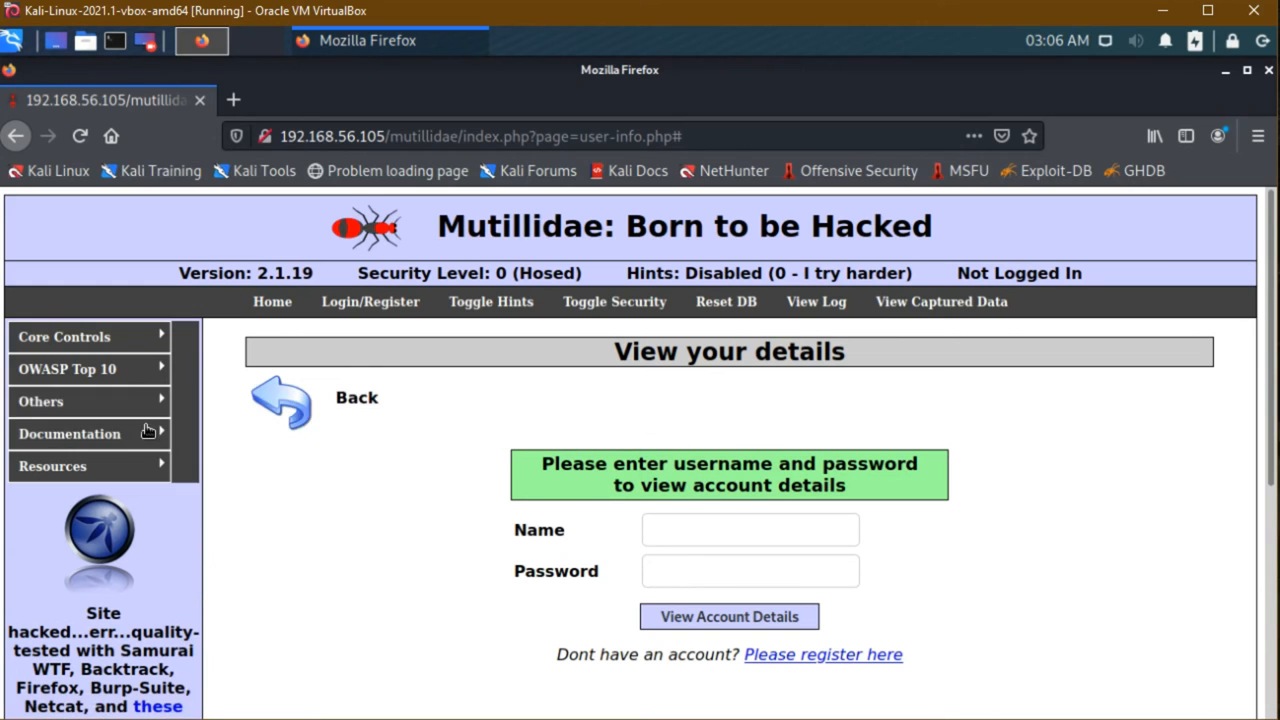
left_click(64, 336)
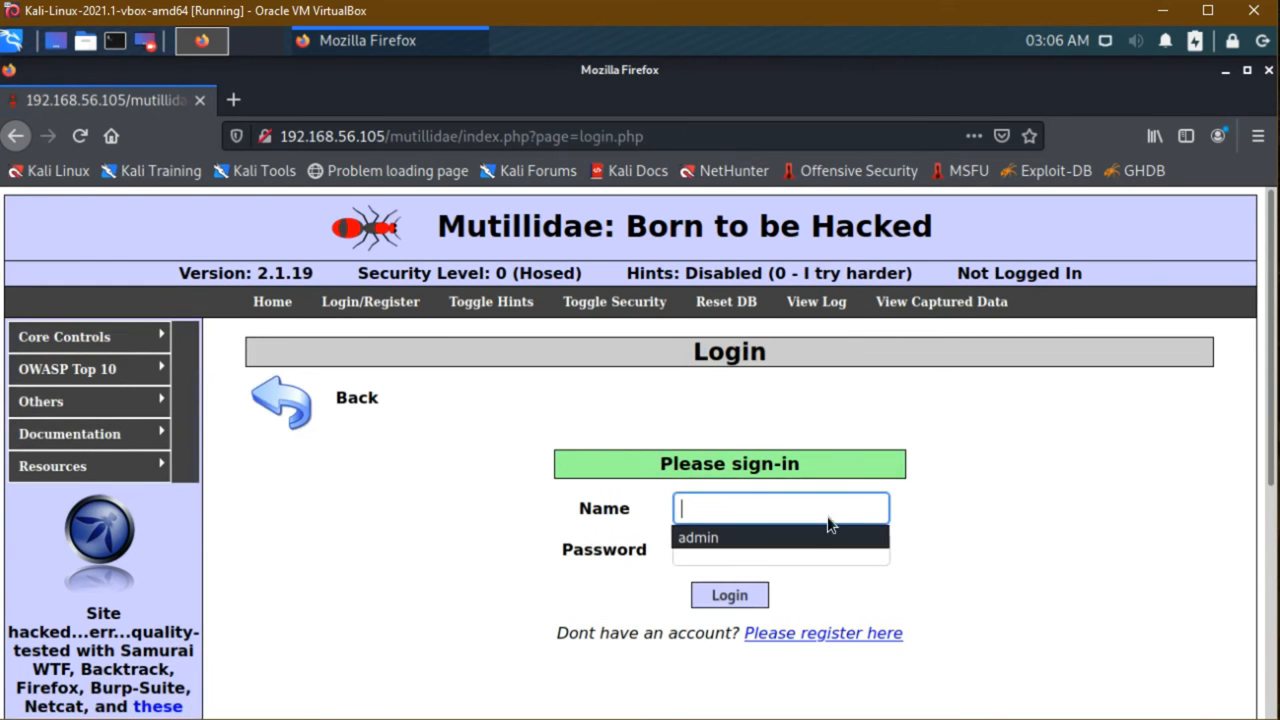
mouse_move(725, 301)
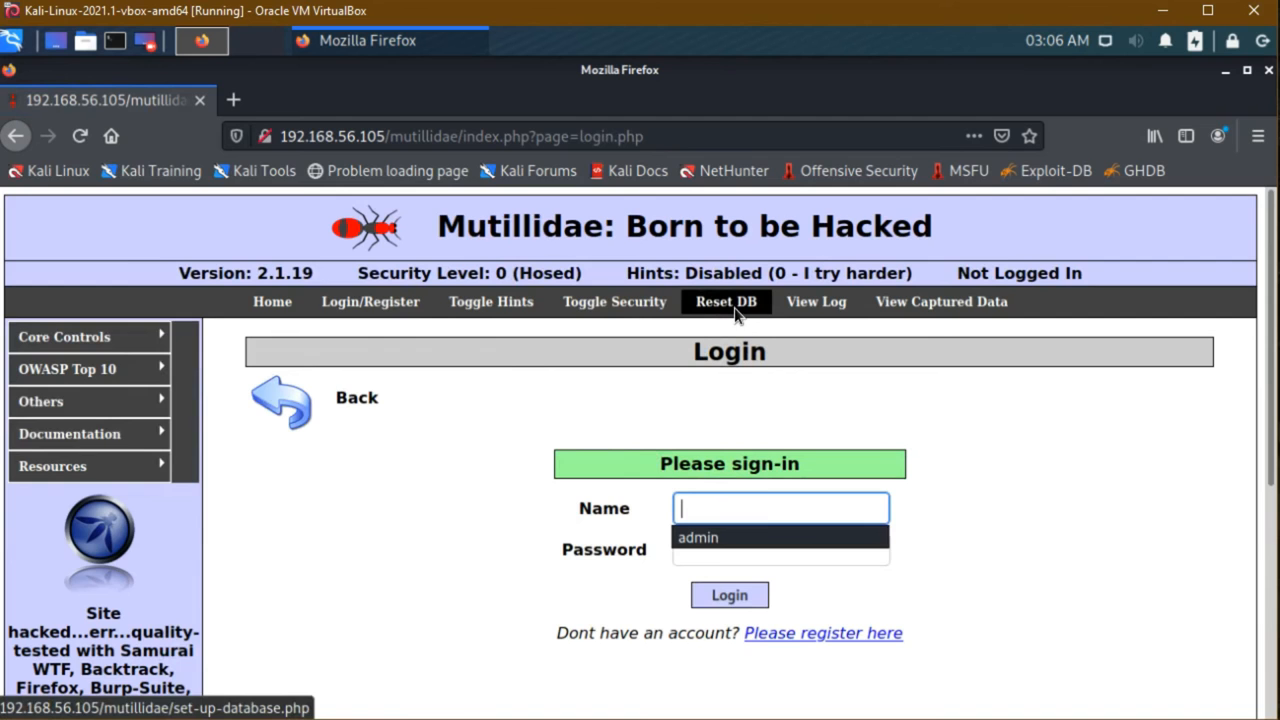
Reset the Mutillidae database and toggle security to level 1 (Arrogant)
left_click(726, 301)
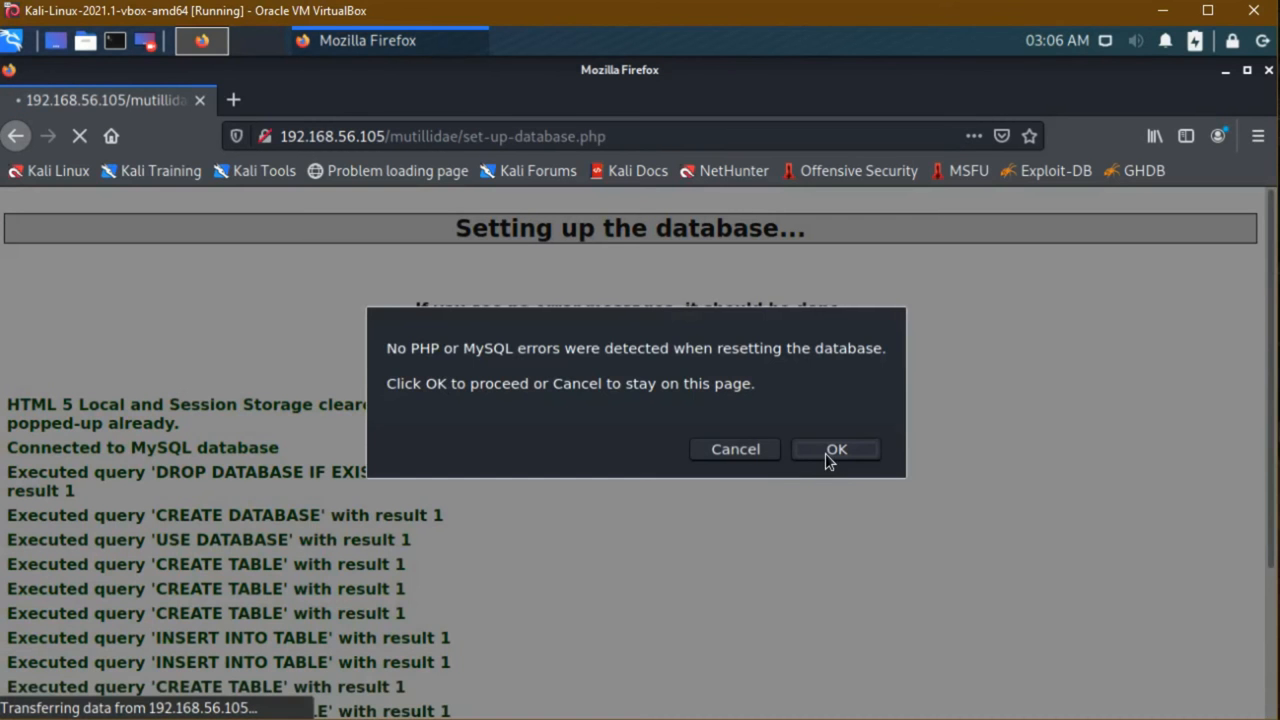
left_click(836, 449)
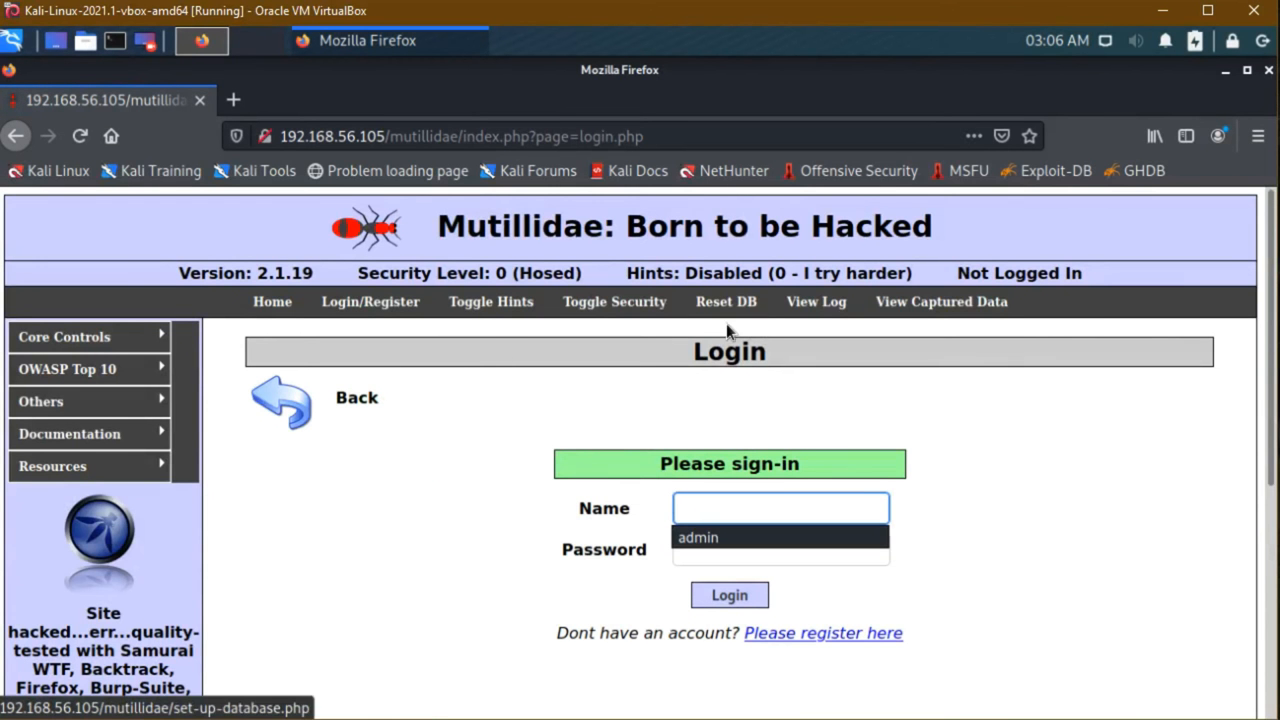
left_click(614, 301)
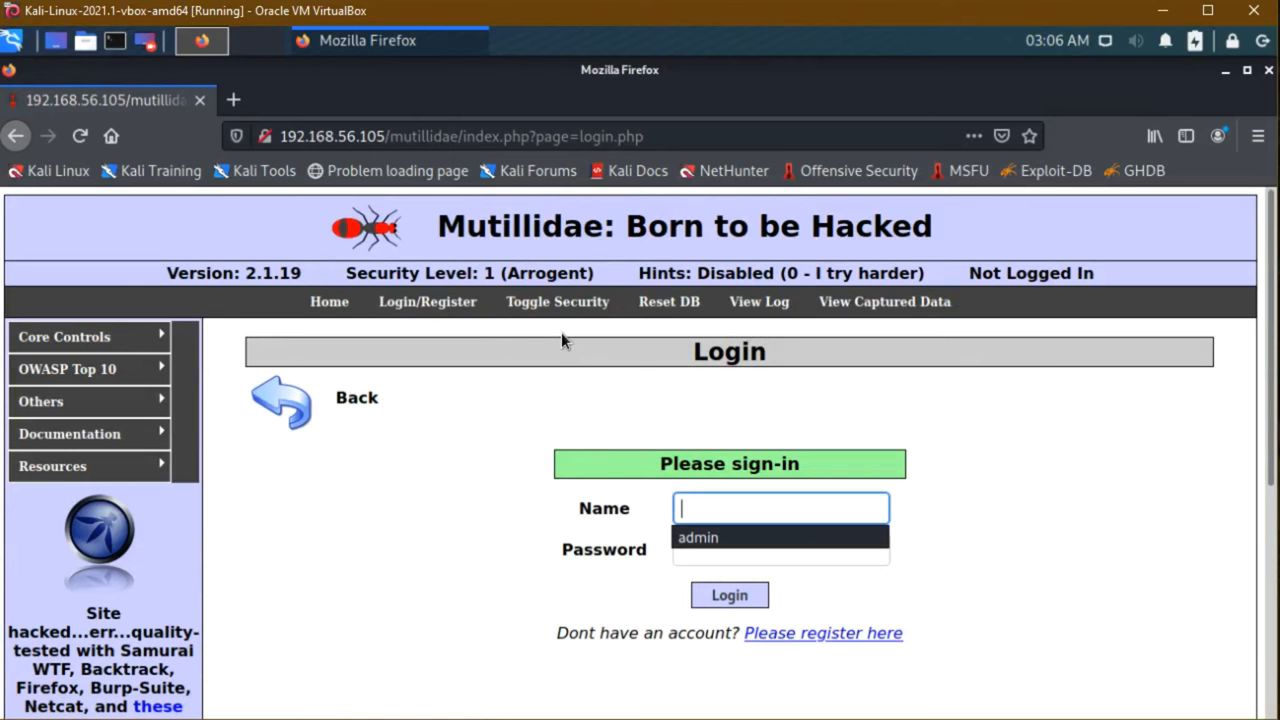
left_click(460, 136)
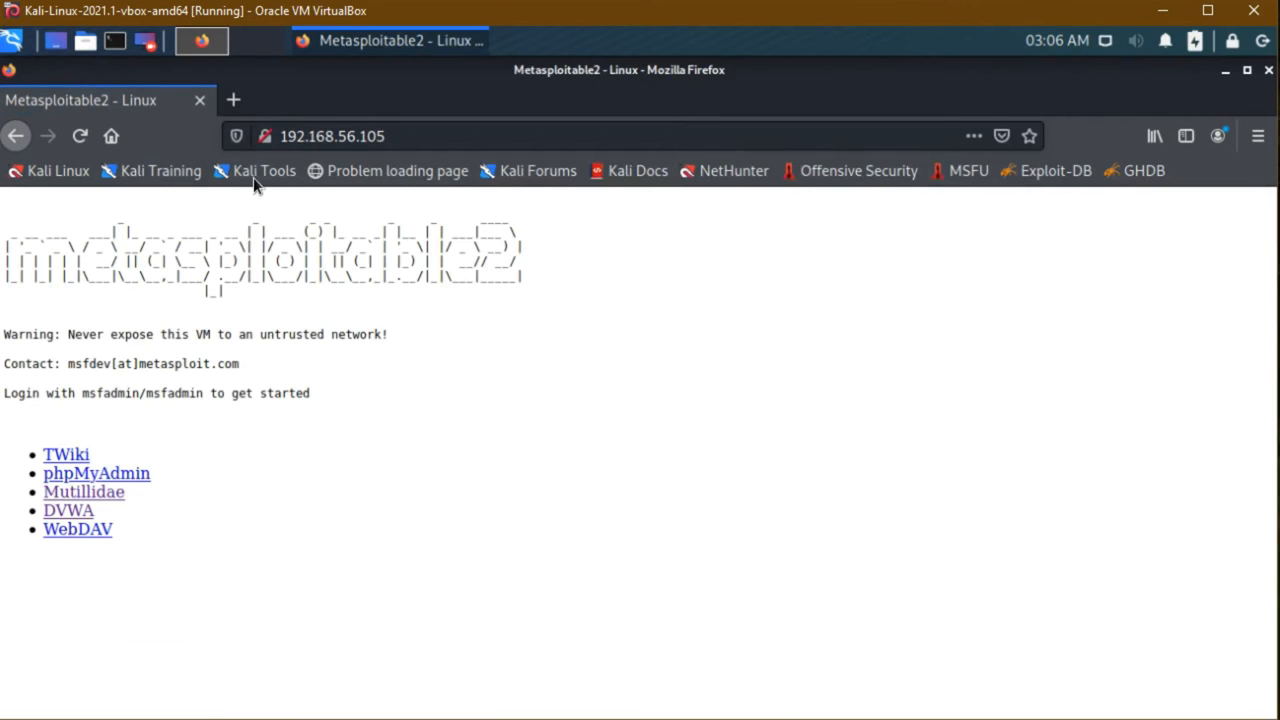
Log into DVWA with admin/password and decline saving the login
left_click(68, 510)
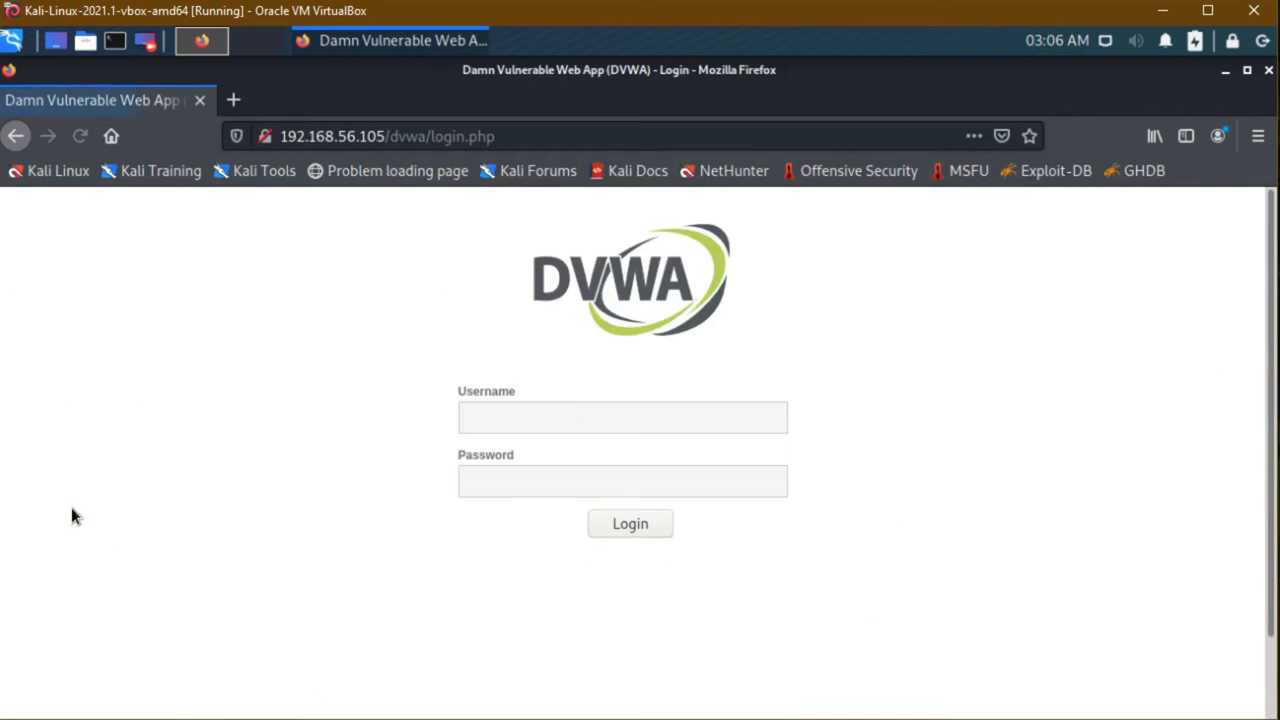
type("admin")
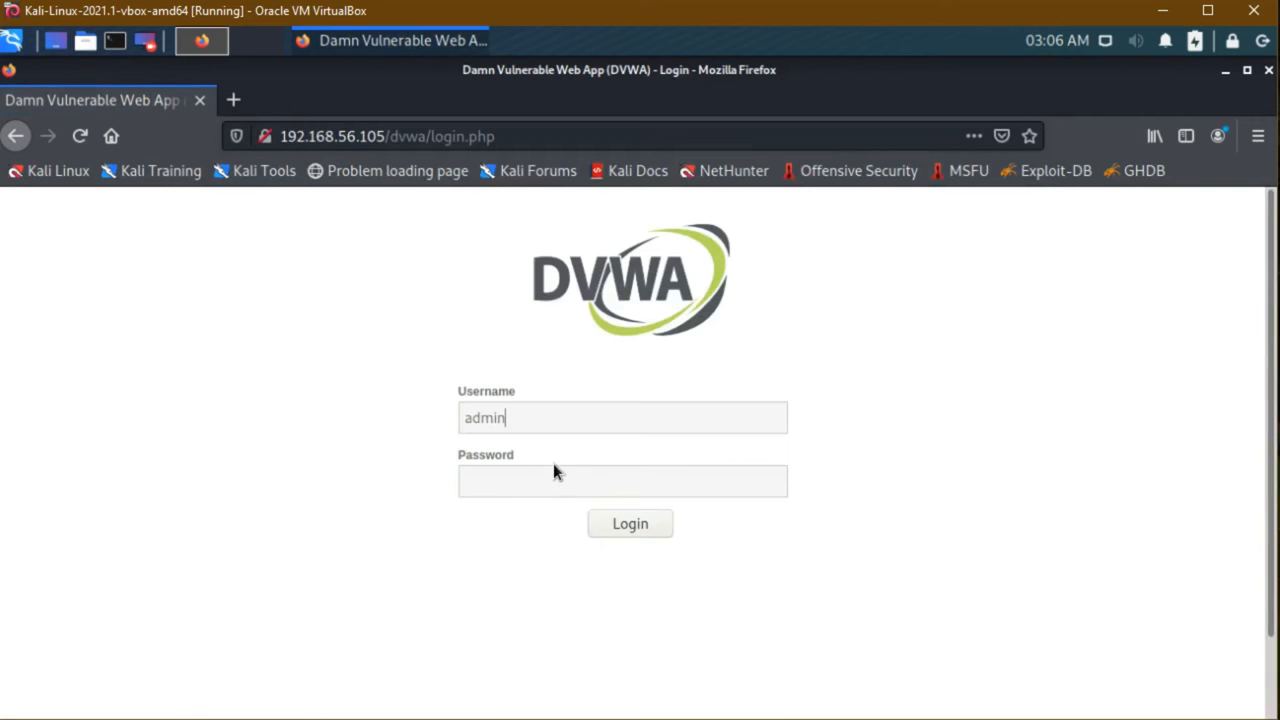
type("password")
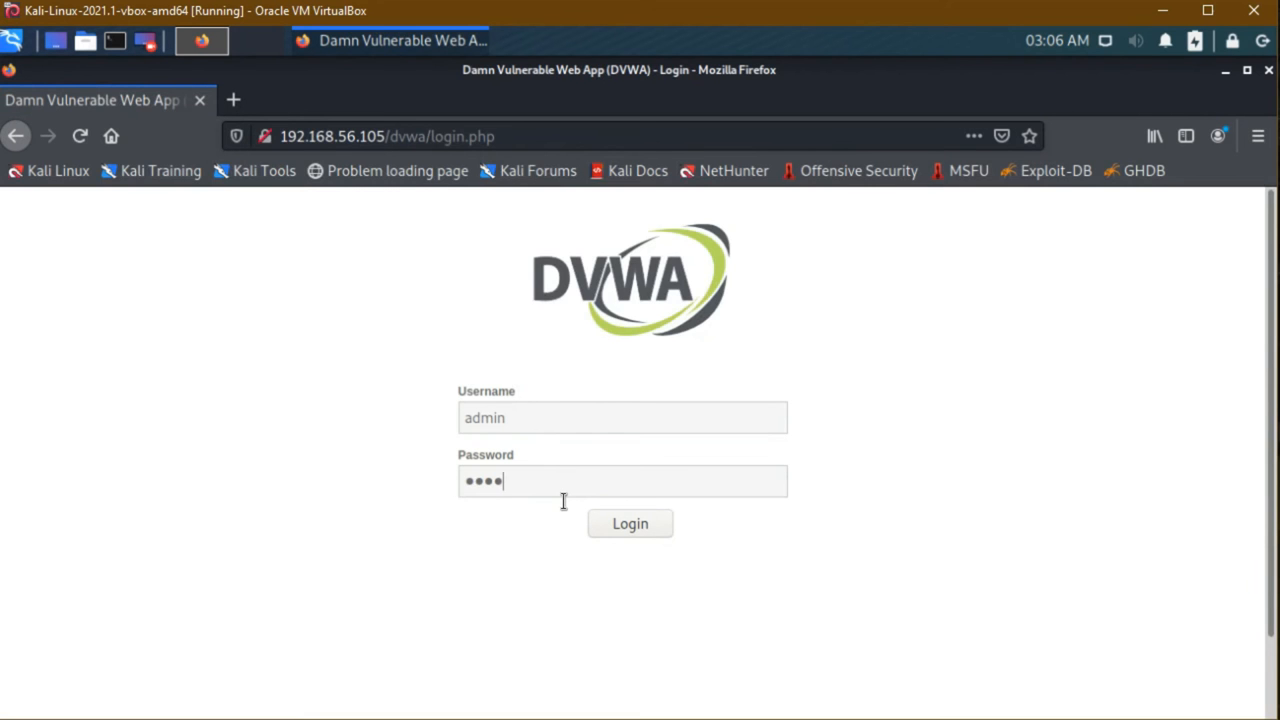
left_click(630, 523)
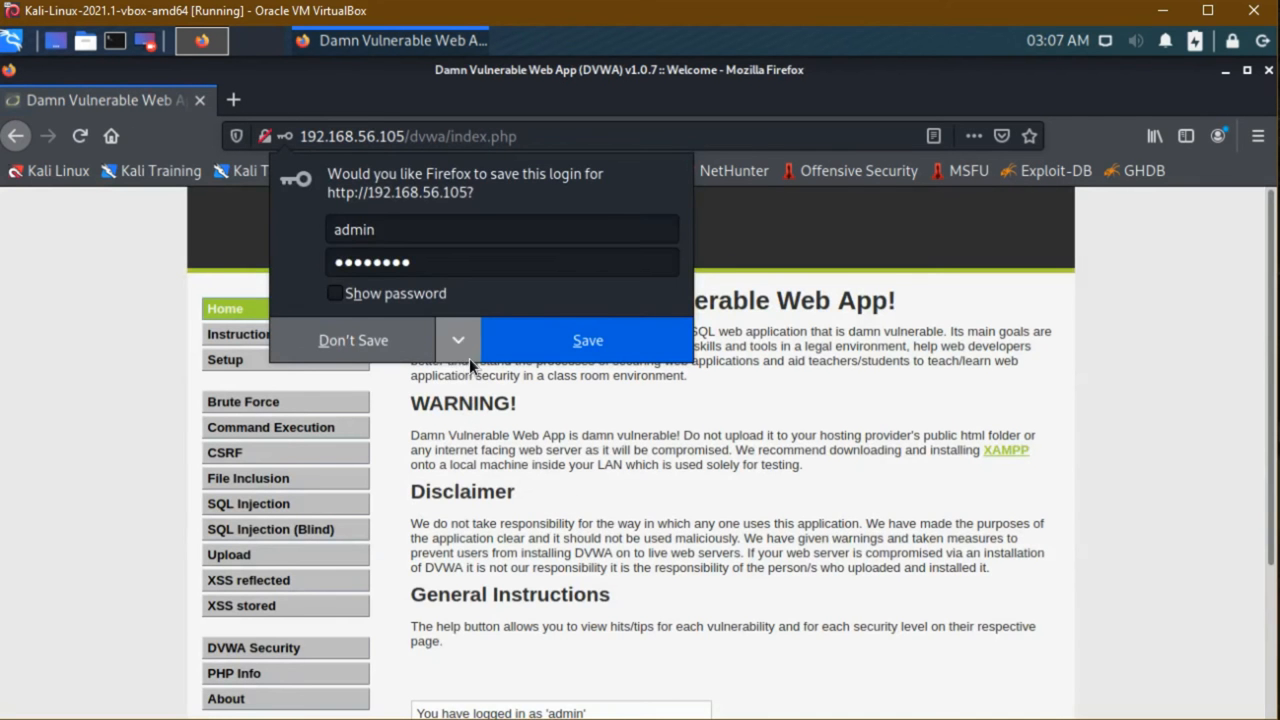
left_click(353, 340)
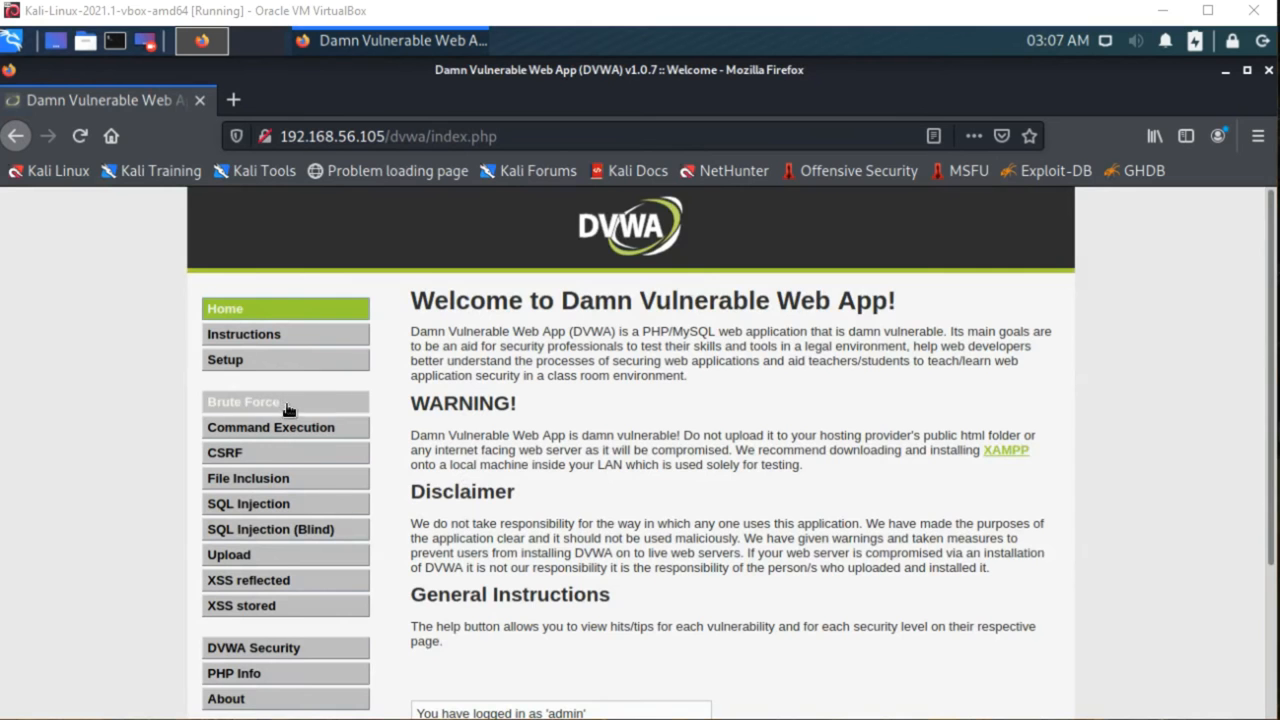
Browse DVWA's Command Execution, CSRF and File Inclusion pages
left_click(270, 427)
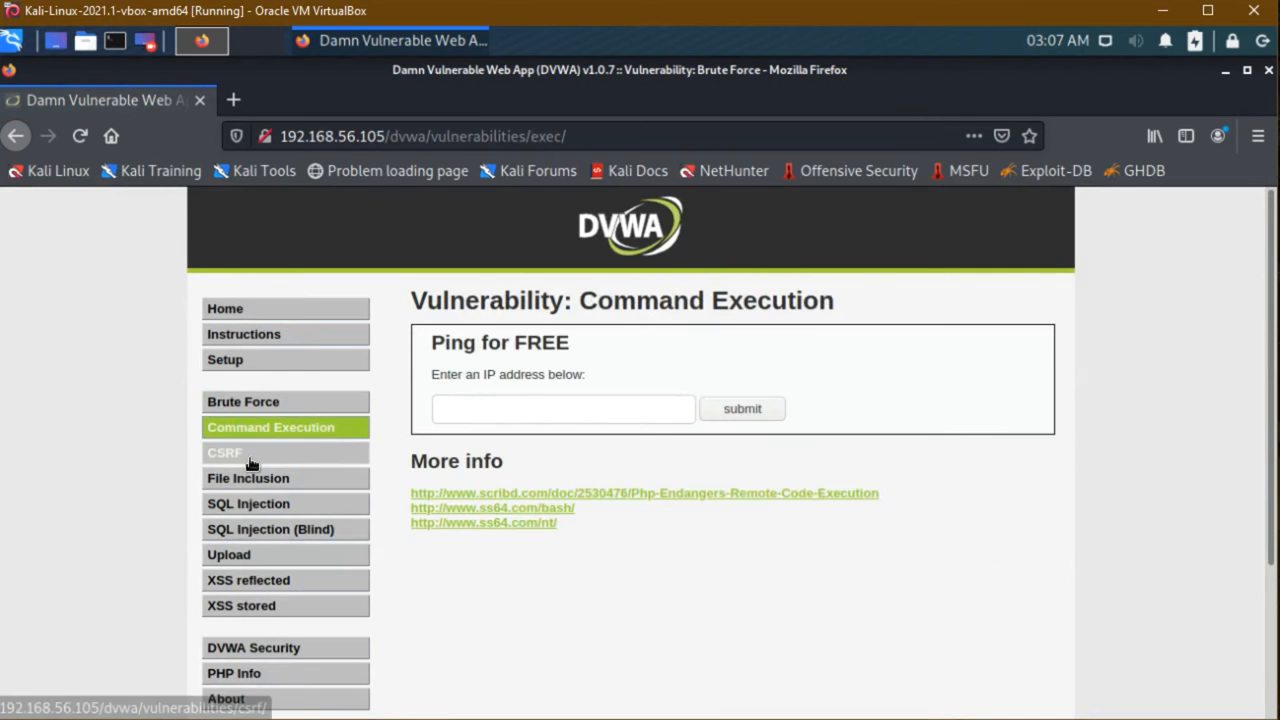
left_click(225, 452)
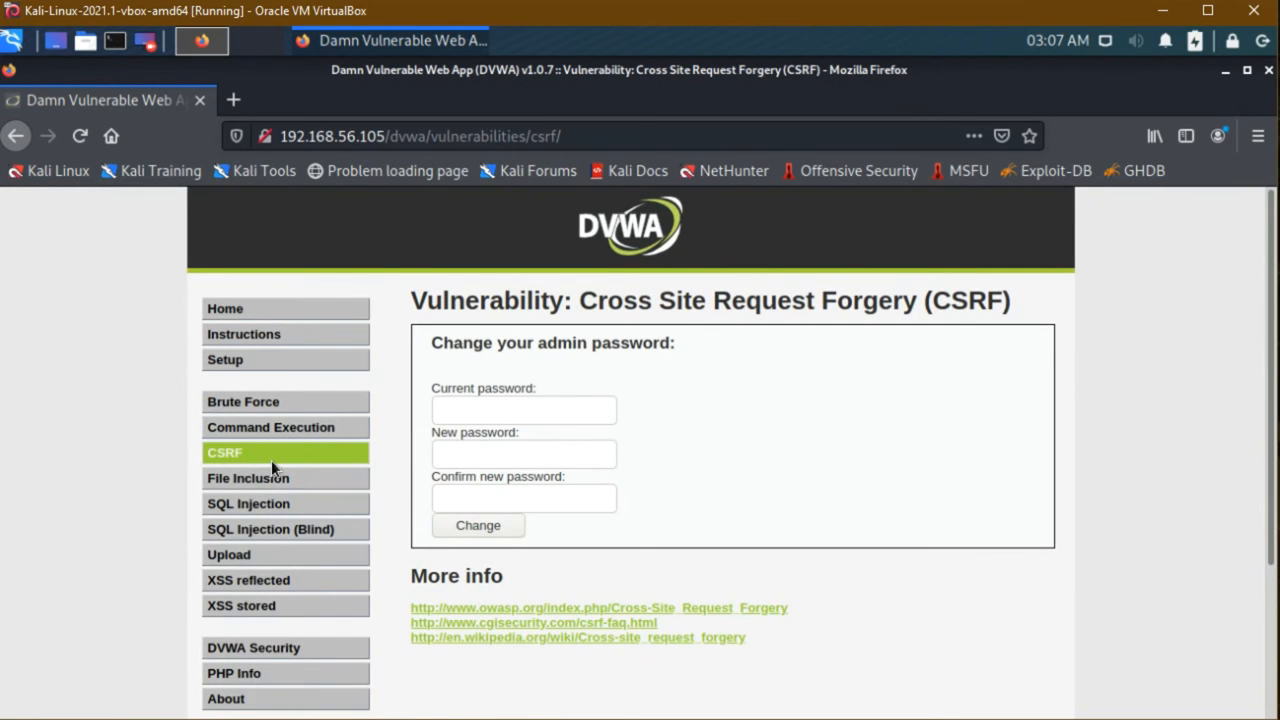
left_click(248, 477)
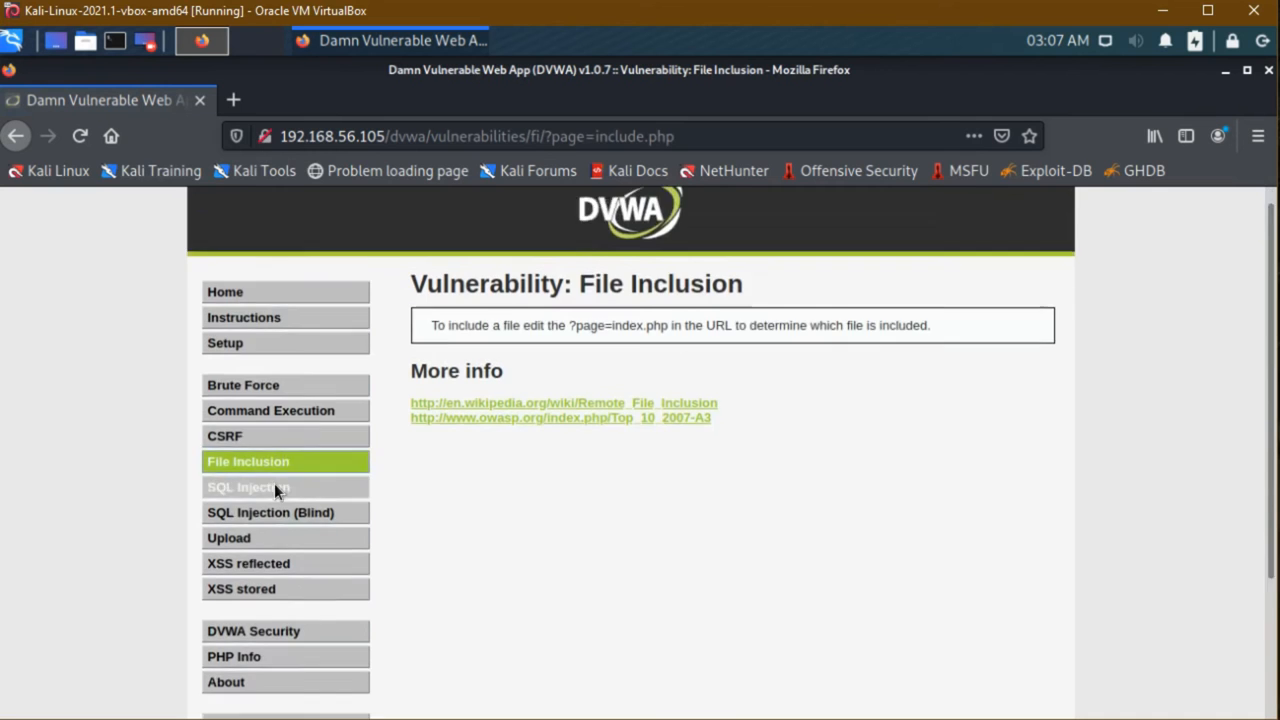
scroll("down", 3)
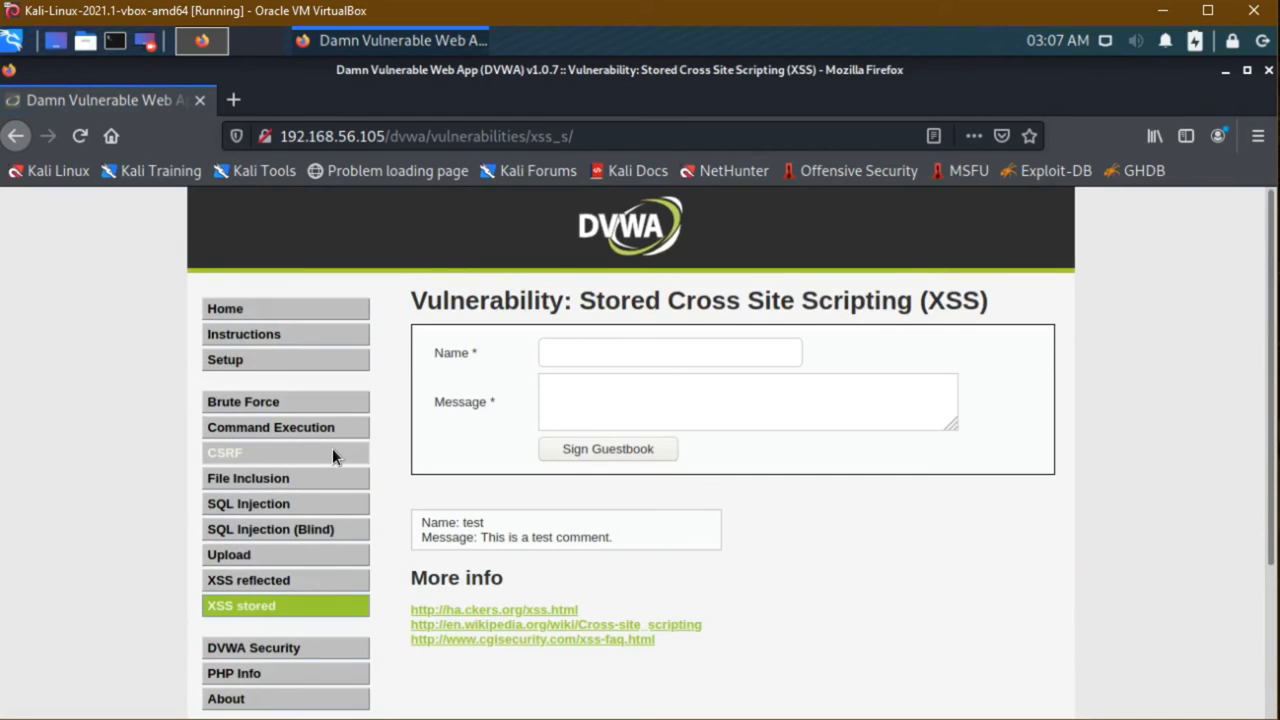
scroll("down", 3)
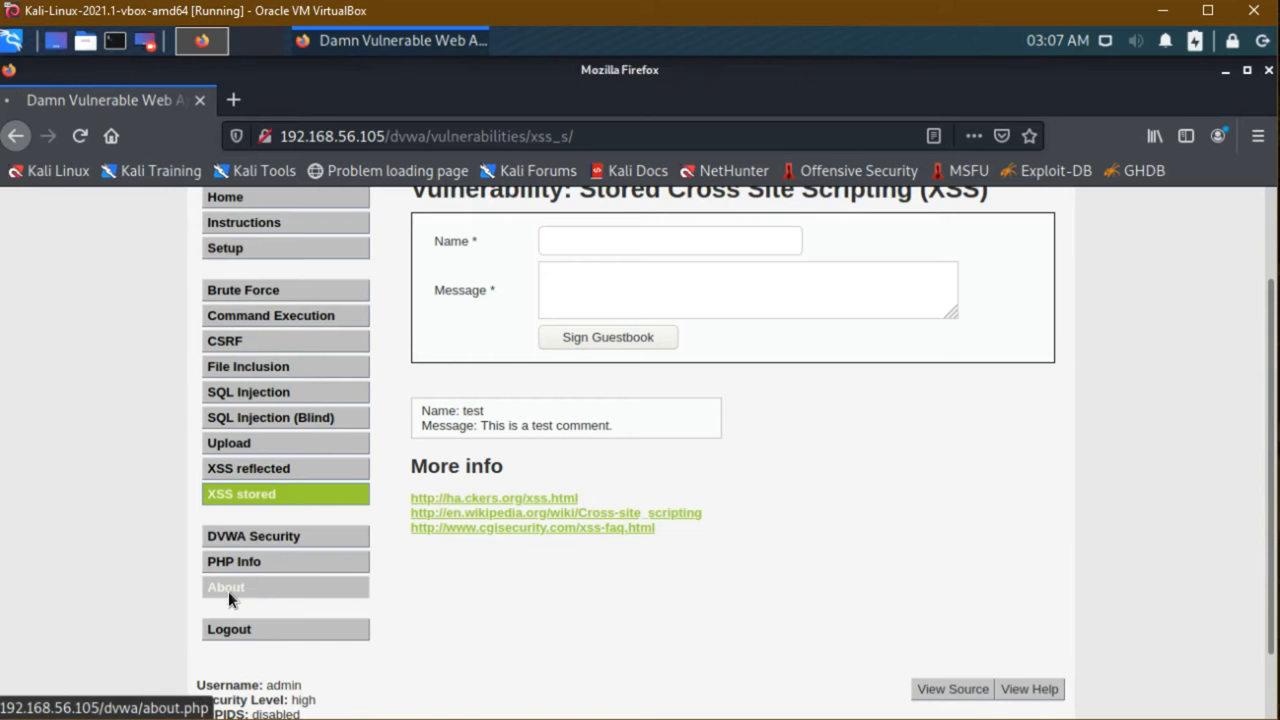
Open the DVWA About page and decline caret browsing
left_click(226, 587)
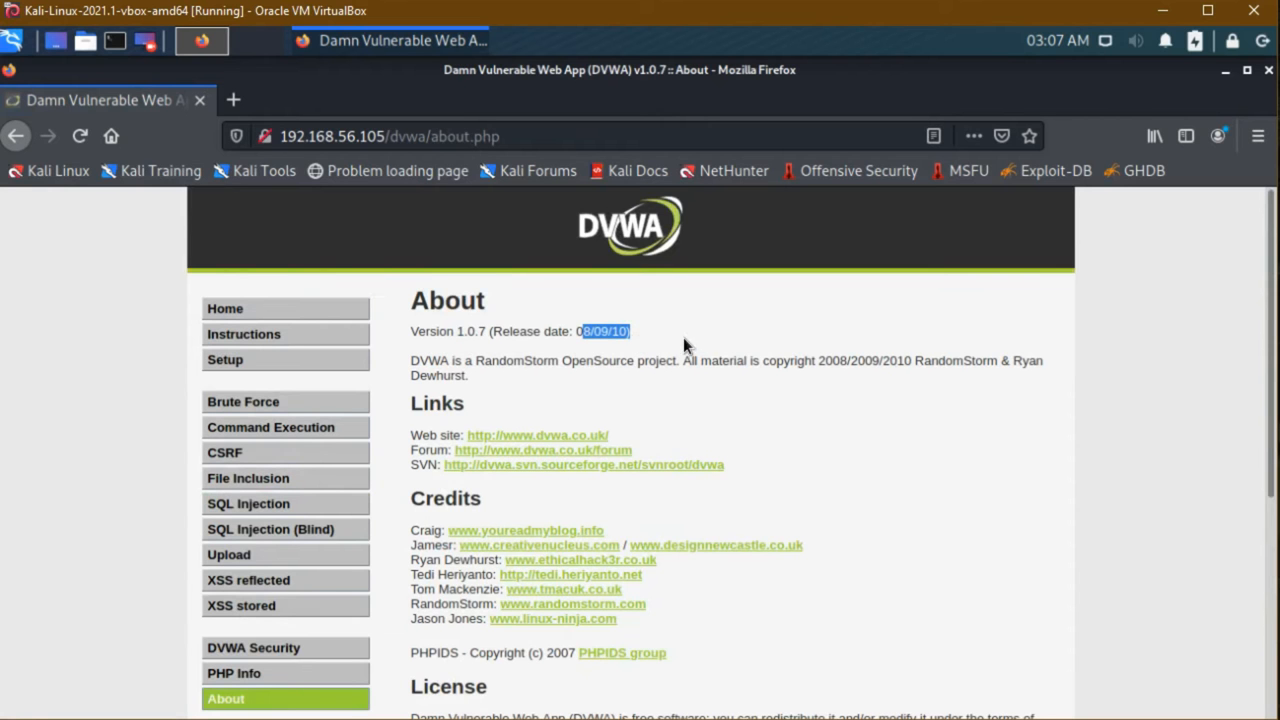
mouse_move(497, 365)
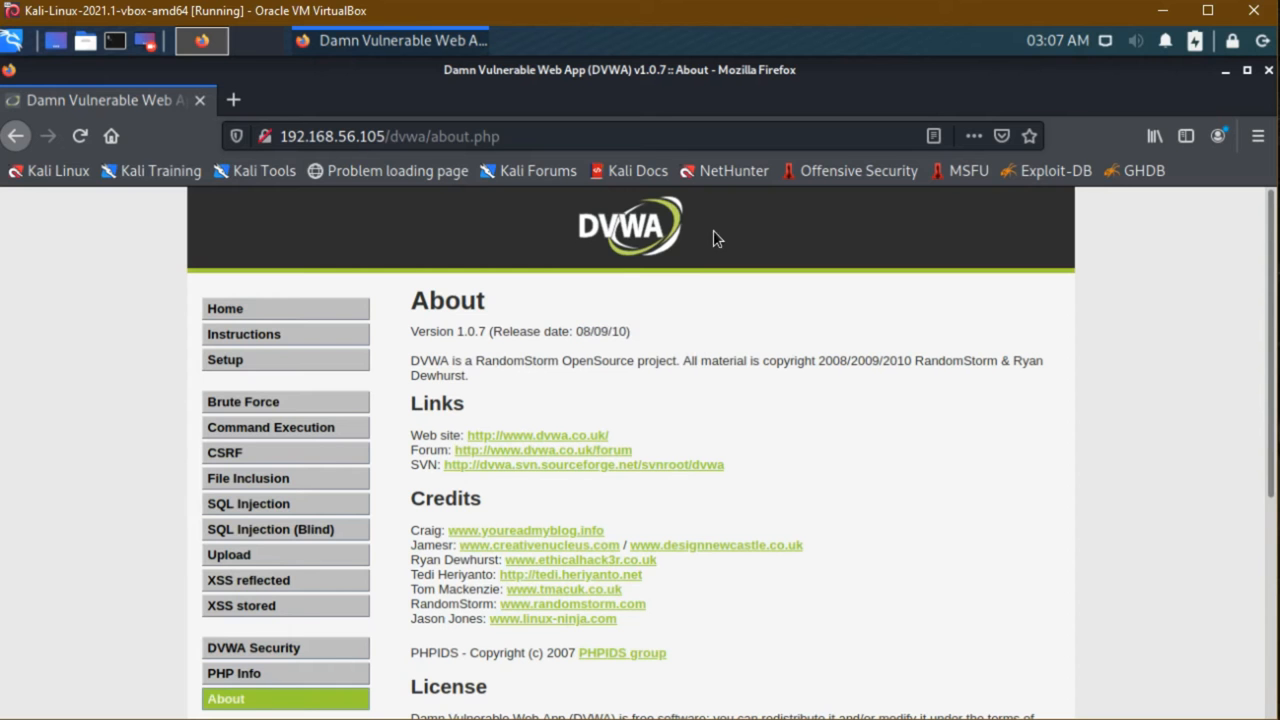
mouse_move(425, 500)
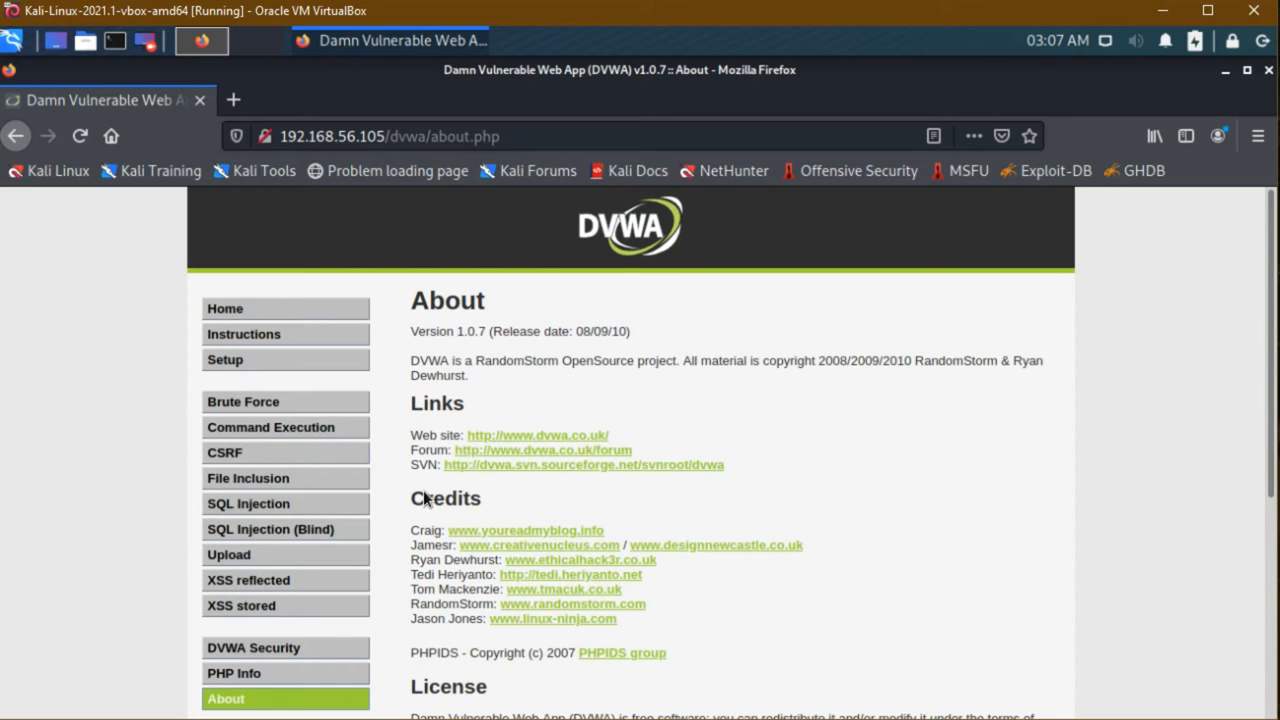
mouse_move(175, 452)
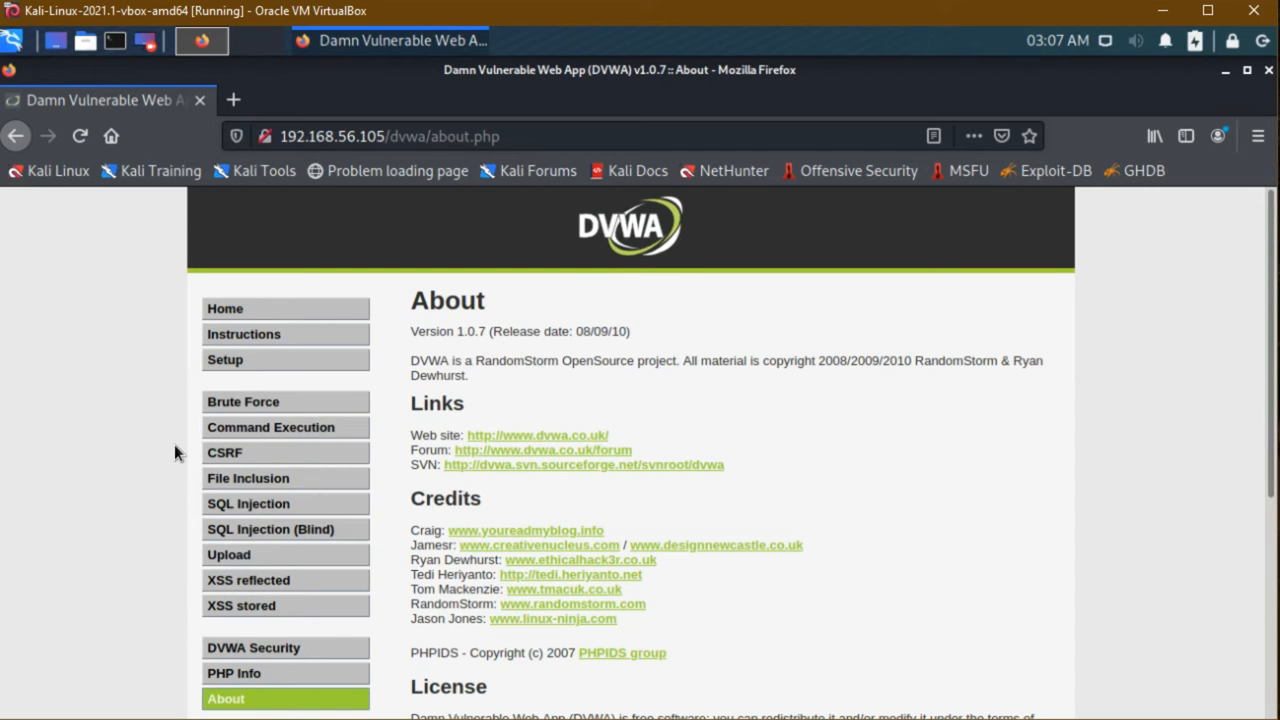
key("F7")
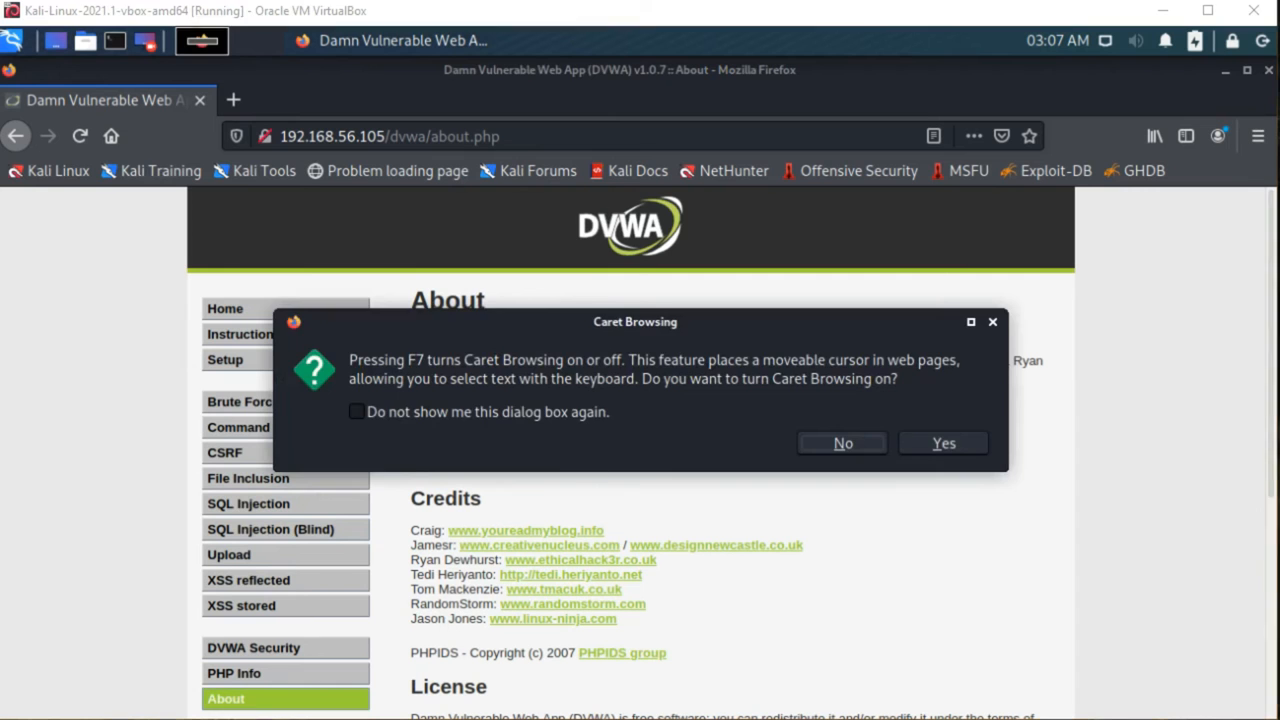
left_click(842, 443)
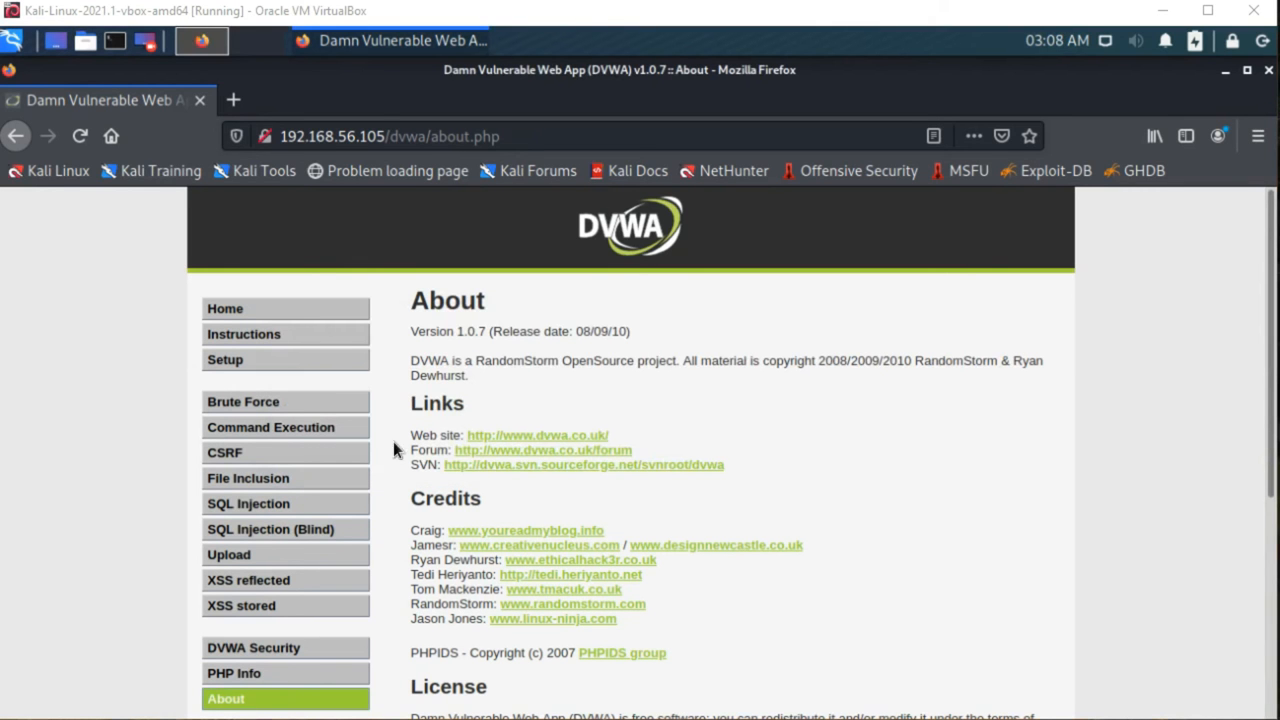
mouse_move(500, 344)
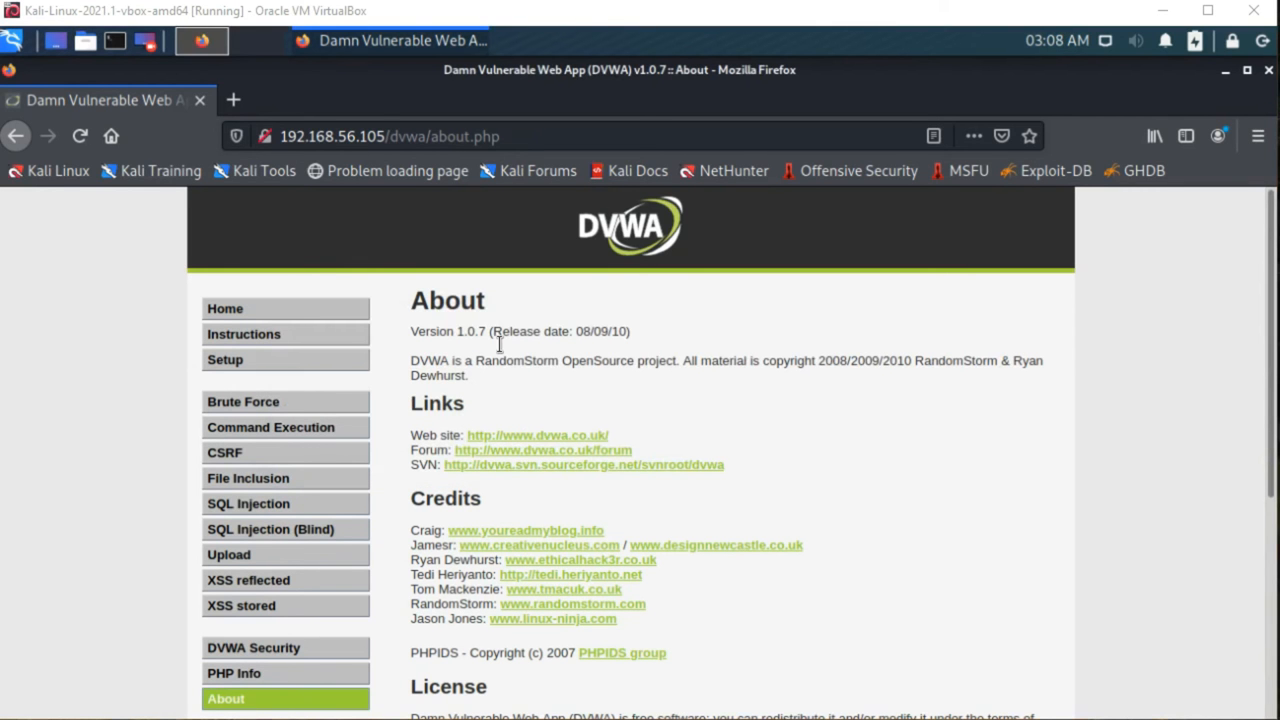
mouse_move(620, 230)
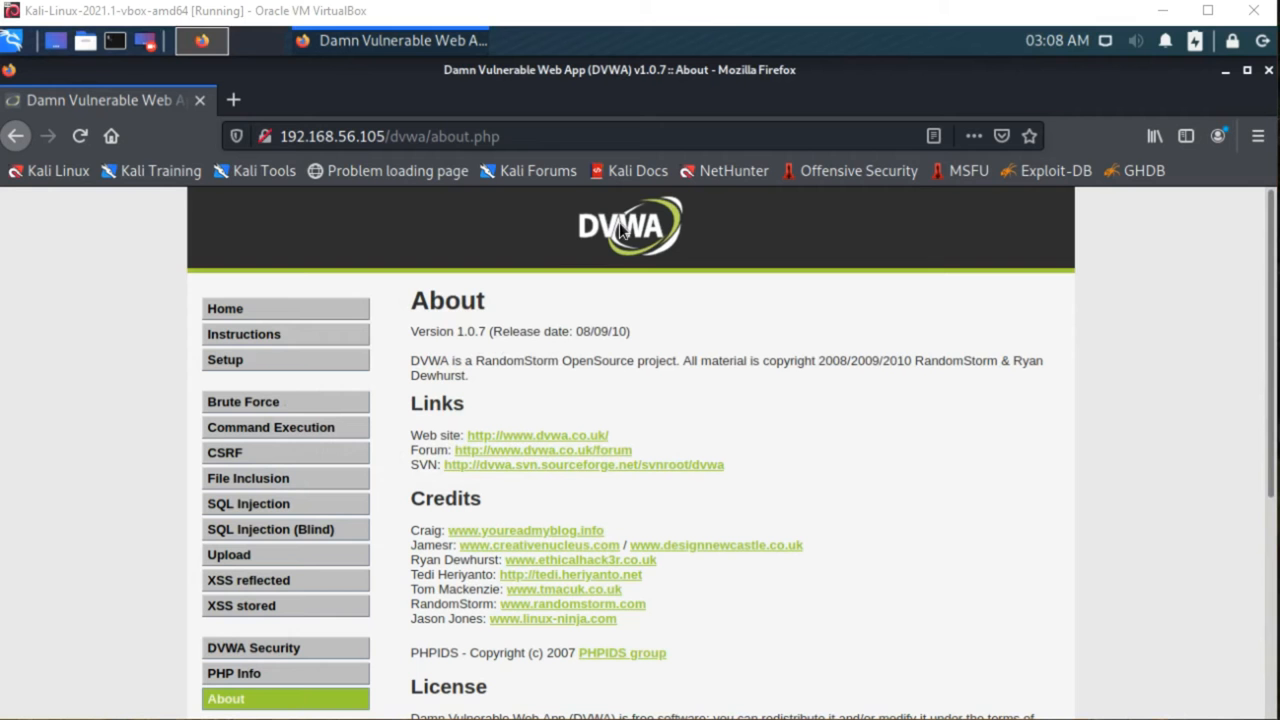
mouse_move(515, 345)
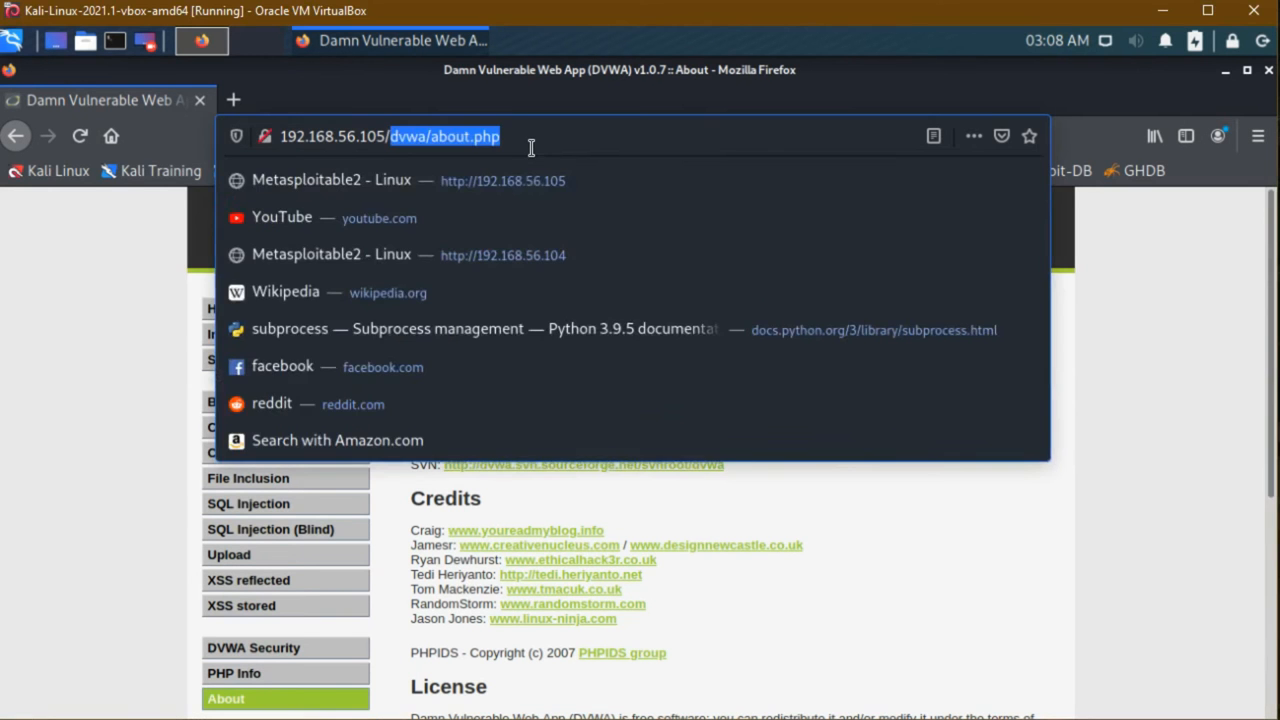
Edit the Firefox address bar to return to 192.168.56.105
left_click(331, 180)
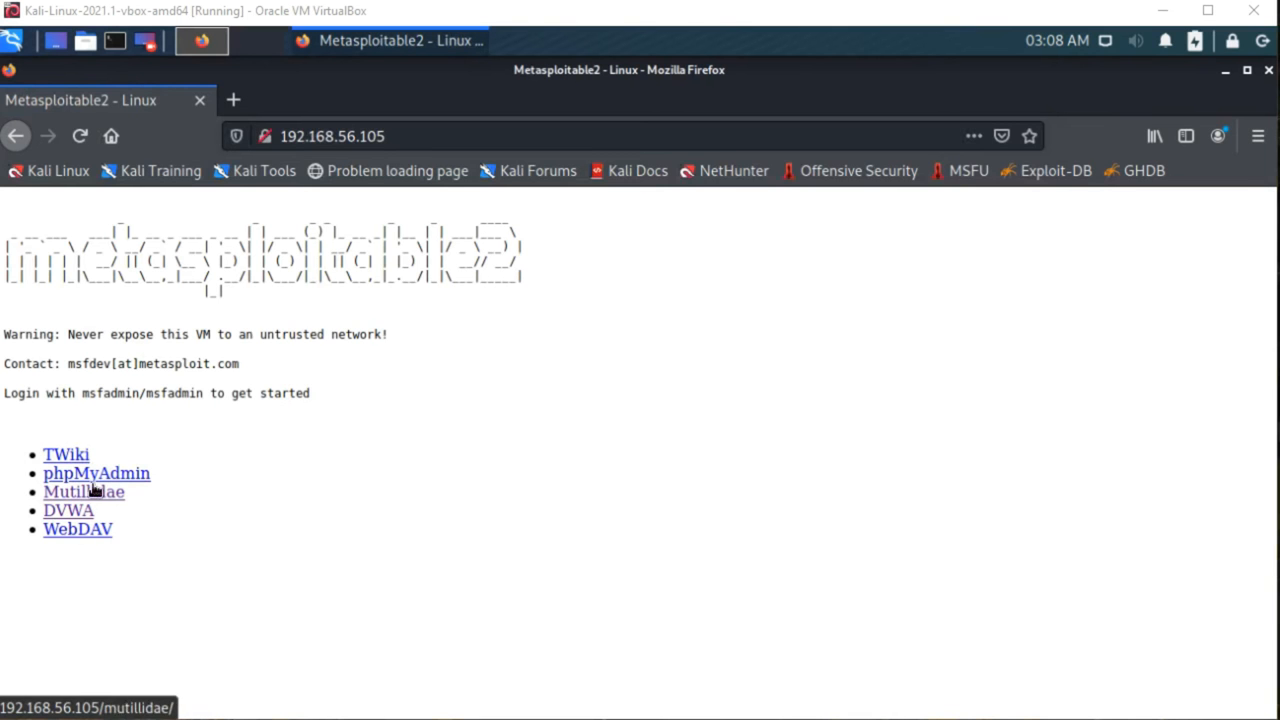
mouse_move(69, 510)
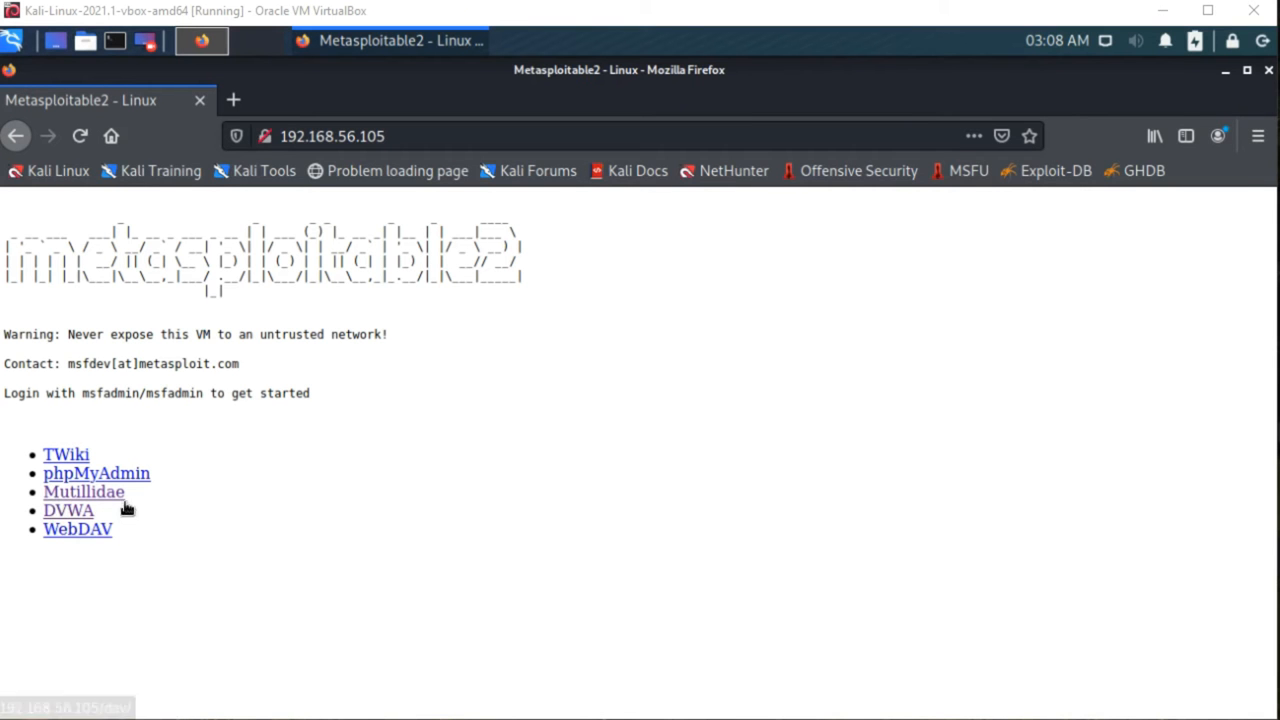
mouse_move(343, 502)
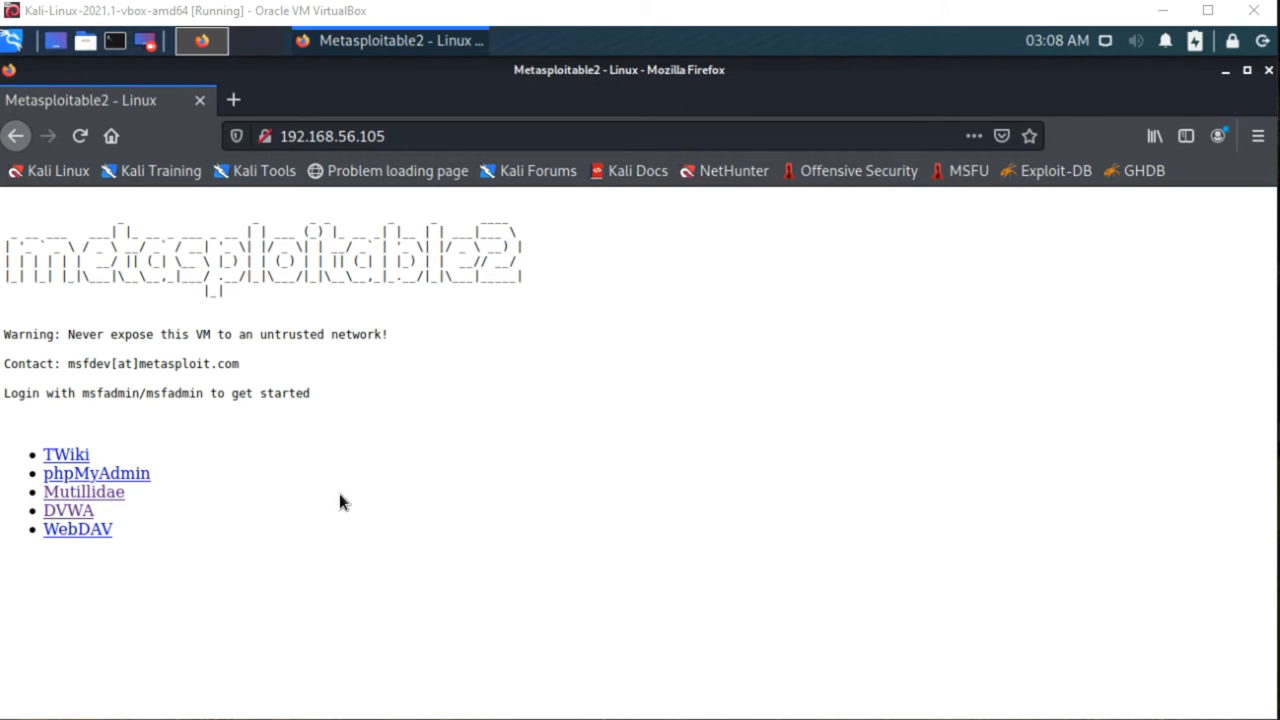
mouse_move(72, 528)
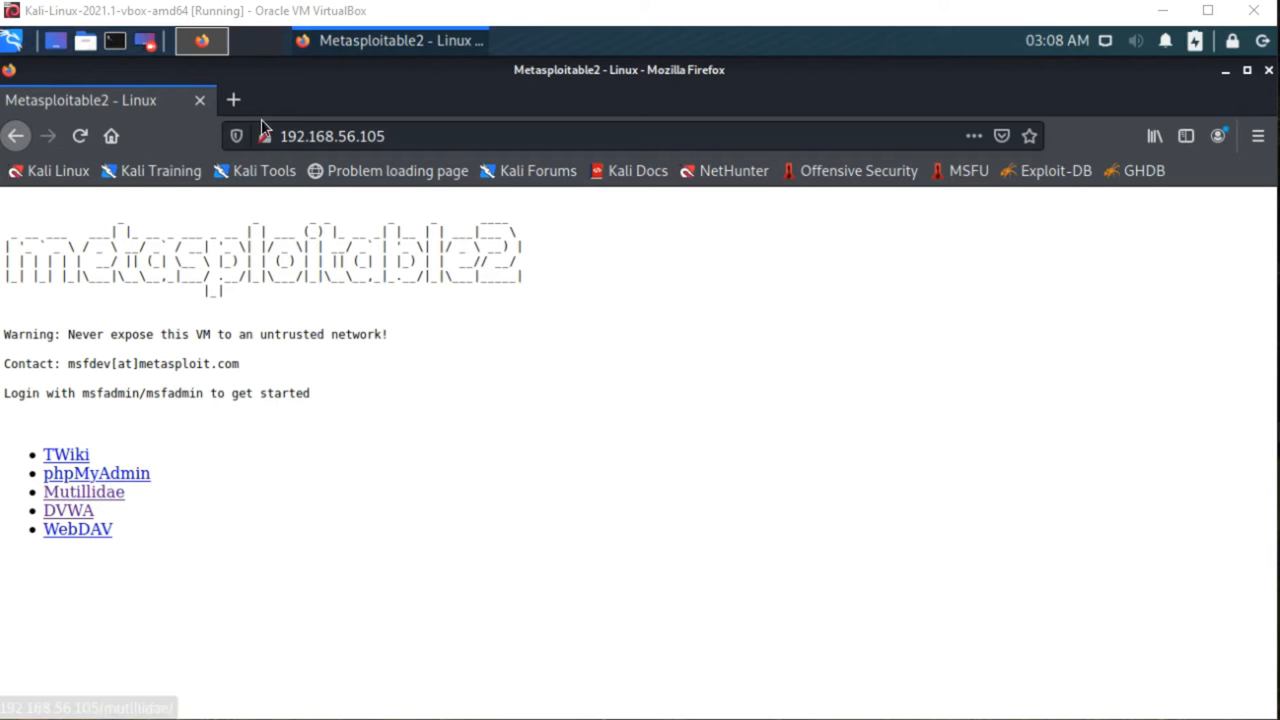
In a new tab, search dvwa and open the DVWA GitHub repository
left_click(233, 99)
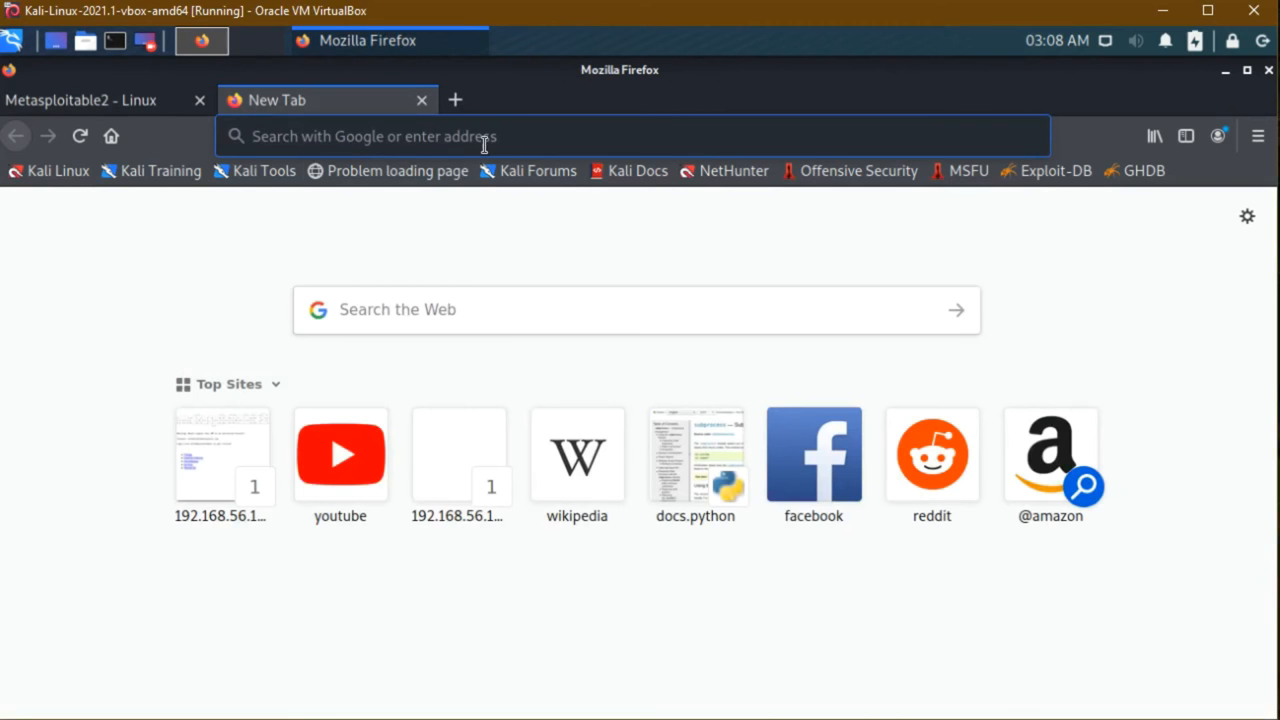
type("dvwa")
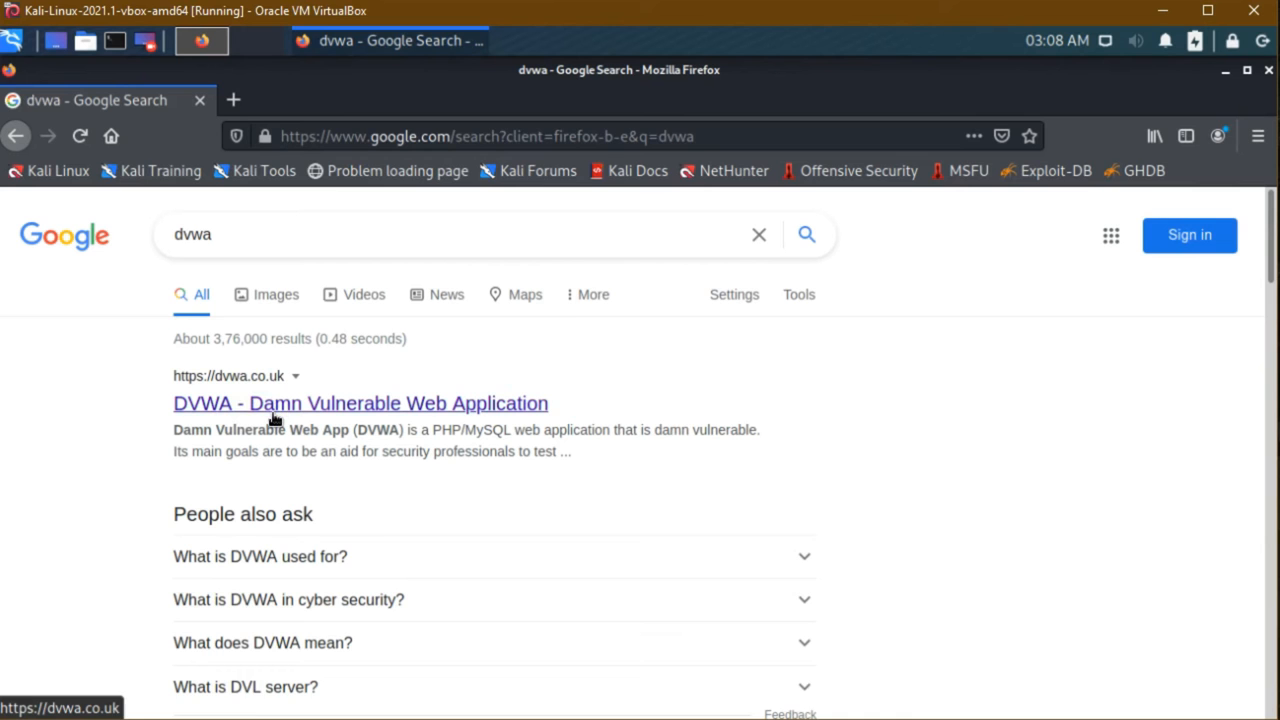
left_click(360, 403)
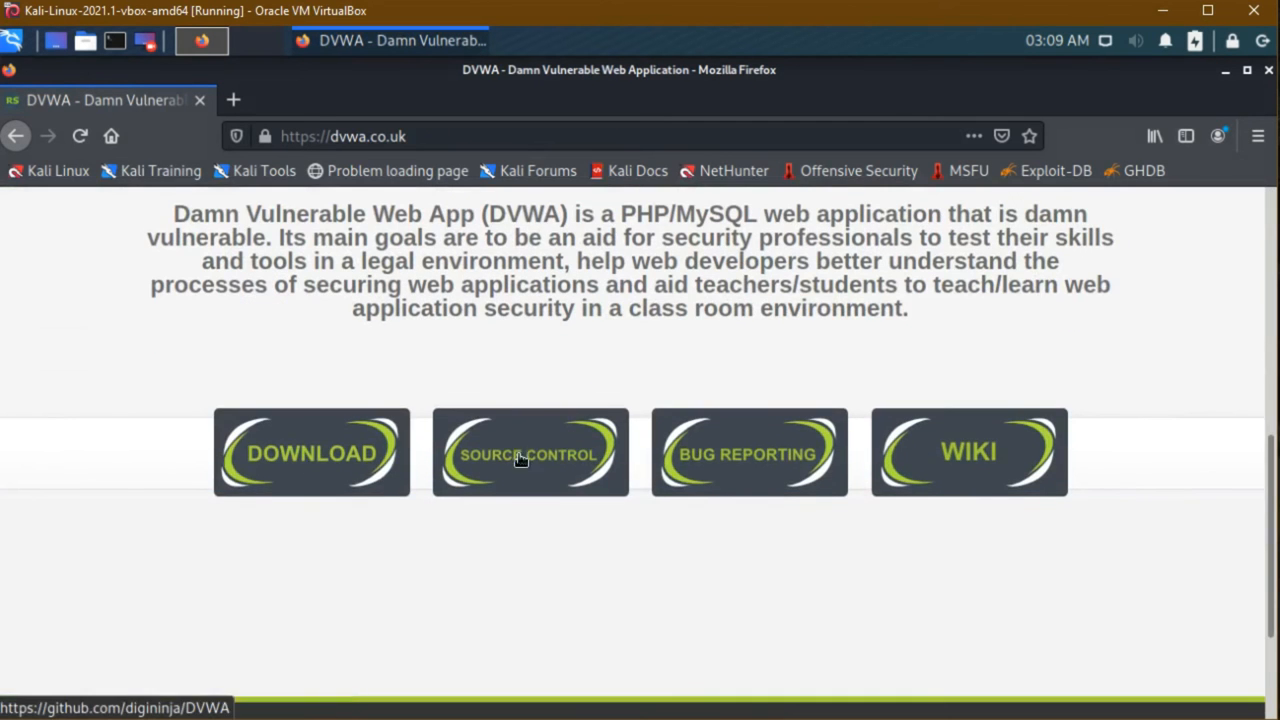
left_click(530, 453)
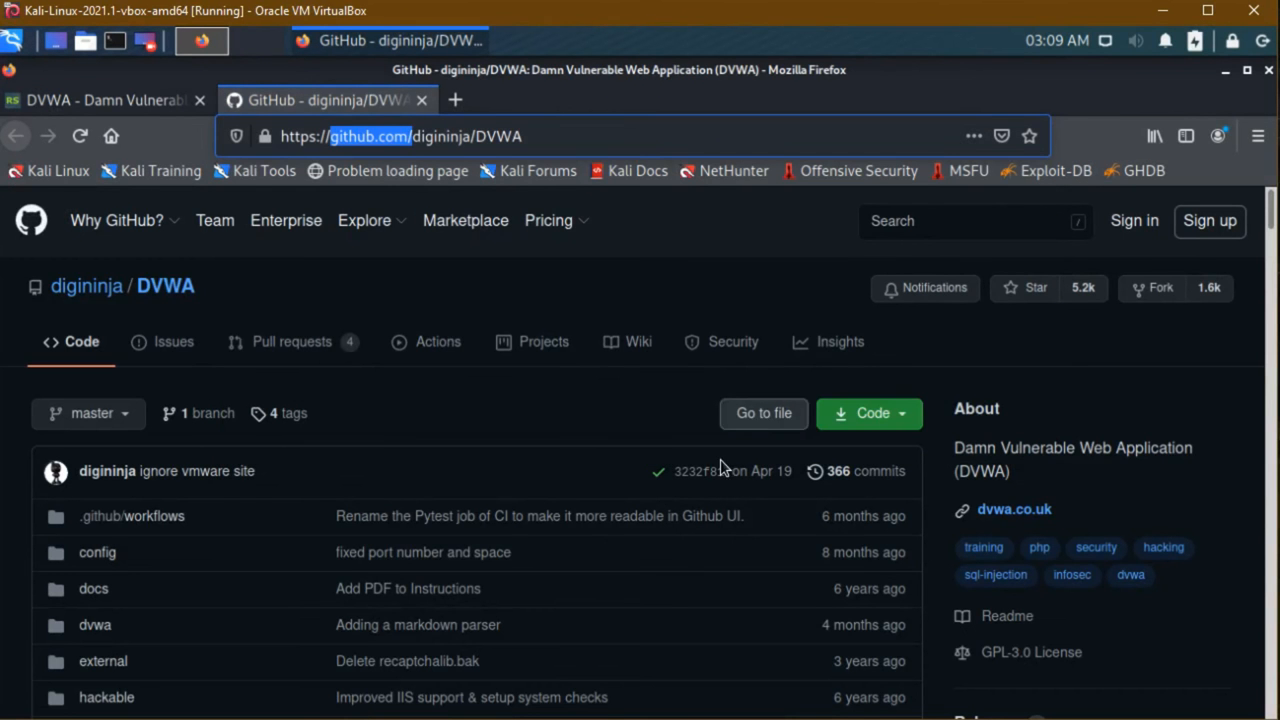
mouse_move(761, 471)
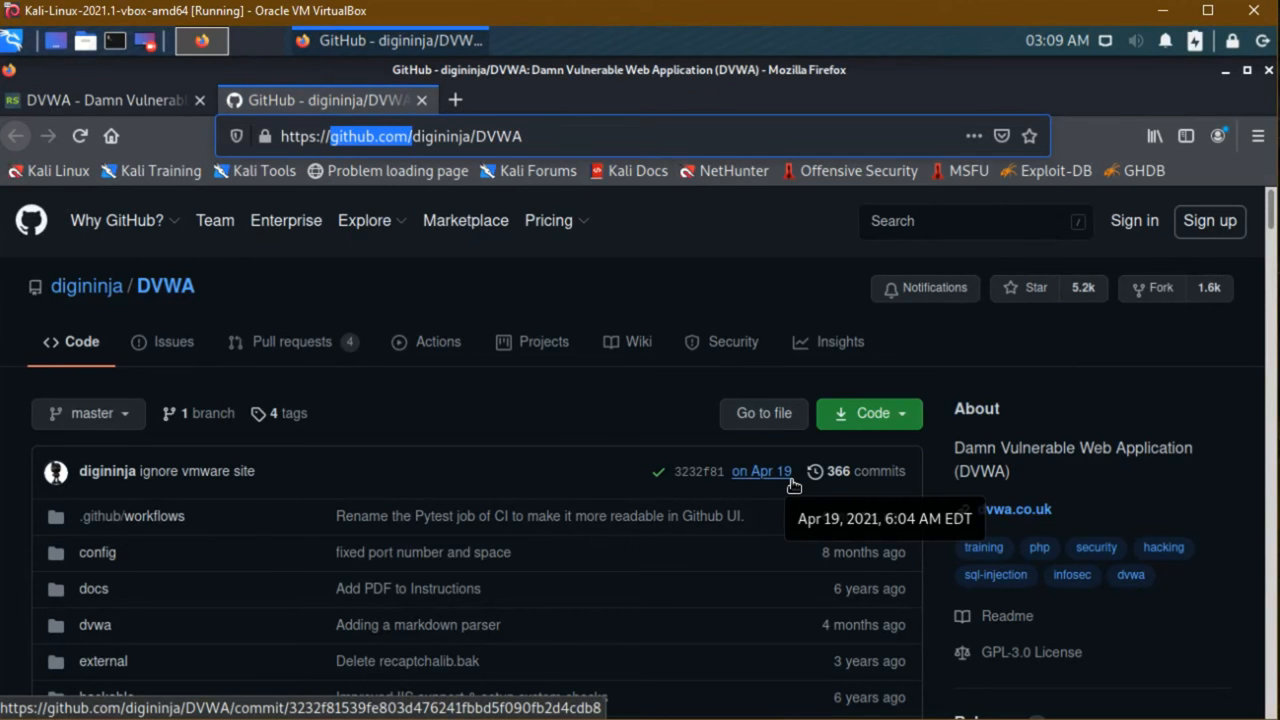
mouse_move(790, 486)
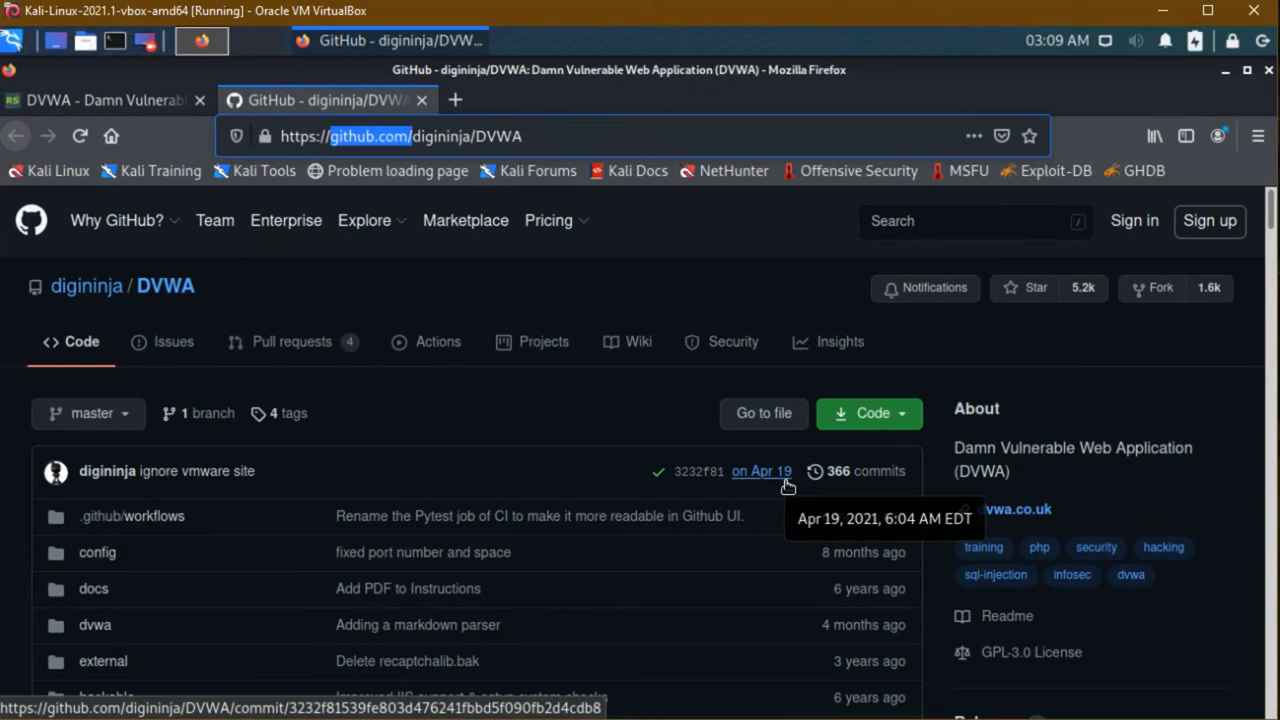
Download the repository as DVWA-master.zip via Code > Download ZIP
left_click(868, 413)
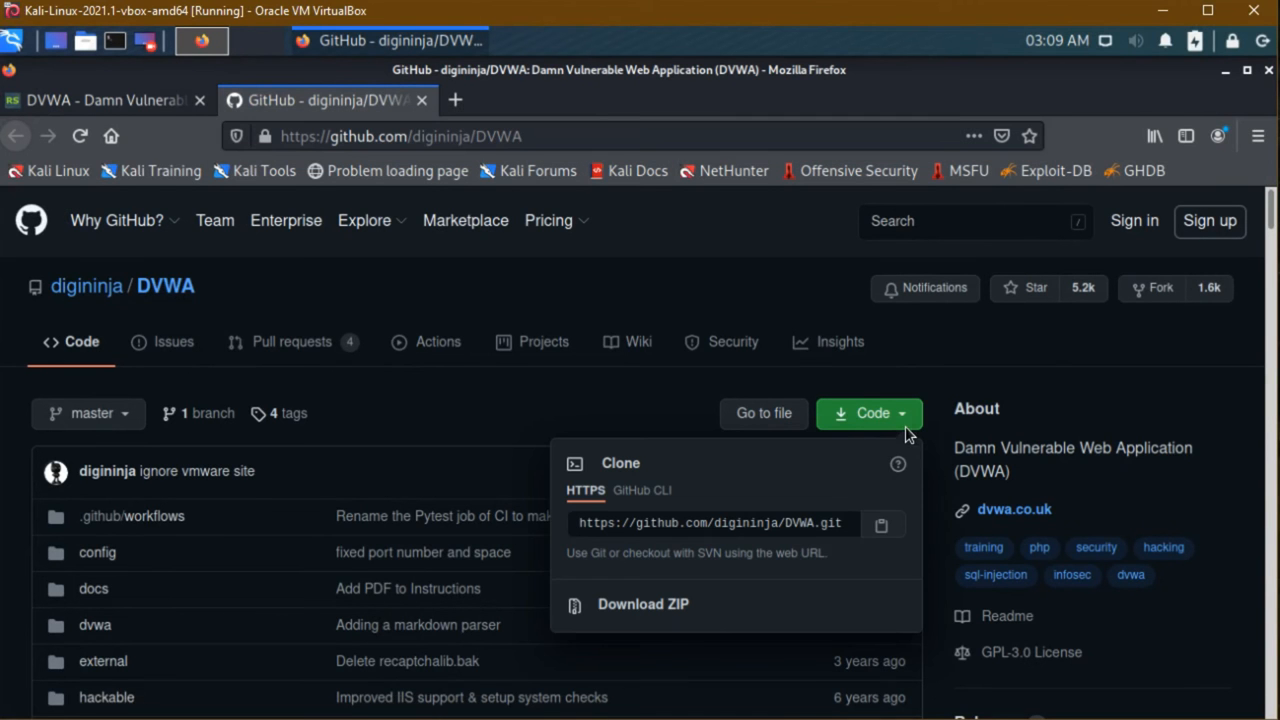
mouse_move(643, 604)
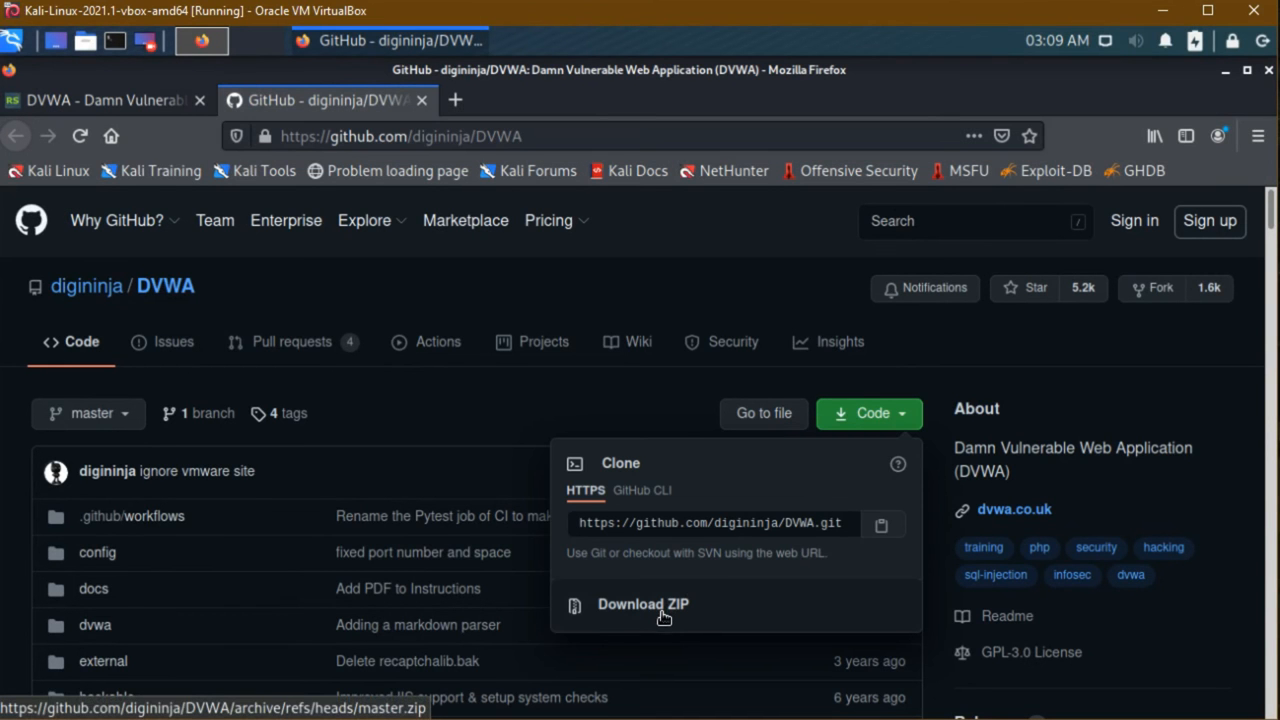
left_click(643, 603)
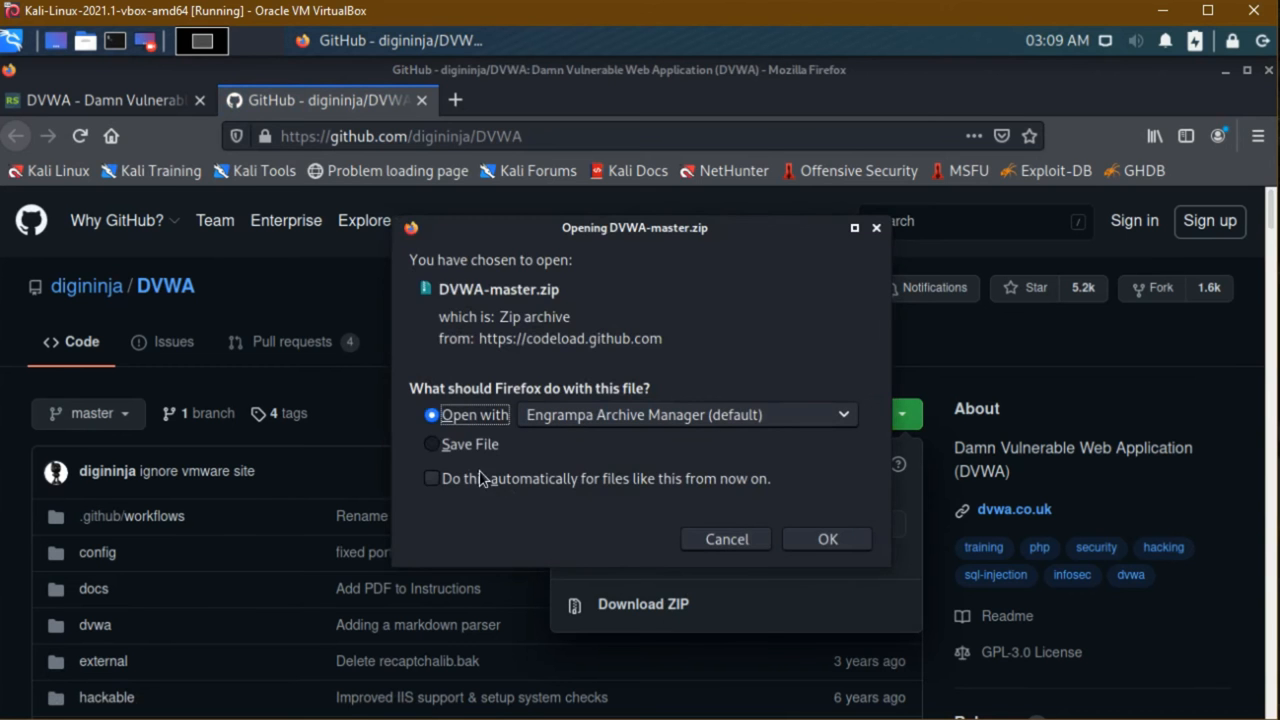
left_click(726, 539)
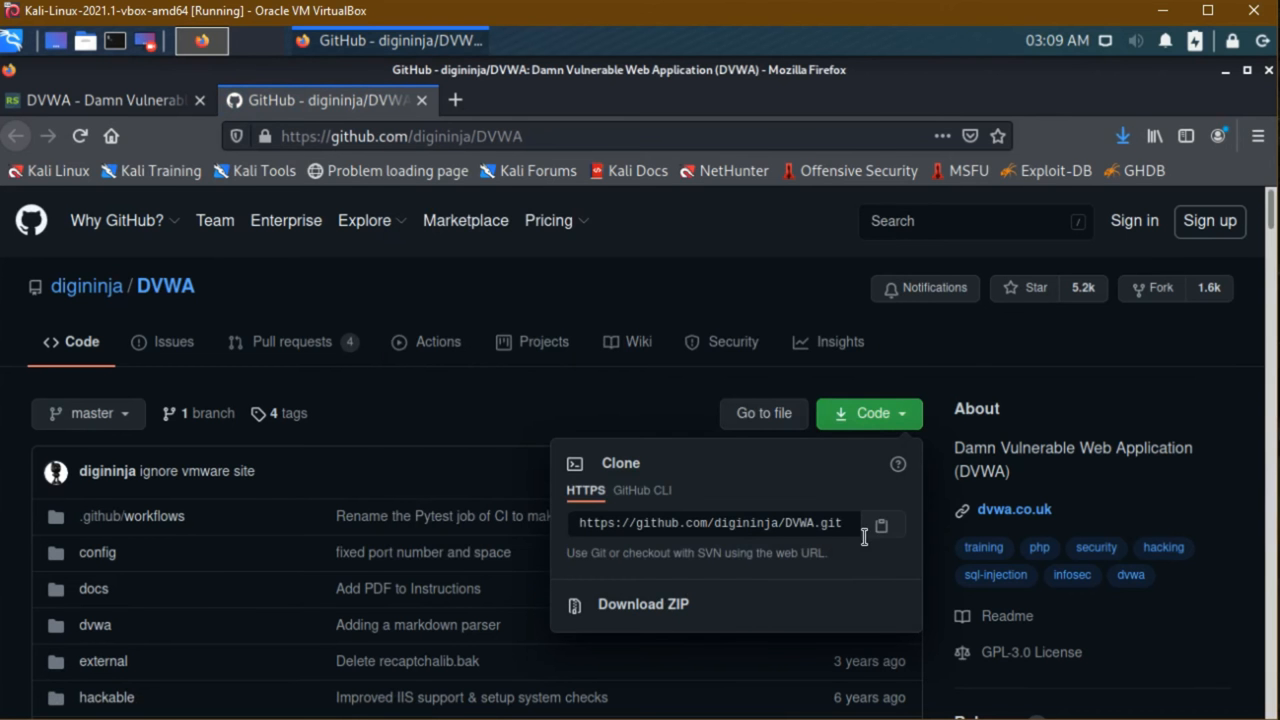
scroll("down", 3)
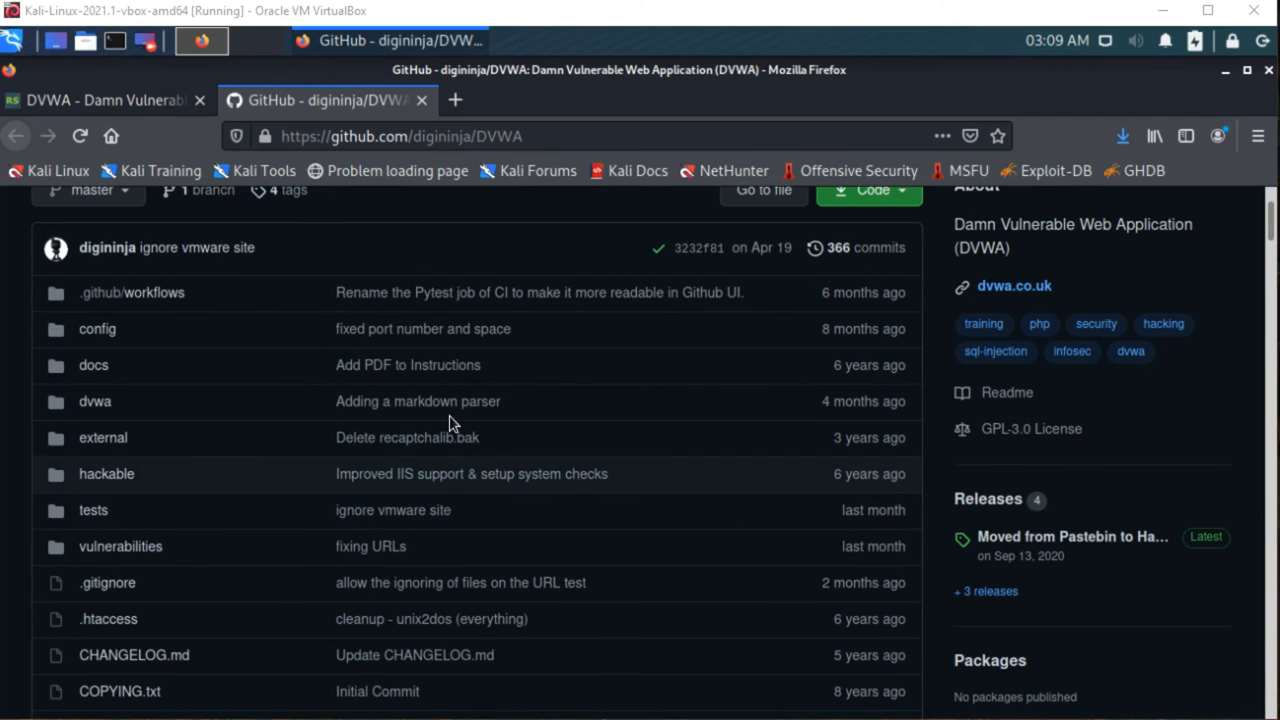
scroll("down", 3)
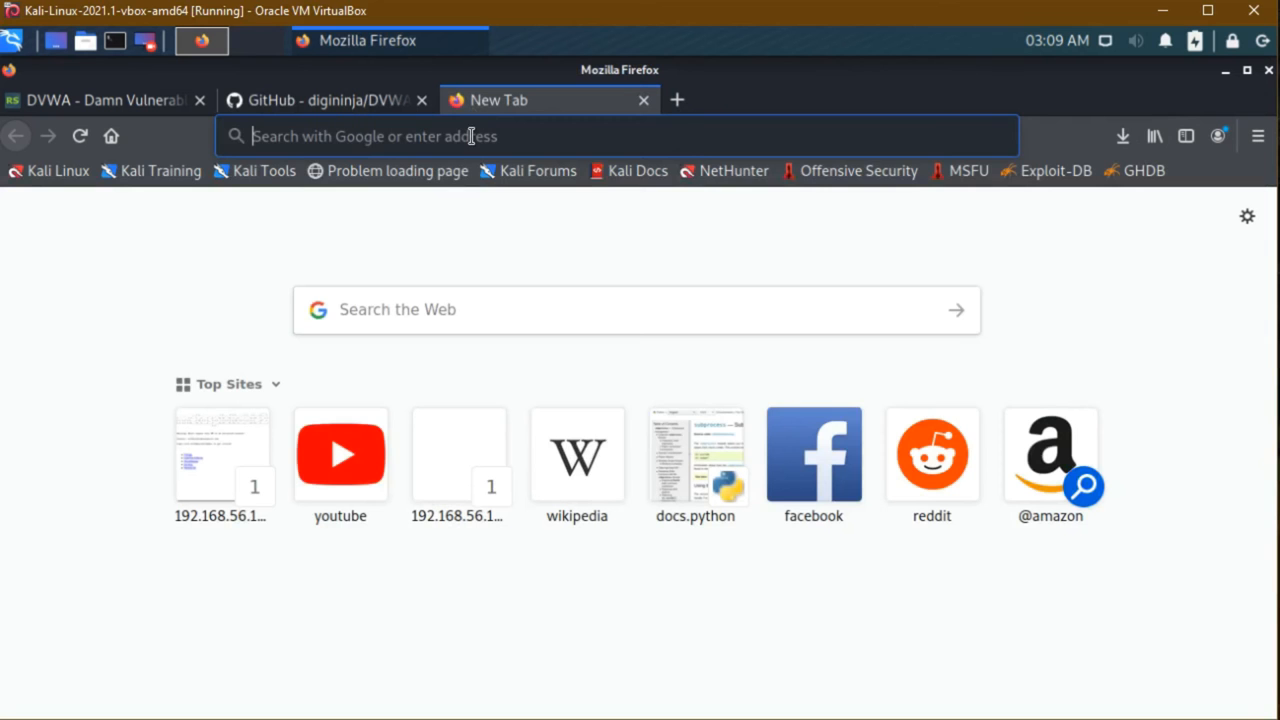
Search for xampp and open the apachefriends.org download site
type("xa")
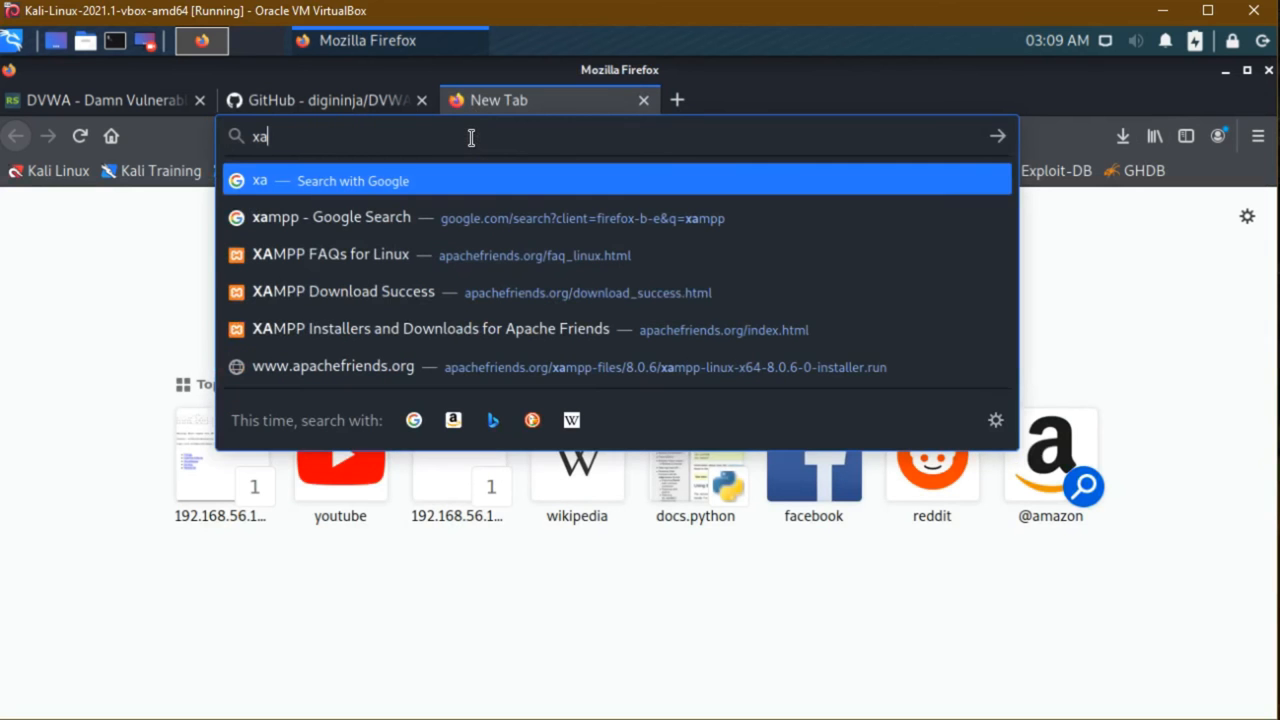
left_click(331, 217)
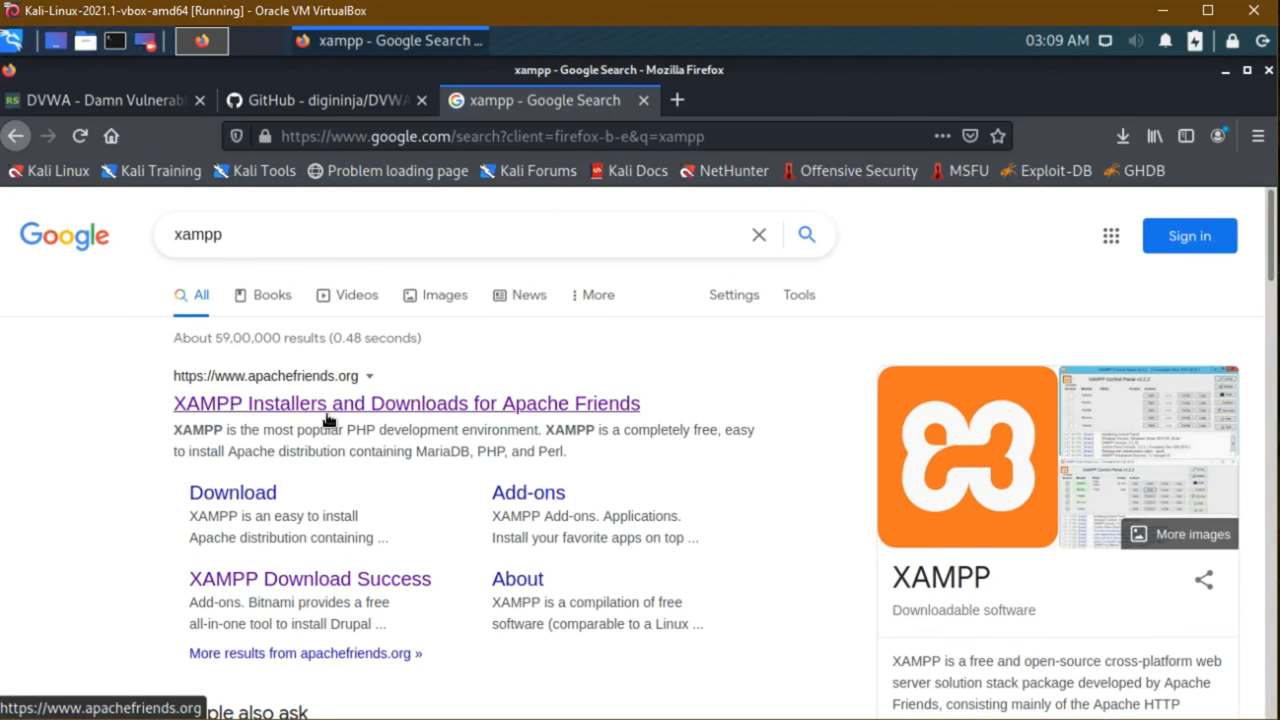
left_click(405, 403)
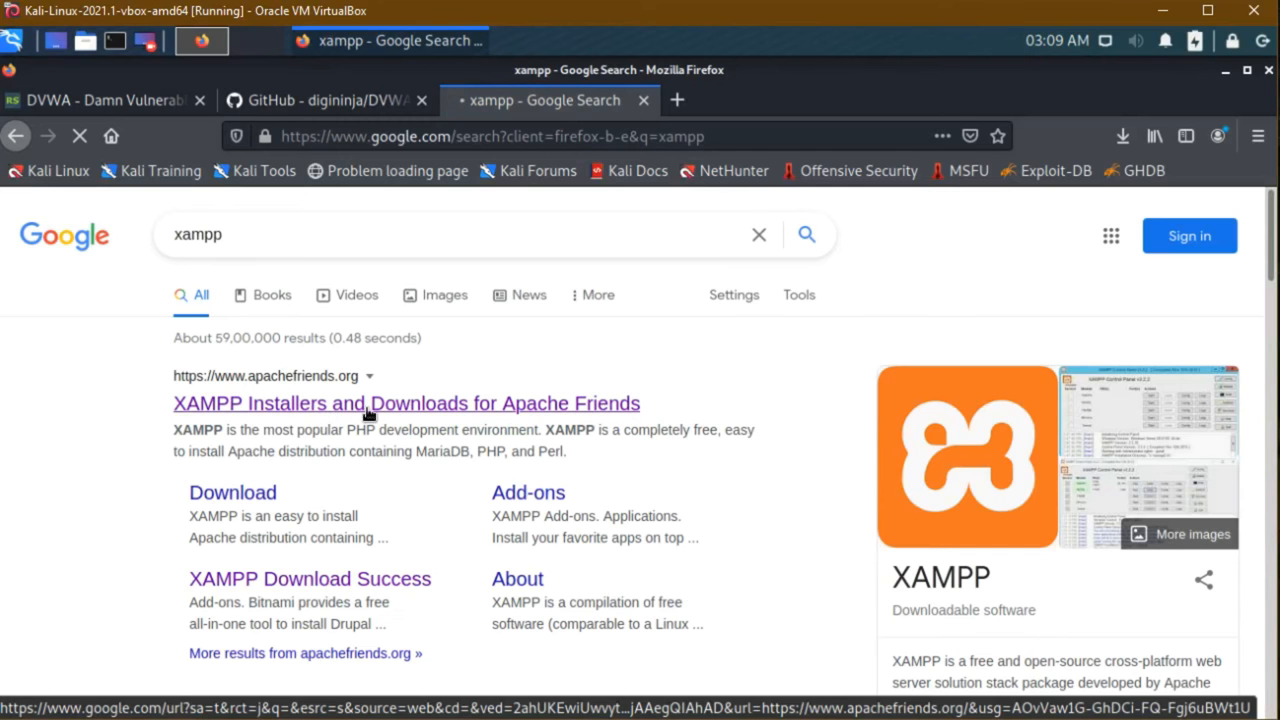
left_click(406, 403)
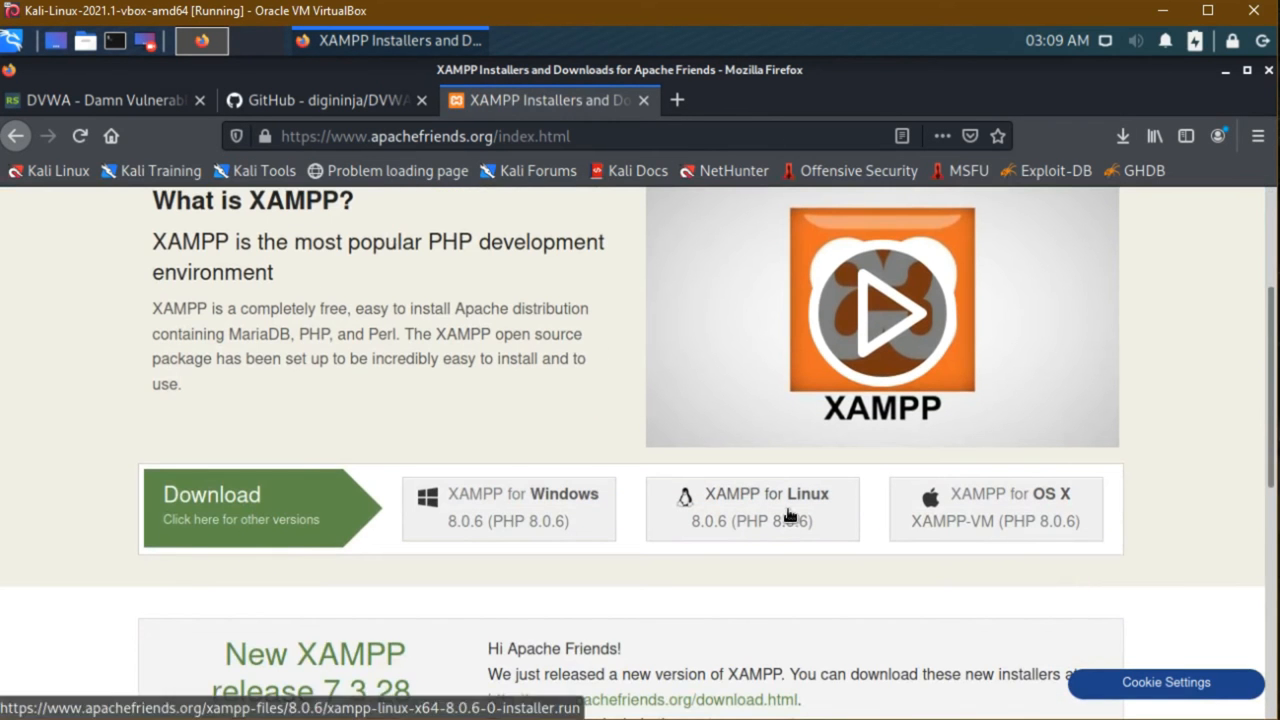
mouse_move(785, 522)
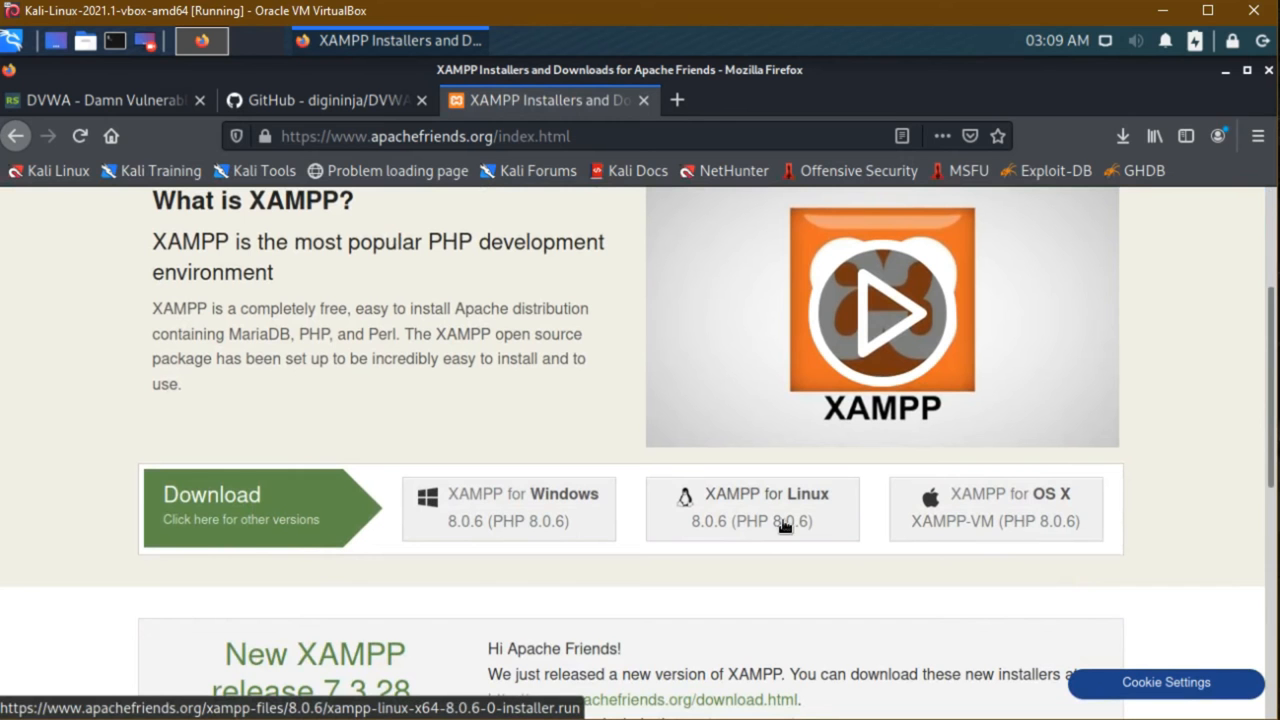
mouse_move(1075, 448)
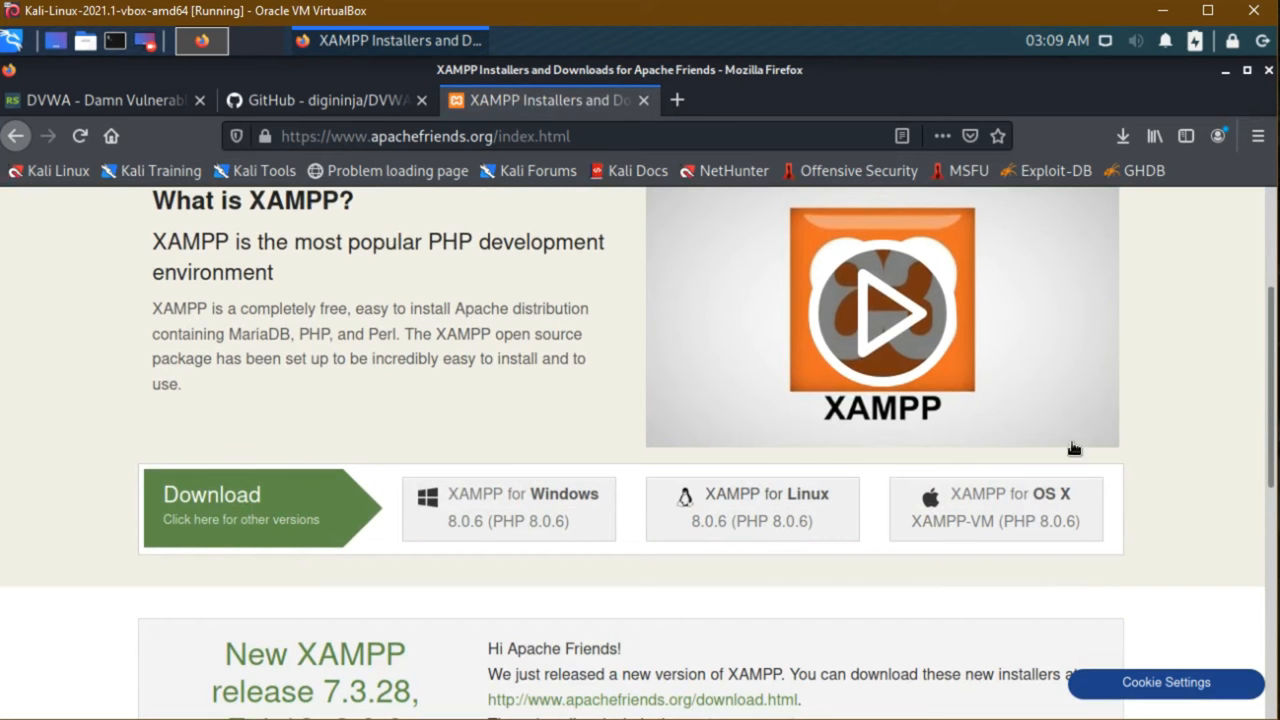
mouse_move(751, 521)
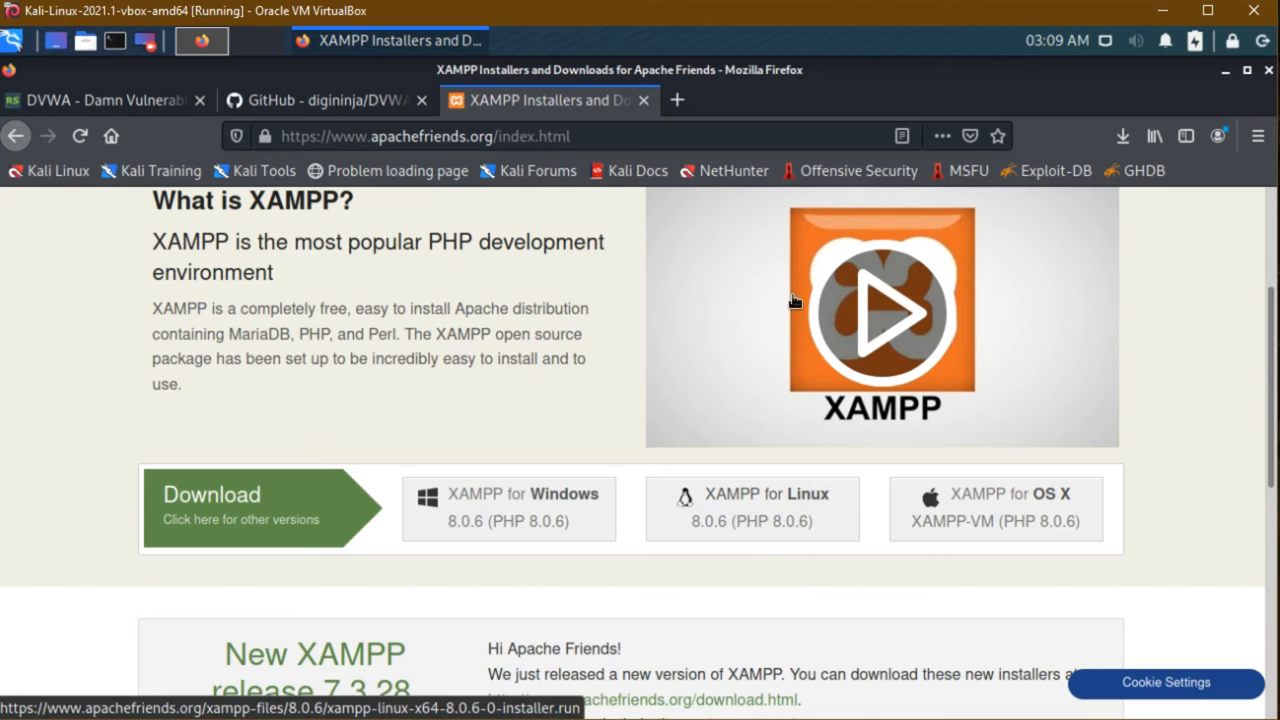
mouse_move(761, 553)
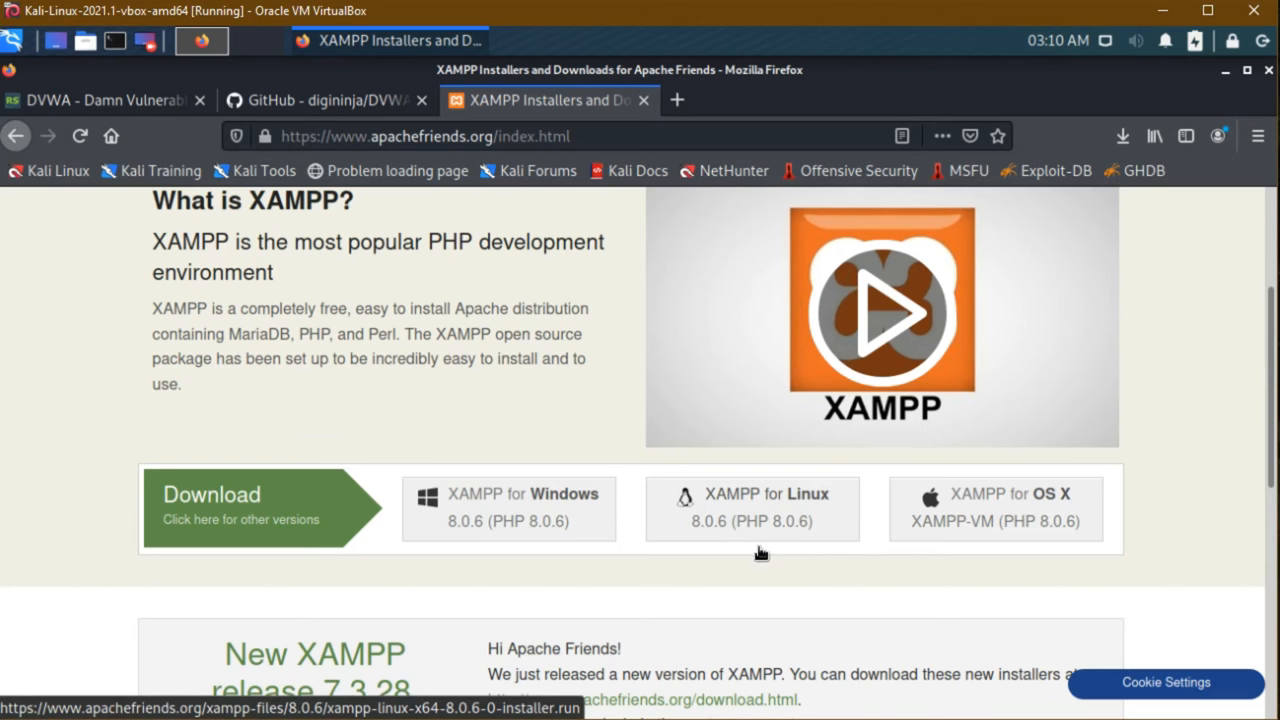
mouse_move(793, 543)
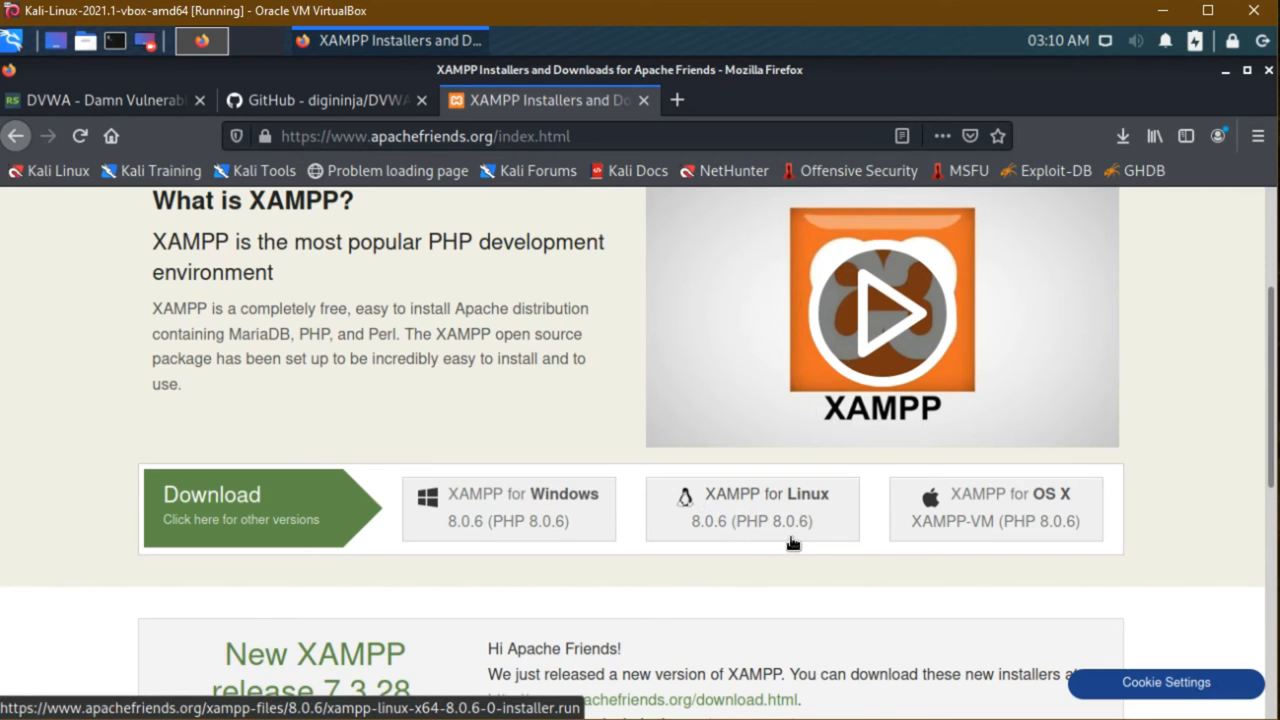
Save the XAMPP 8.0.6 Linux installer and check its download progress
left_click(751, 507)
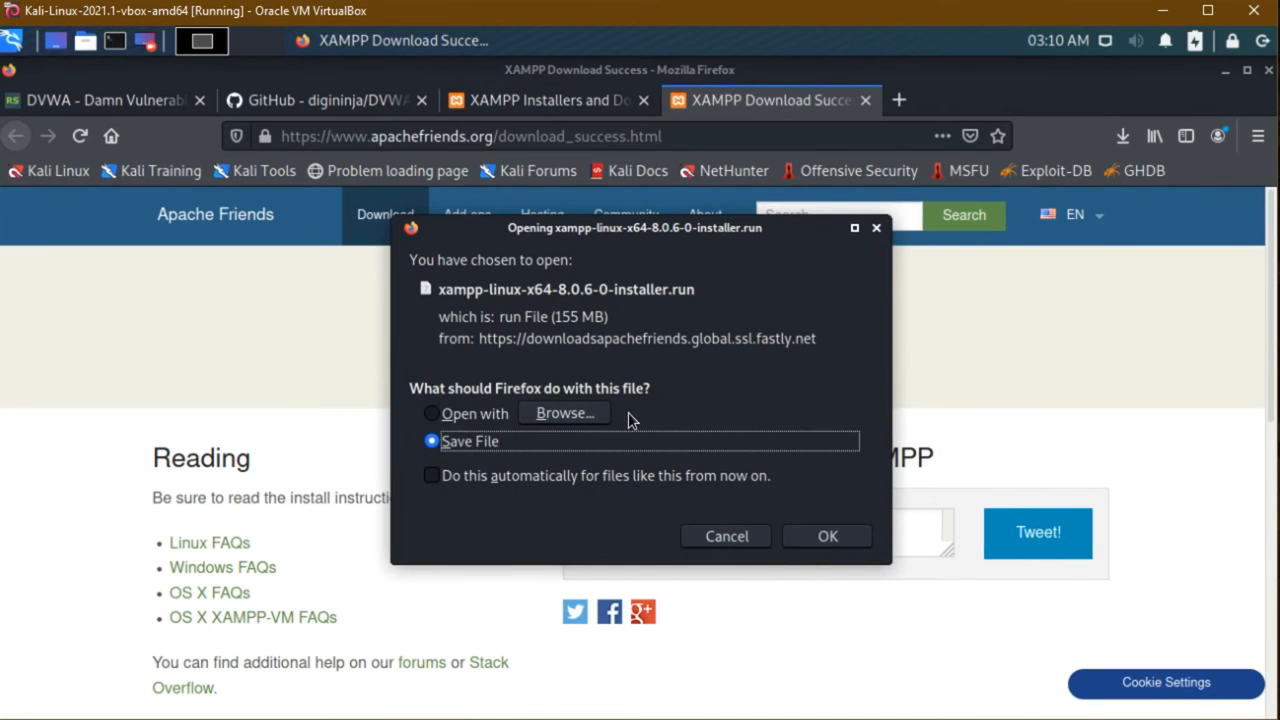
left_click(827, 536)
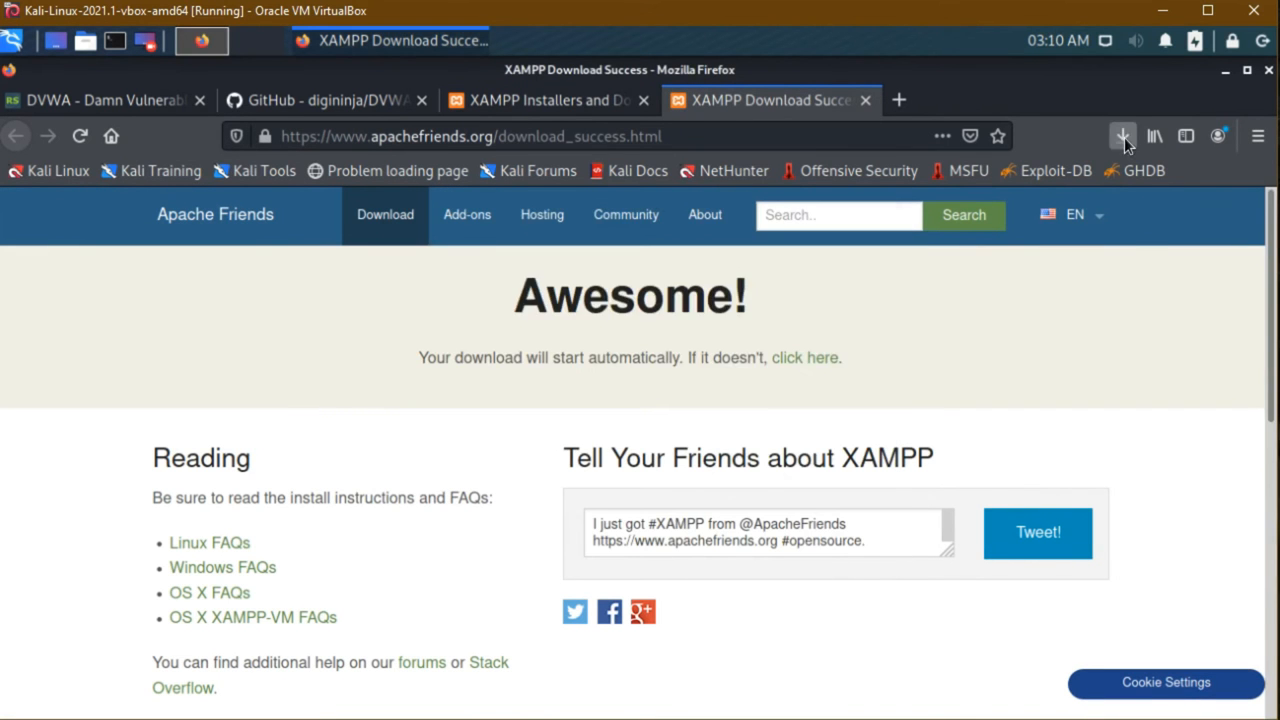
left_click(1122, 136)
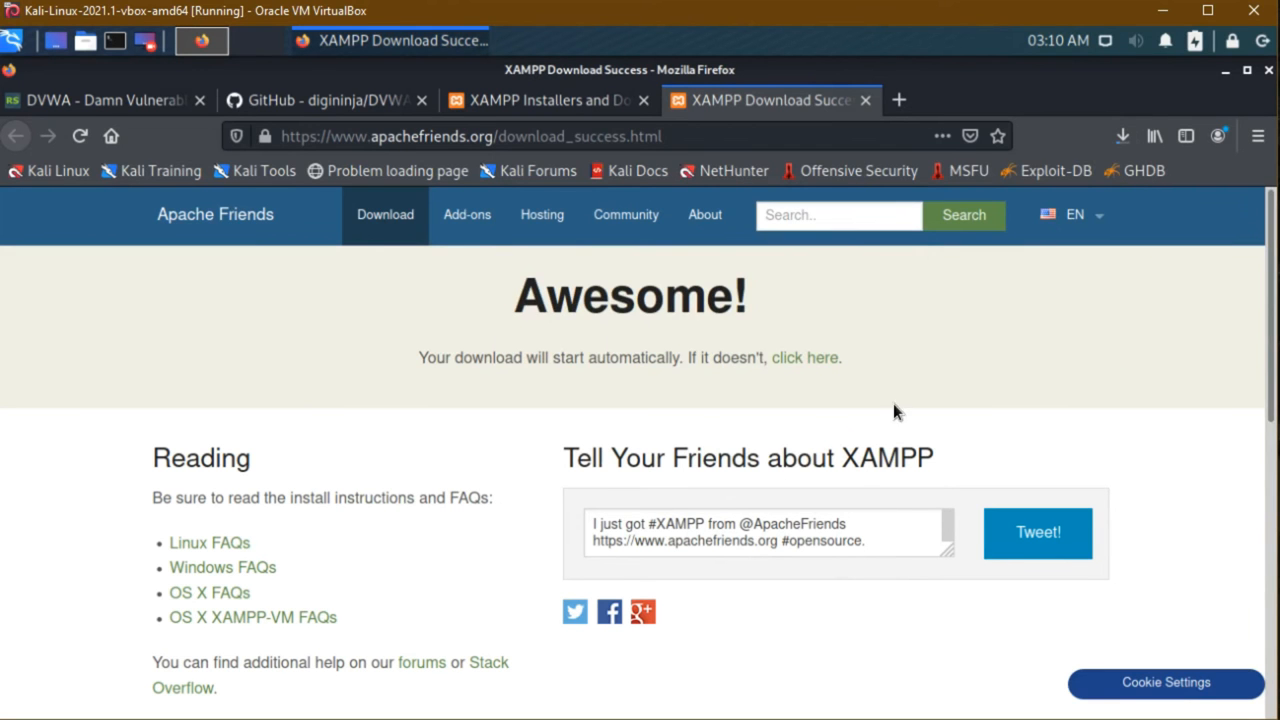
mouse_move(203, 521)
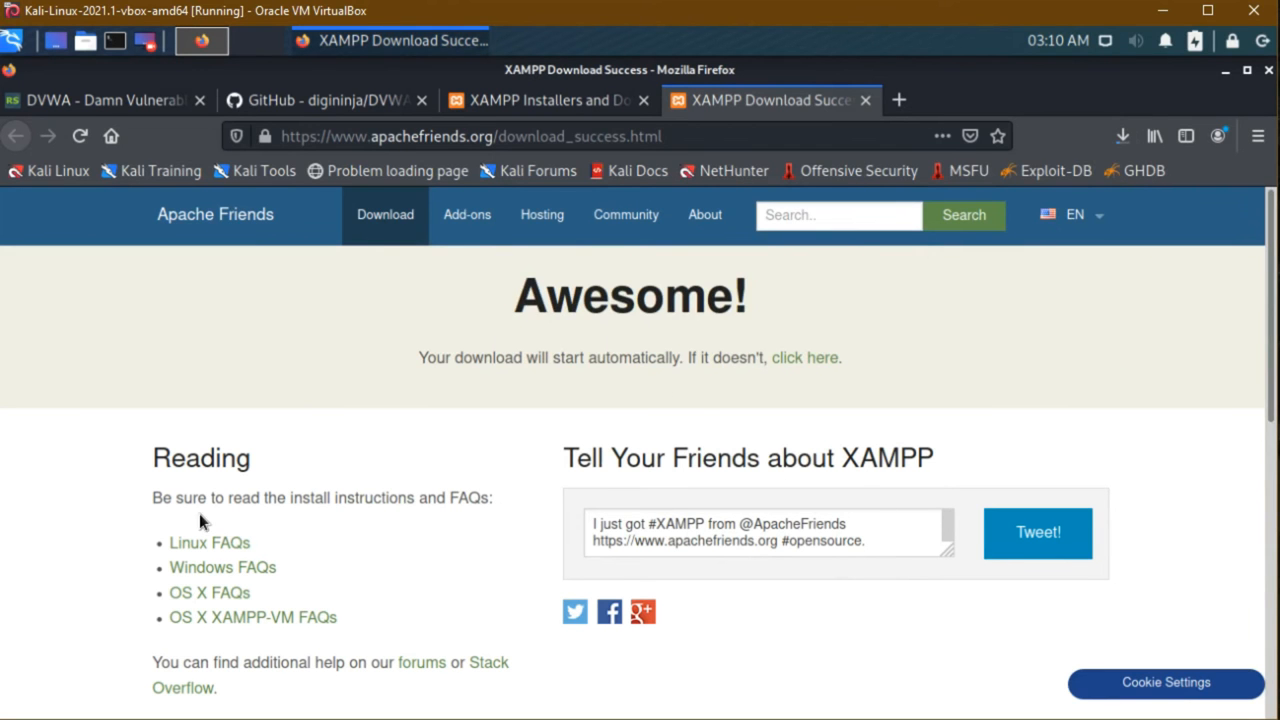
scroll("down", 3)
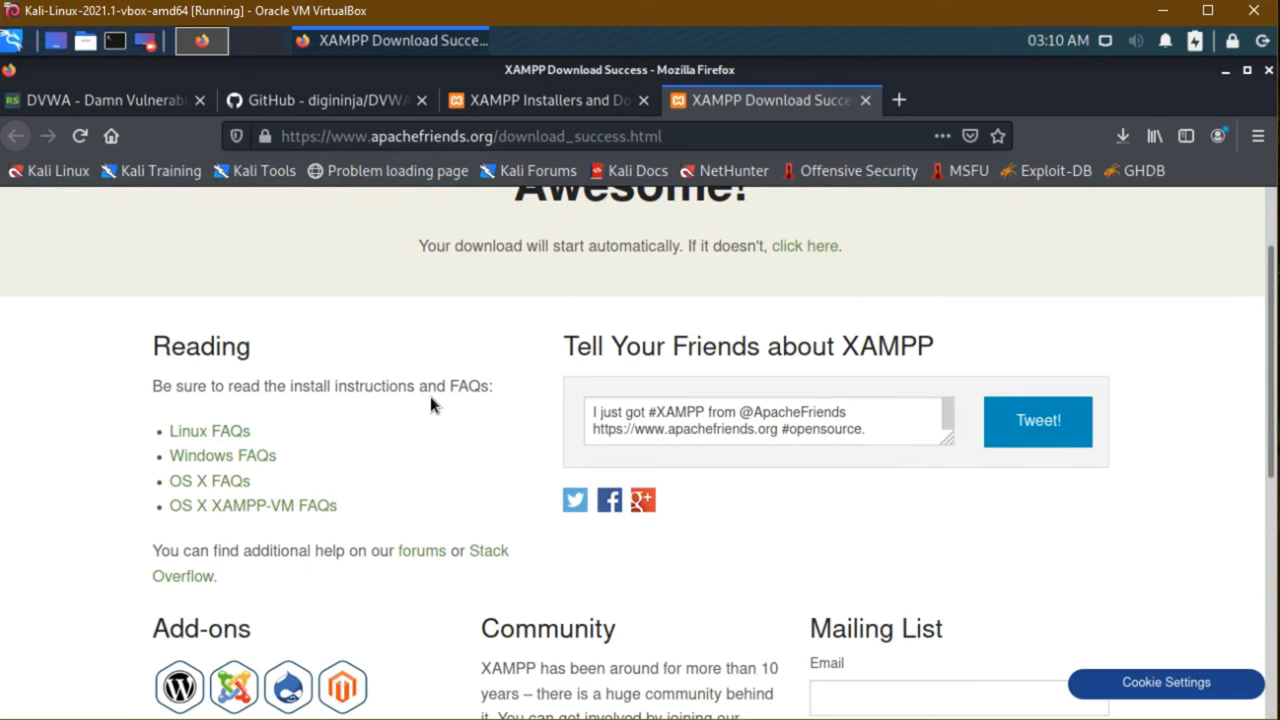
Open the Linux FAQs and expand 'How do I install XAMPP?'
left_click(209, 431)
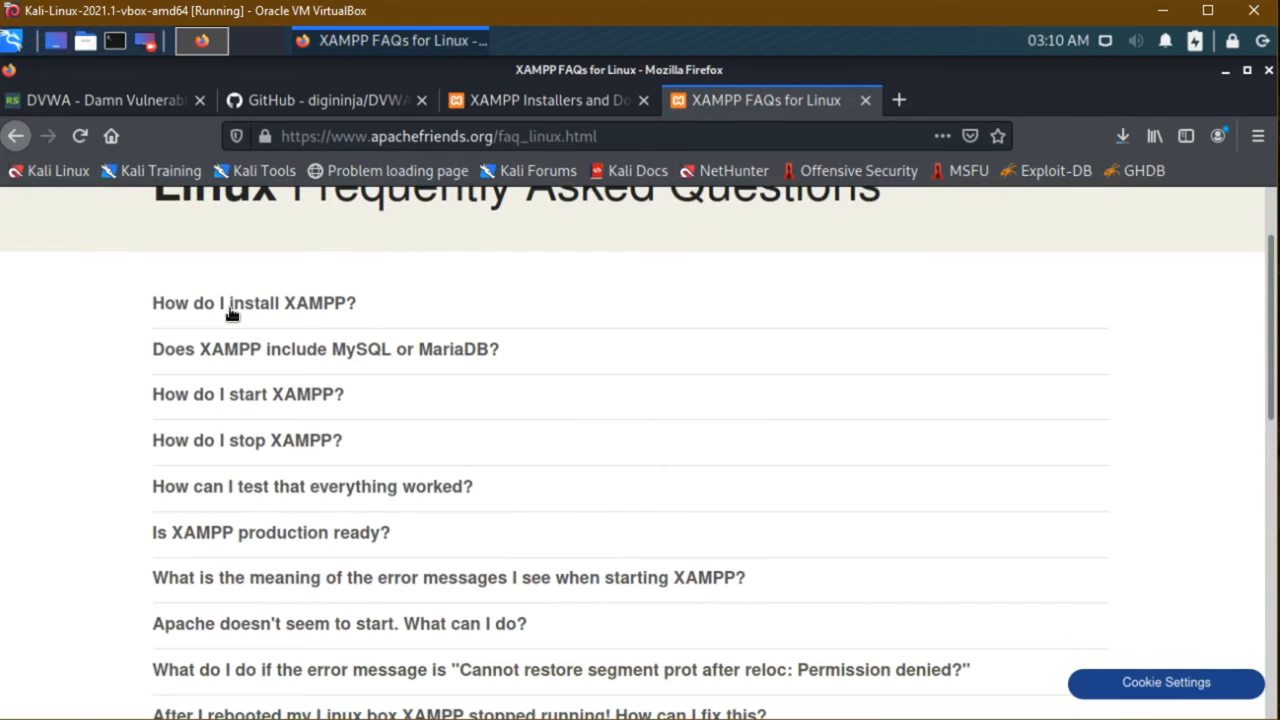
left_click(254, 303)
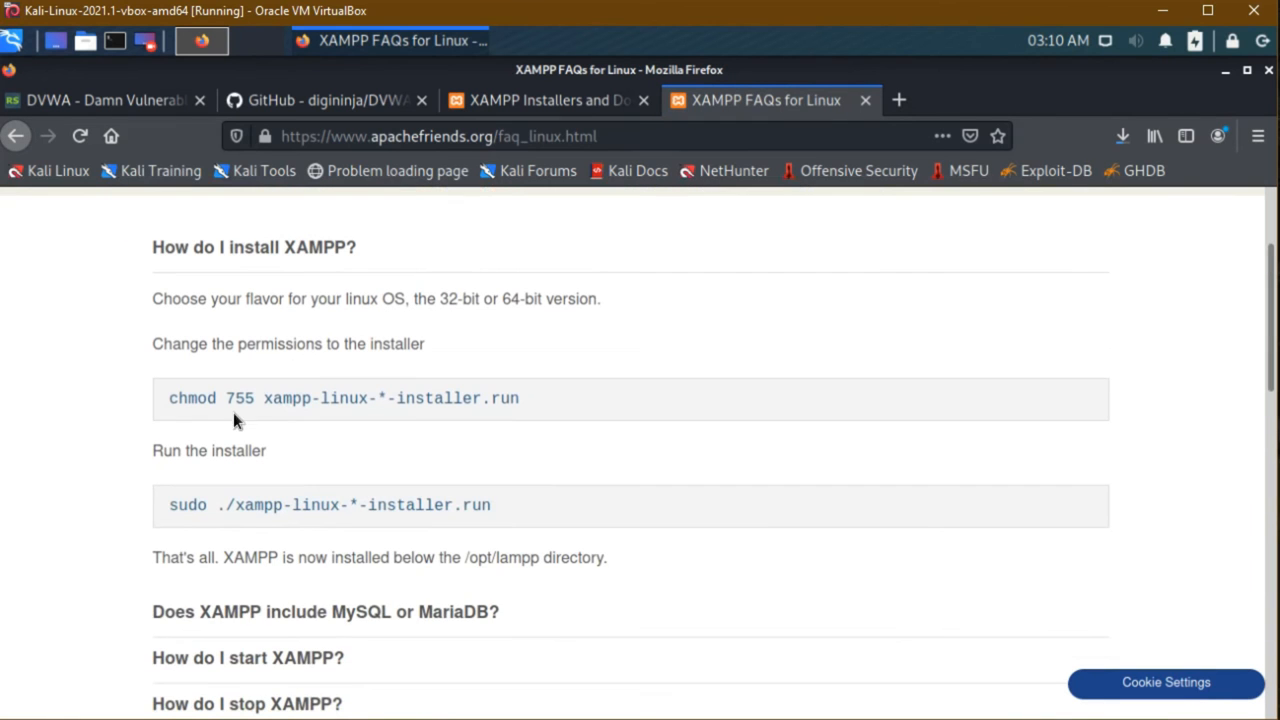
scroll("down", 3)
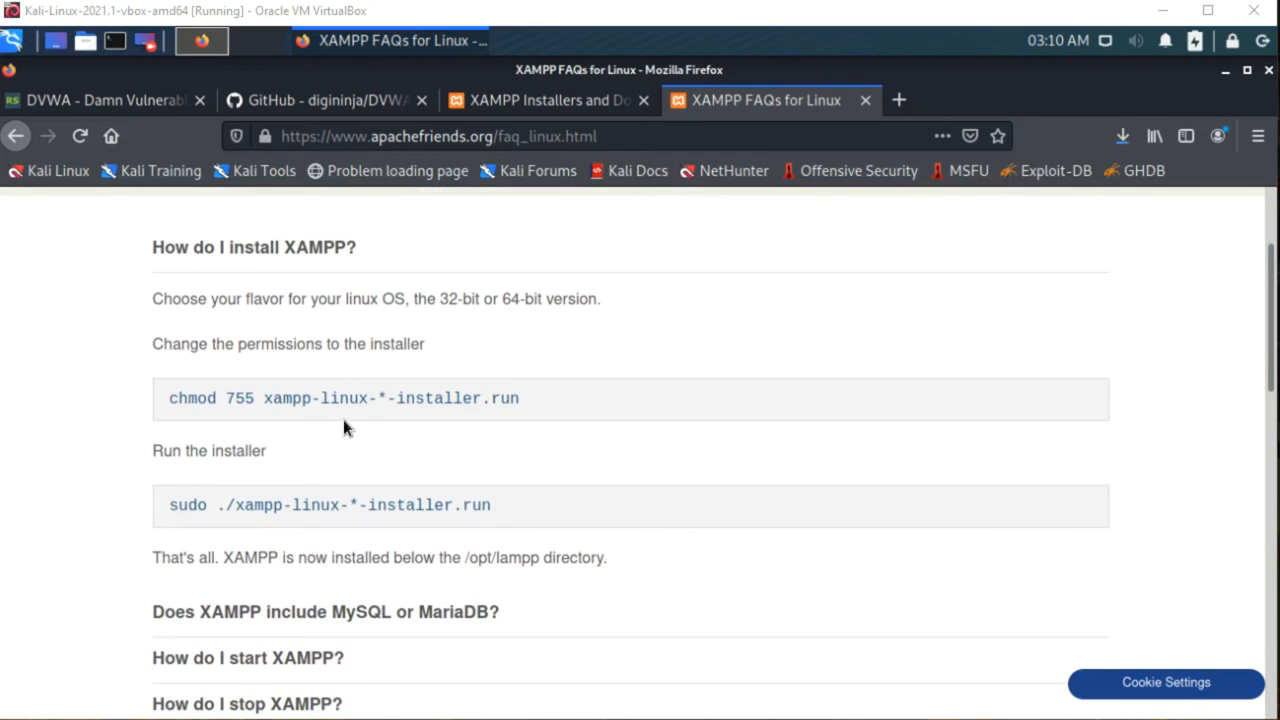
mouse_move(483, 410)
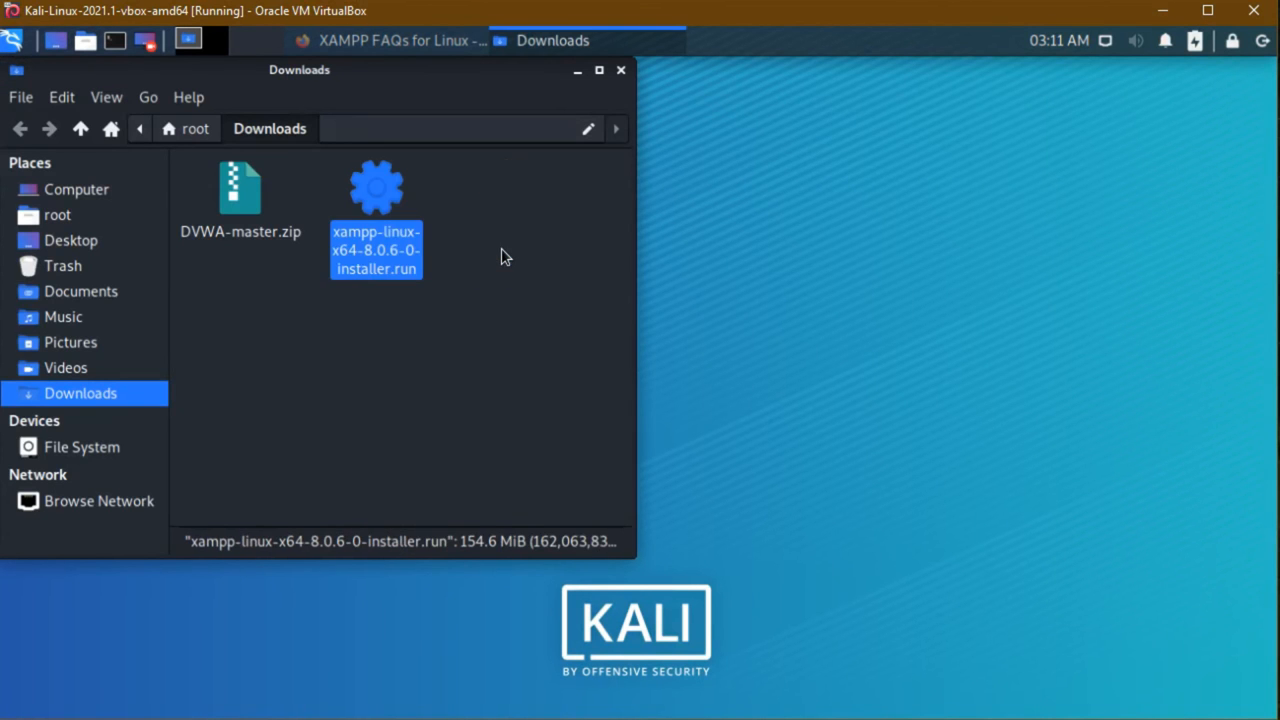
Extract DVWA-master.zip in Downloads and browse the extracted DVWA-master folder's files
left_click(240, 200)
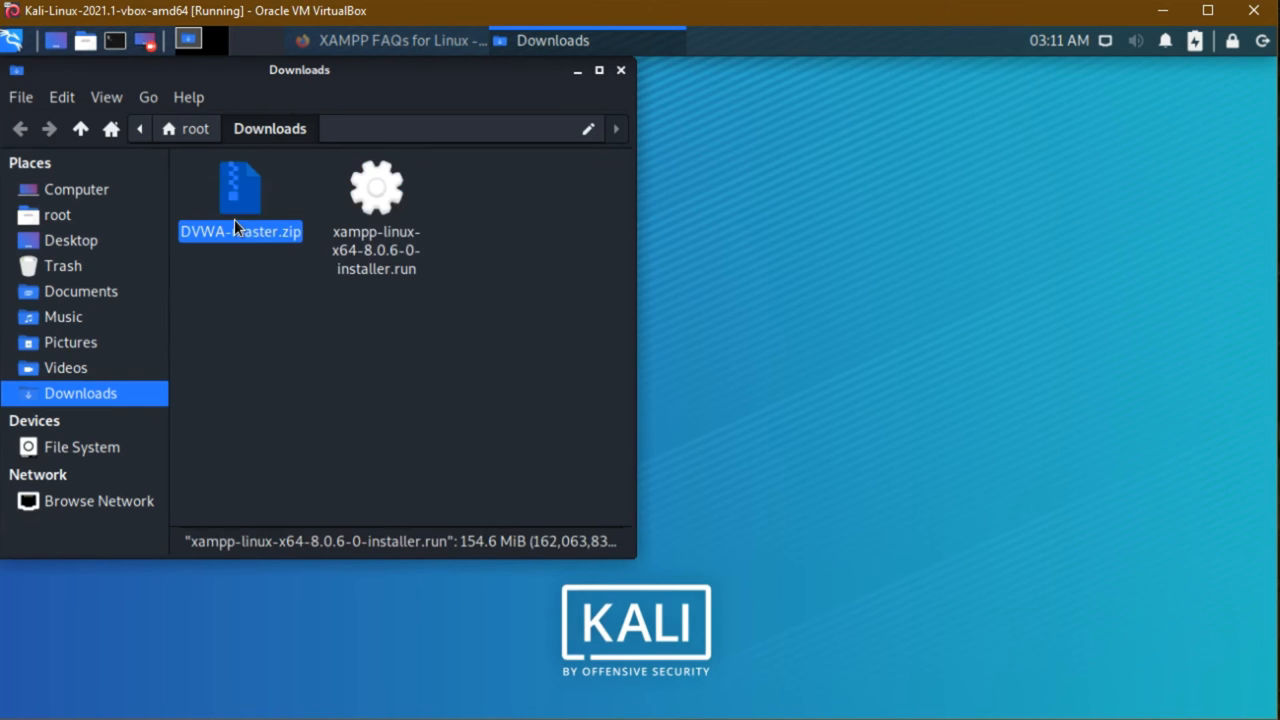
right_click(240, 190)
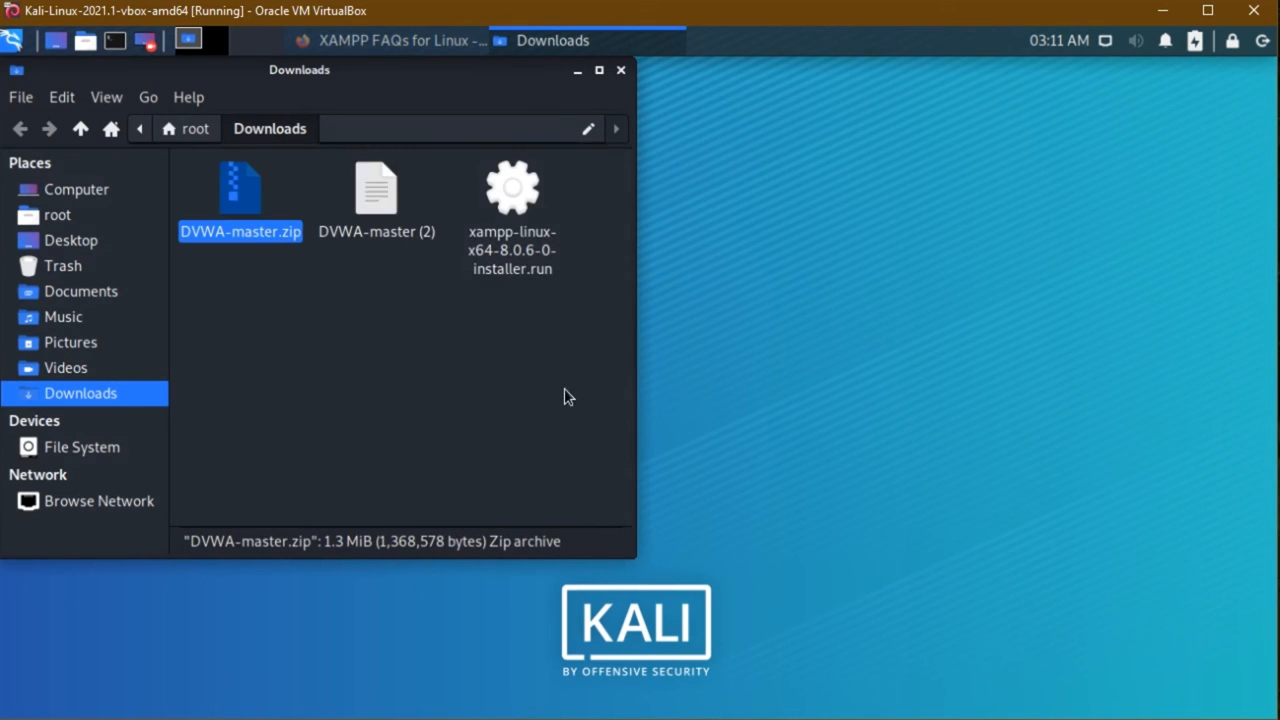
left_click(376, 200)
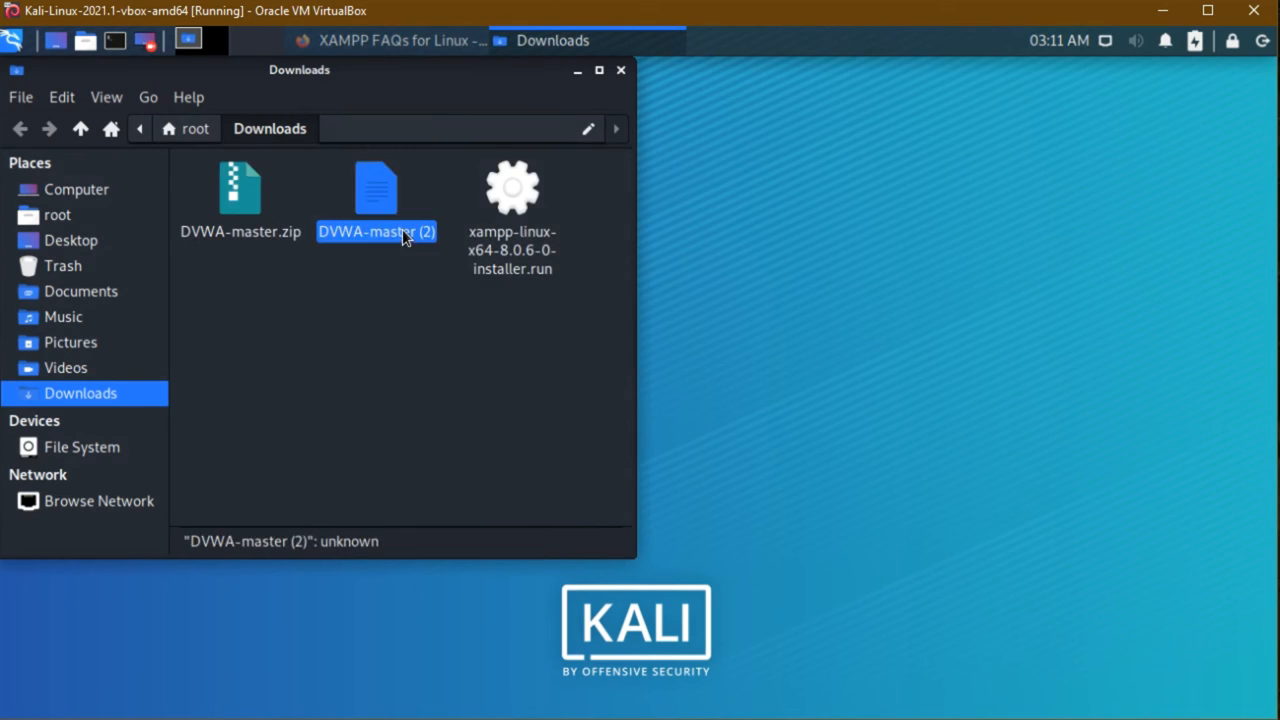
left_click(420, 270)
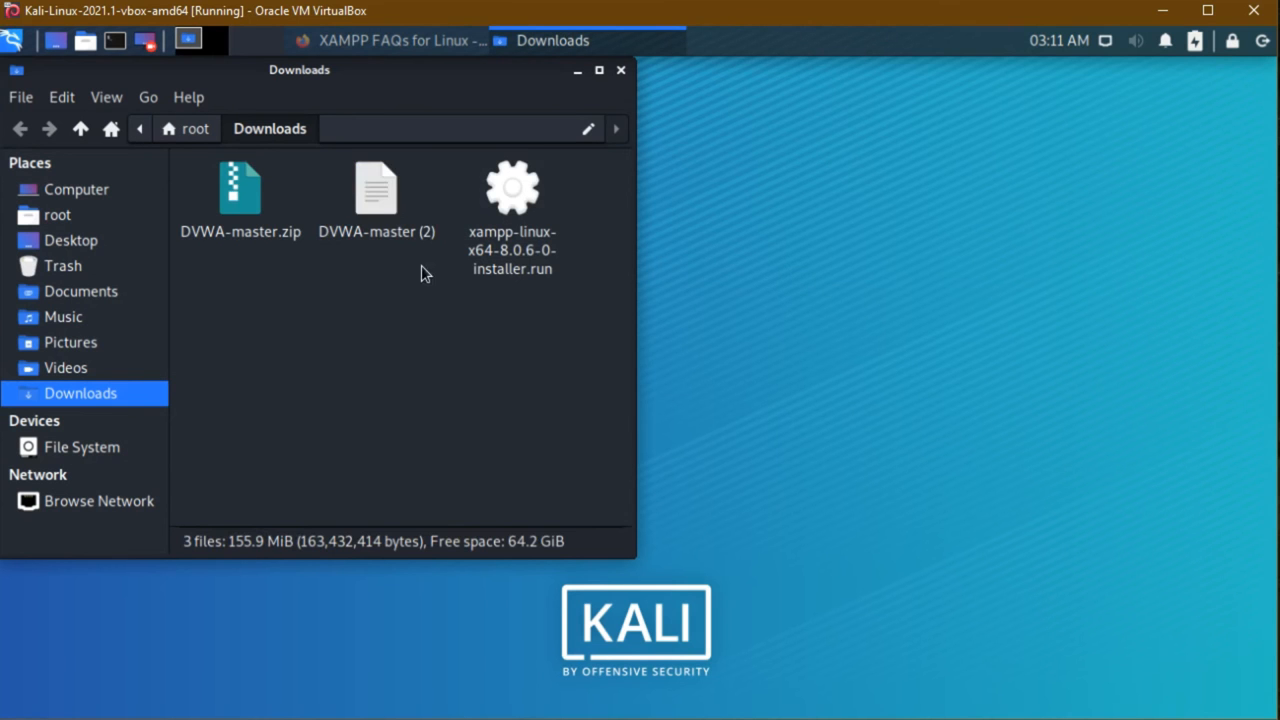
double_click(240, 190)
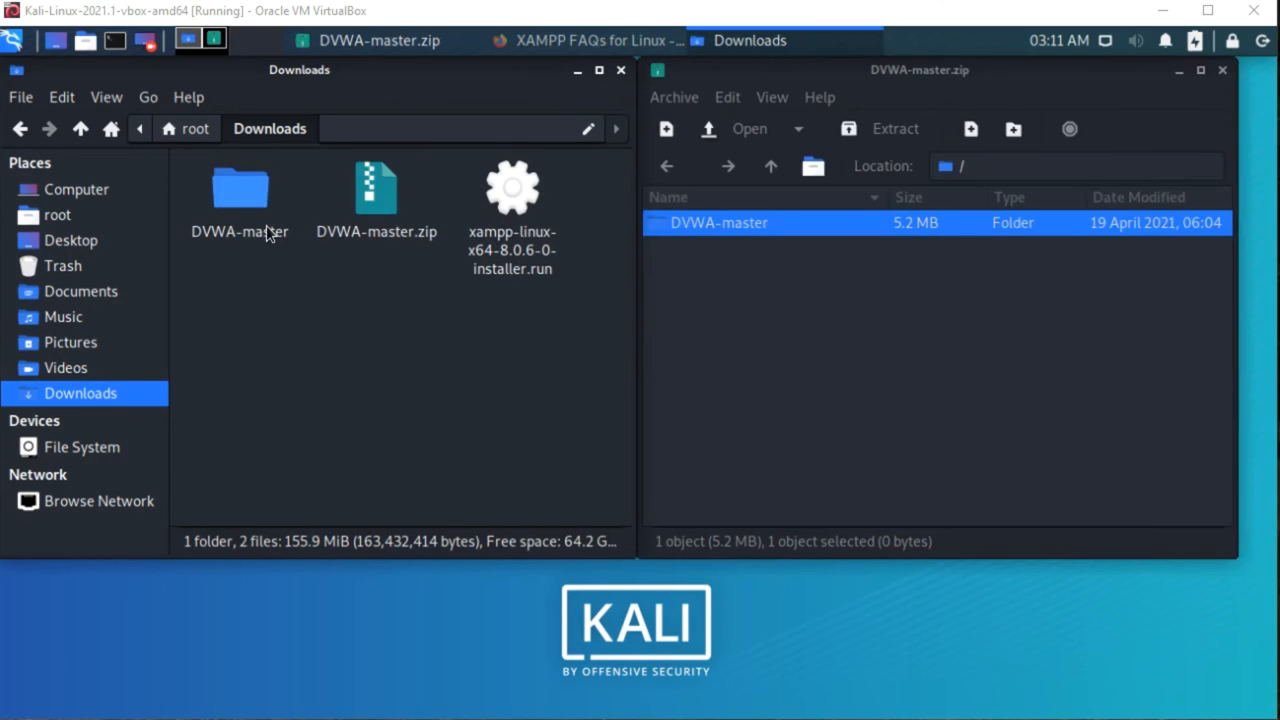
double_click(237, 190)
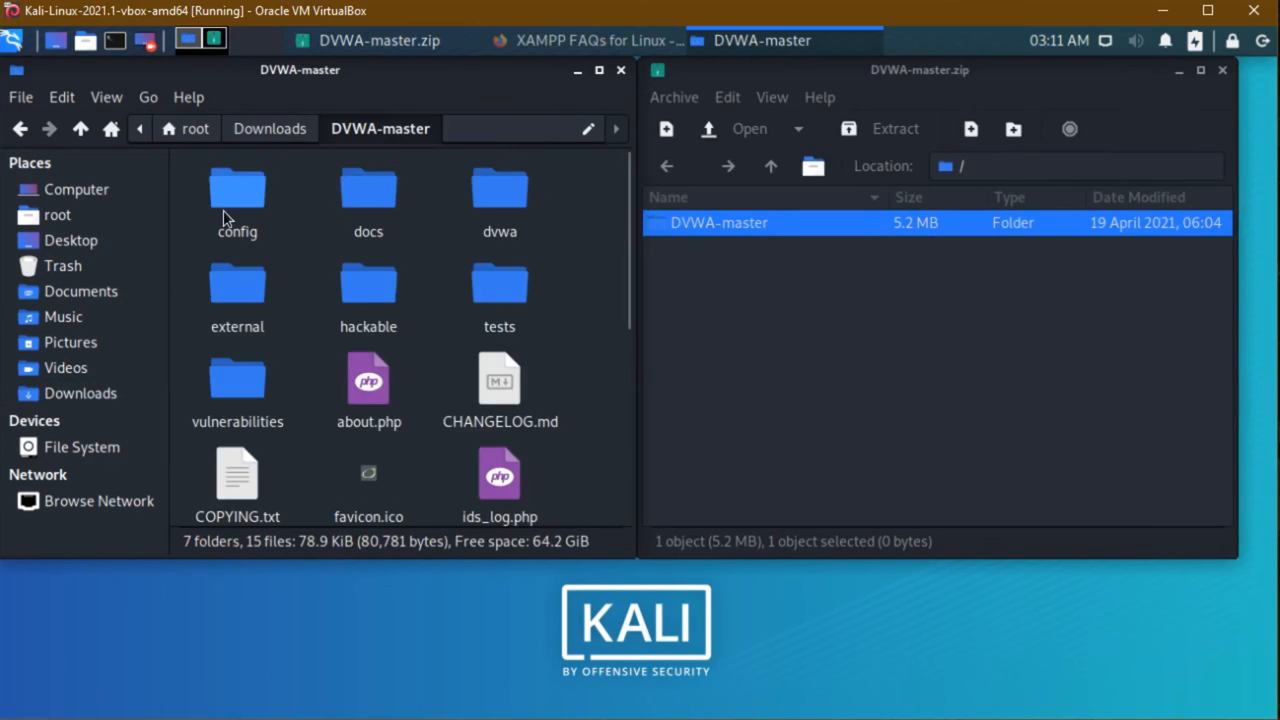
scroll("down", 3)
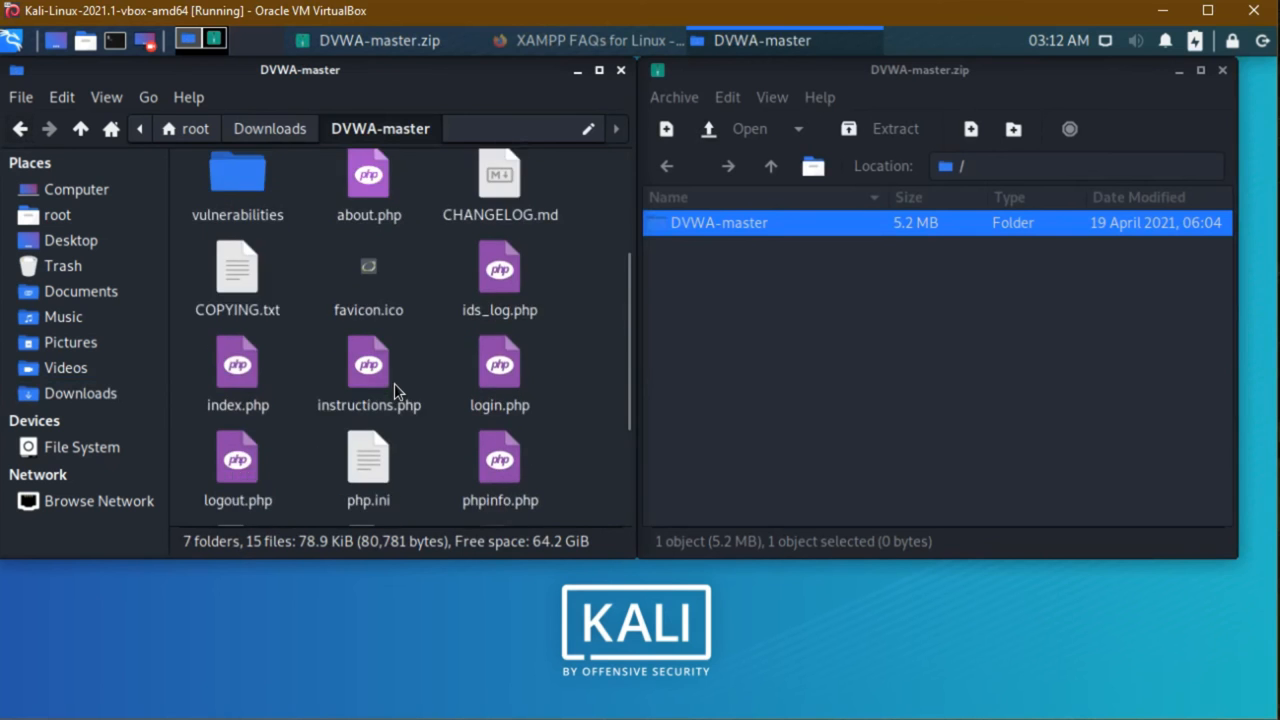
left_click(21, 128)
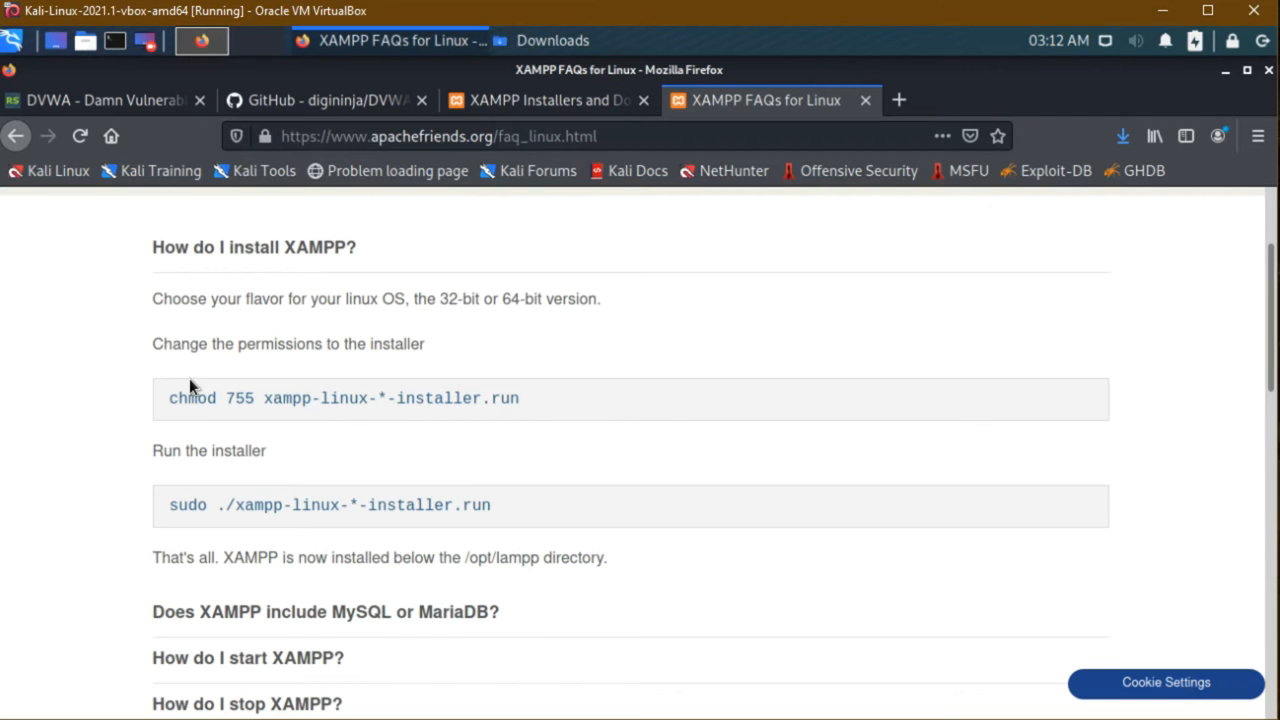
mouse_move(363, 362)
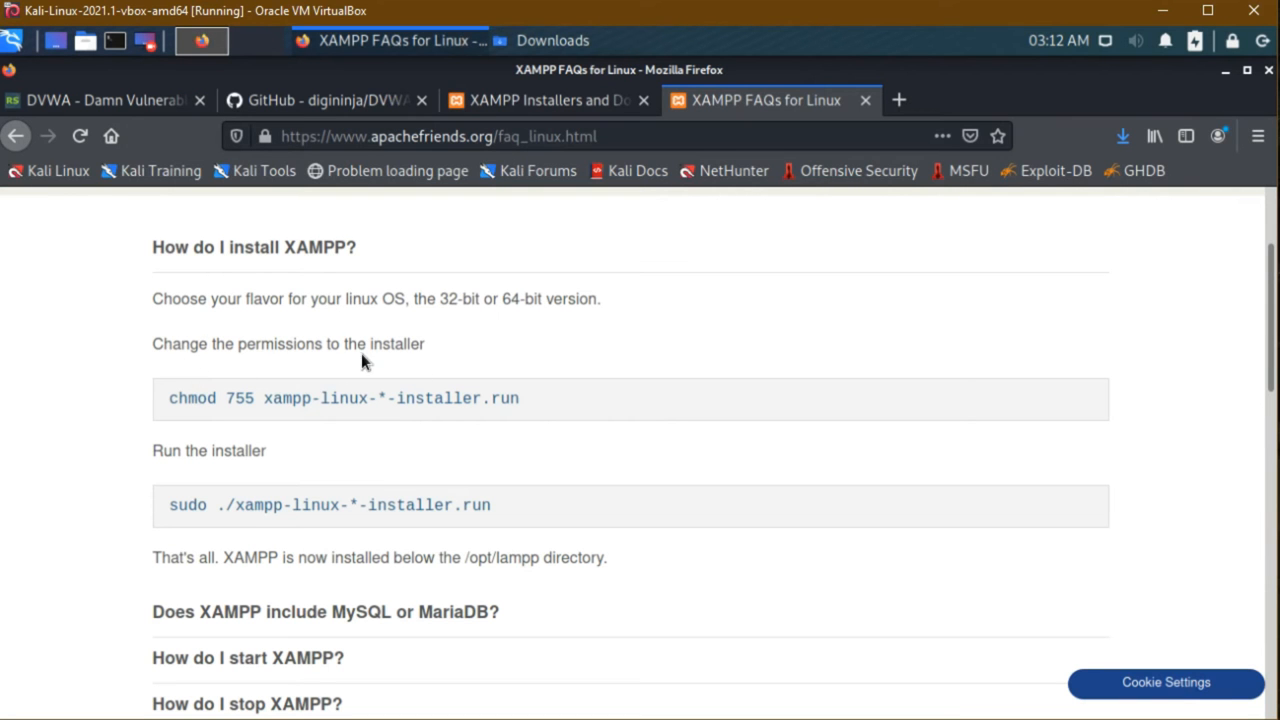
Highlight the 'chmod 755 xampp-linux-*-installer.run' command on the XAMPP FAQ page
left_click_drag(169, 398, 519, 398)
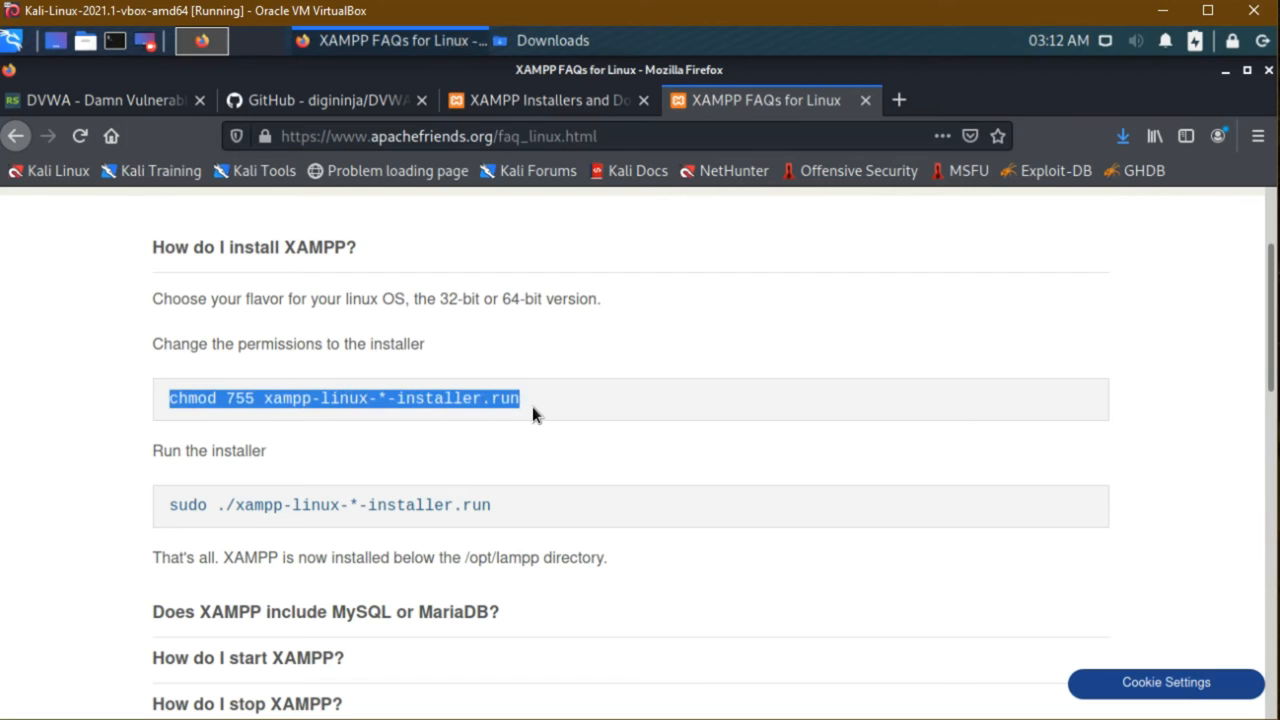
mouse_move(359, 67)
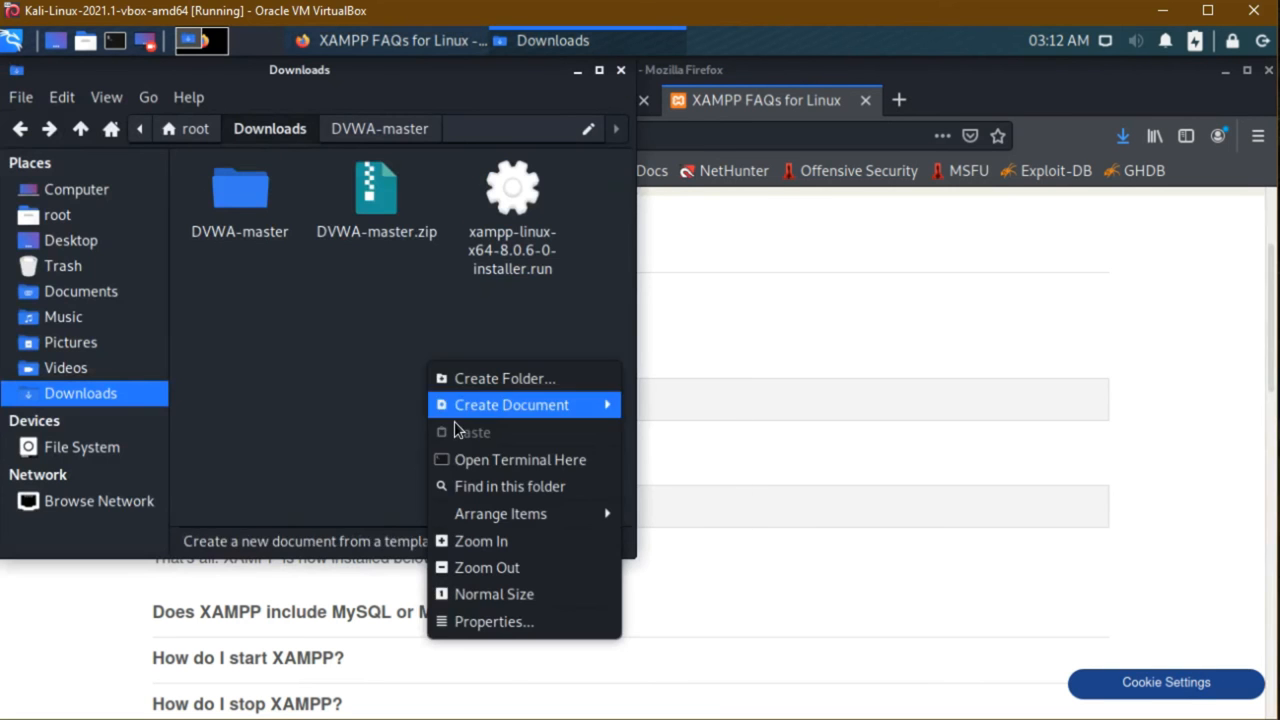
Run chmod 755 on xampp-linux-x64-8.0.6-0-installer.run and check its Permissions properties
left_click(519, 459)
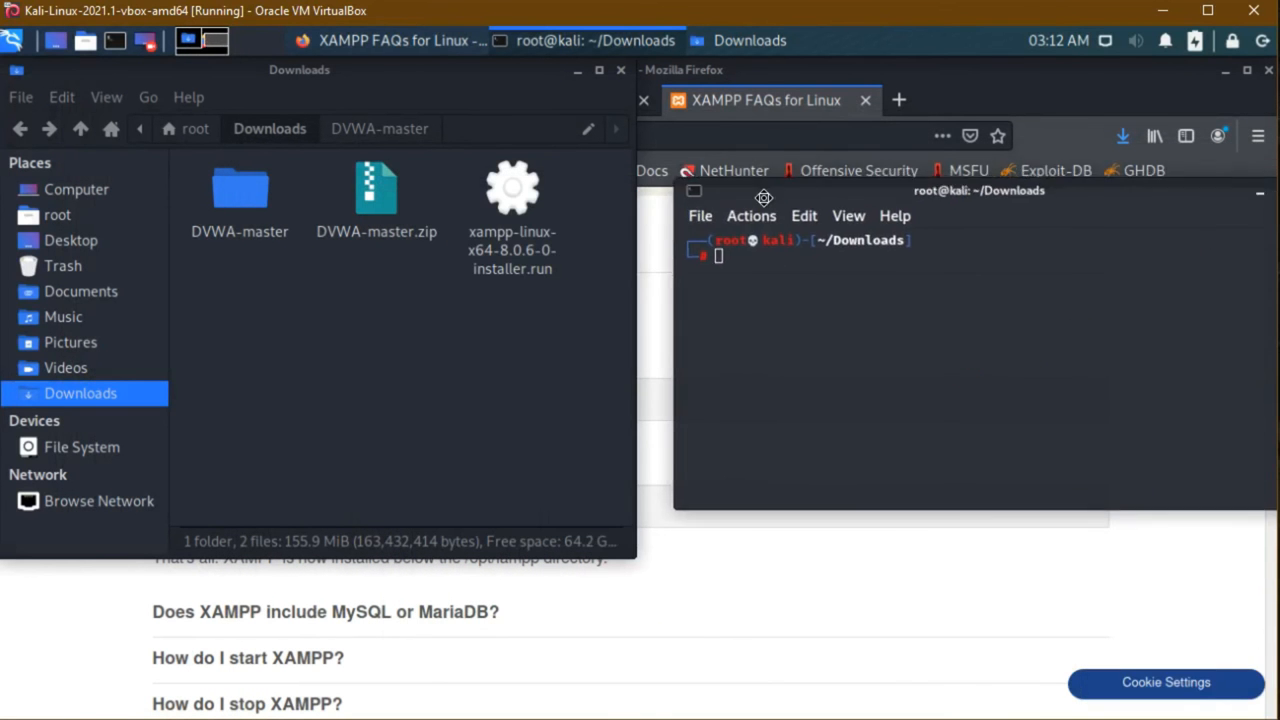
type("chmod 755 xampp-linux-x64-8.0.6-0-installer.run")
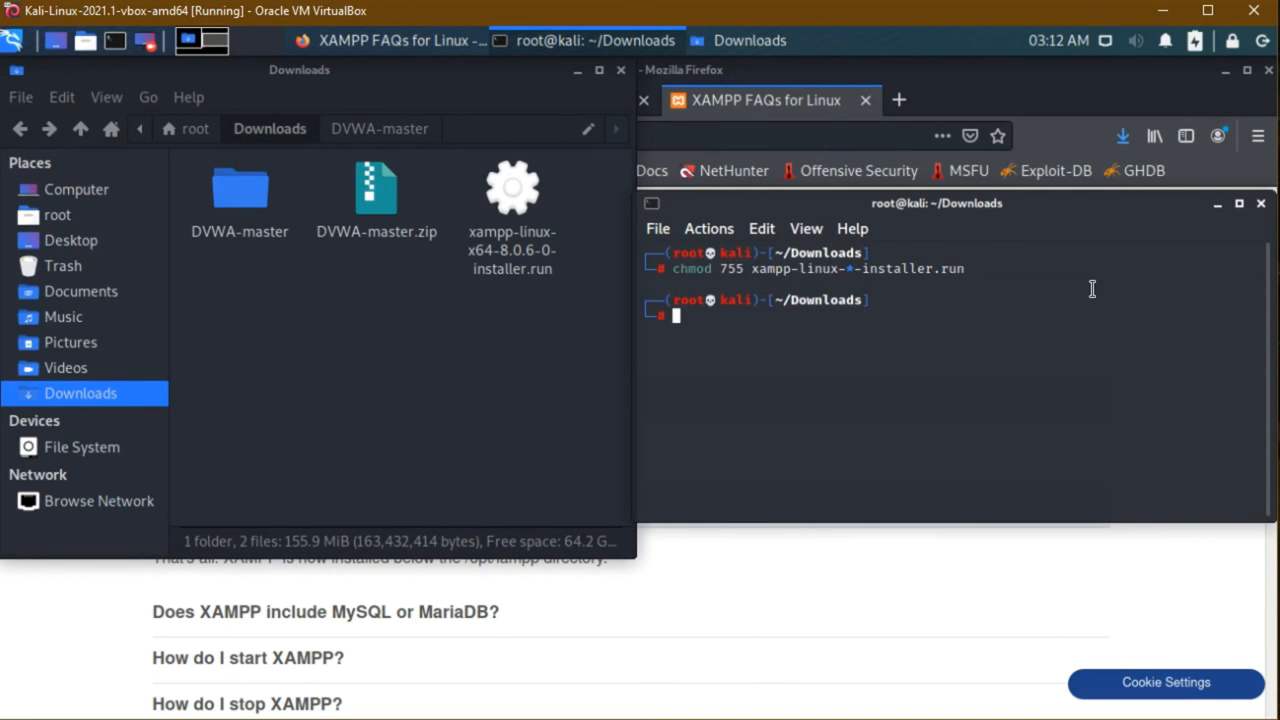
mouse_move(477, 244)
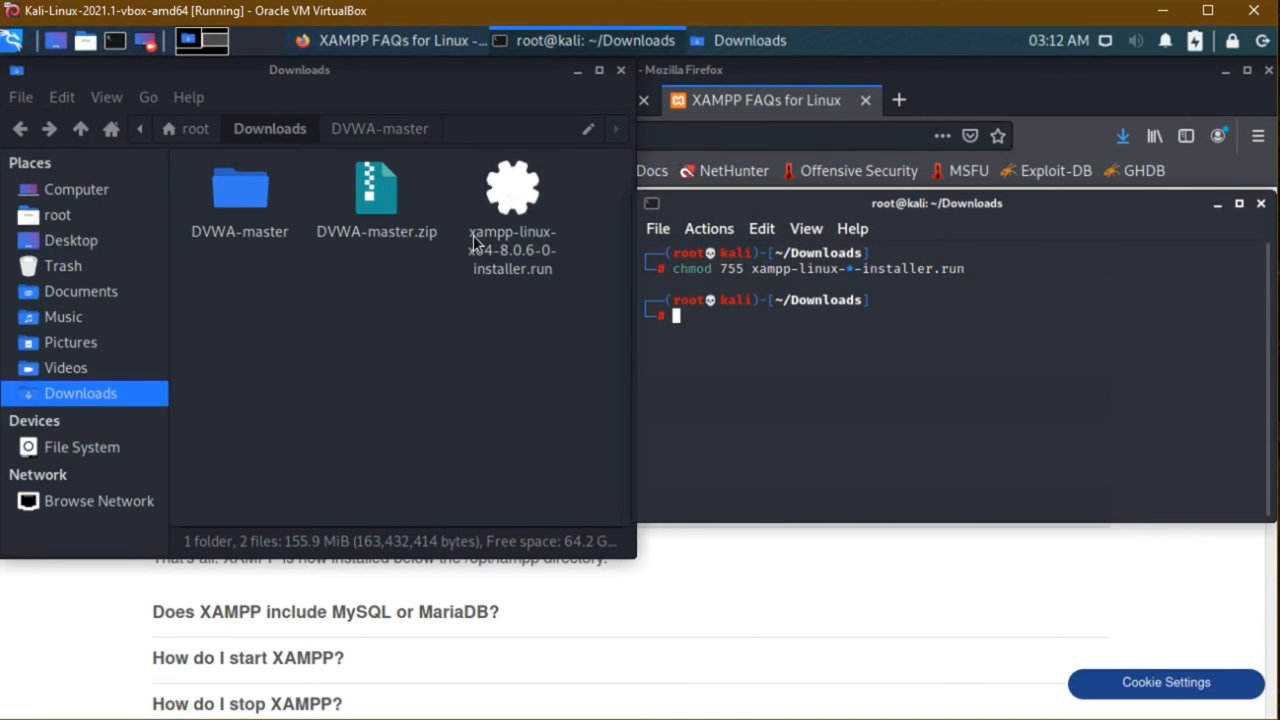
right_click(512, 210)
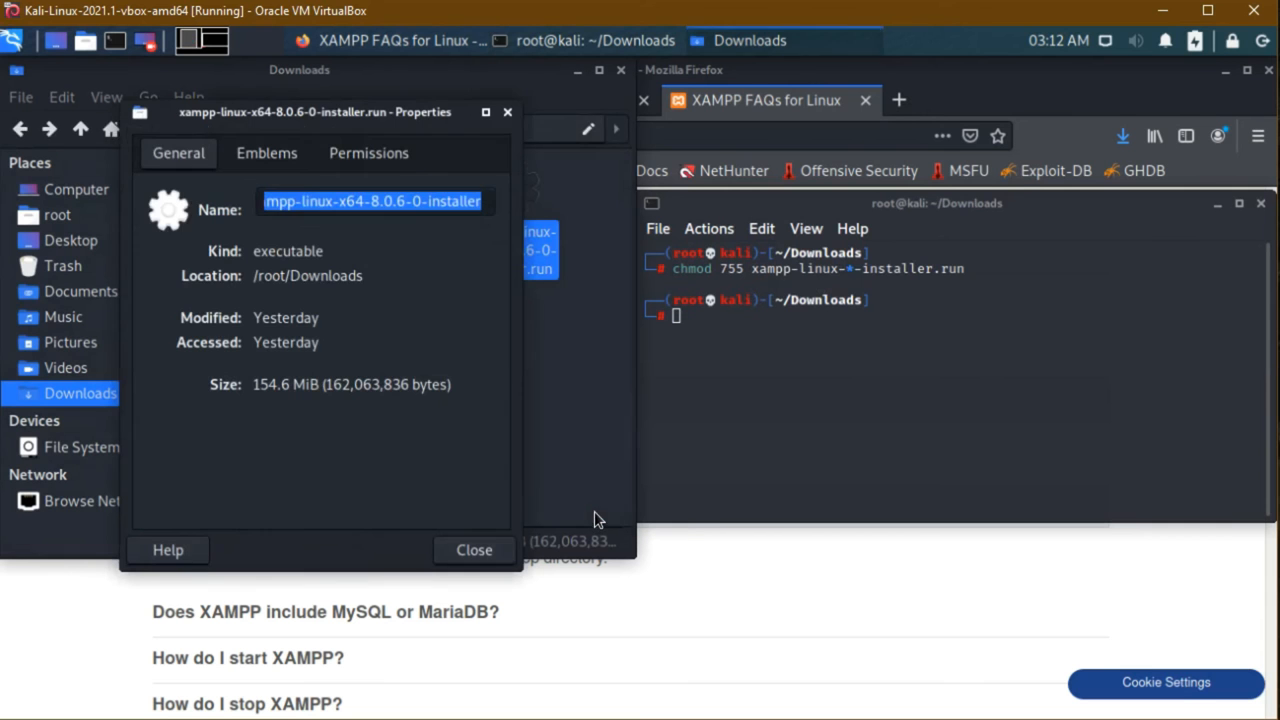
left_click(368, 153)
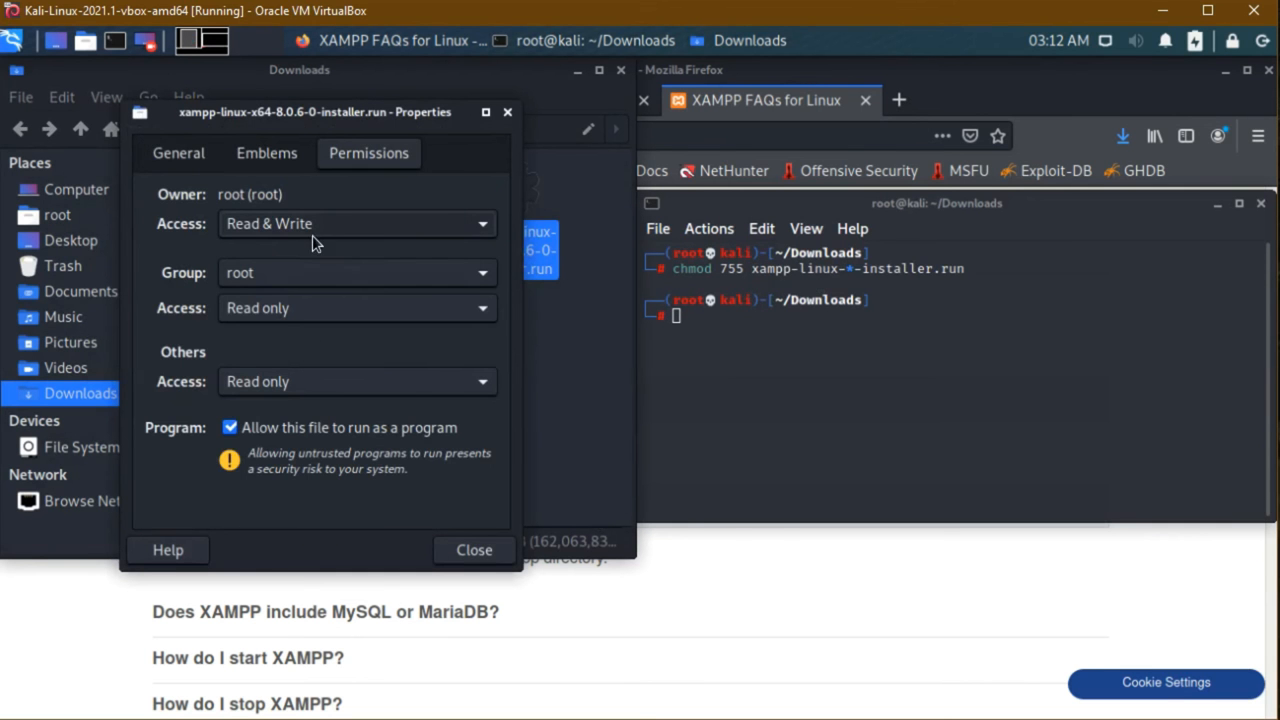
left_click(474, 550)
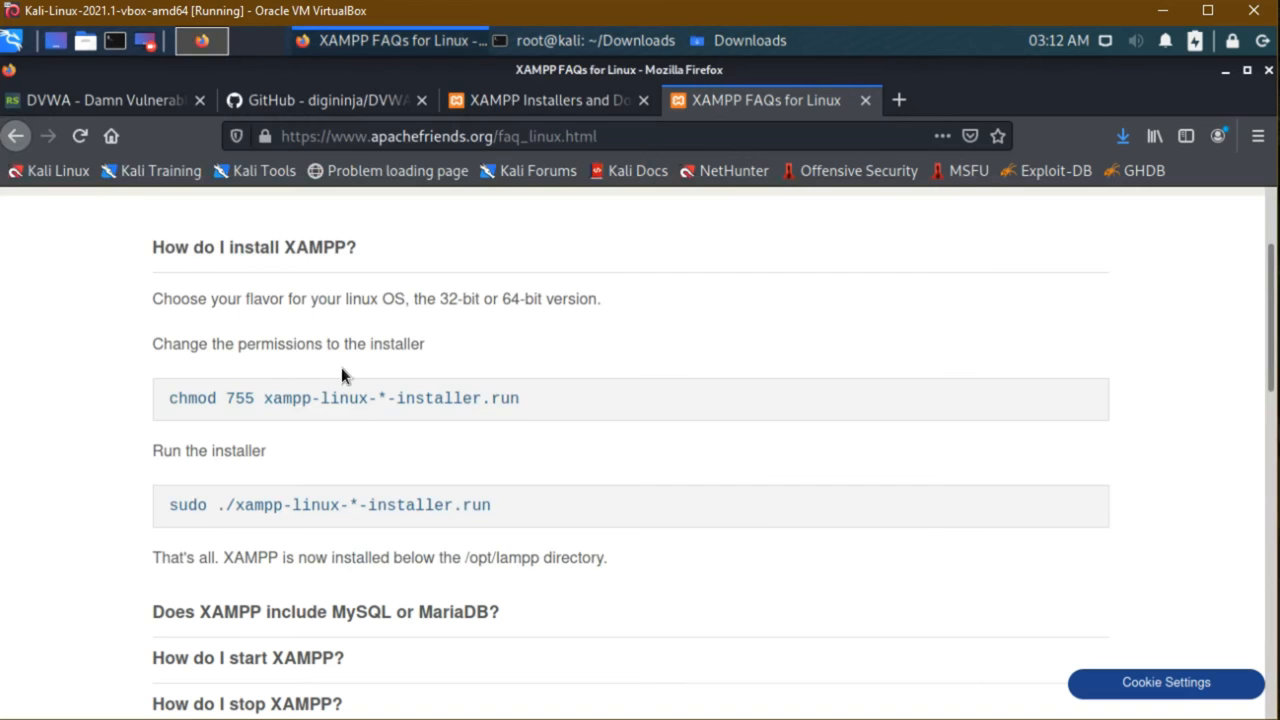
Paste the copied sudo XAMPP install command into the terminal and run it
scroll("down", 3)
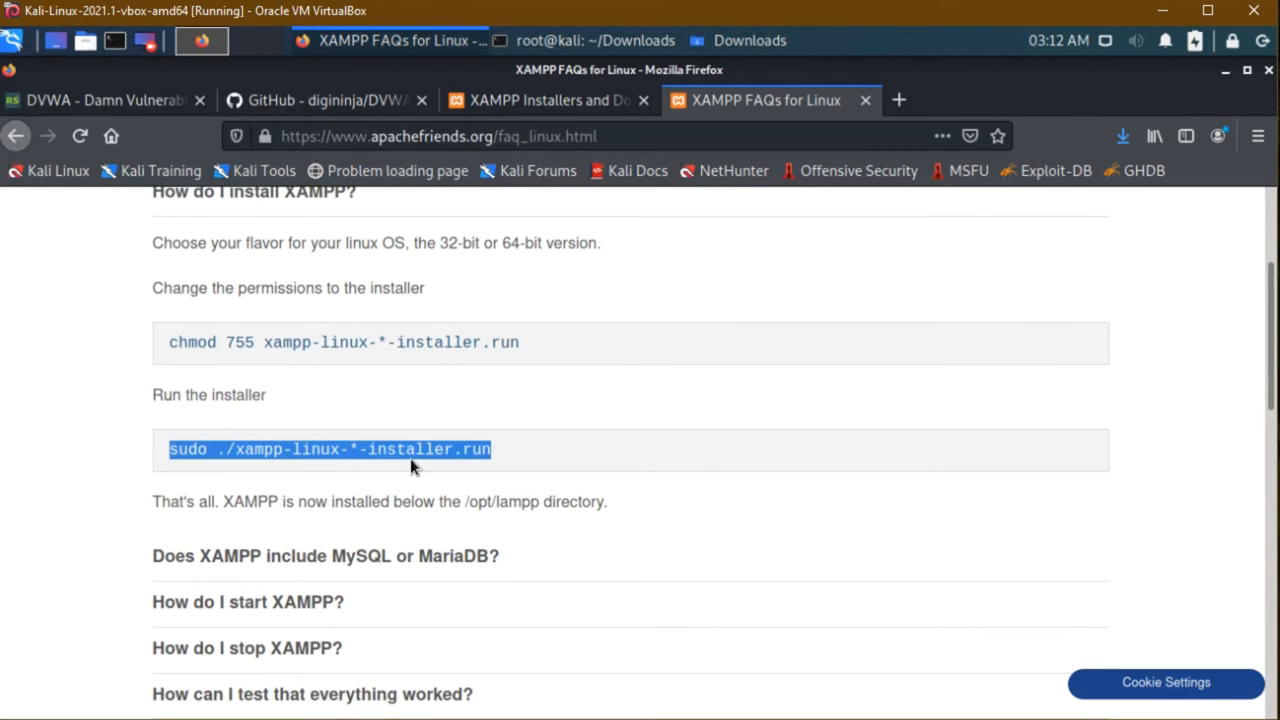
mouse_move(630, 90)
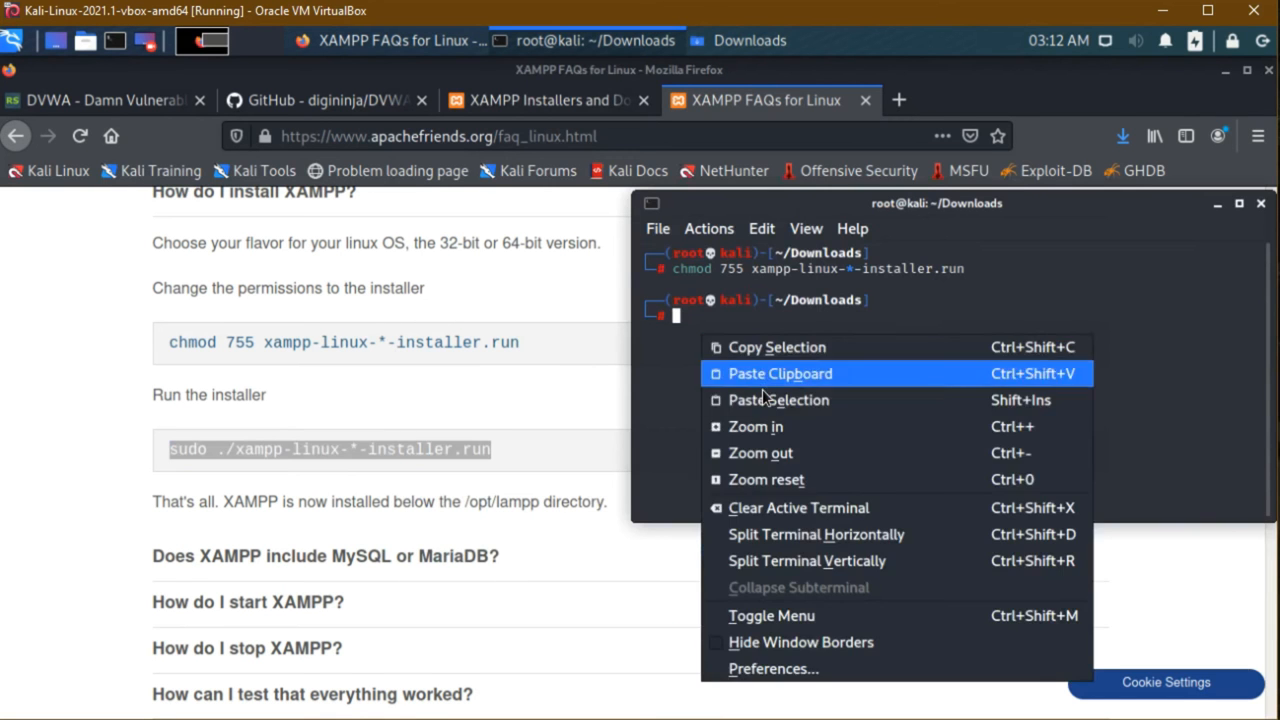
left_click(780, 373)
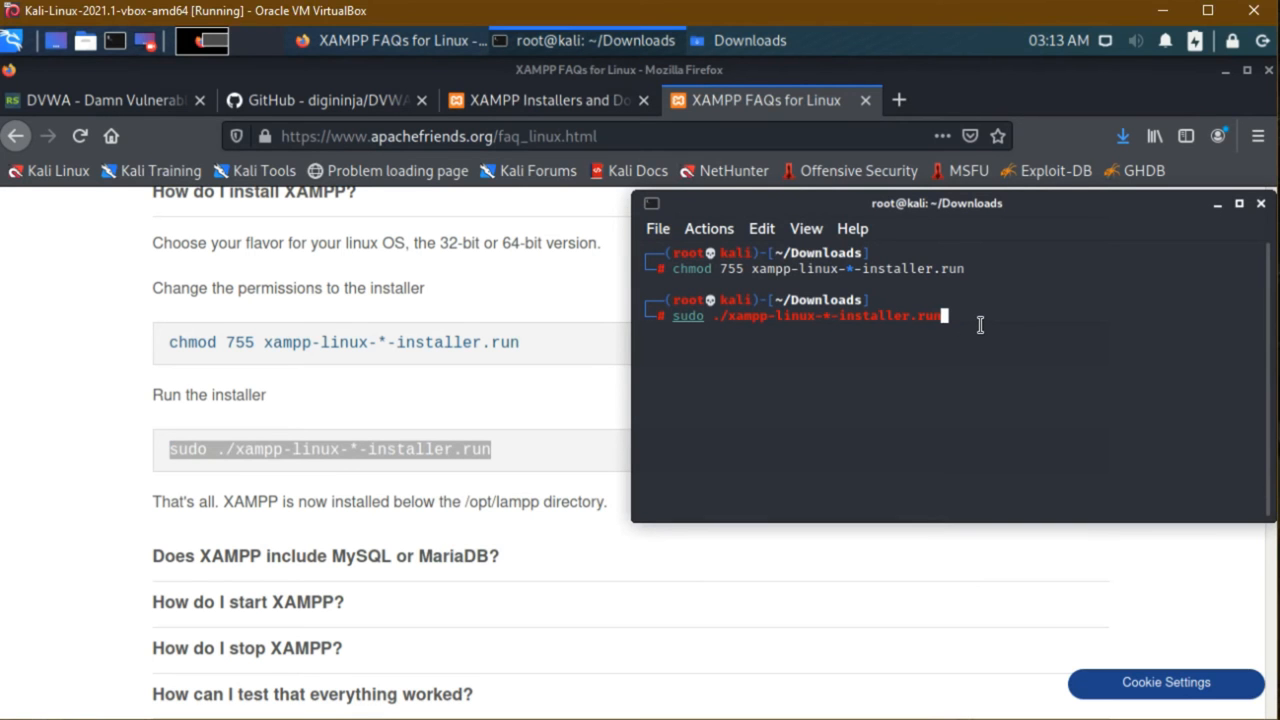
key("Return")
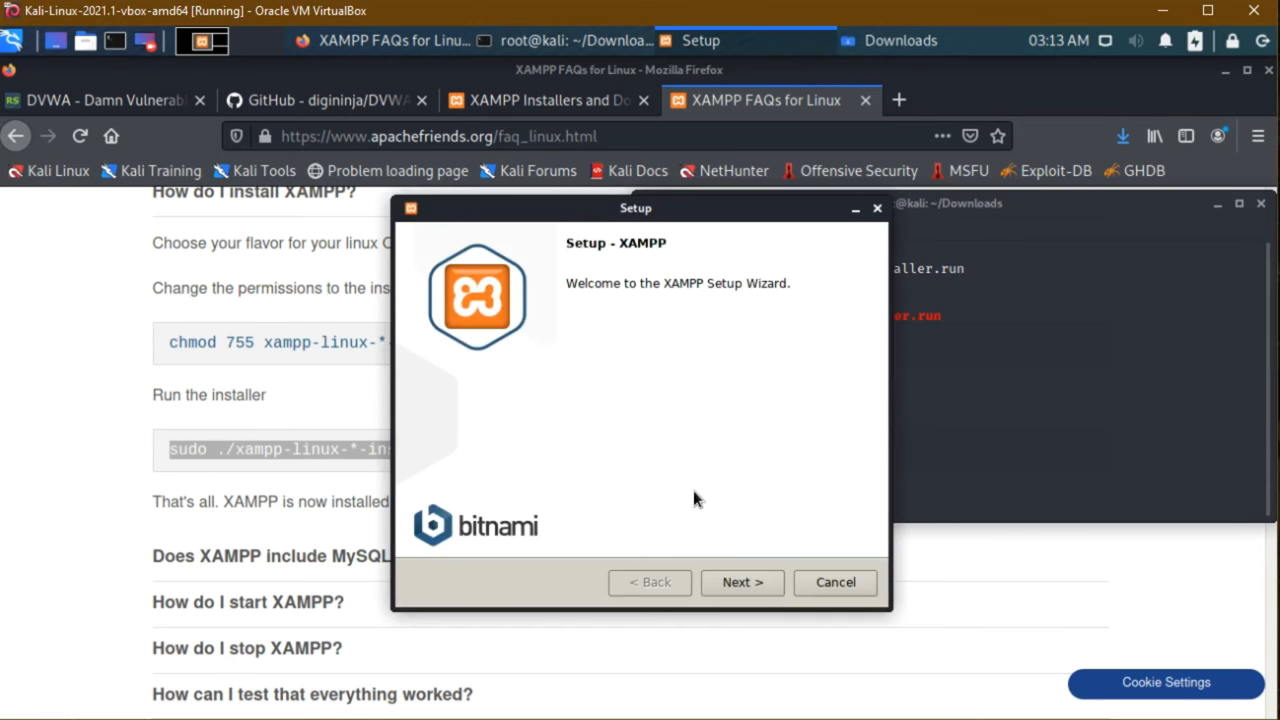
Install XAMPP with default components, unticking Launch XAMPP before finishing the wizard
left_click(742, 582)
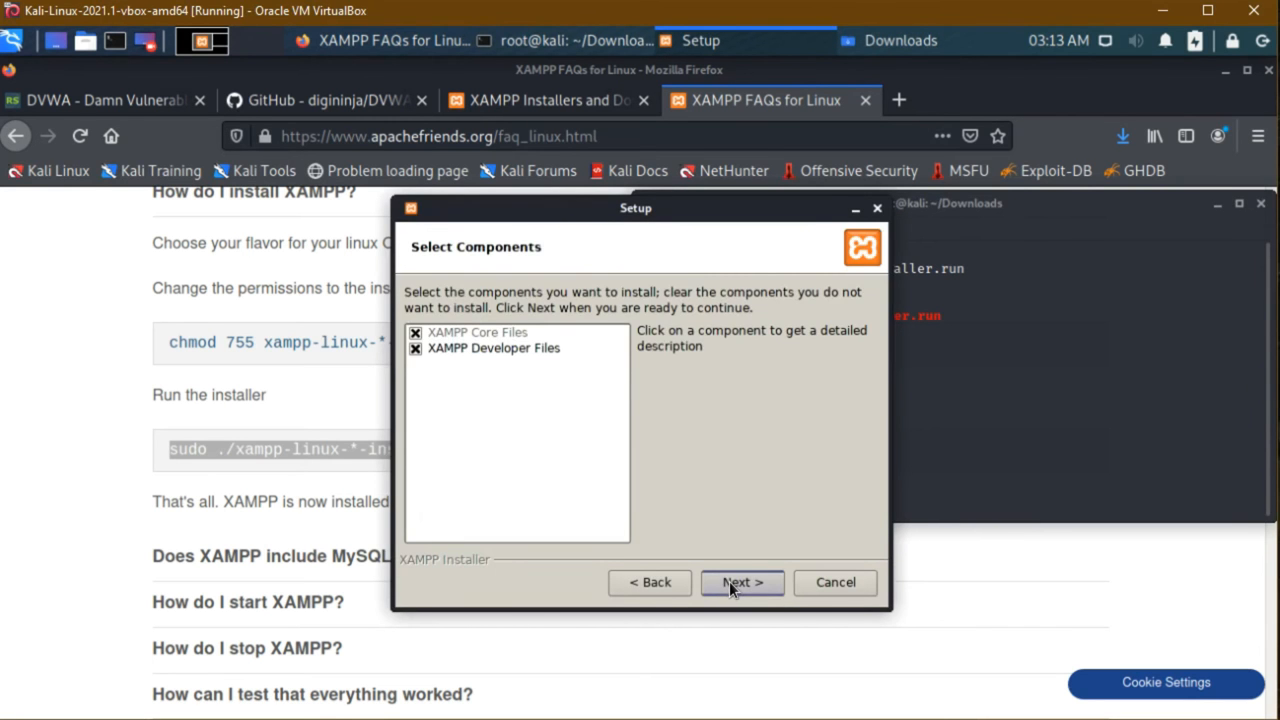
left_click(741, 582)
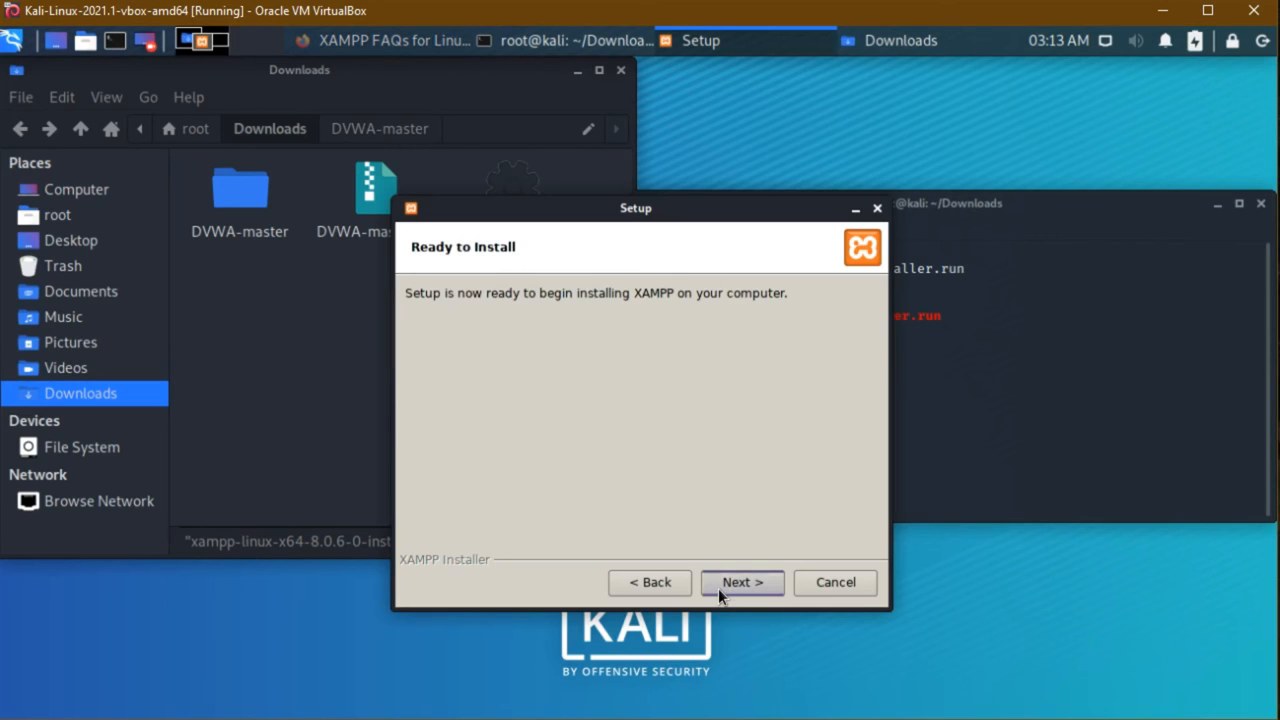
left_click(741, 582)
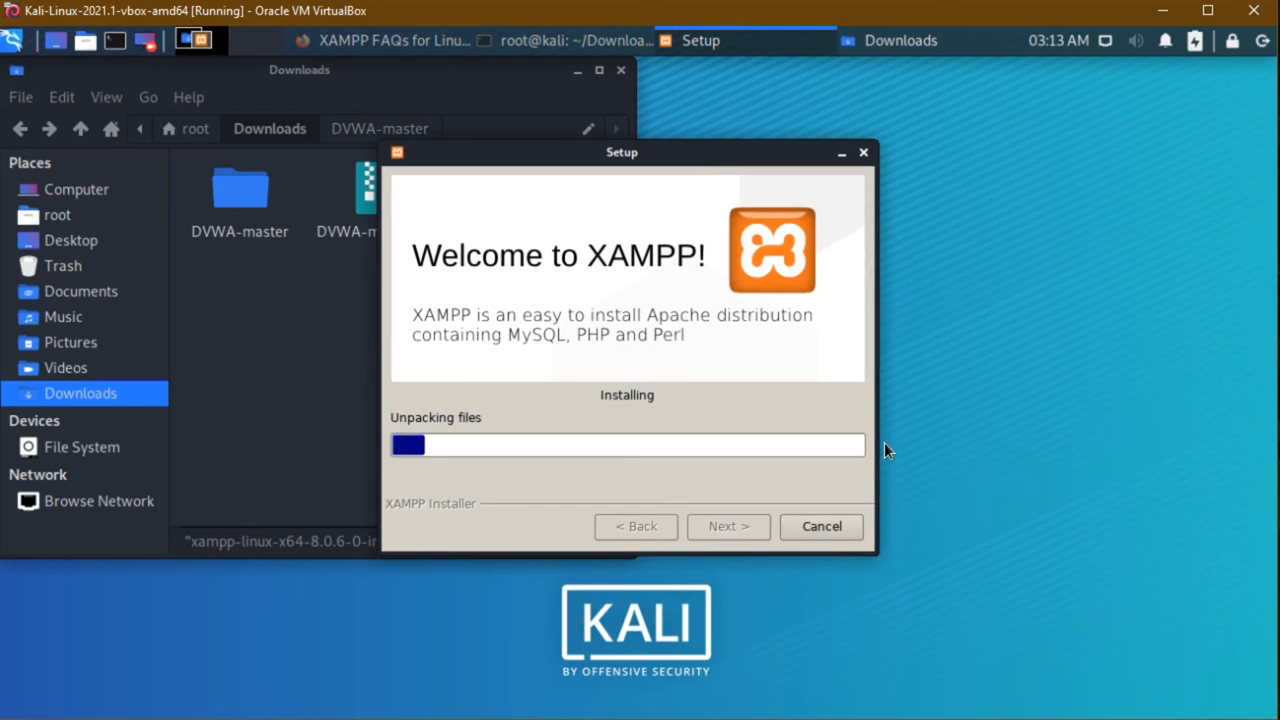
mouse_move(700, 448)
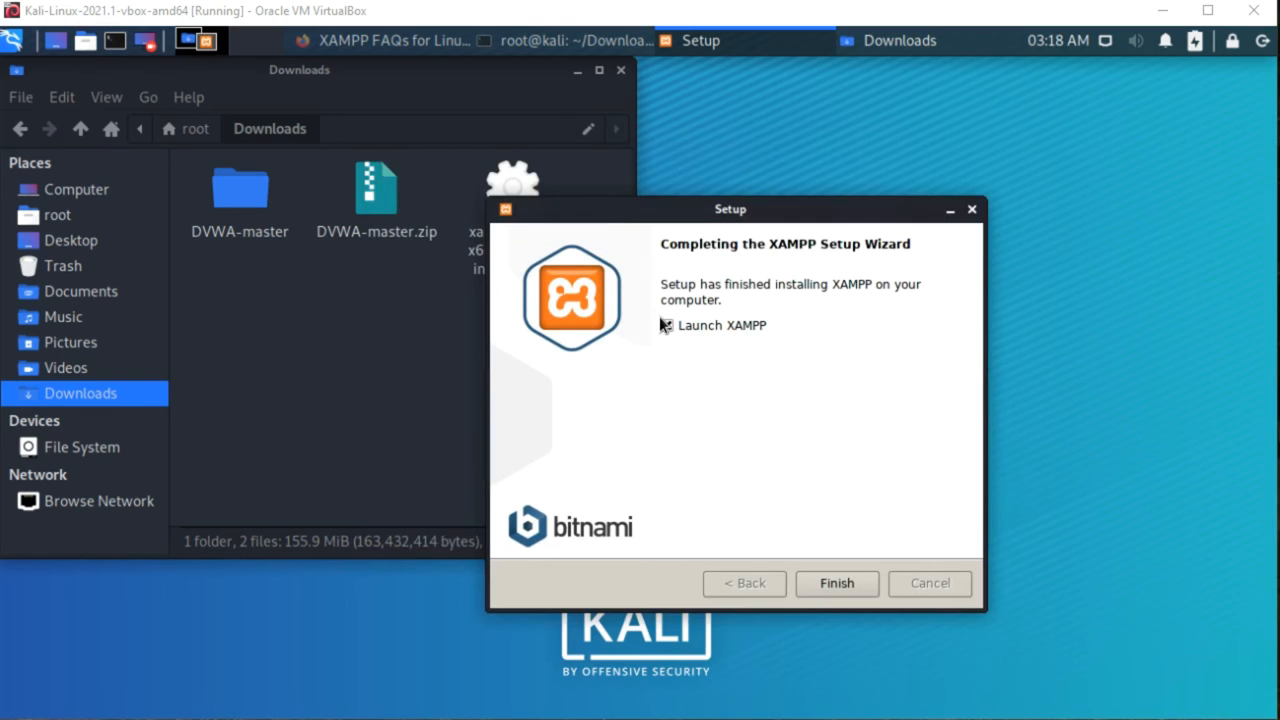
left_click(666, 325)
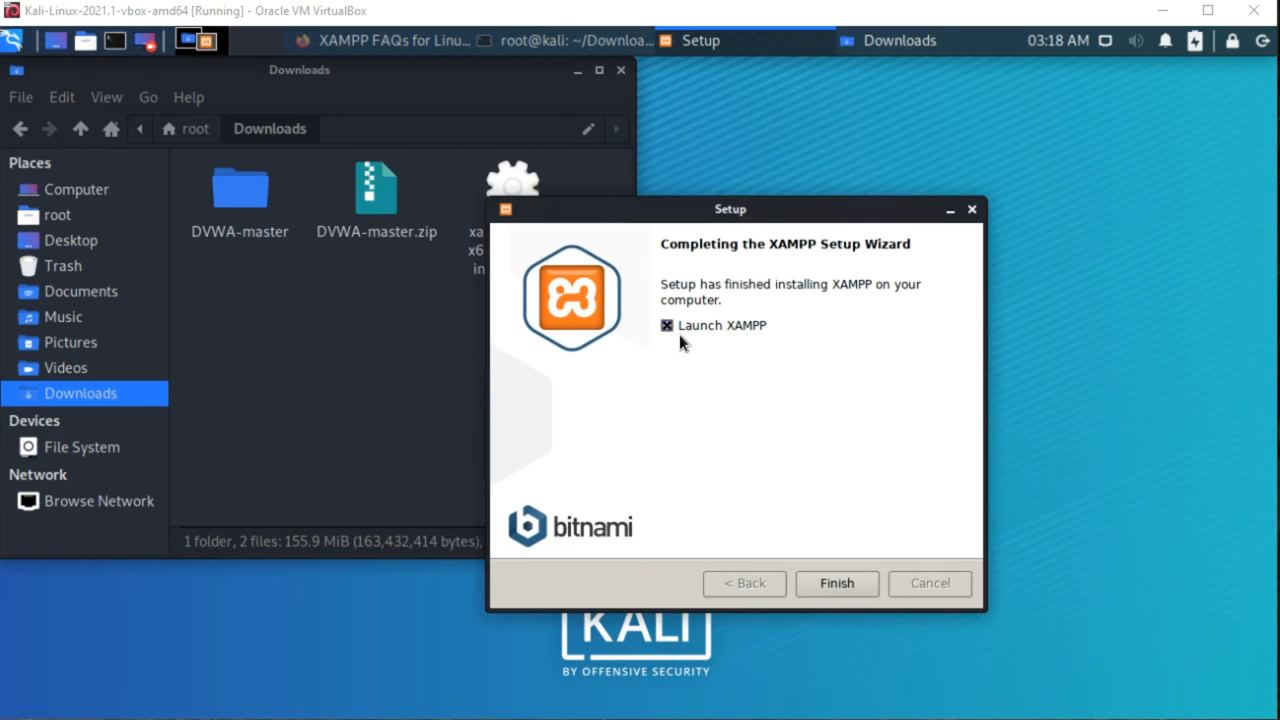
left_click(666, 325)
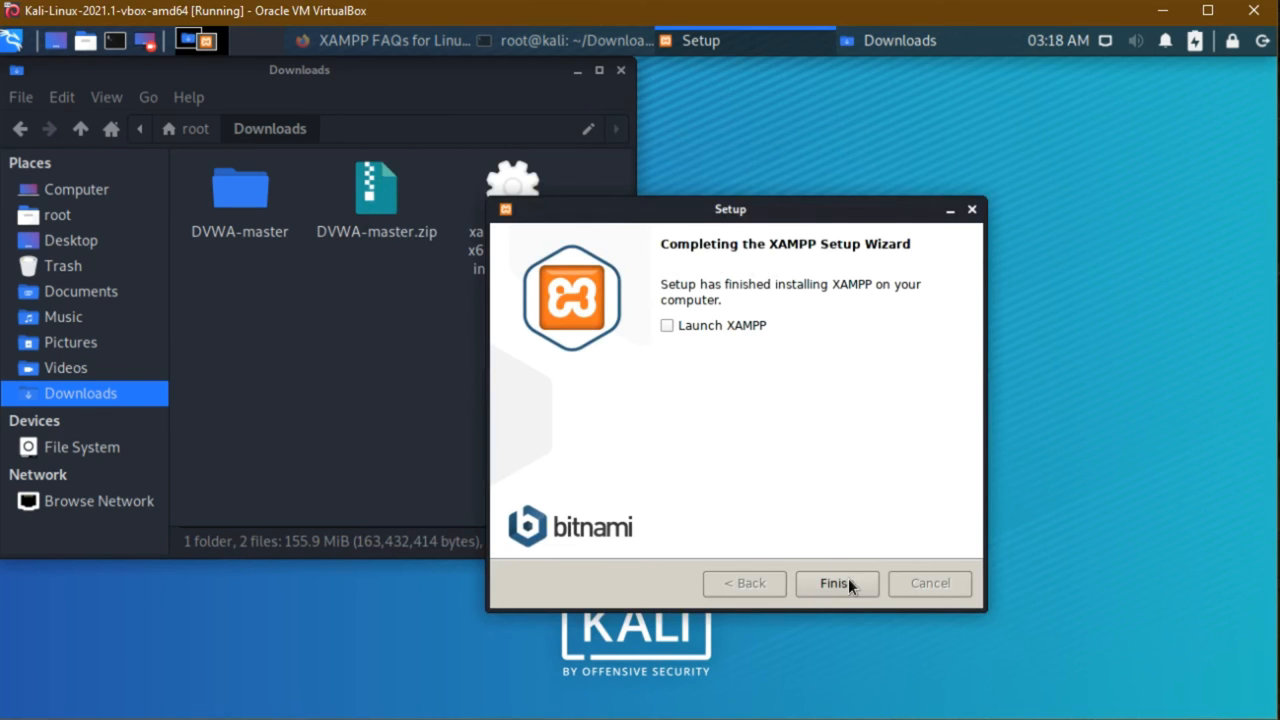
left_click(836, 583)
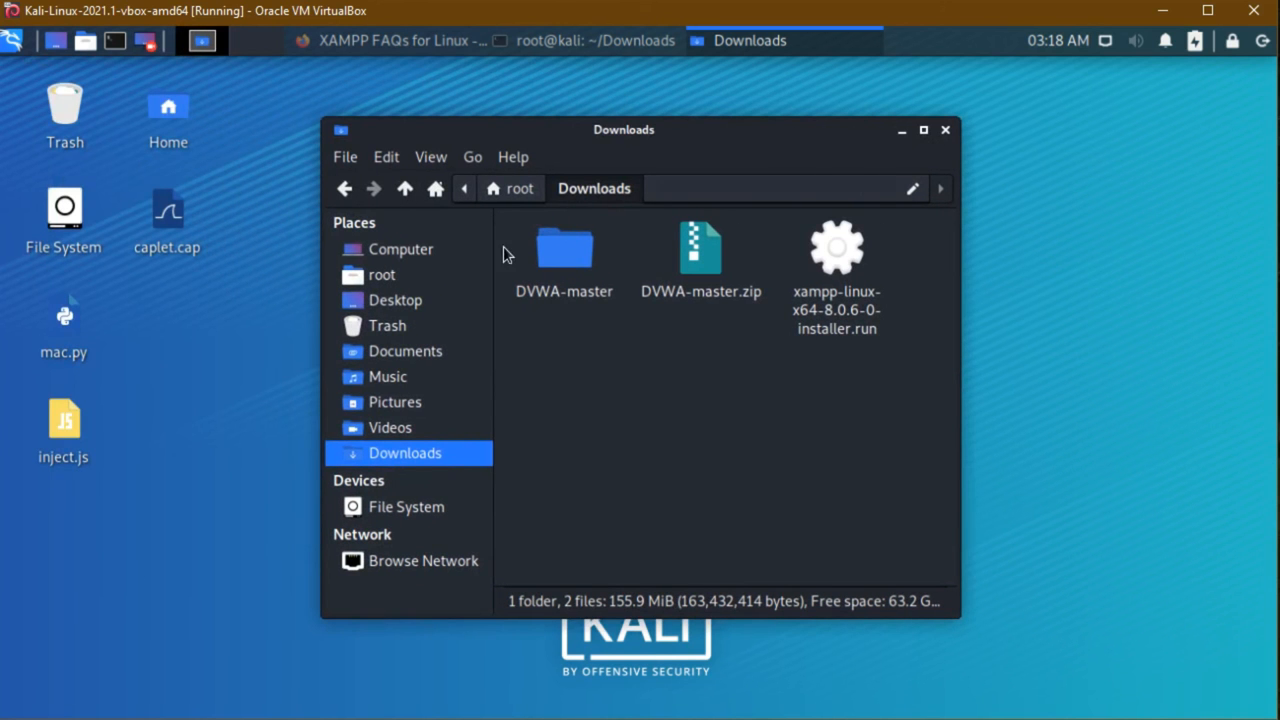
mouse_move(570, 328)
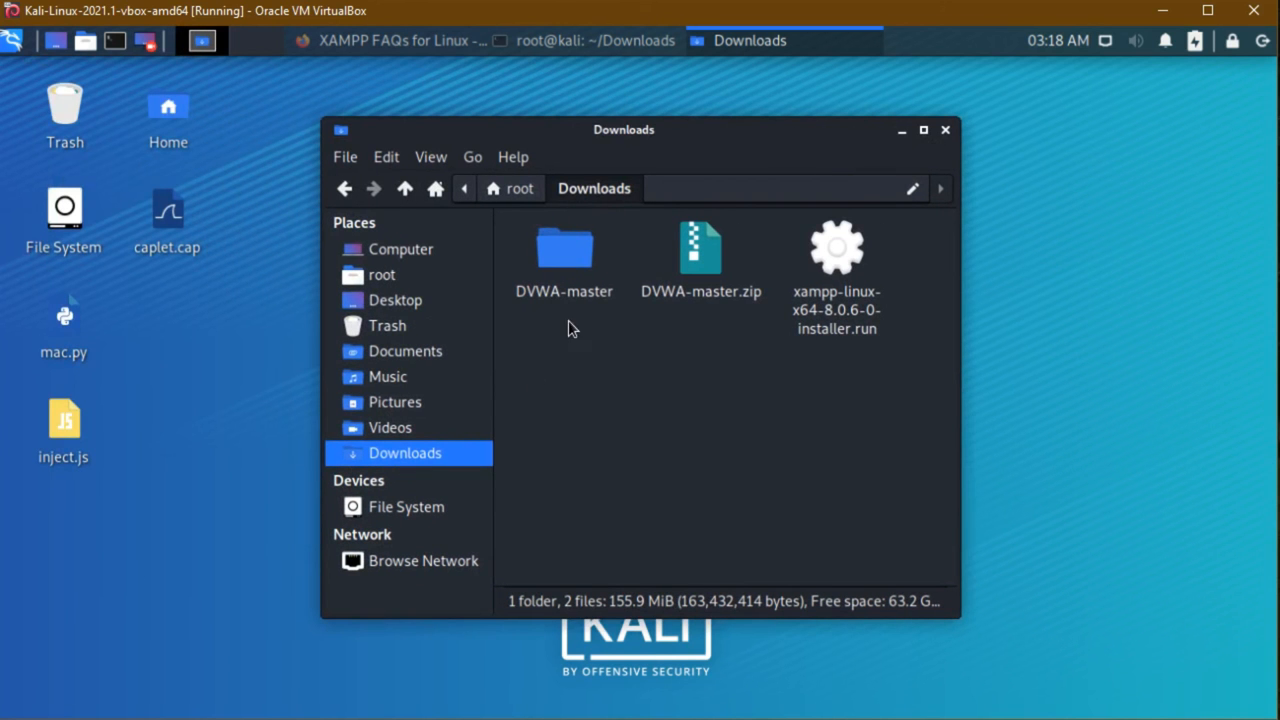
Rename the DVWA-master folder to 'DVWA' and copy it
left_click(564, 260)
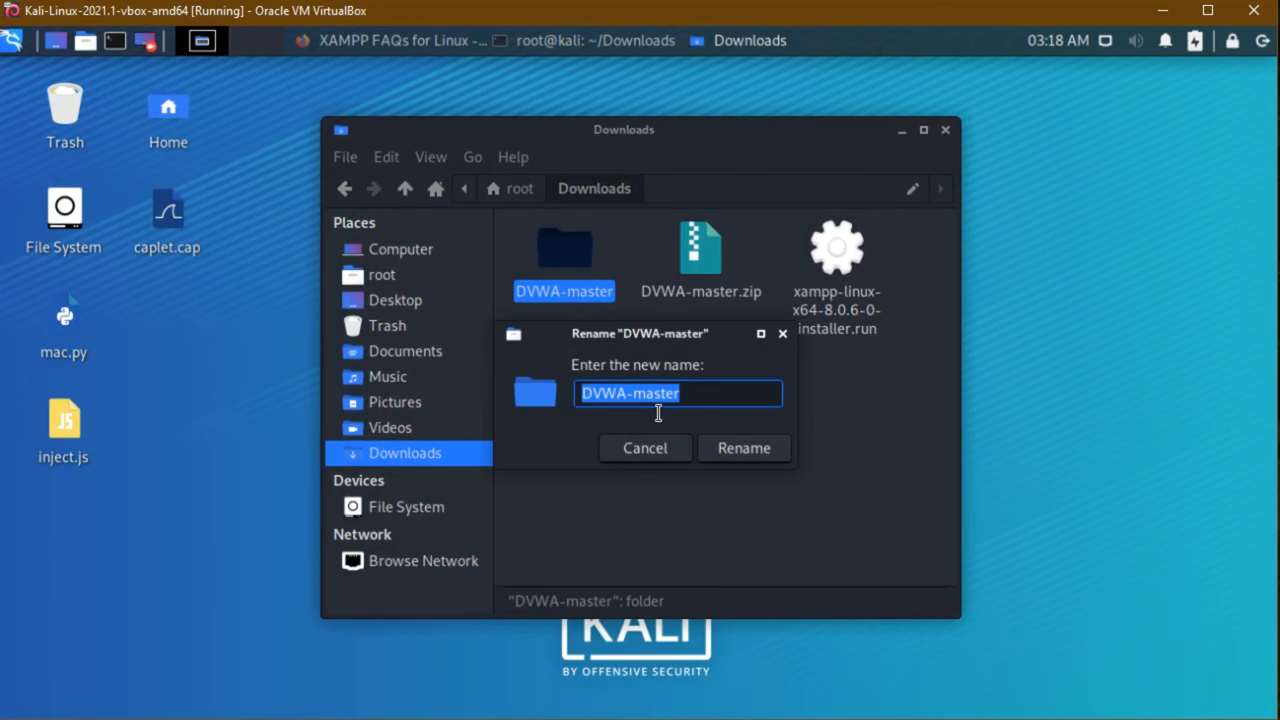
type("DVWA")
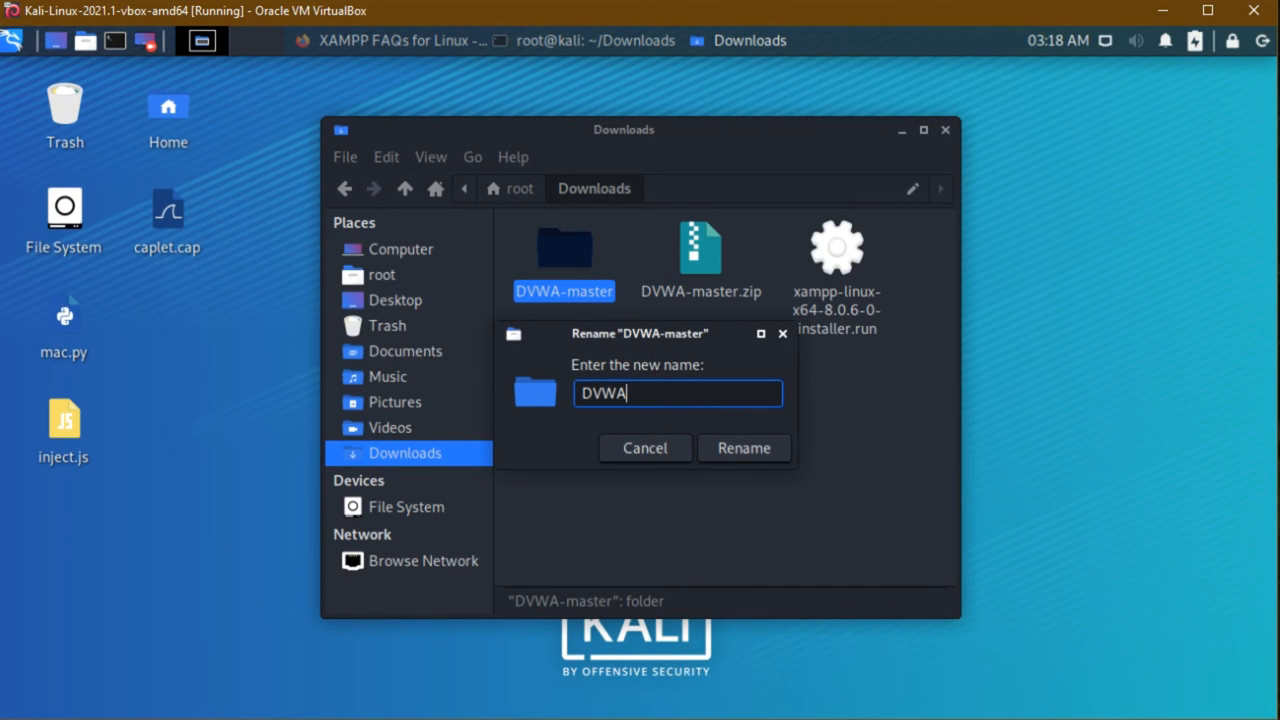
left_click(743, 447)
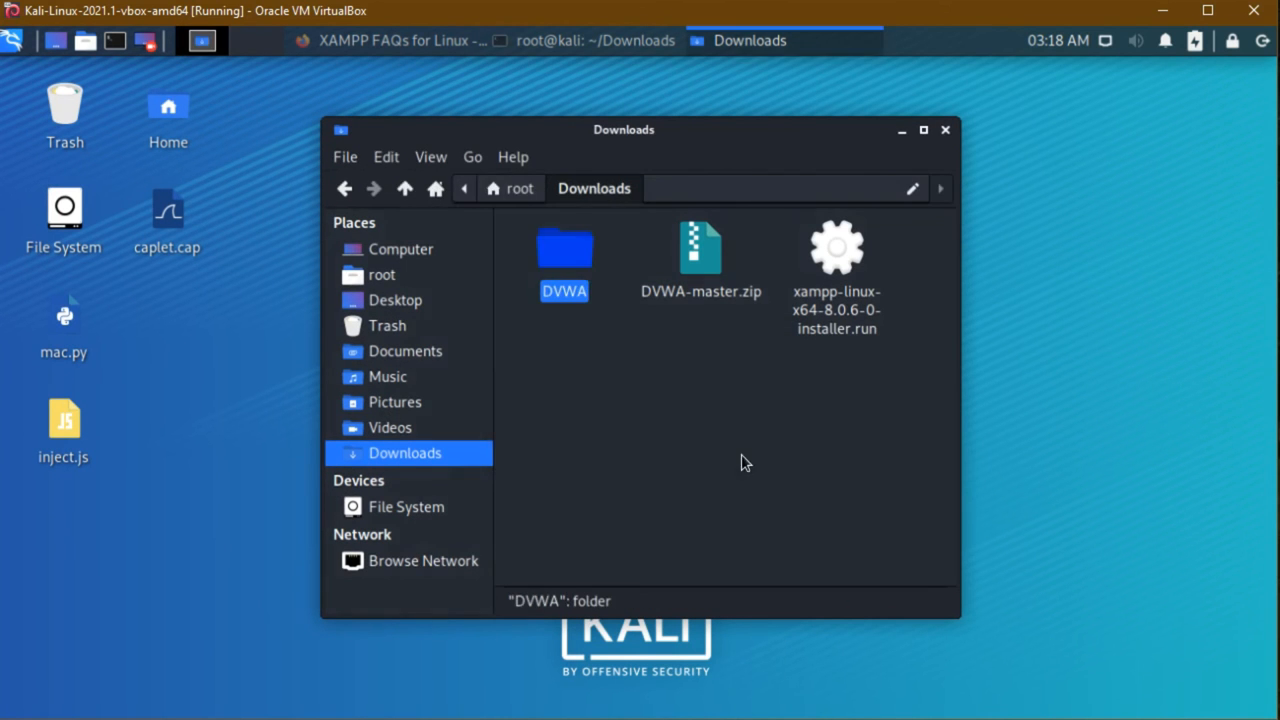
right_click(563, 250)
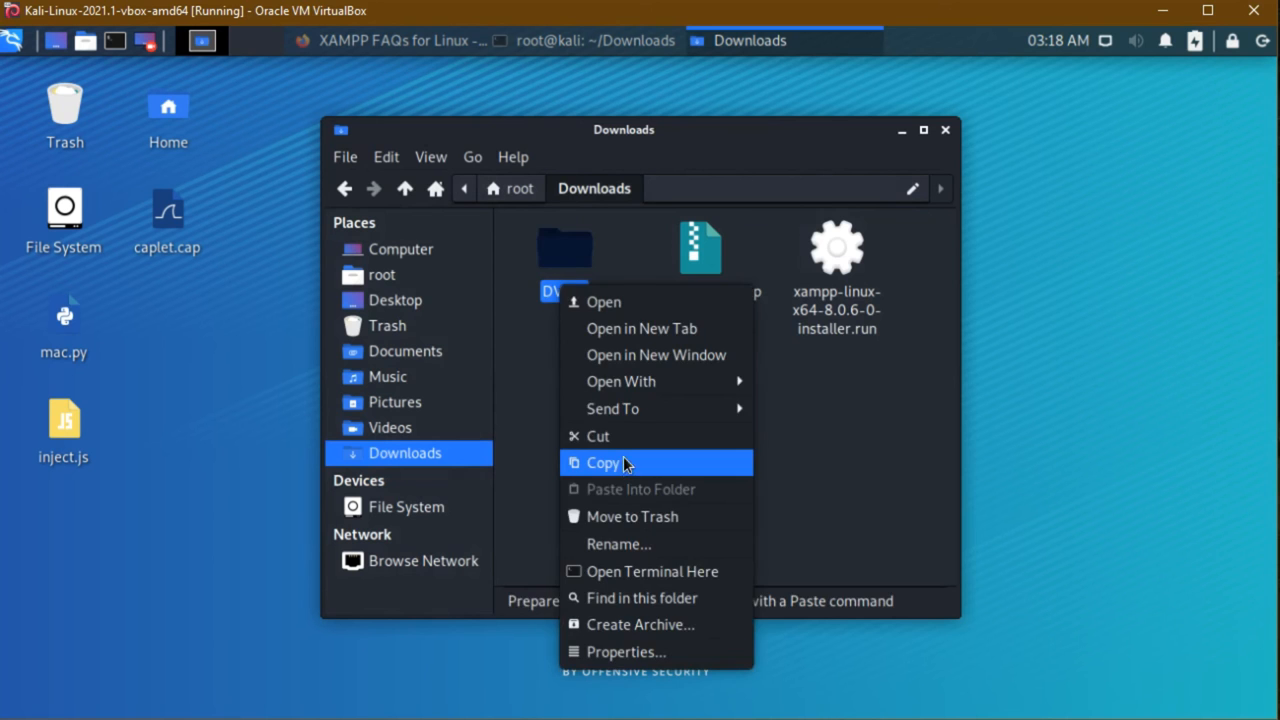
left_click(406, 506)
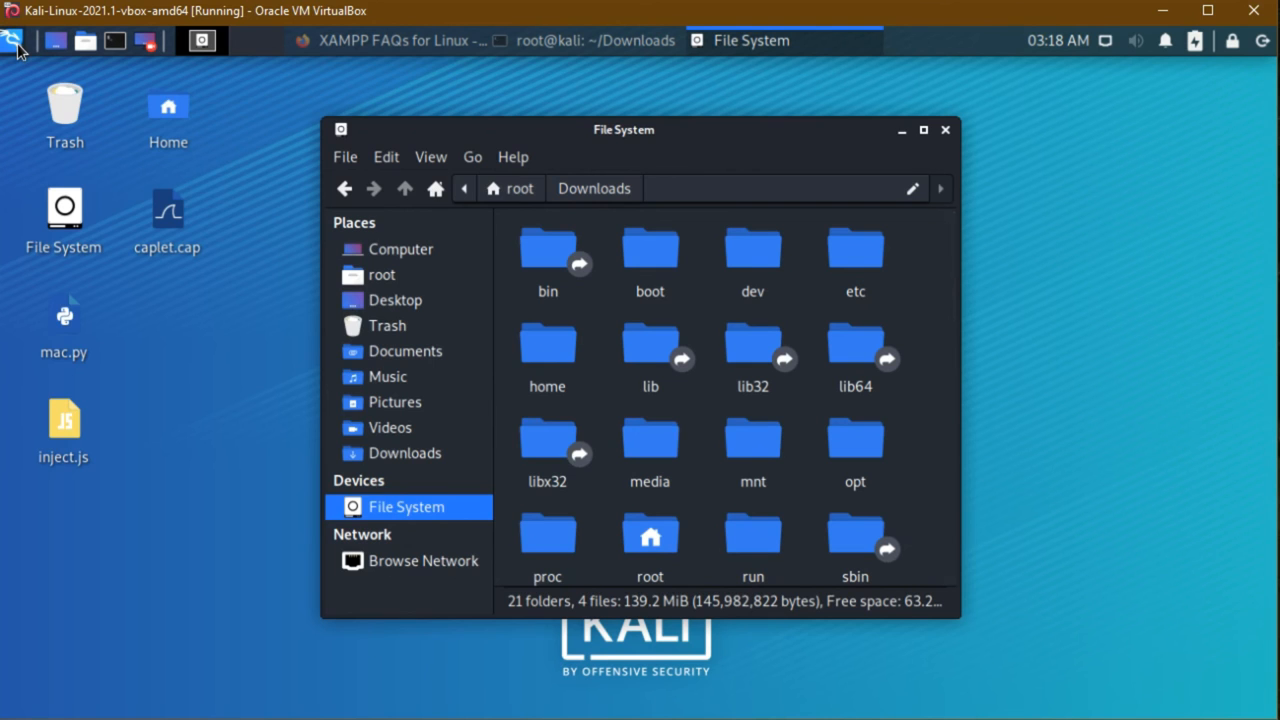
Navigate from File System through opt and lampp to htdocs and select DVWA
left_click(14, 40)
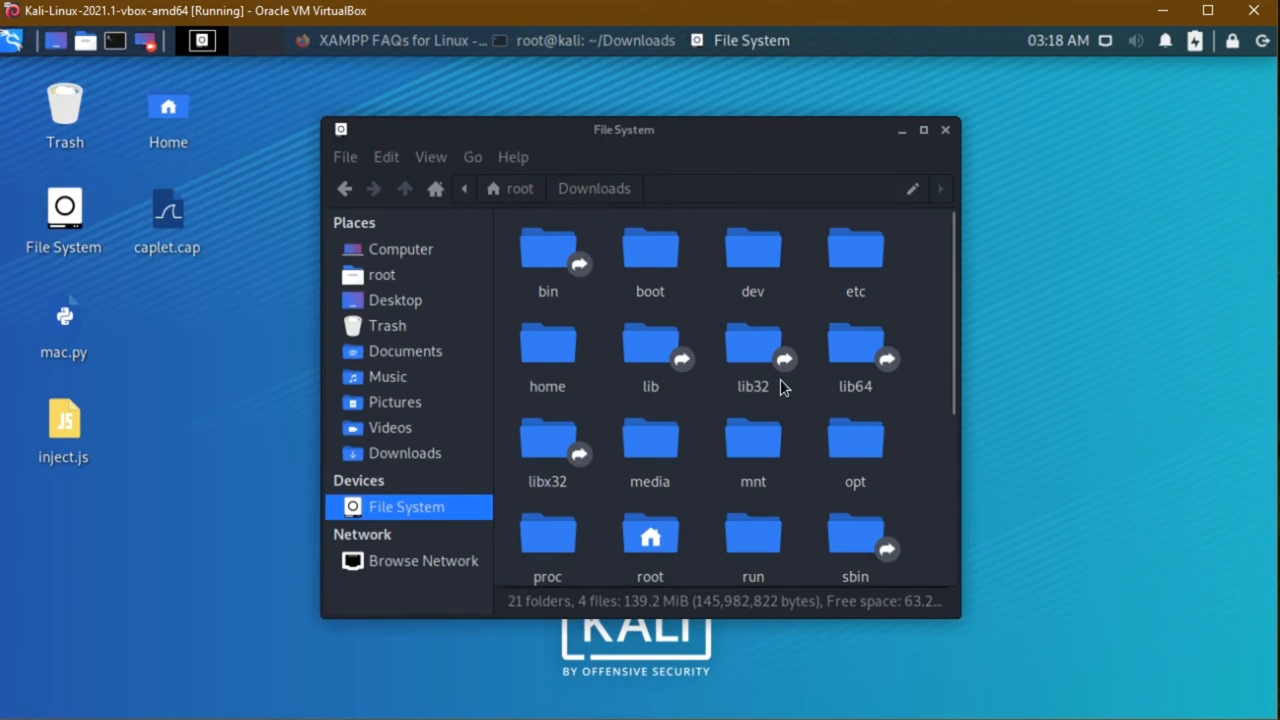
mouse_move(800, 418)
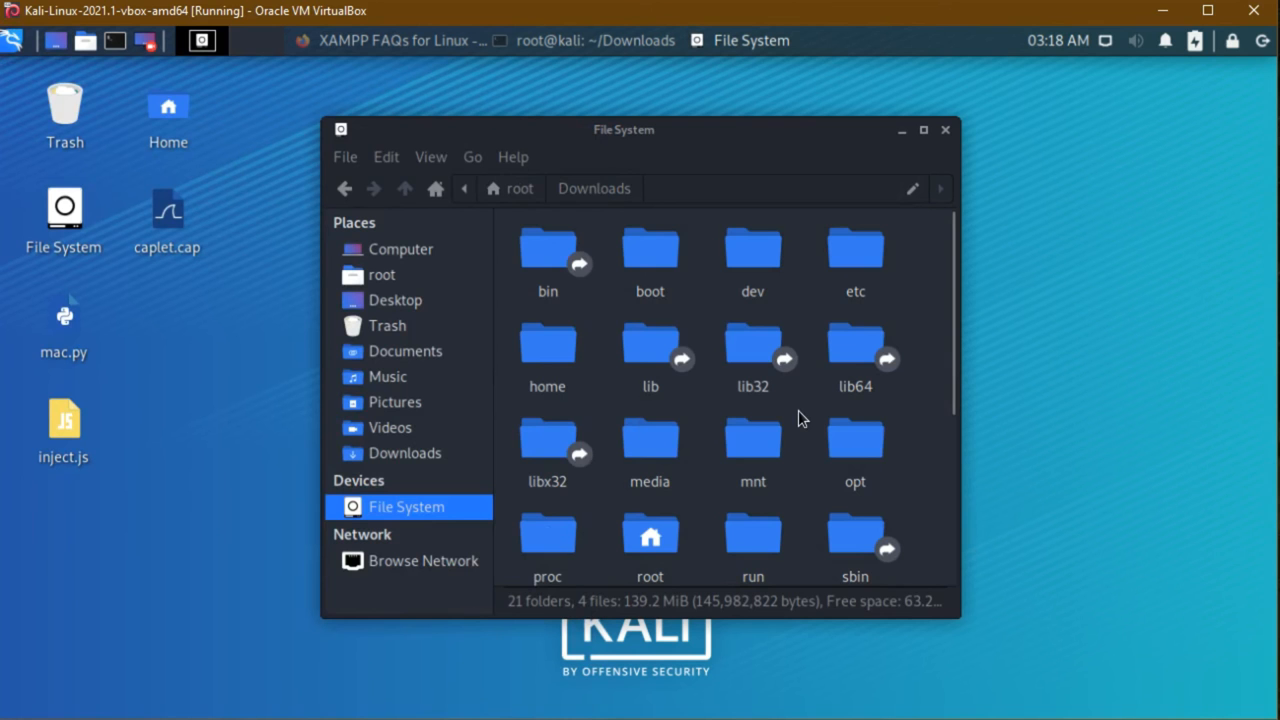
scroll("down", 3)
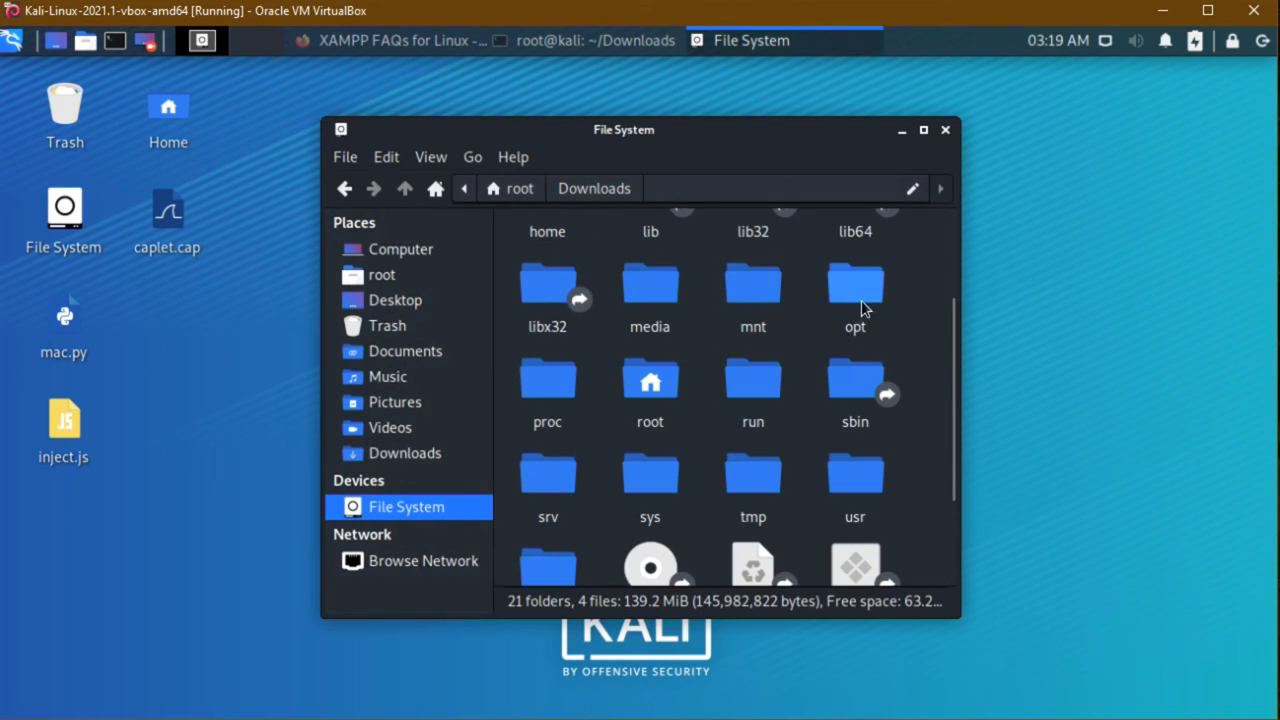
double_click(855, 285)
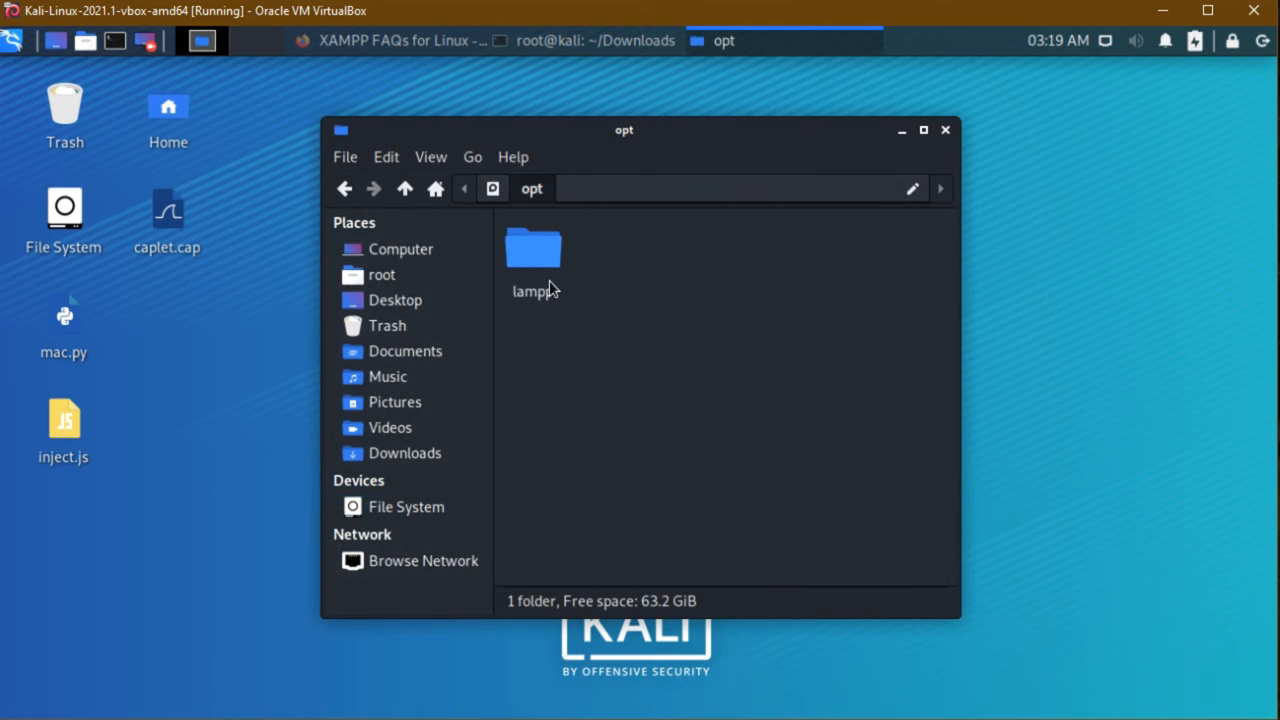
double_click(533, 248)
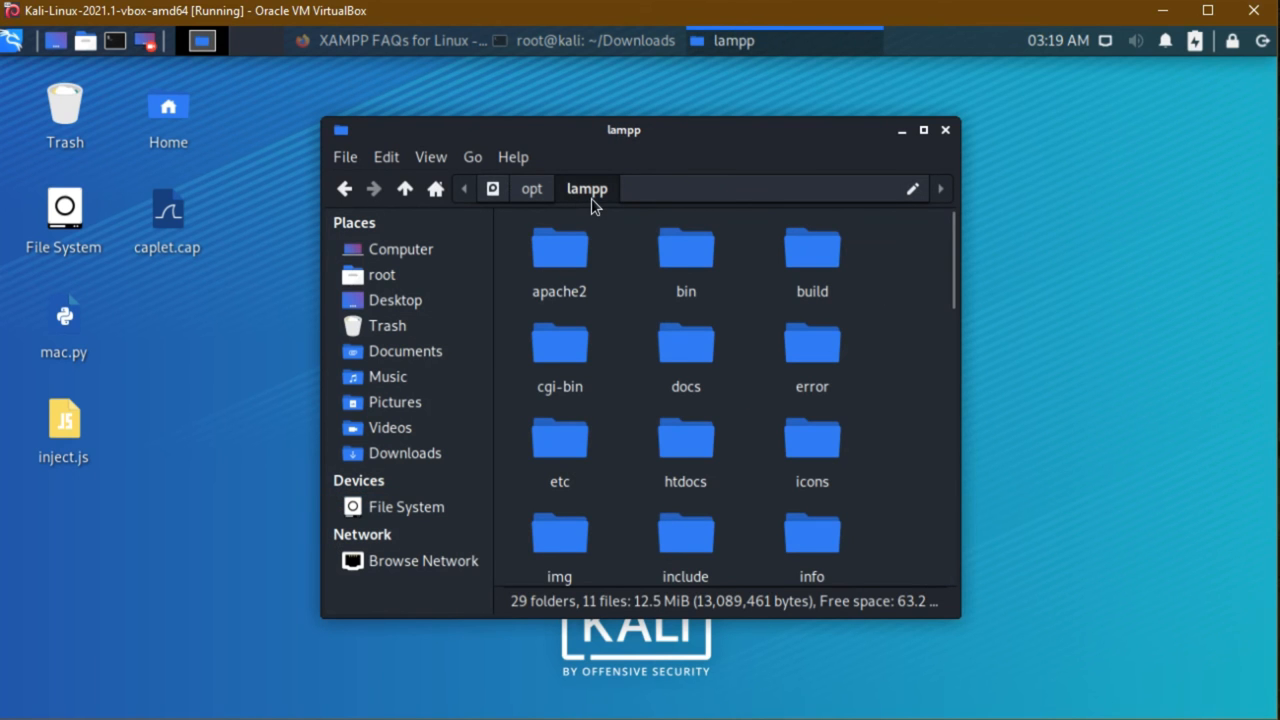
mouse_move(745, 437)
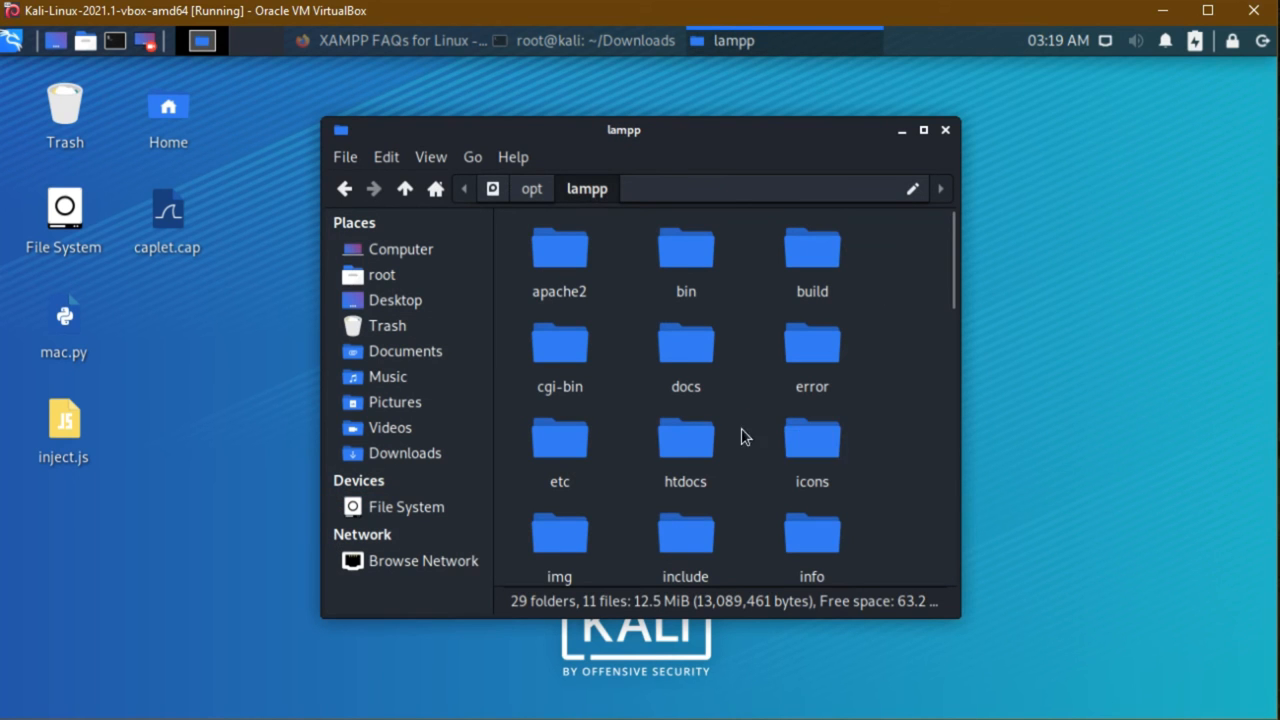
double_click(685, 440)
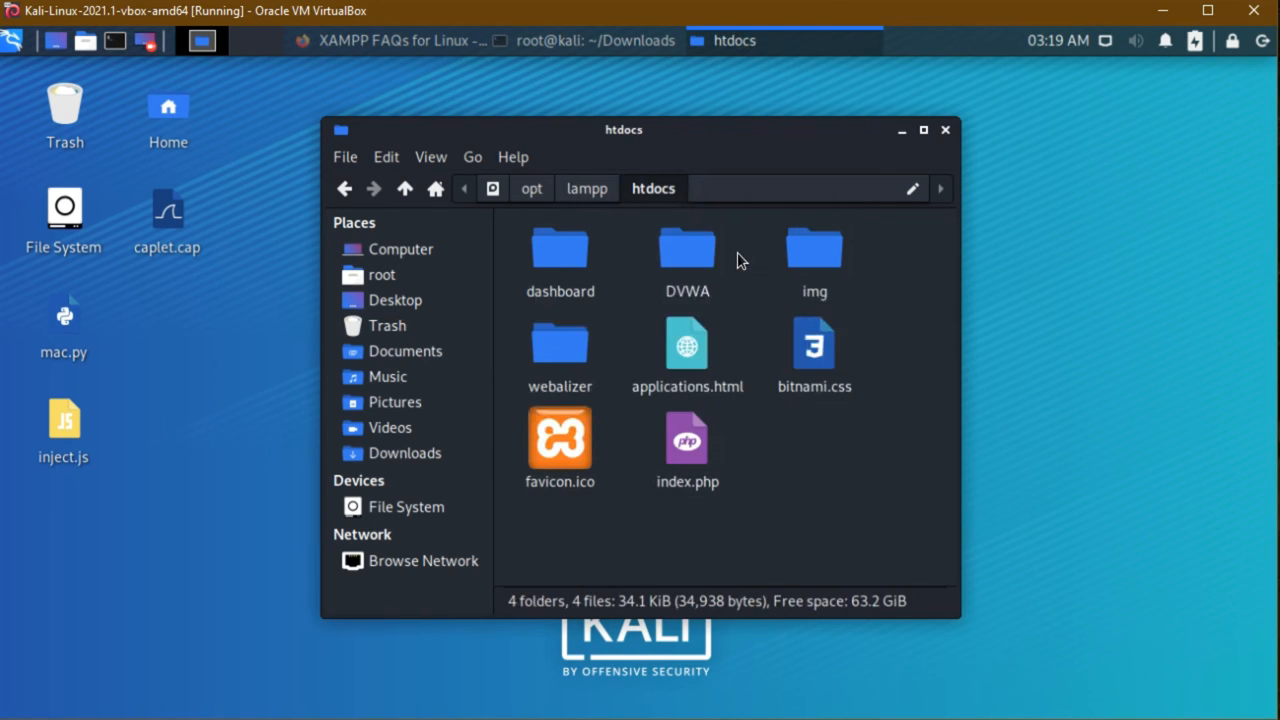
left_click(687, 247)
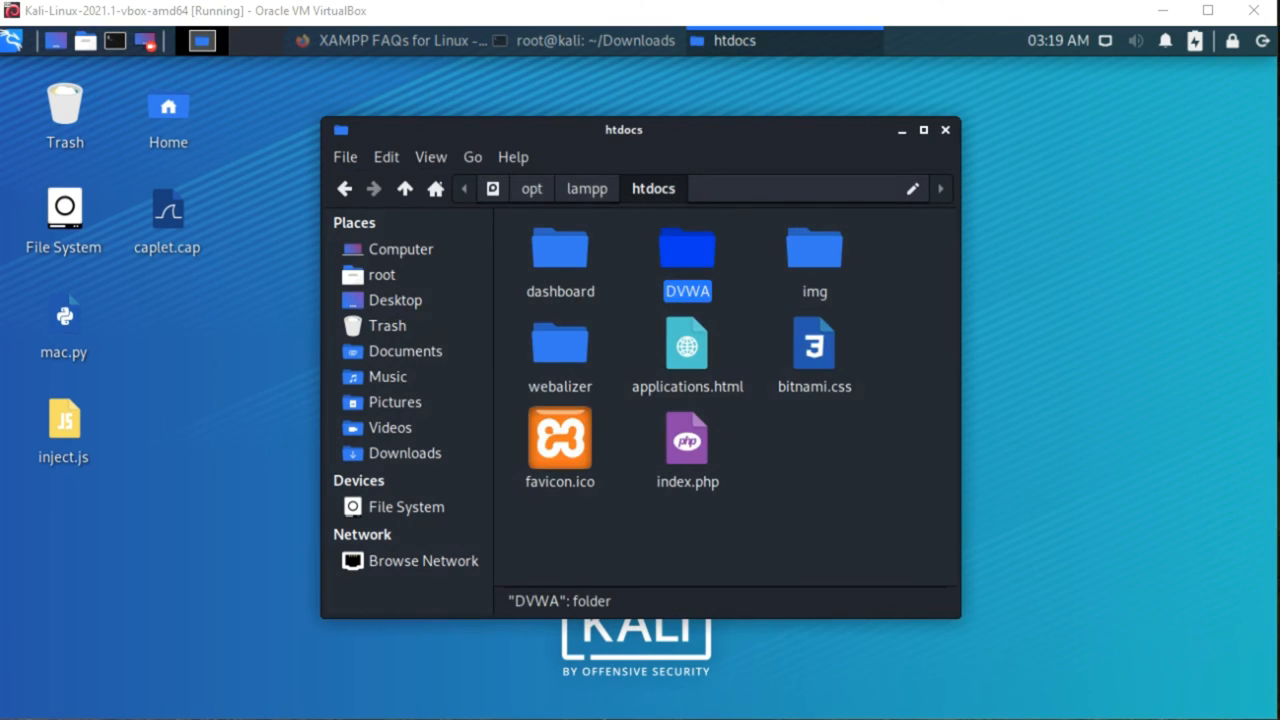
mouse_move(730, 293)
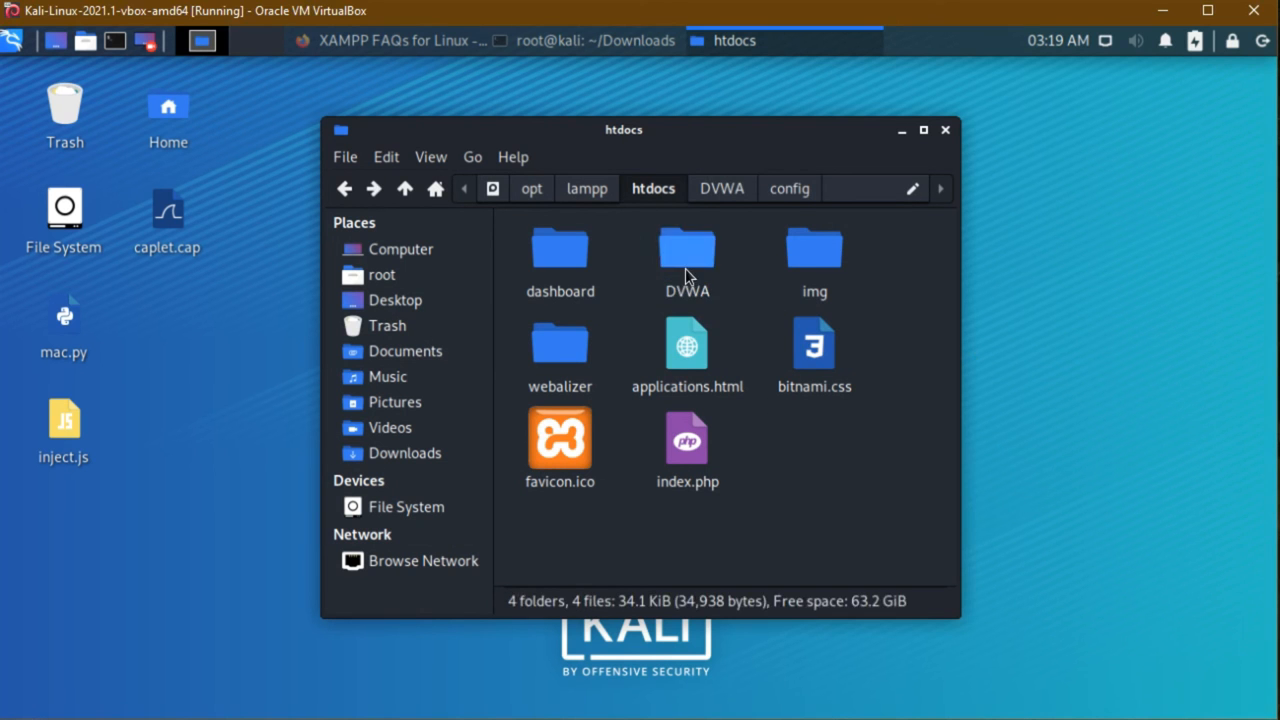
In DVWA's config folder, rename config.inc.php.dist to config.inc.php by removing '.dist'
left_click(789, 188)
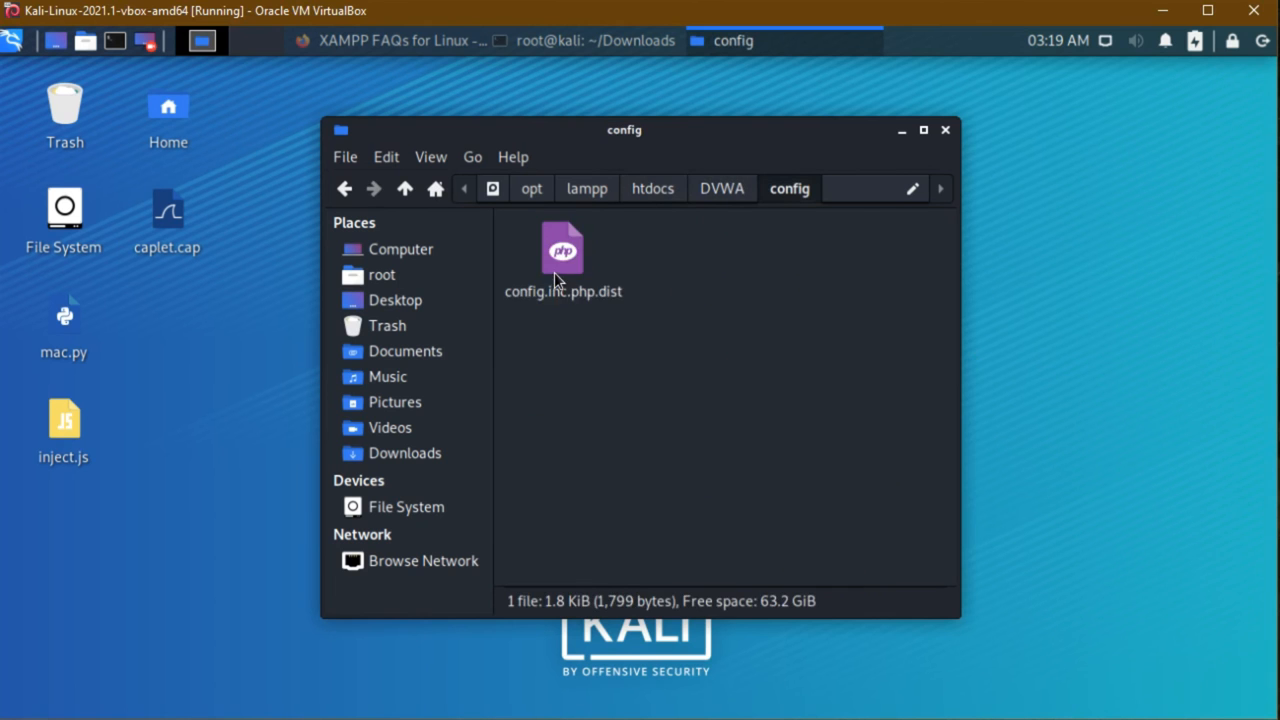
left_click(562, 260)
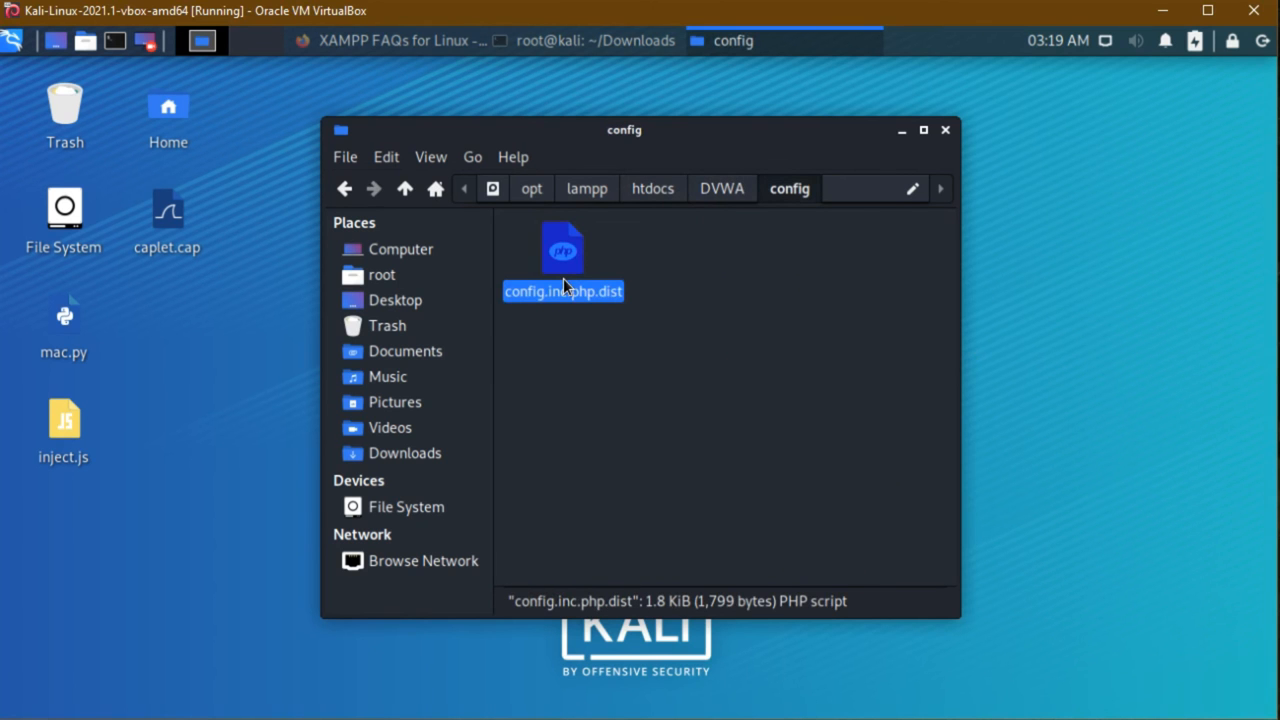
right_click(563, 270)
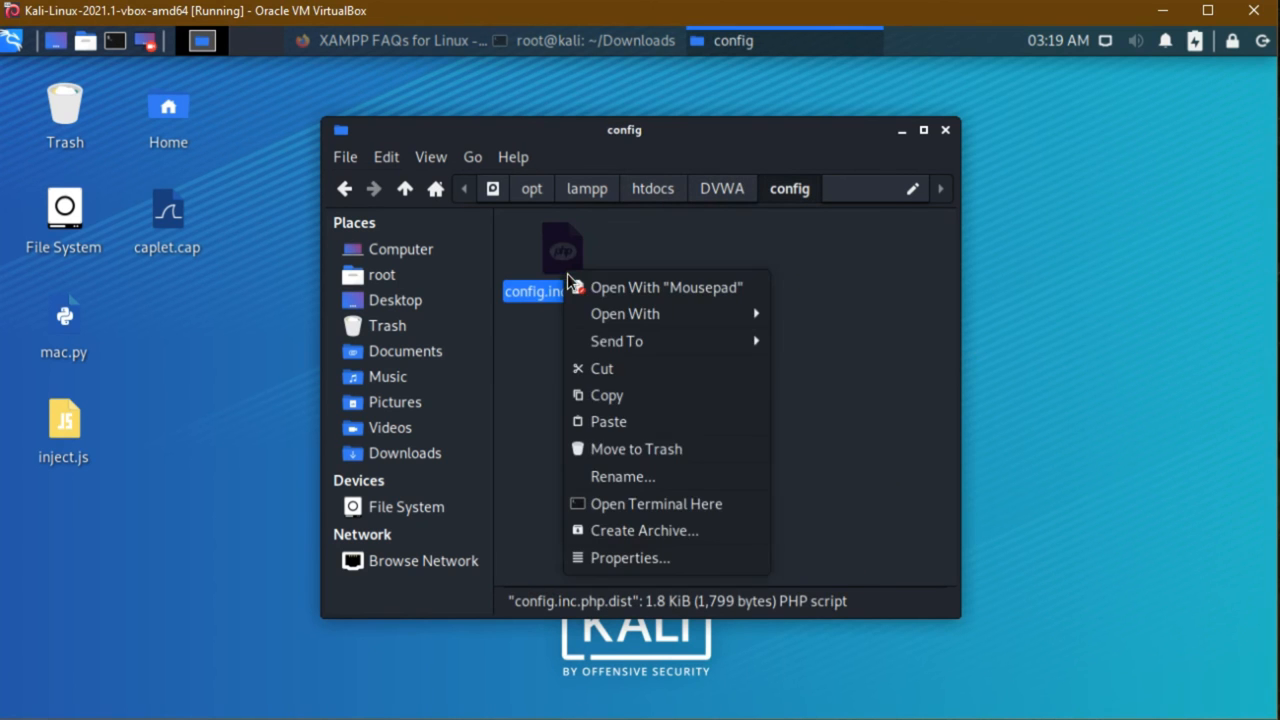
left_click(622, 476)
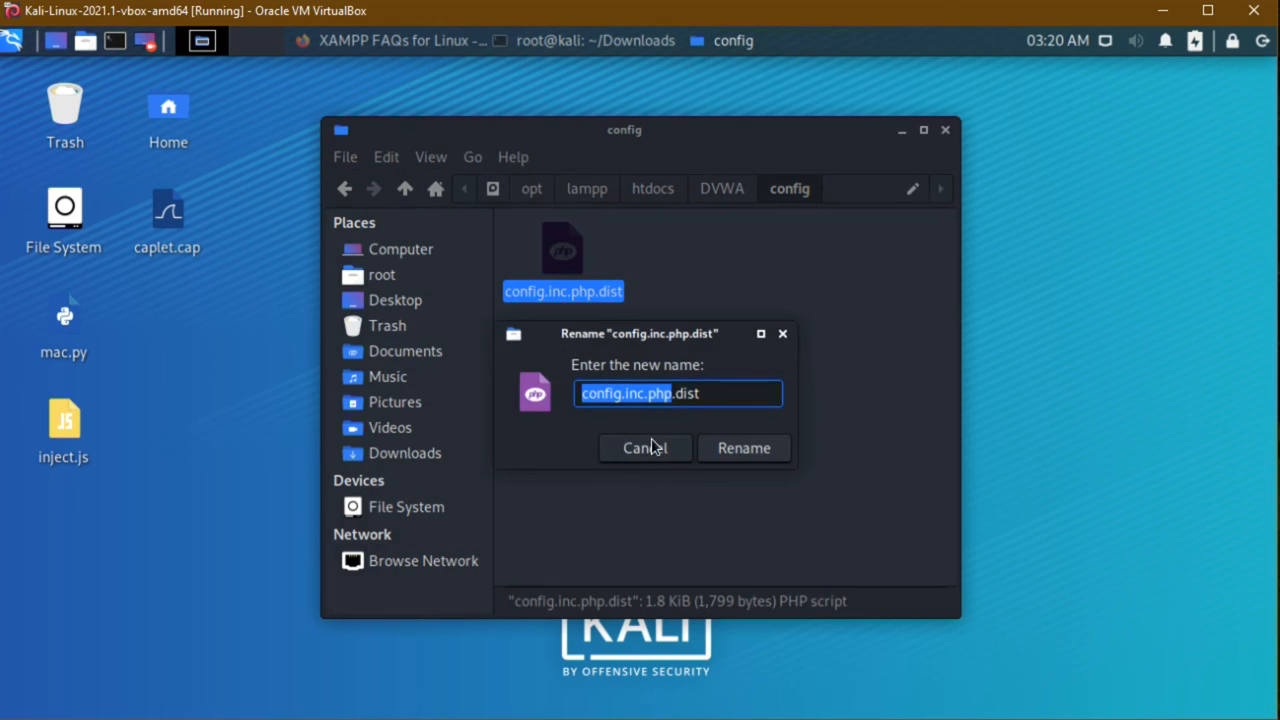
double_click(686, 393)
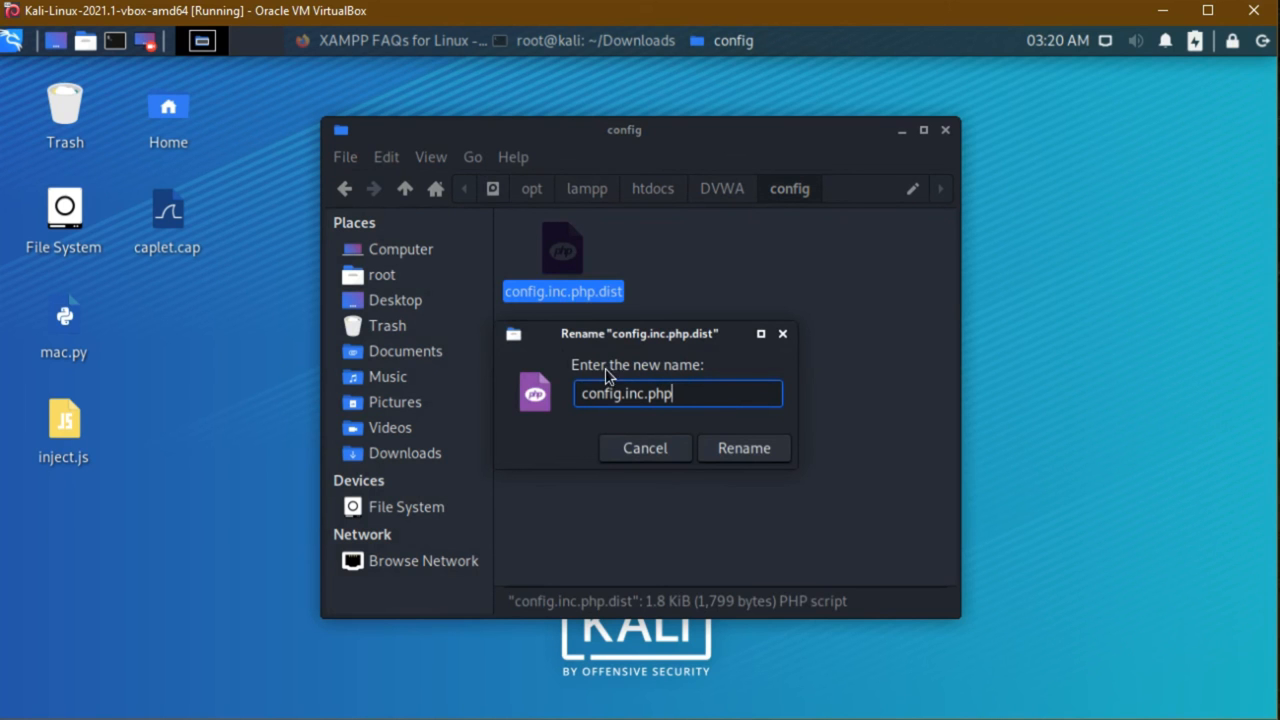
left_click(744, 447)
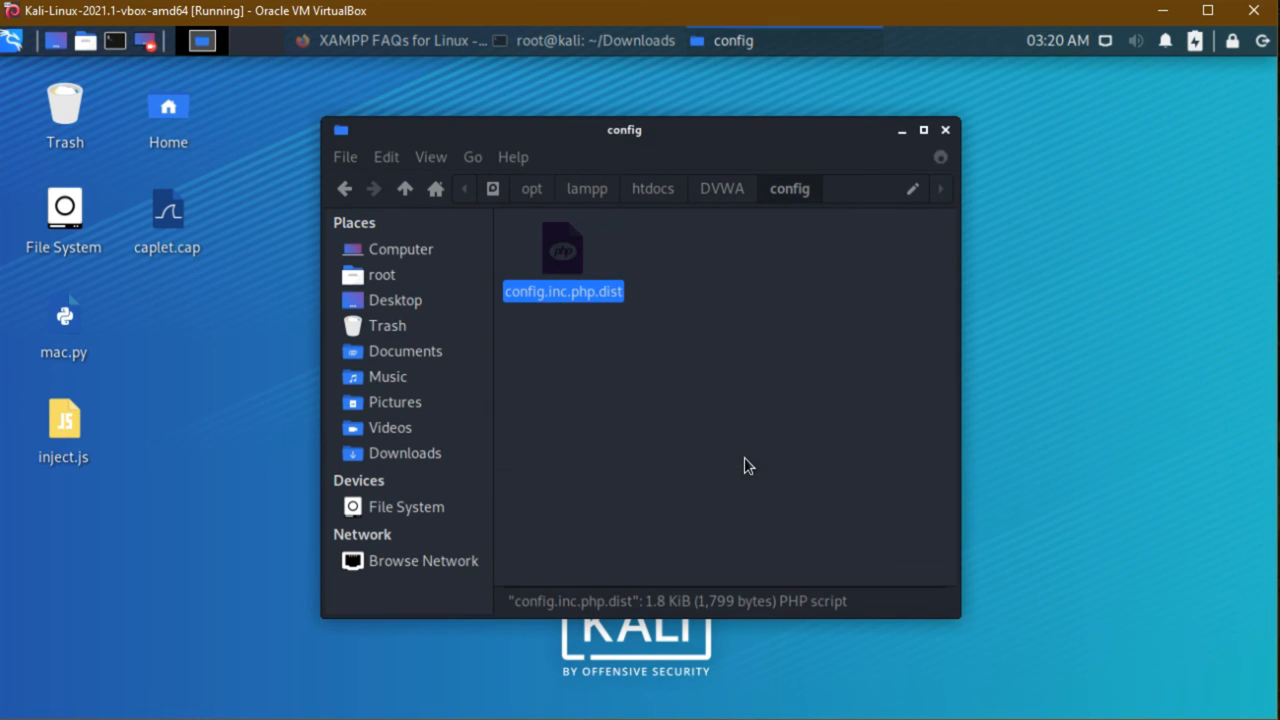
Go back up to the lampp folder and scroll the FAQ to 'How do I start XAMPP?'
left_click(344, 188)
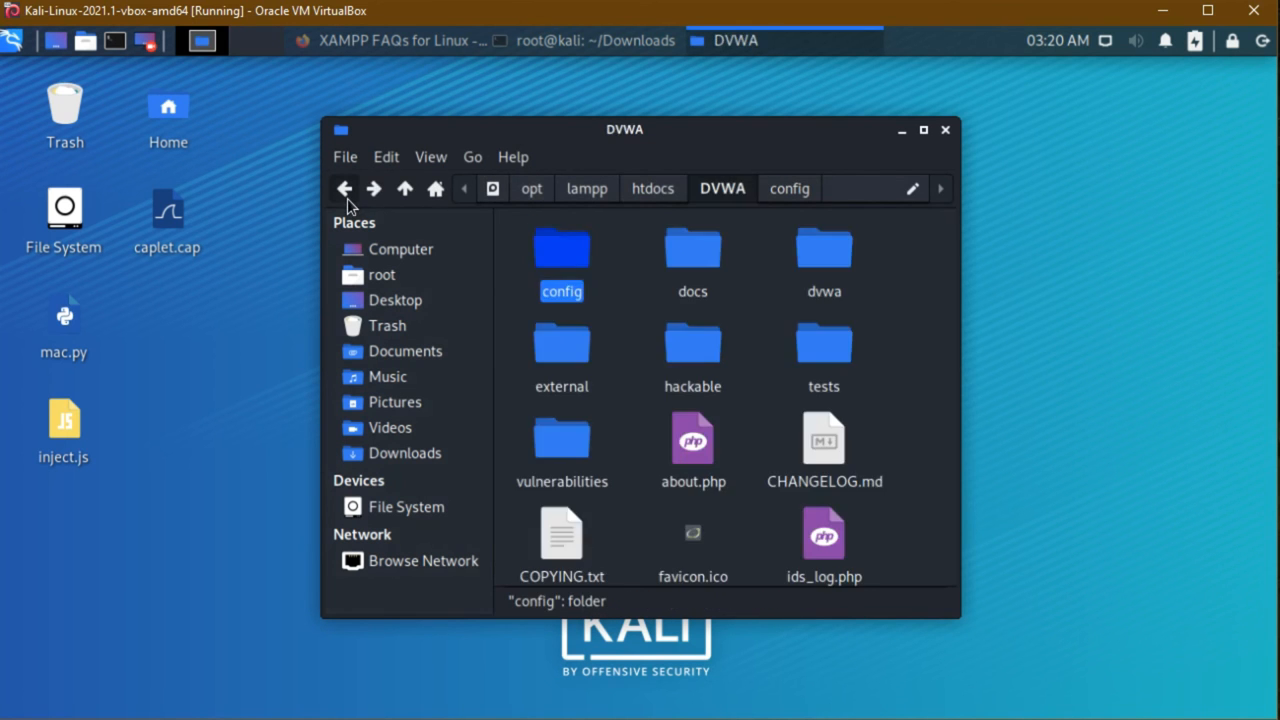
left_click(587, 188)
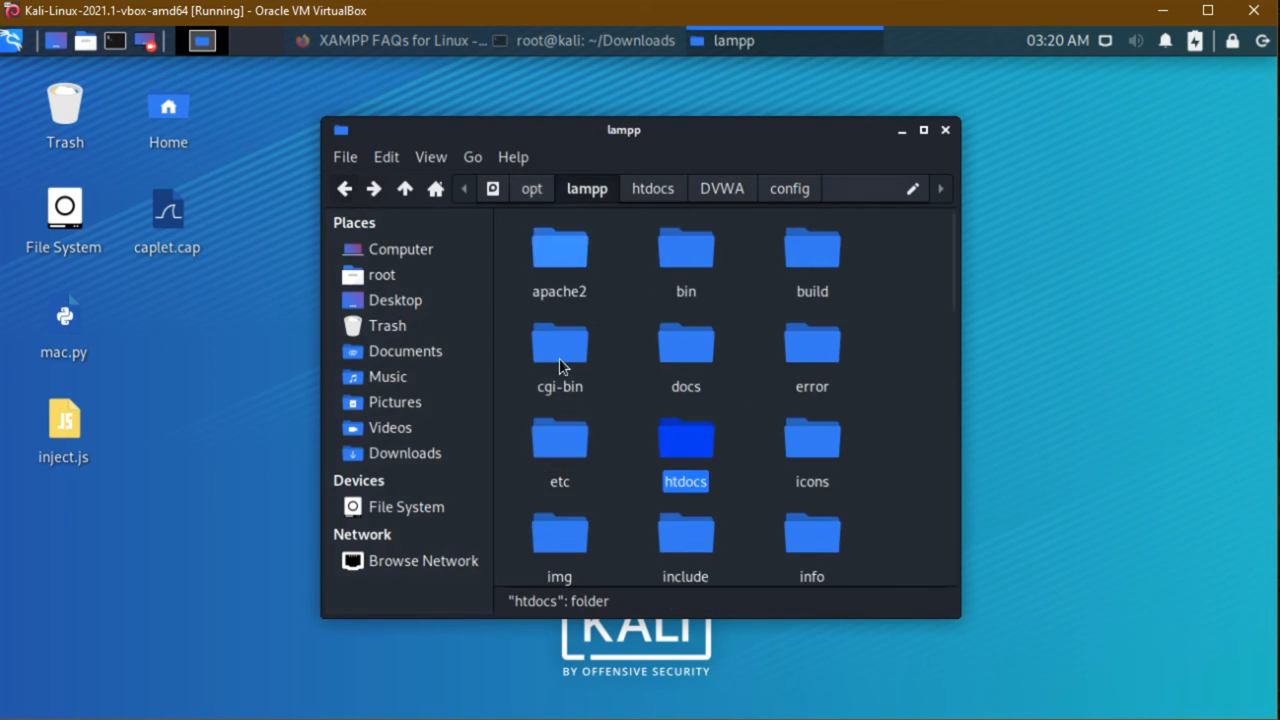
scroll("down", 3)
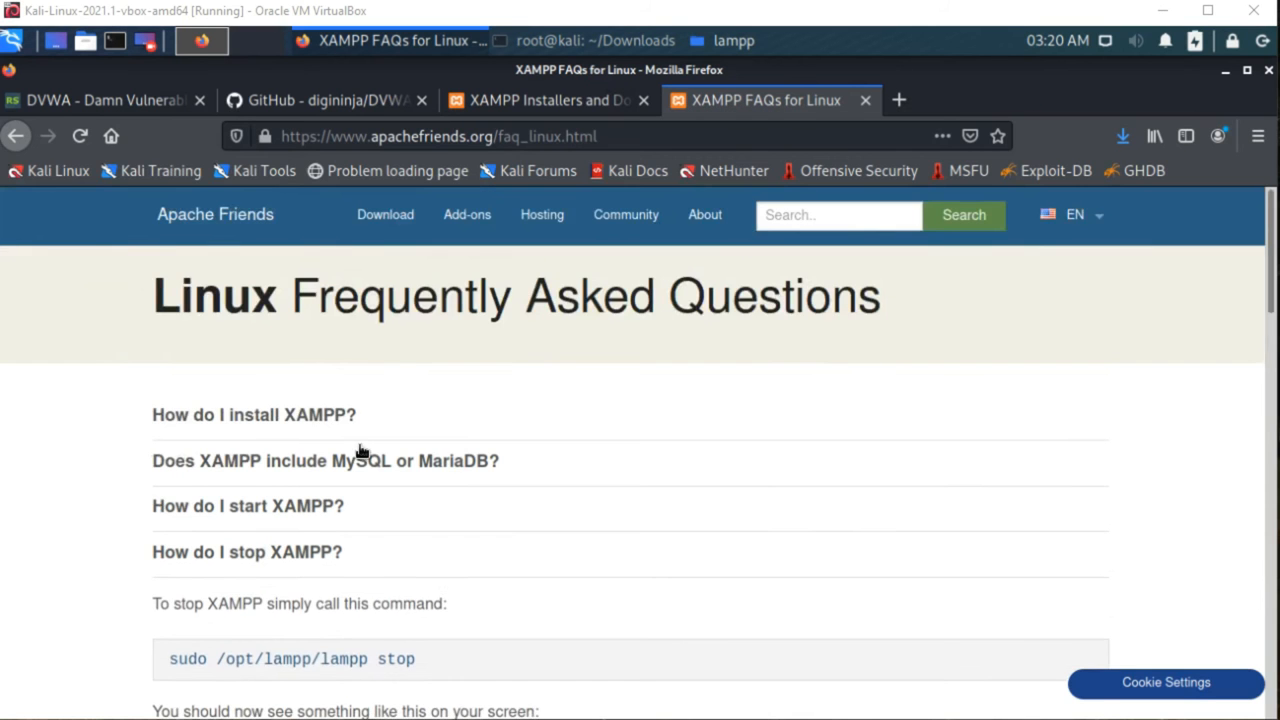
scroll("down", 3)
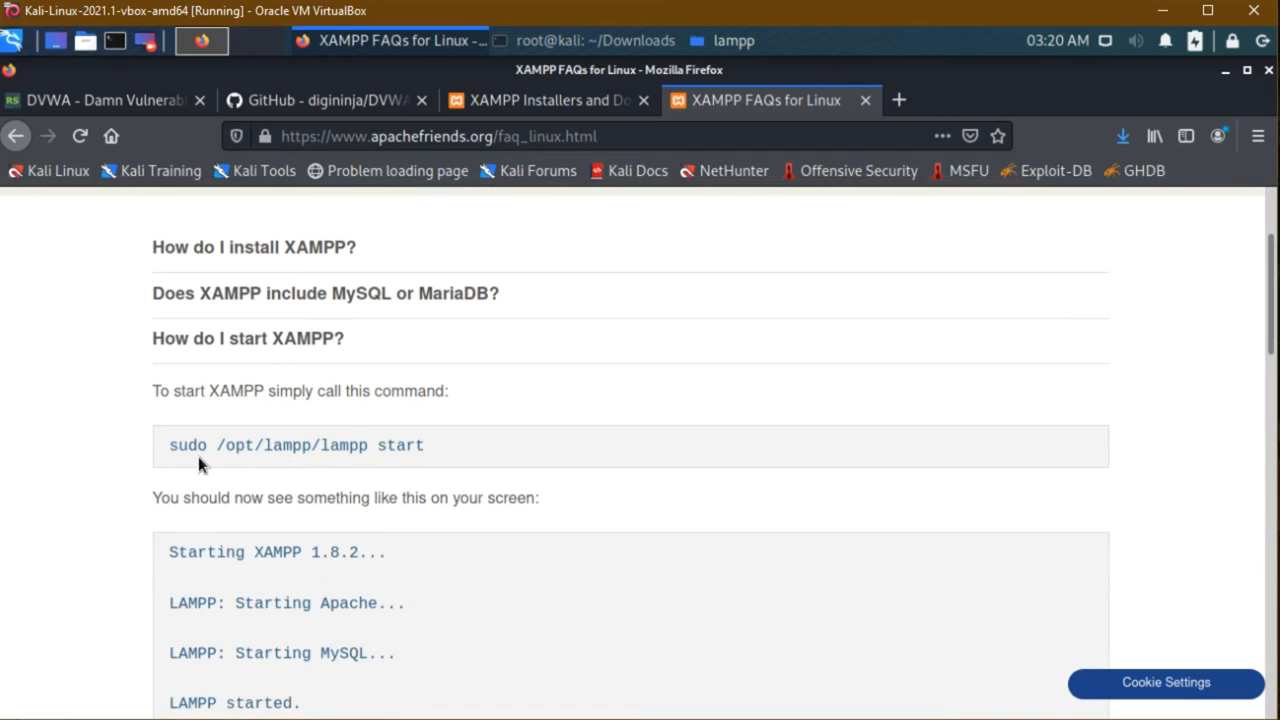
mouse_move(247, 466)
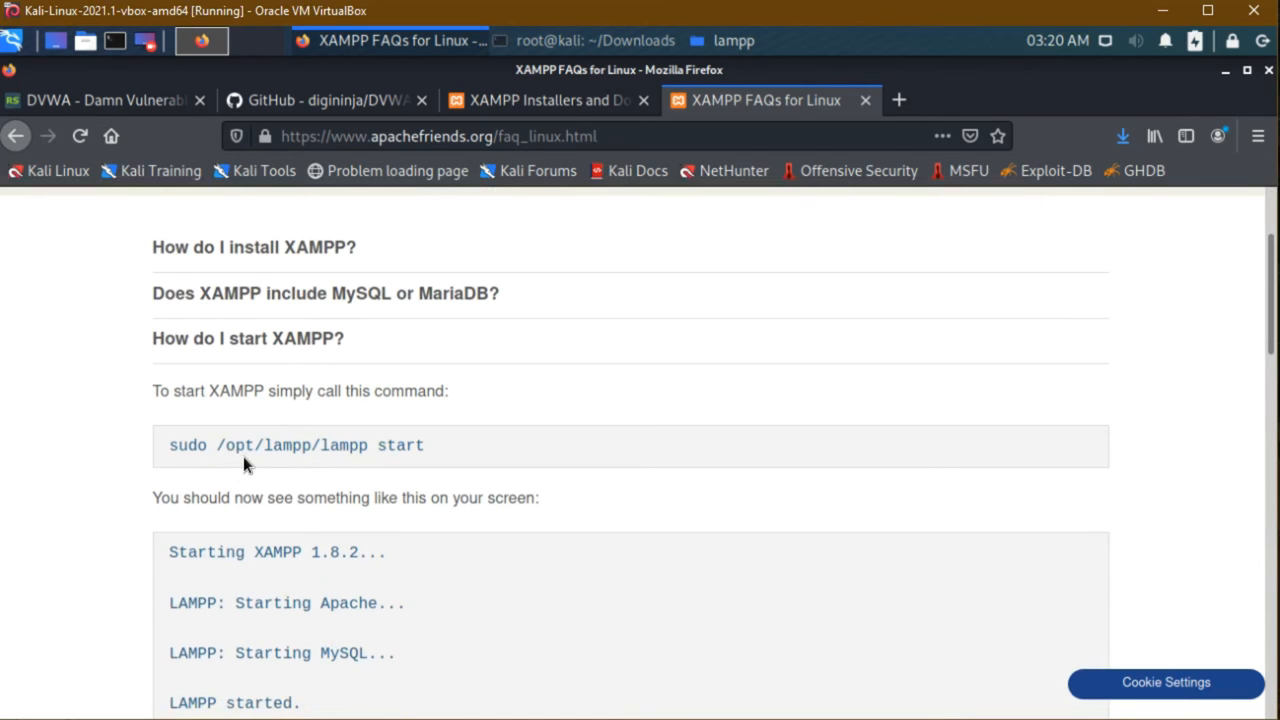
mouse_move(335, 463)
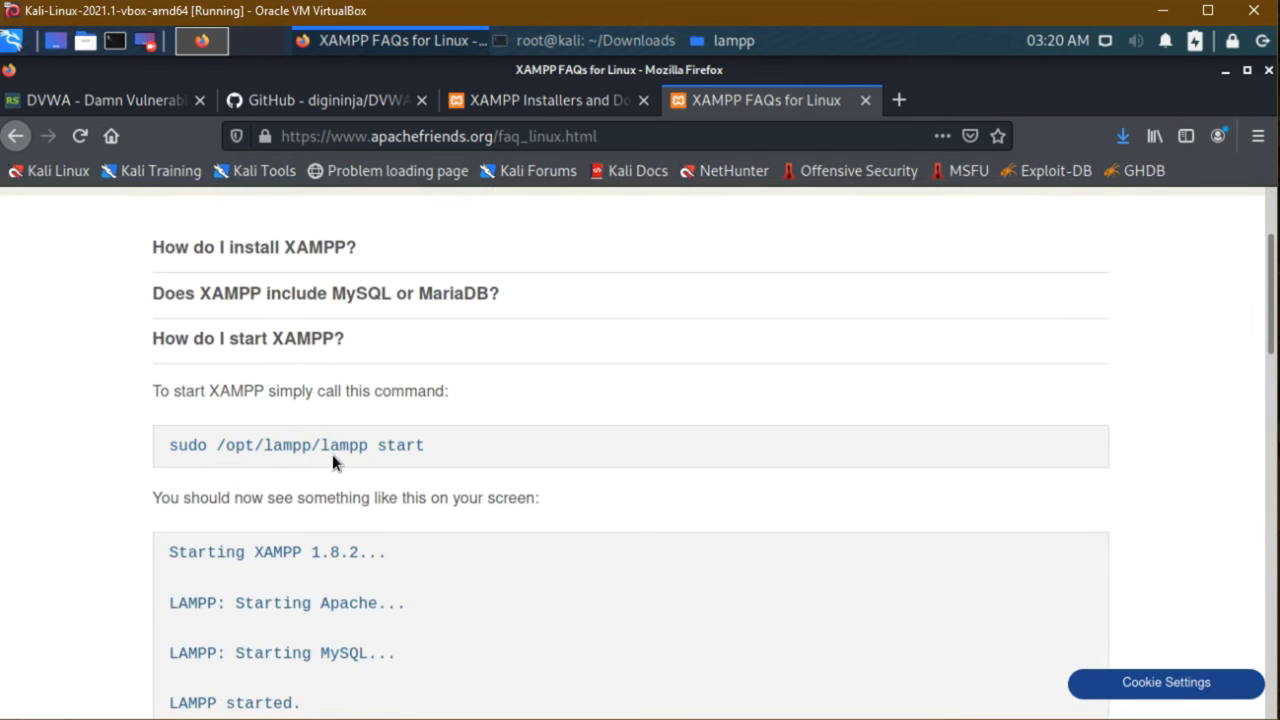
mouse_move(305, 461)
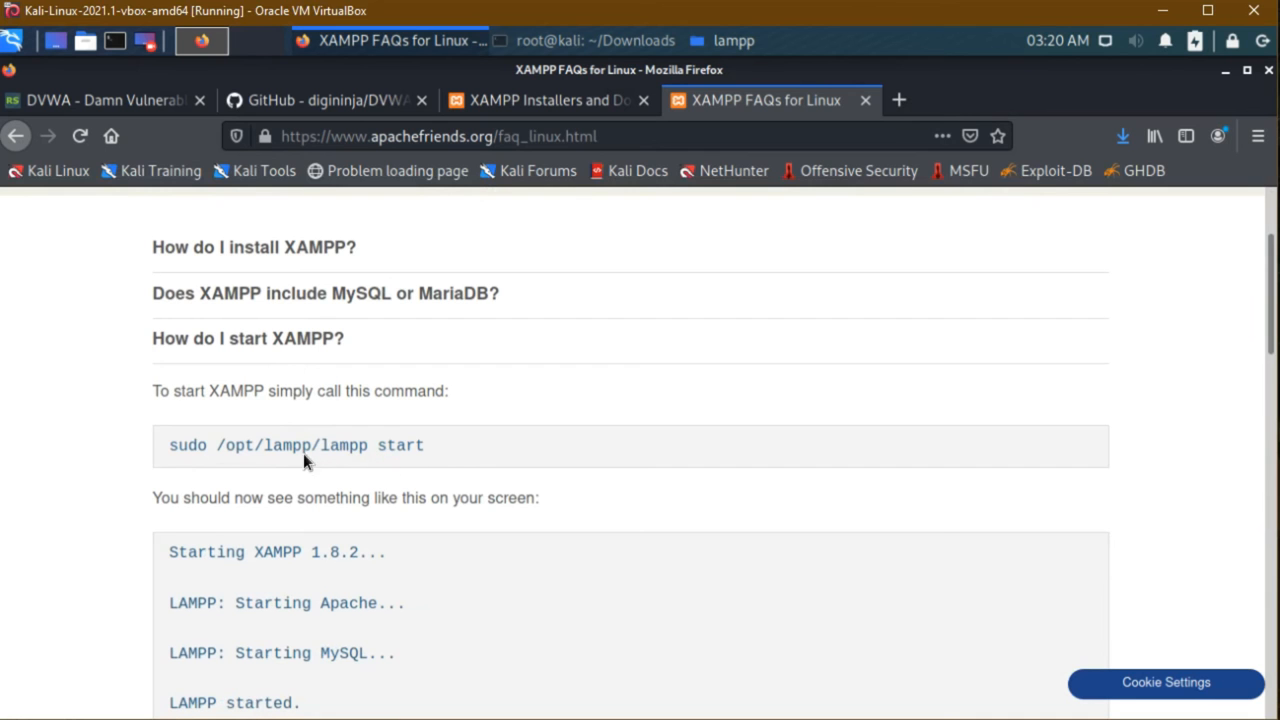
mouse_move(358, 470)
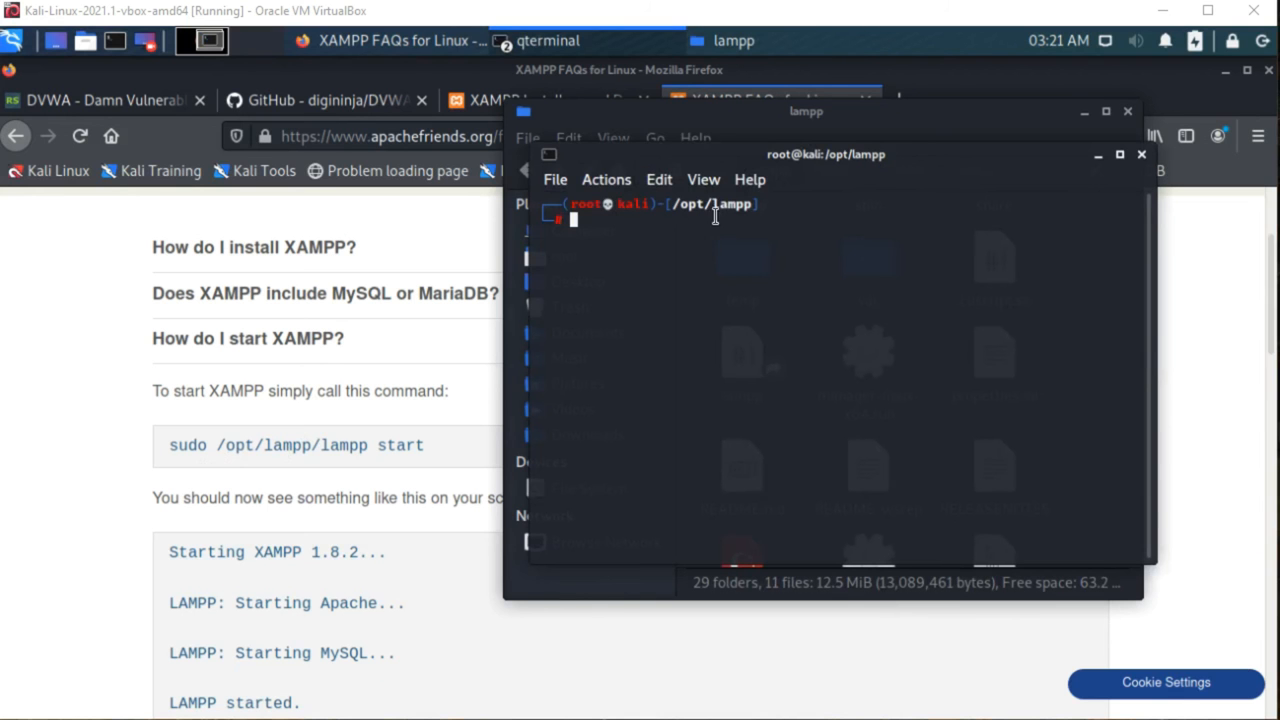
mouse_move(250, 452)
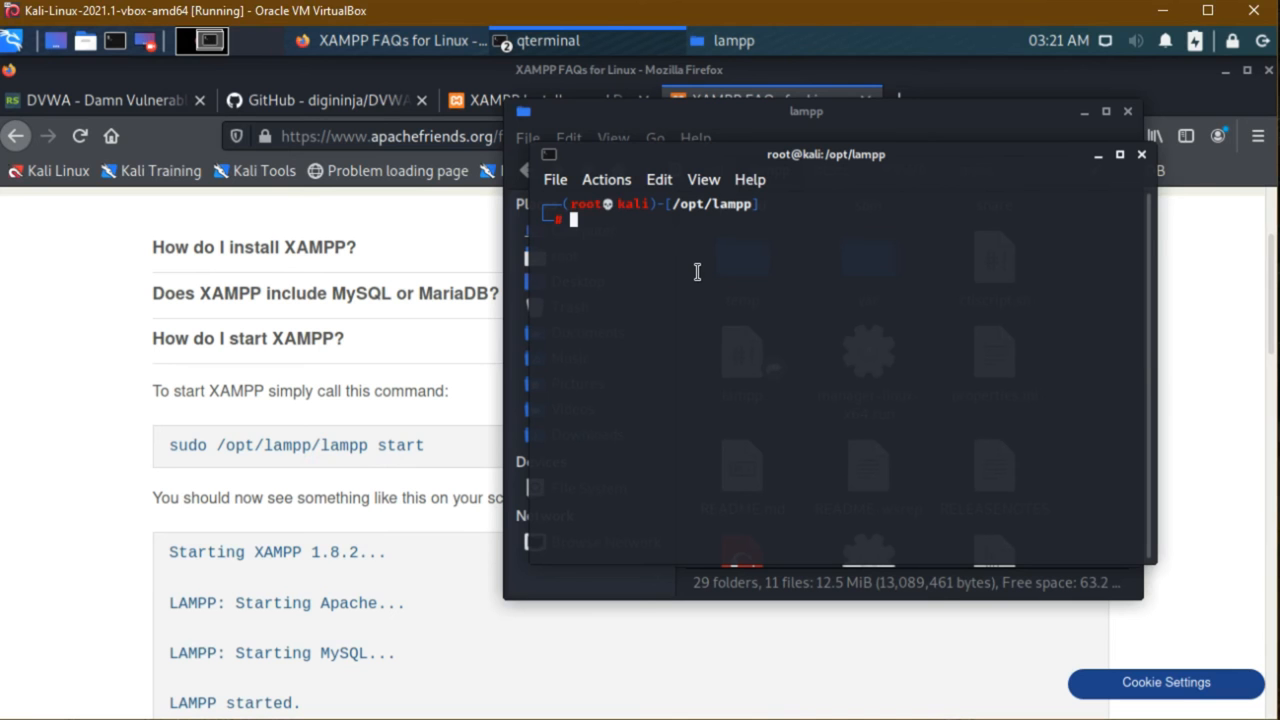
Run 'lampp start' in the terminal, then paste the sudo start command into another
type("lampp start")
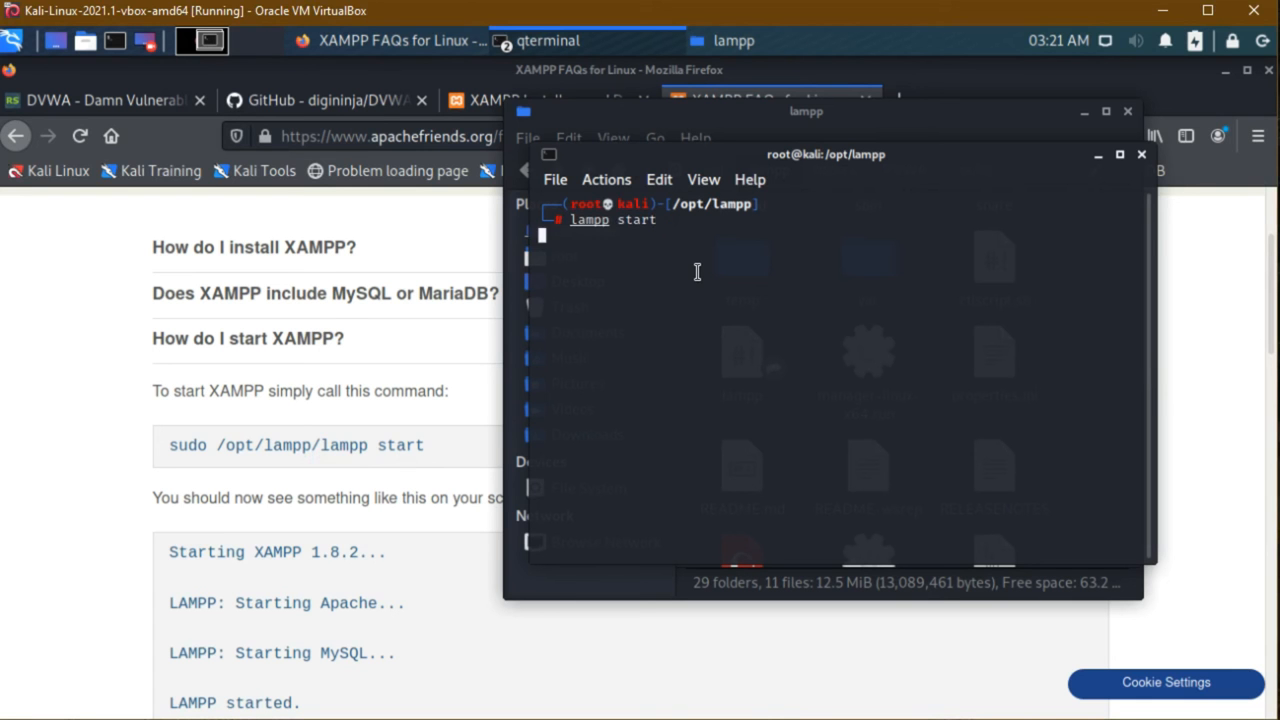
key("Return")
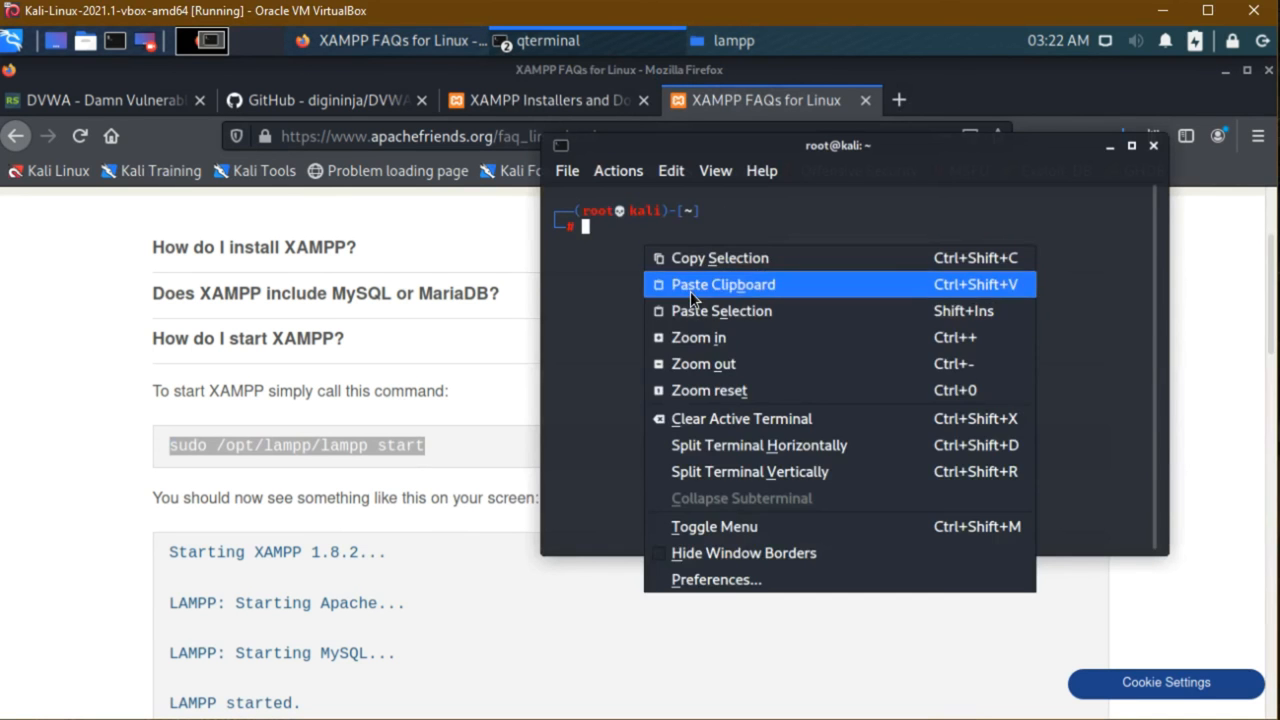
left_click(722, 284)
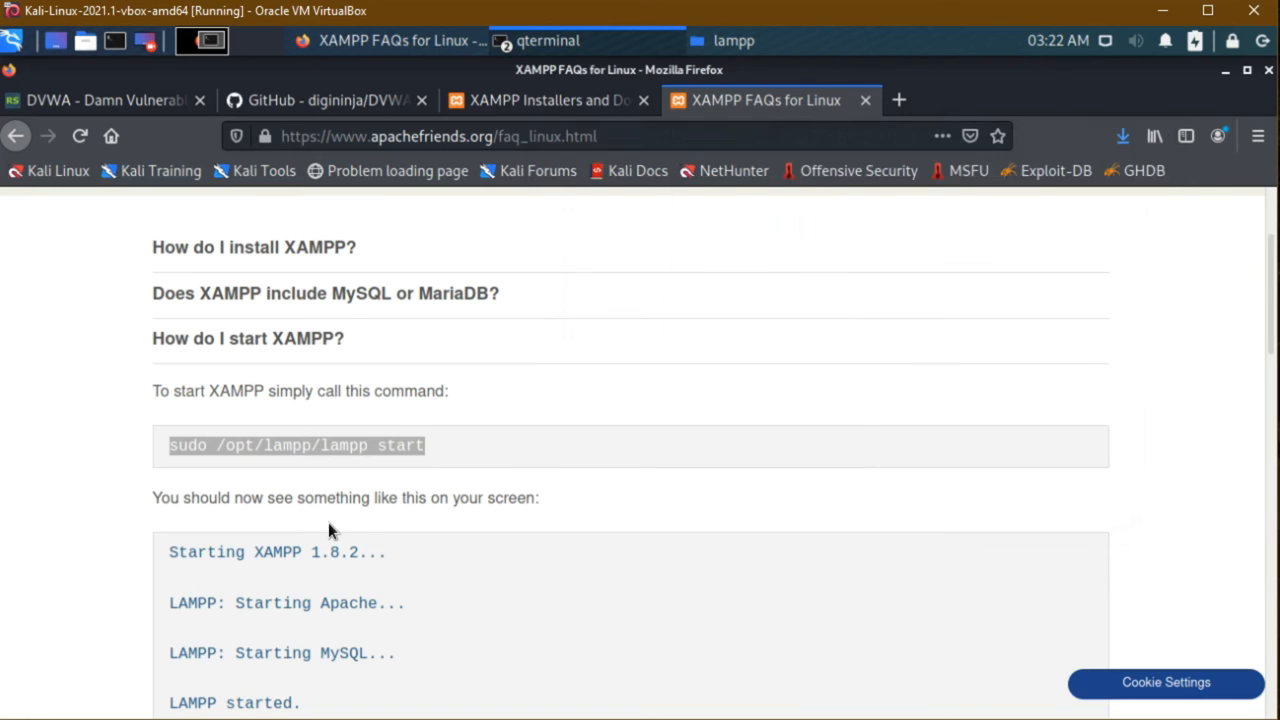
Scroll through the XAMPP FAQ and close its tab
scroll("down", 3)
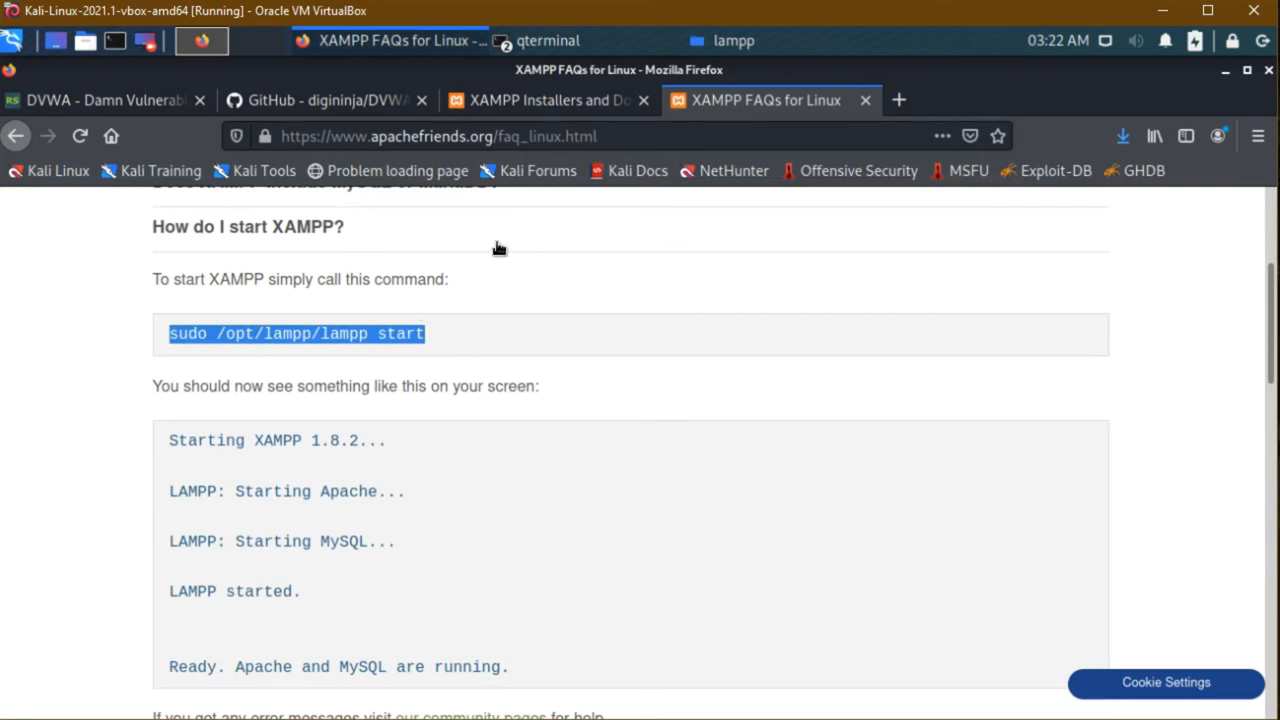
scroll("down", 3)
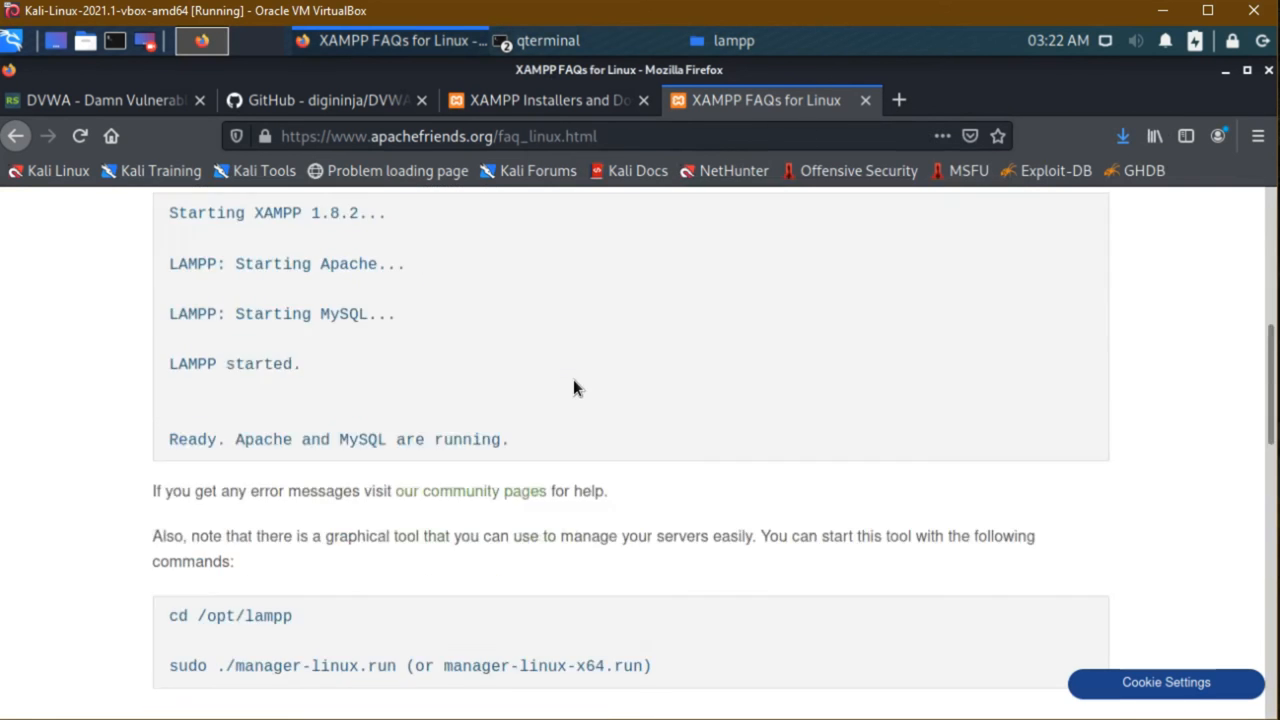
scroll("down", 3)
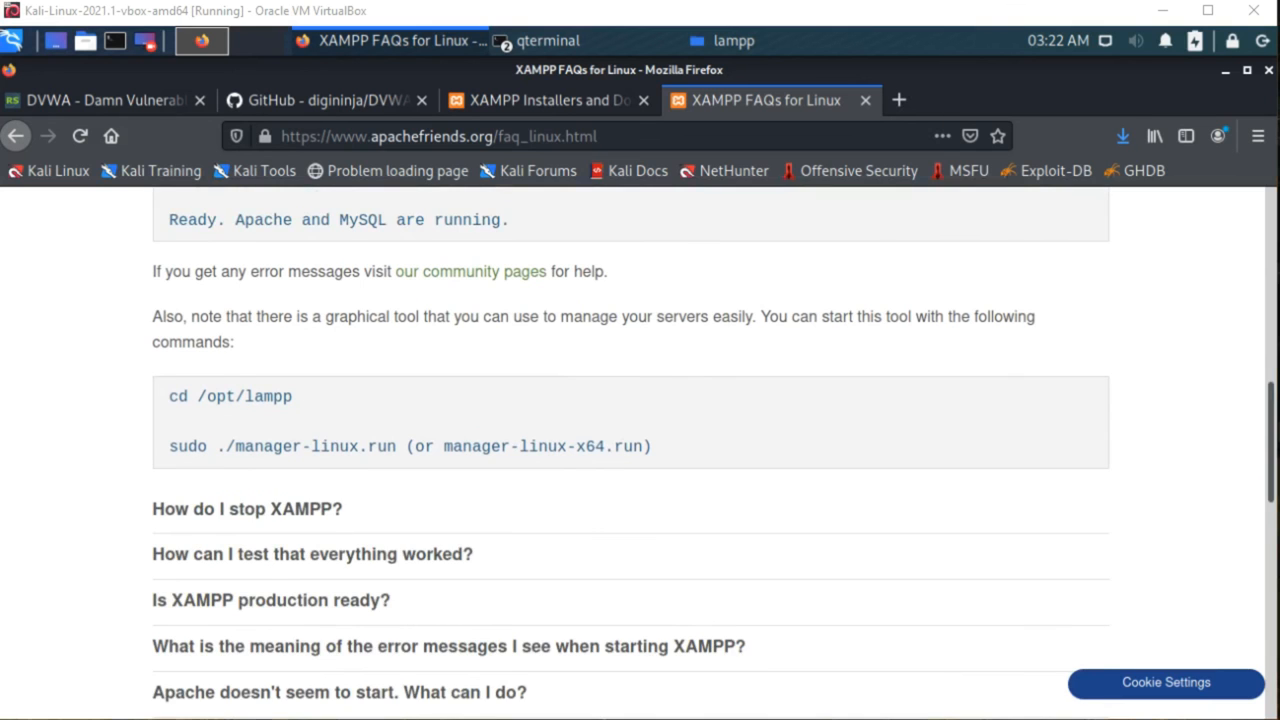
scroll("down", 3)
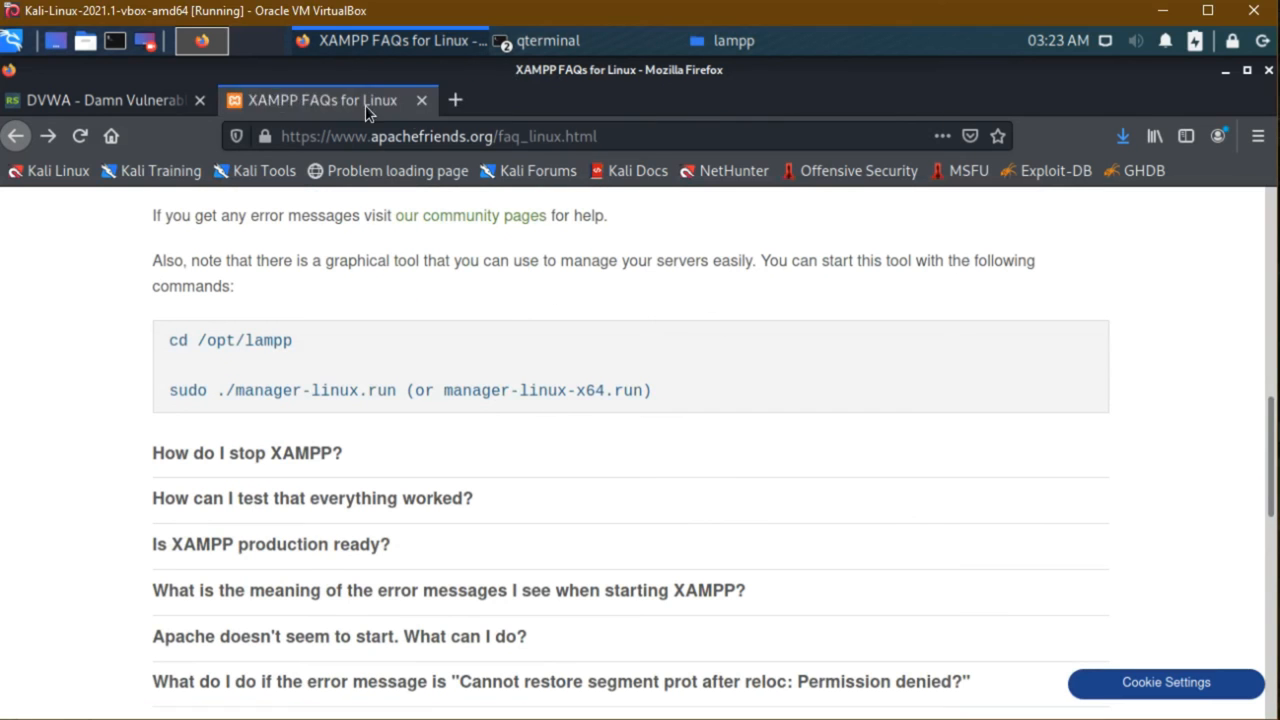
left_click(455, 99)
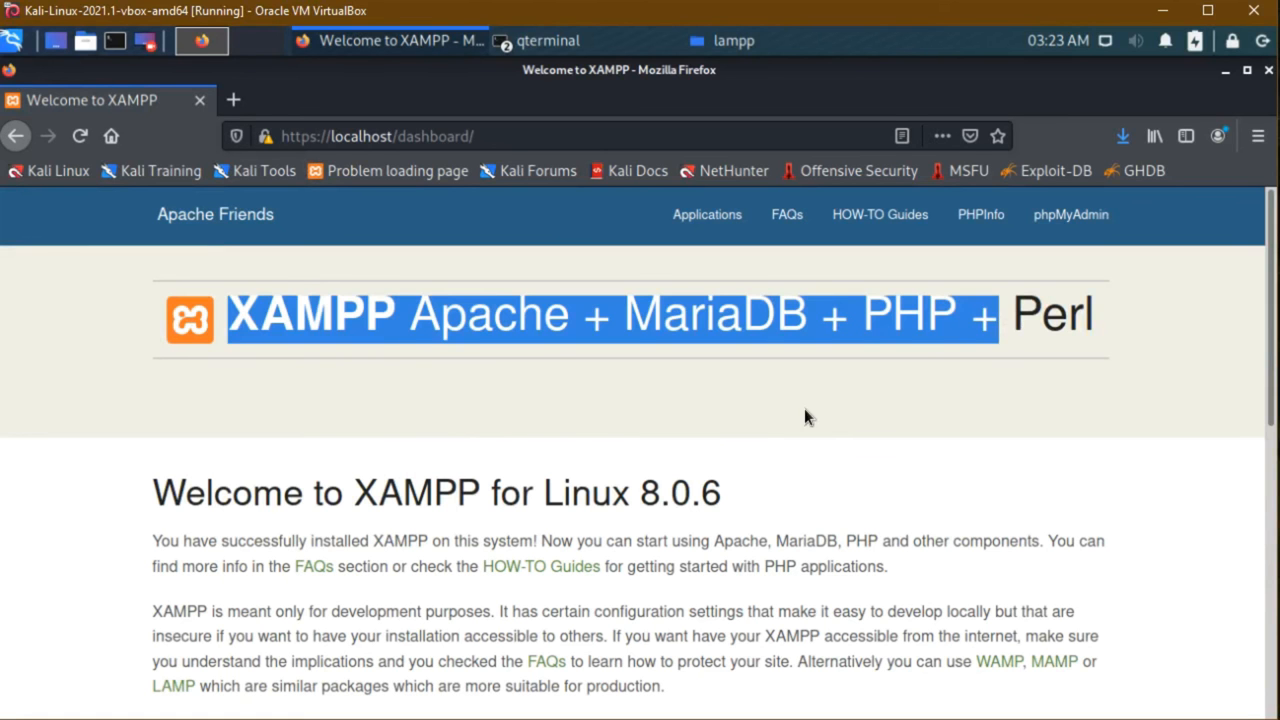
mouse_move(532, 403)
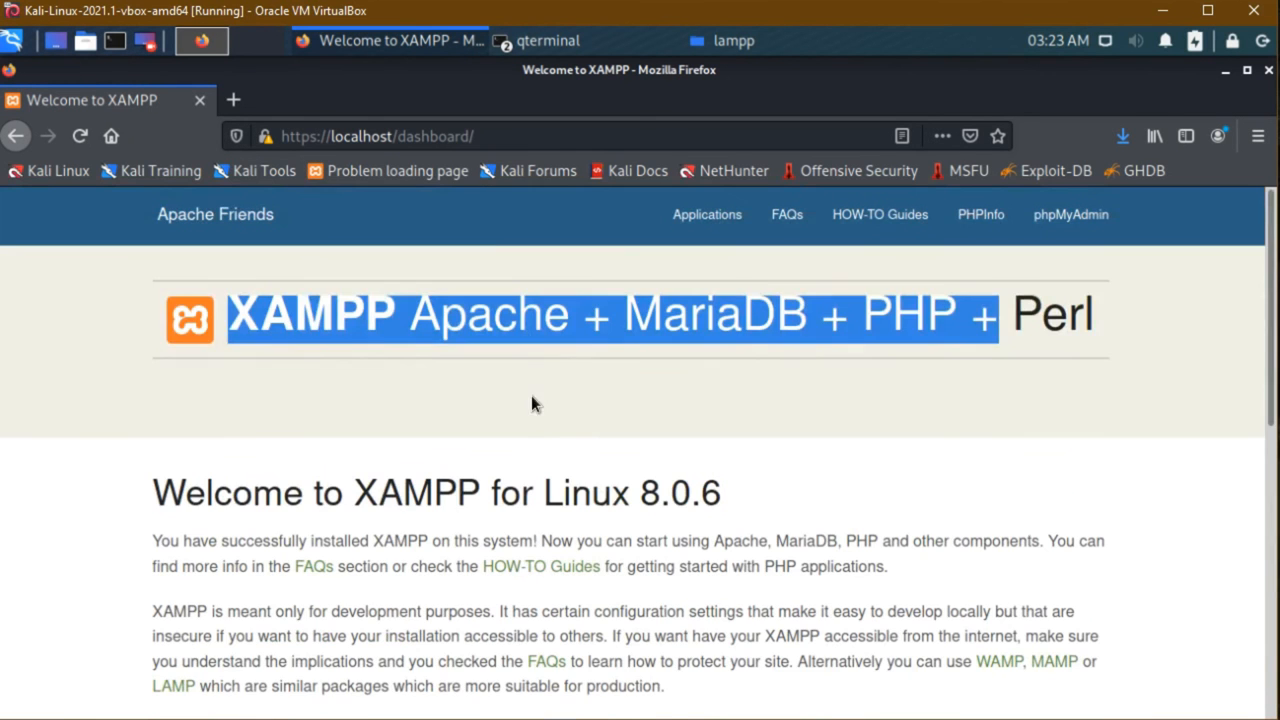
left_click(430, 136)
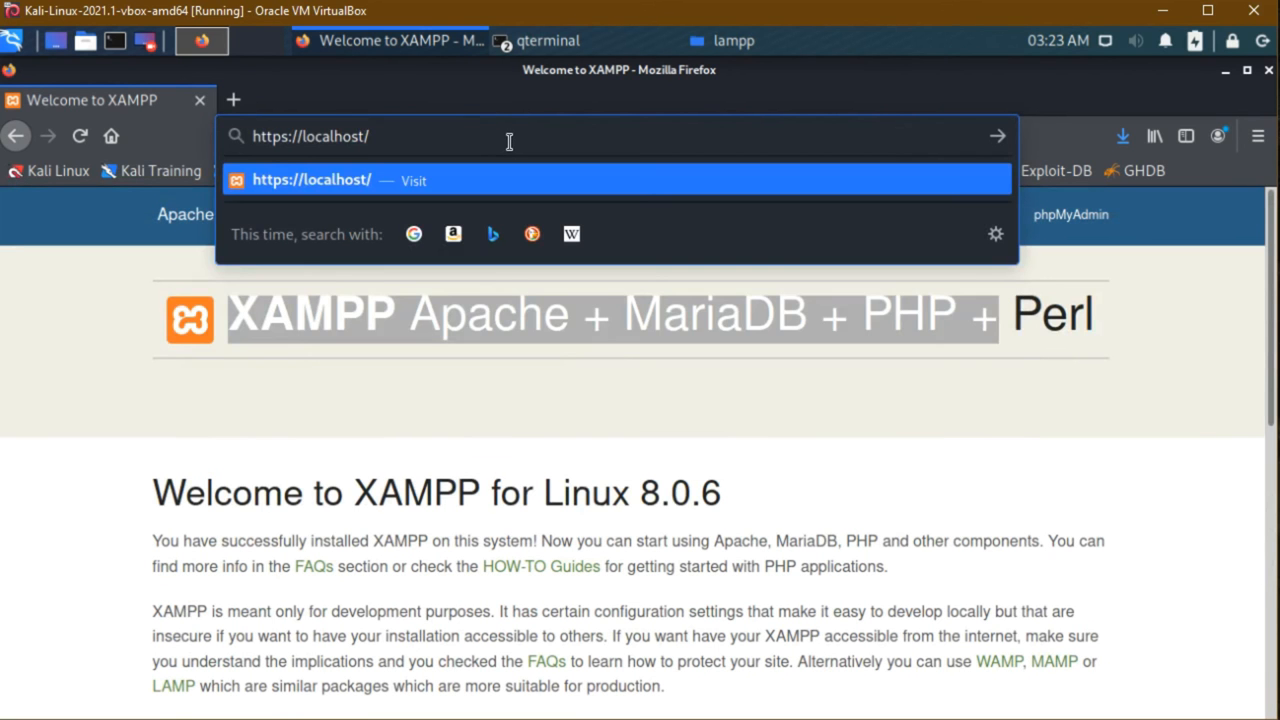
type("DVWA/setup.php")
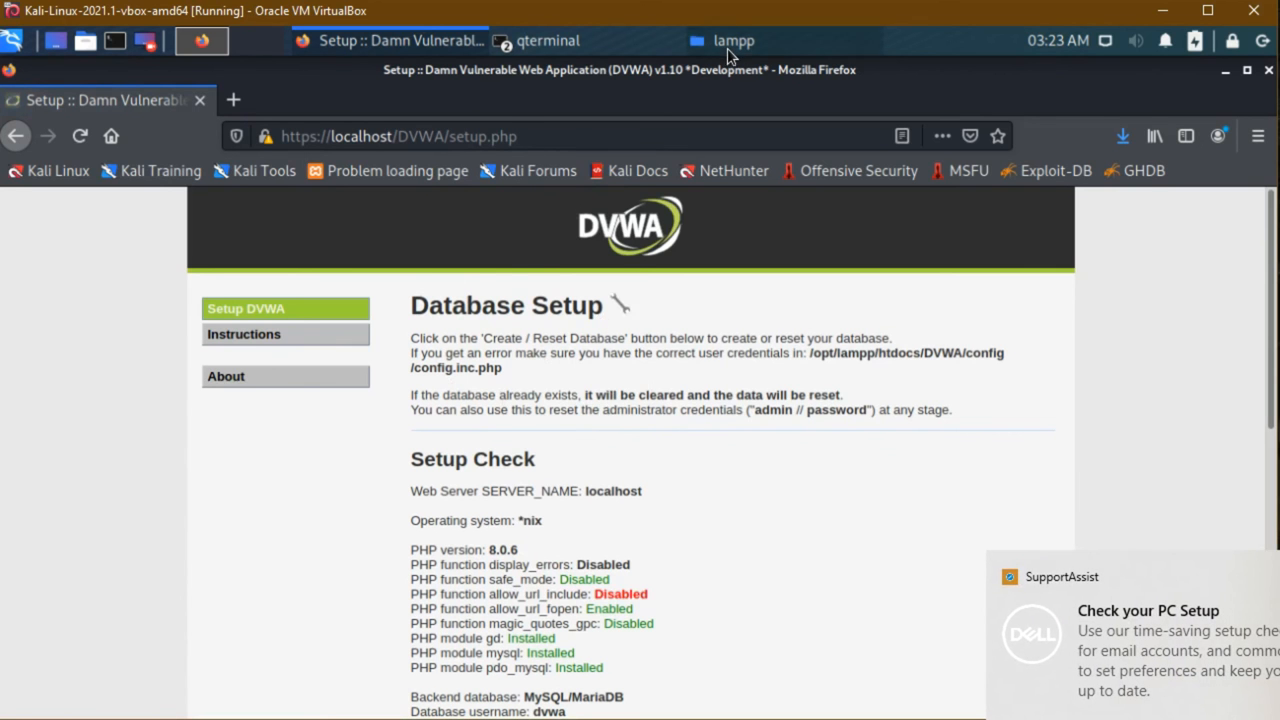
left_click(734, 40)
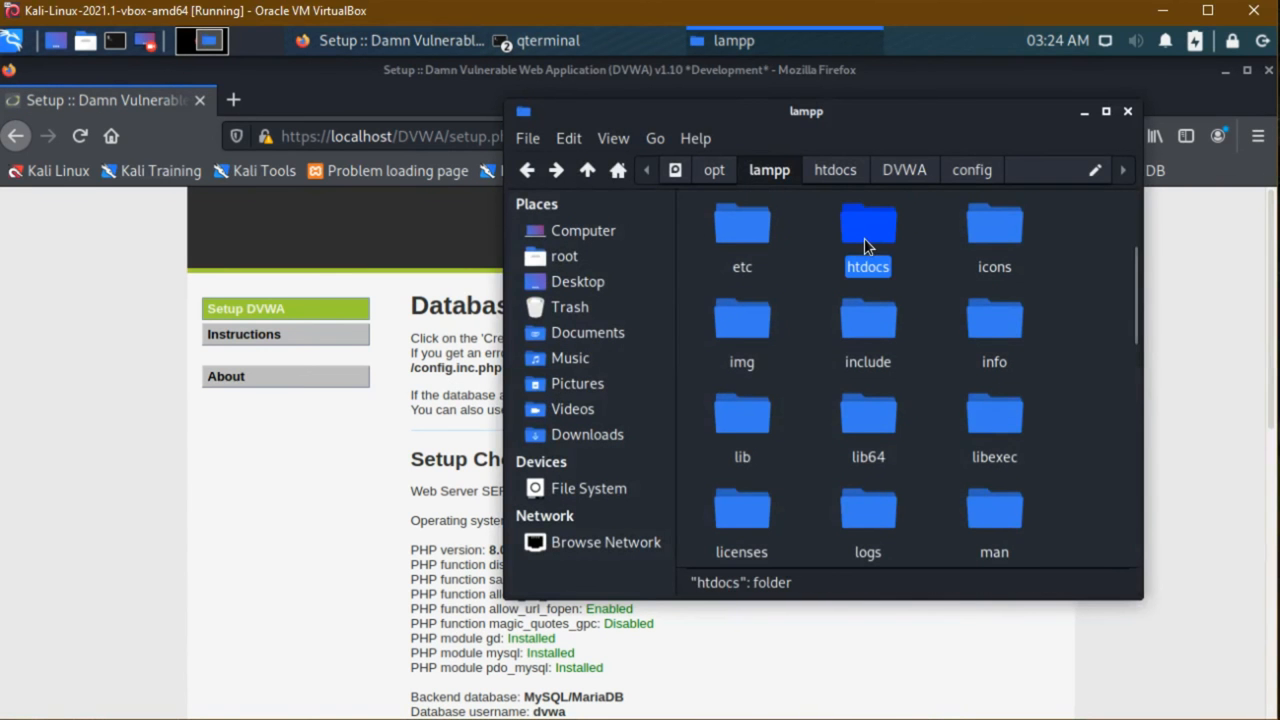
double_click(867, 230)
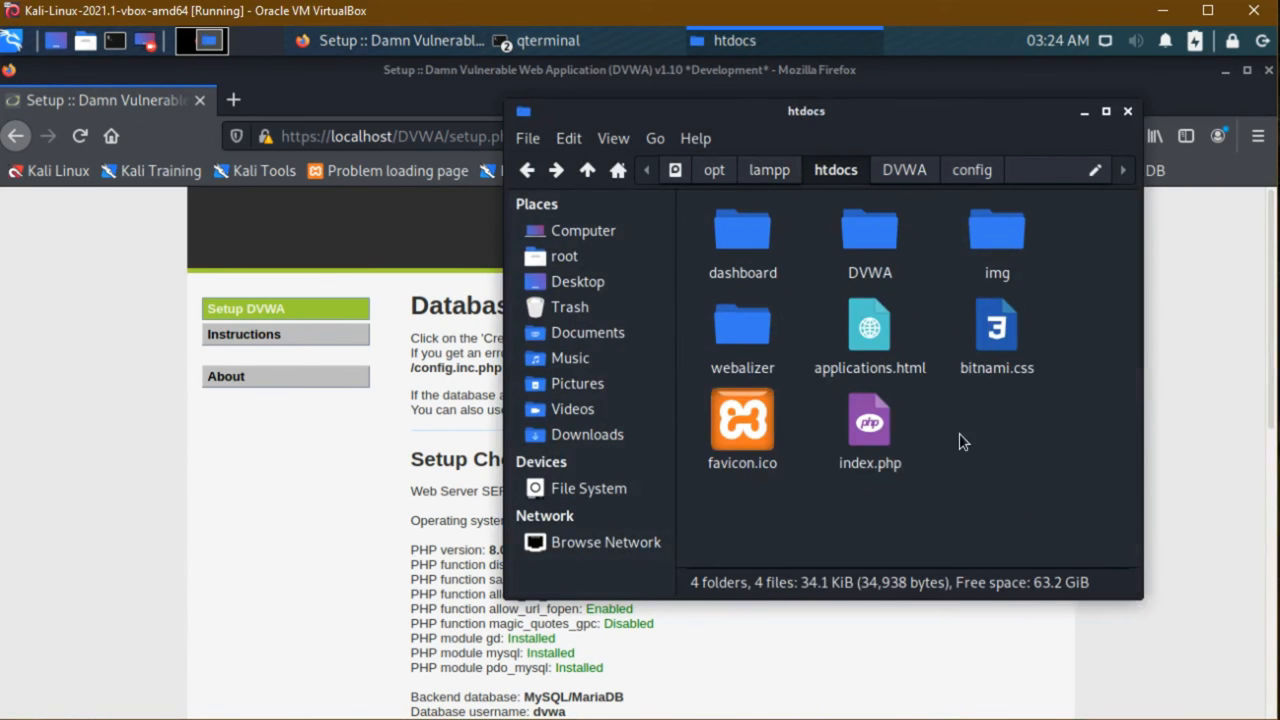
left_click(869, 240)
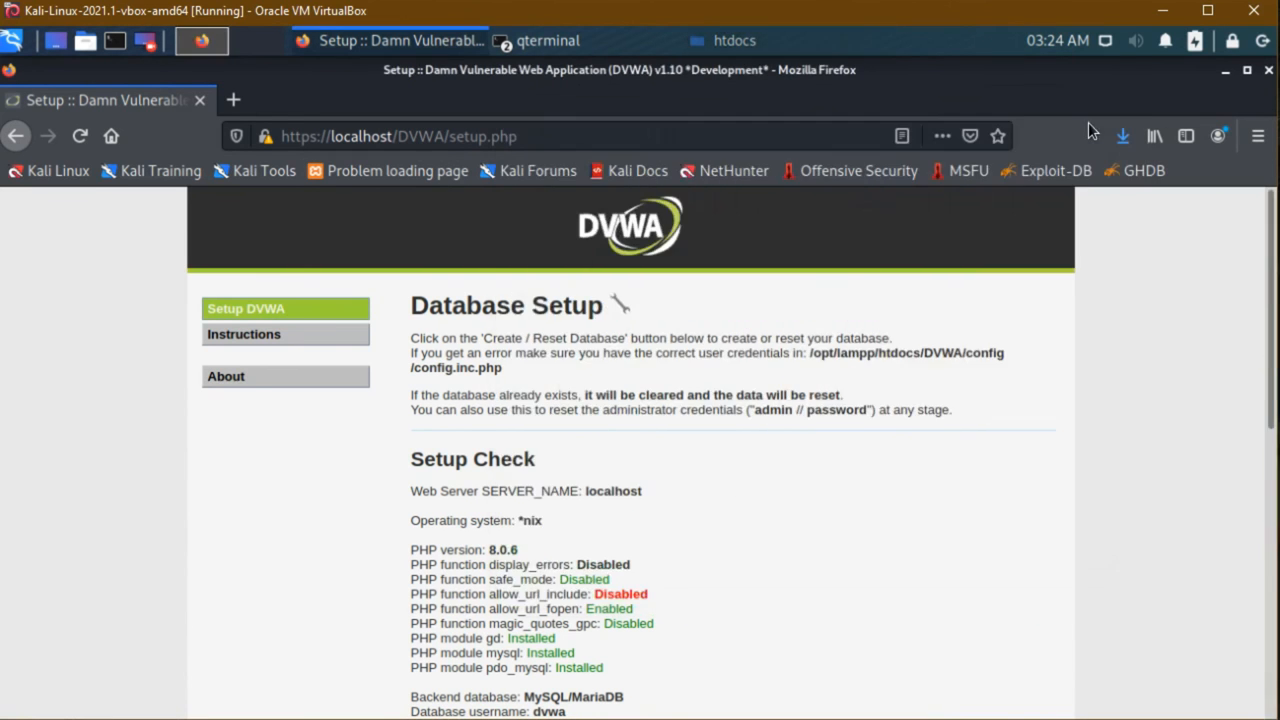
scroll("down", 3)
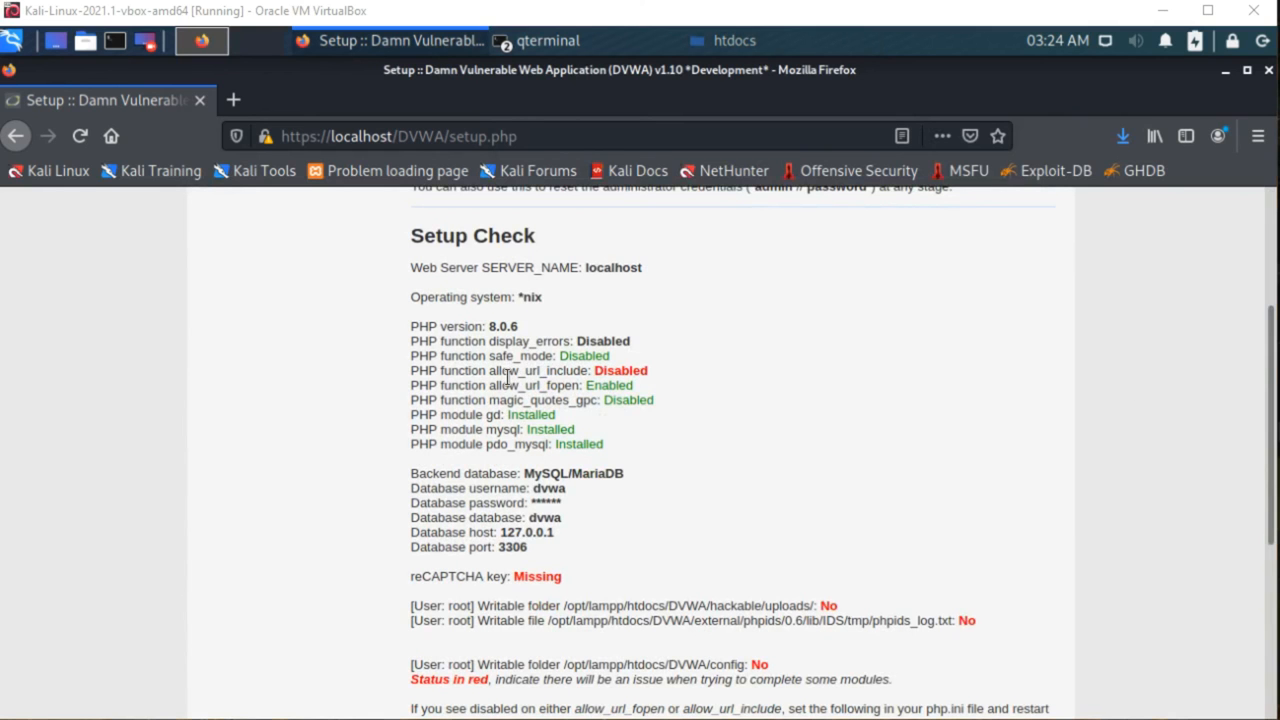
double_click(543, 370)
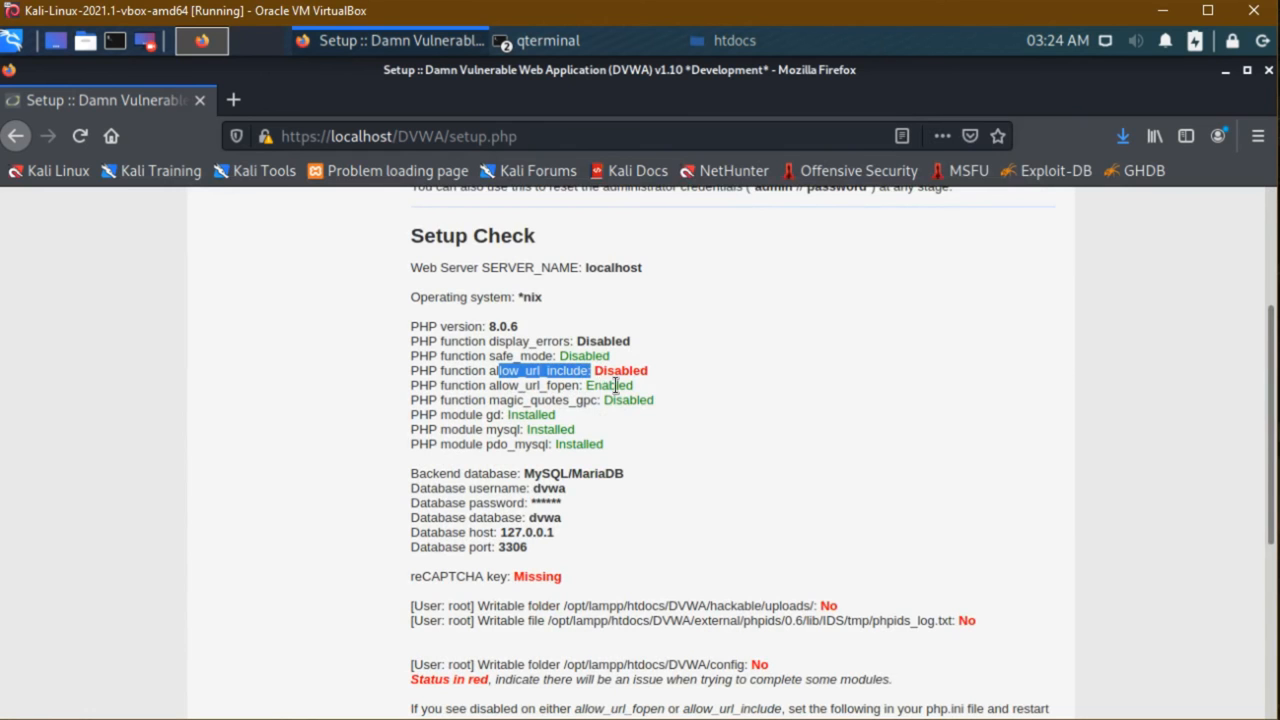
scroll("down", 3)
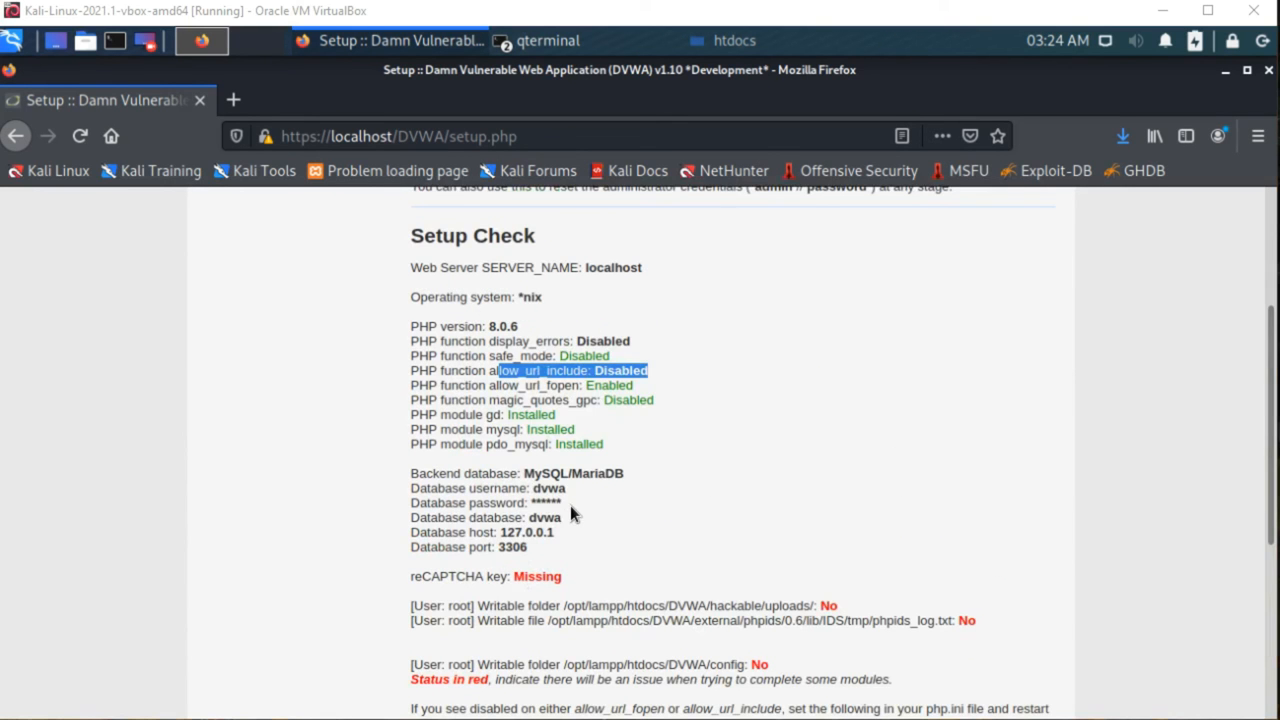
mouse_move(753, 63)
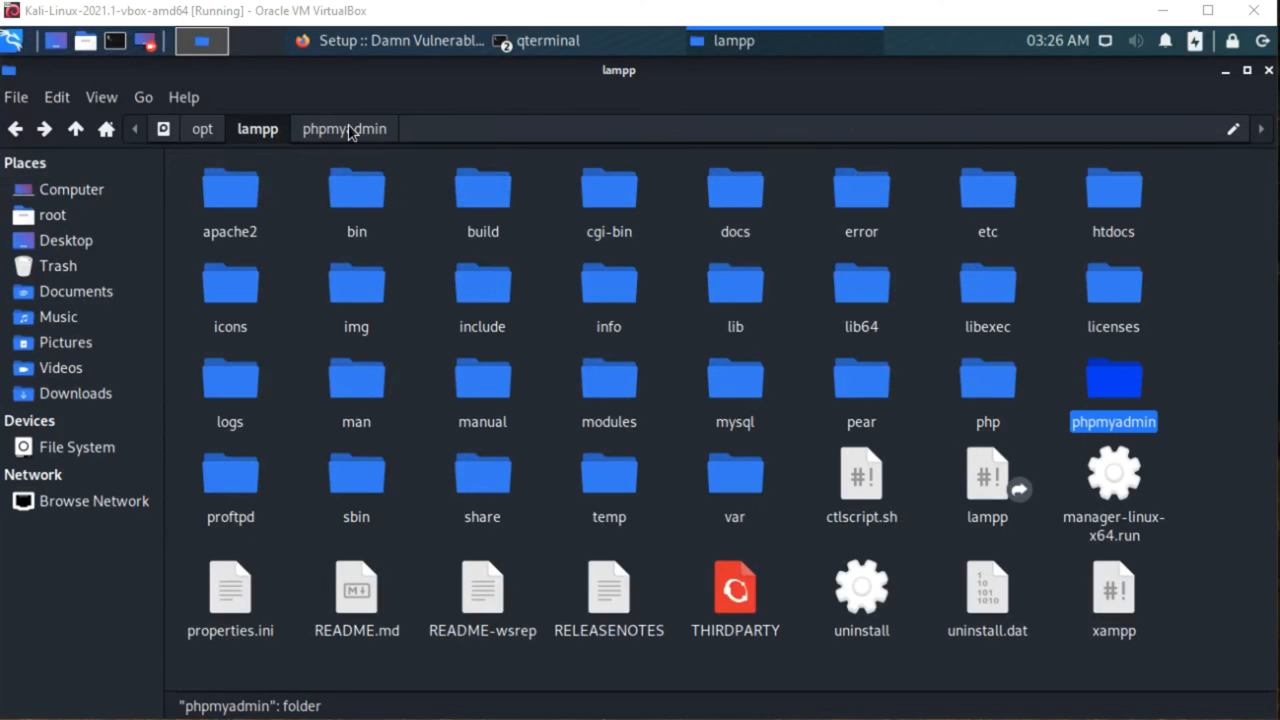
Browse opt > lampp > htdocs > DVWA > config and open config.inc.php in Mousepad
left_click(202, 128)
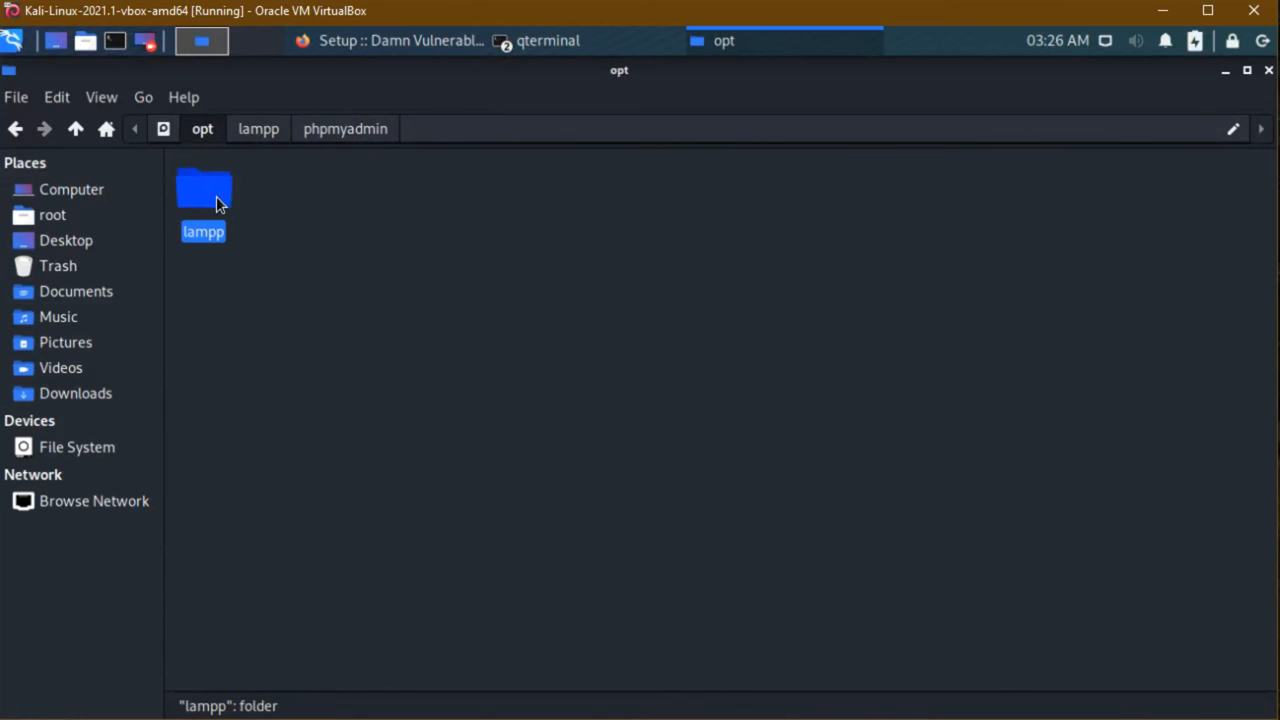
double_click(203, 188)
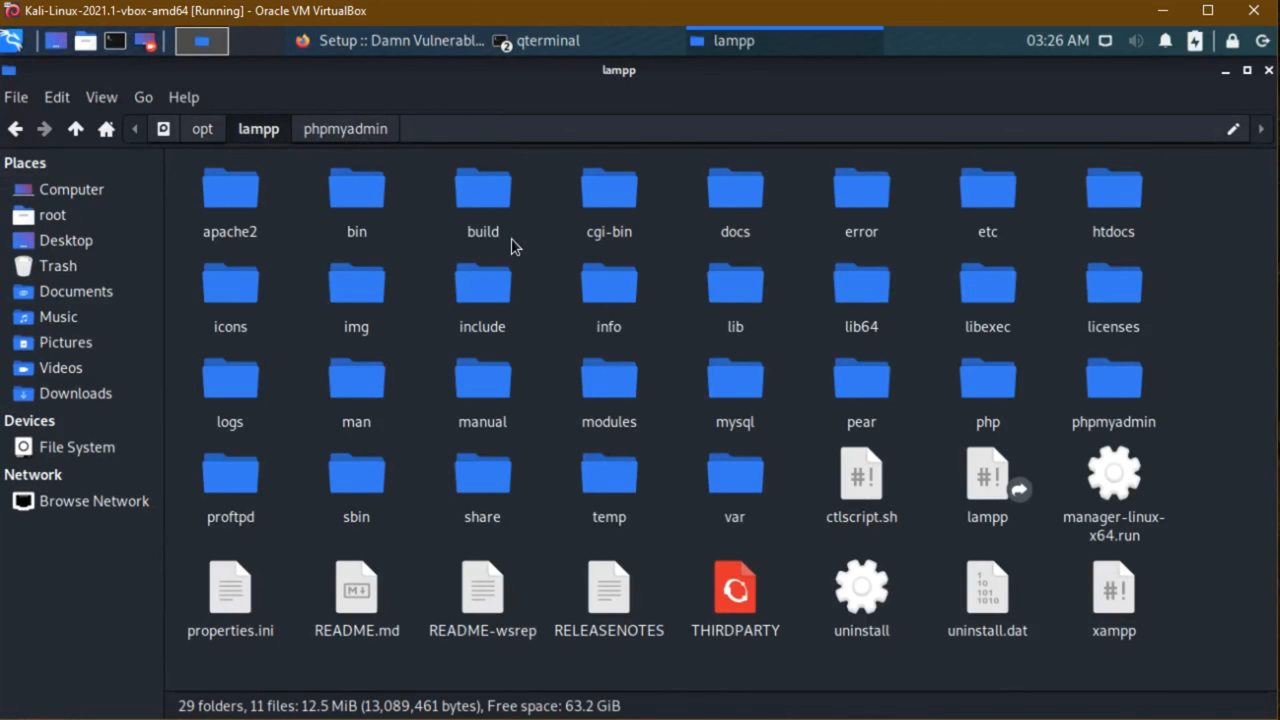
double_click(1113, 190)
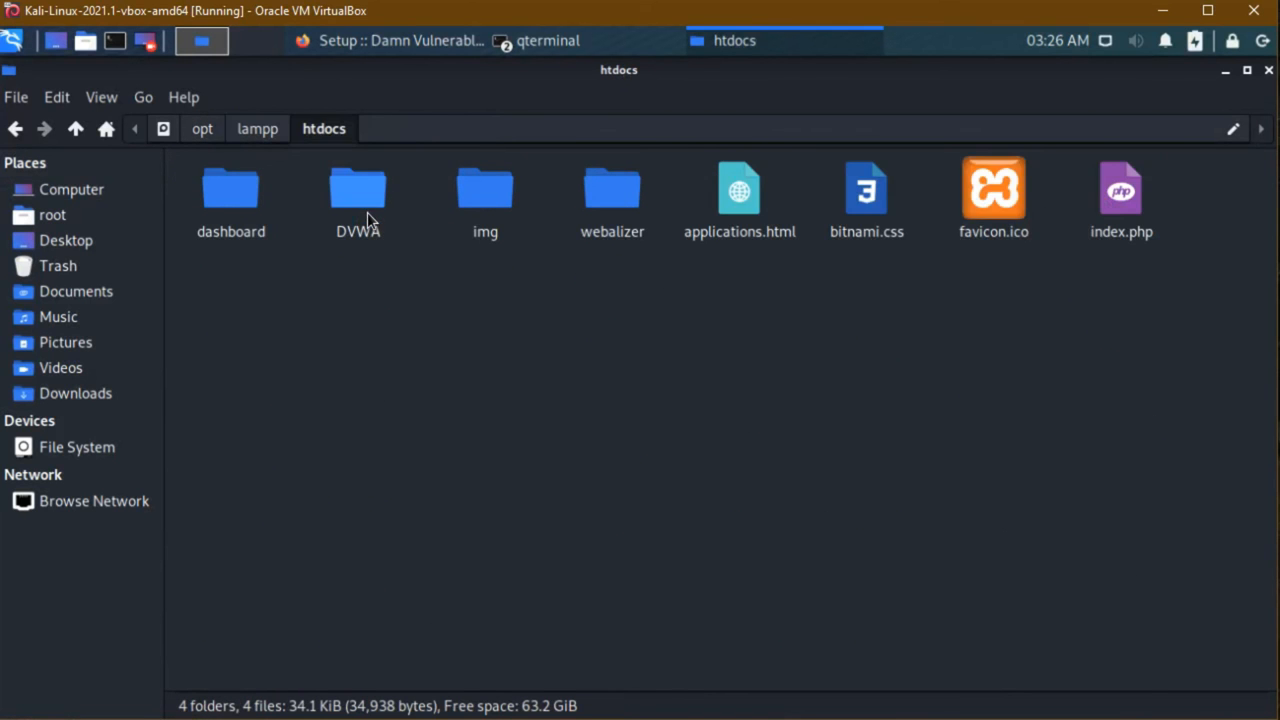
double_click(357, 190)
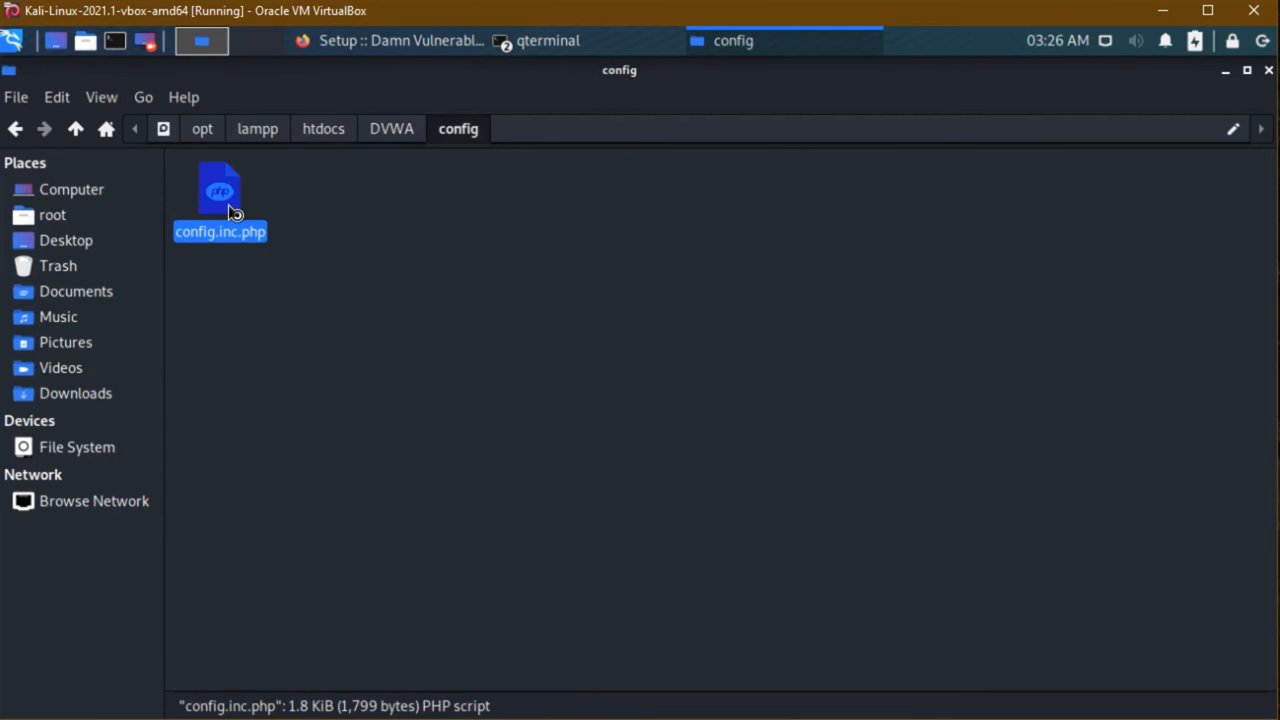
double_click(219, 190)
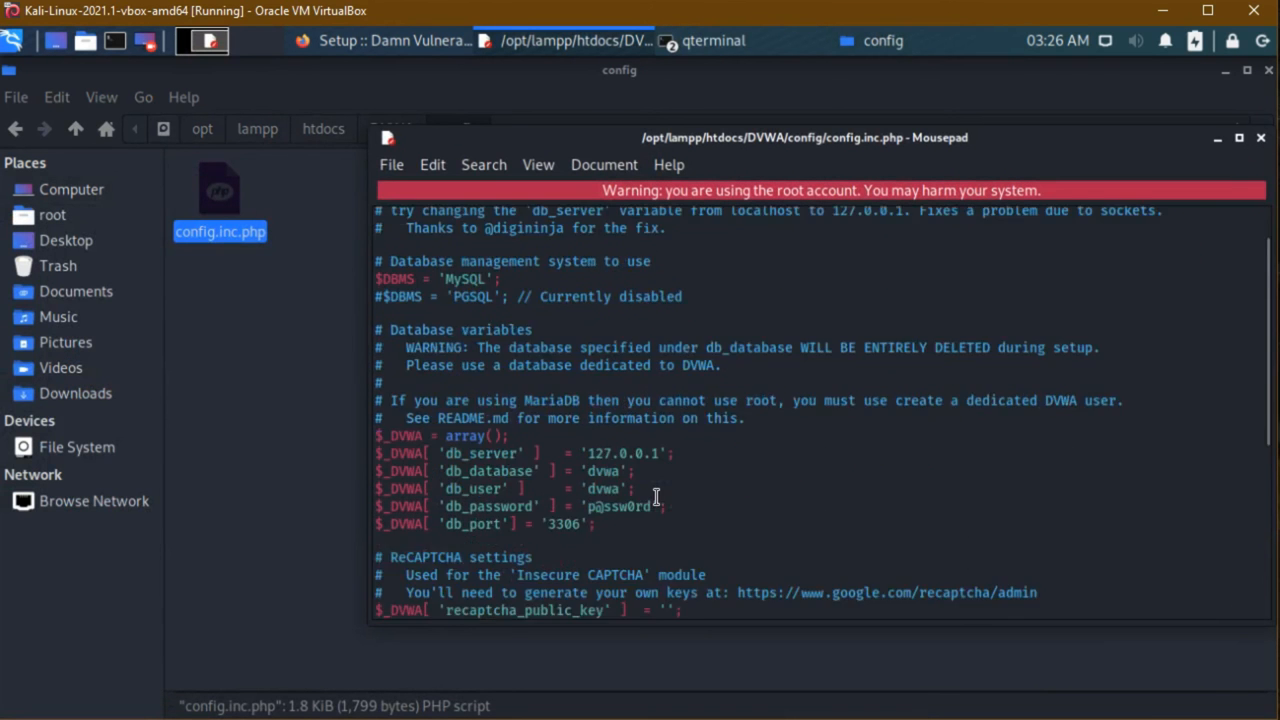
Change the database user value in config.inc.php to 'root'
scroll("down", 3)
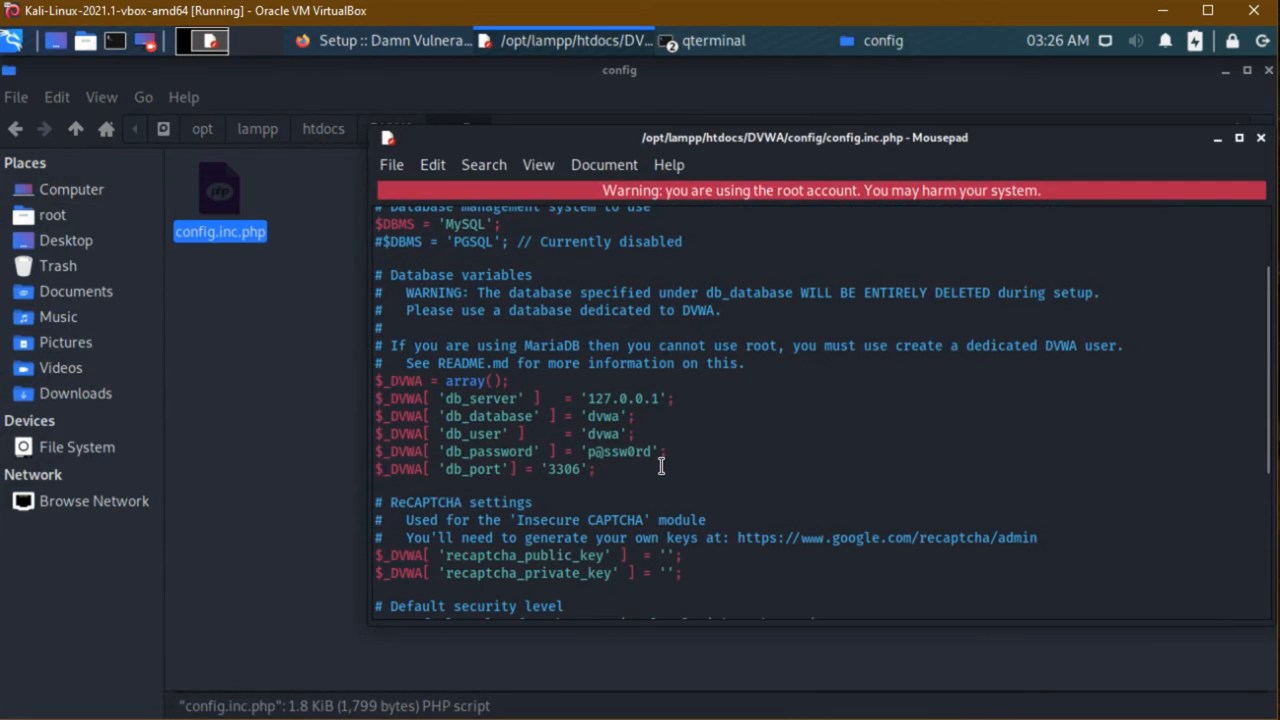
double_click(620, 451)
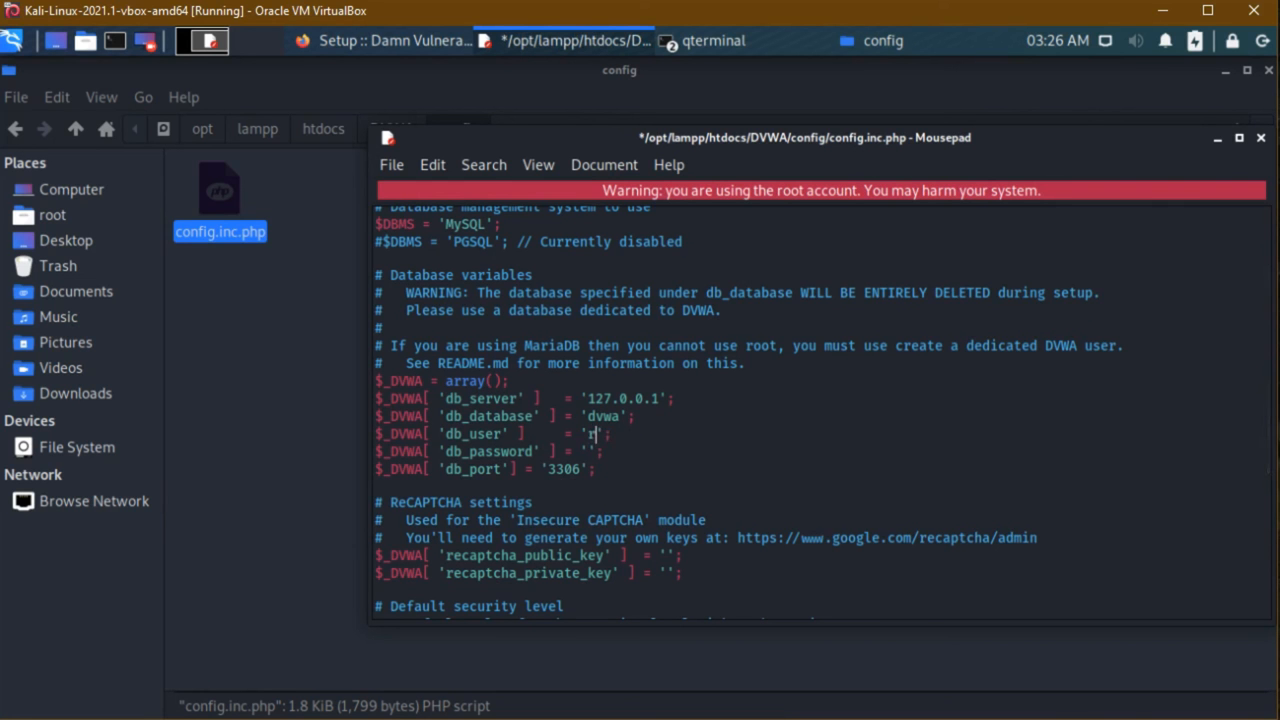
type("oot")
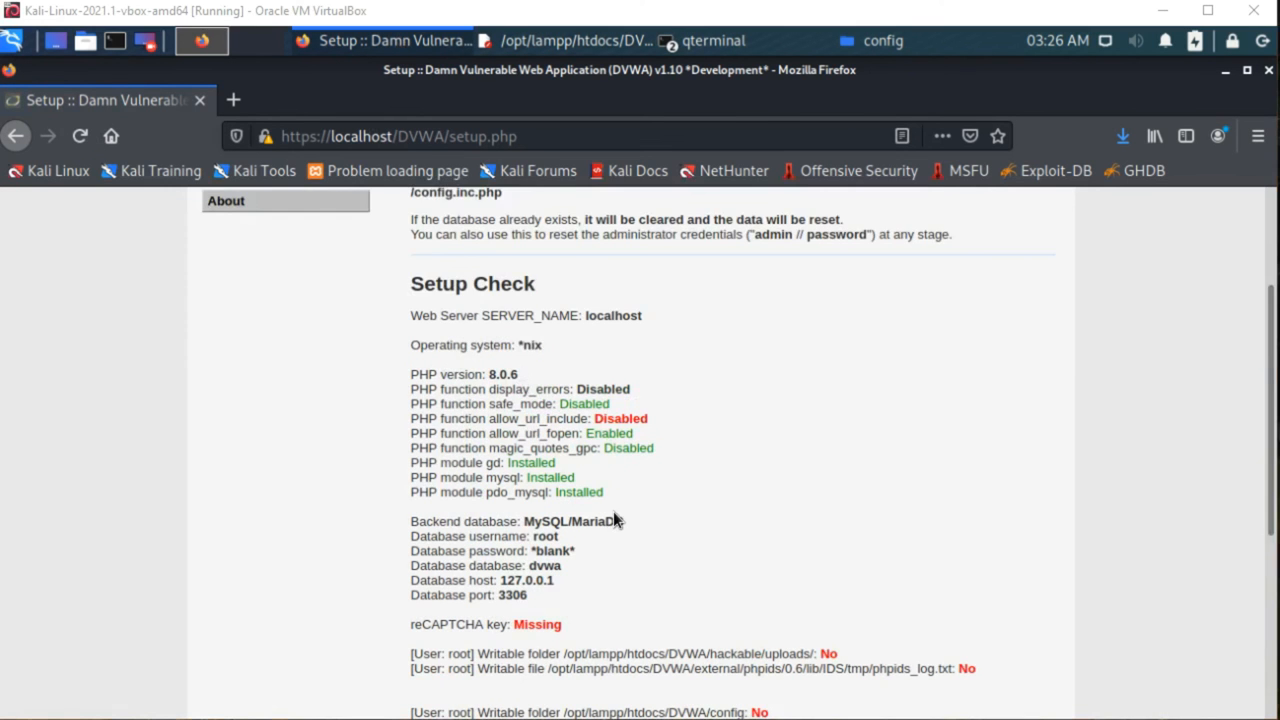
Create the DVWA database, go to the login page, and fill in admin as username
scroll("down", 3)
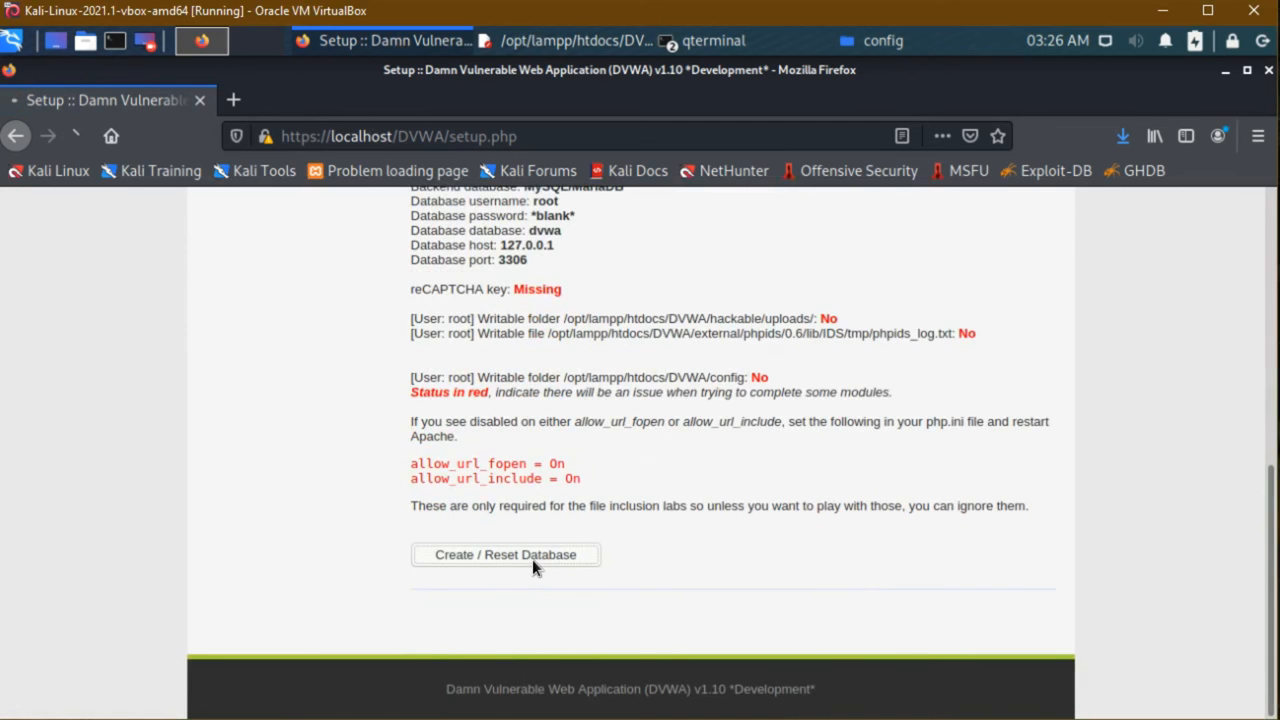
left_click(505, 554)
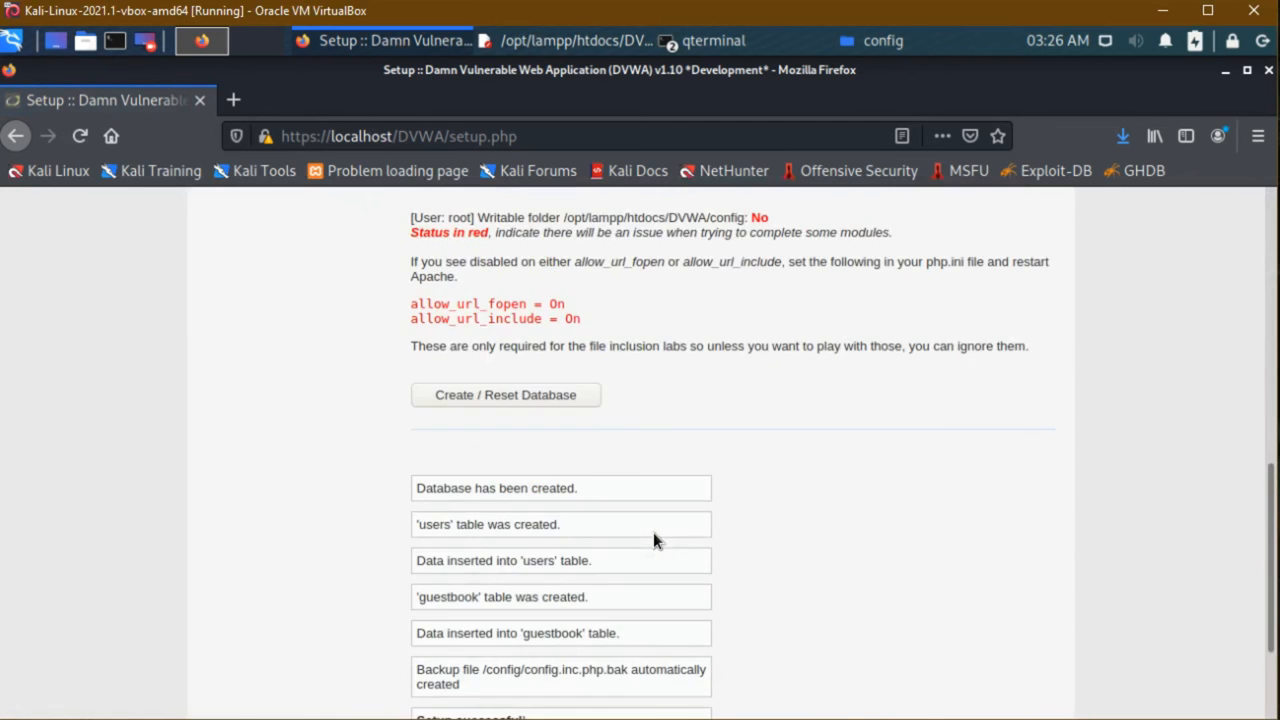
scroll("down", 3)
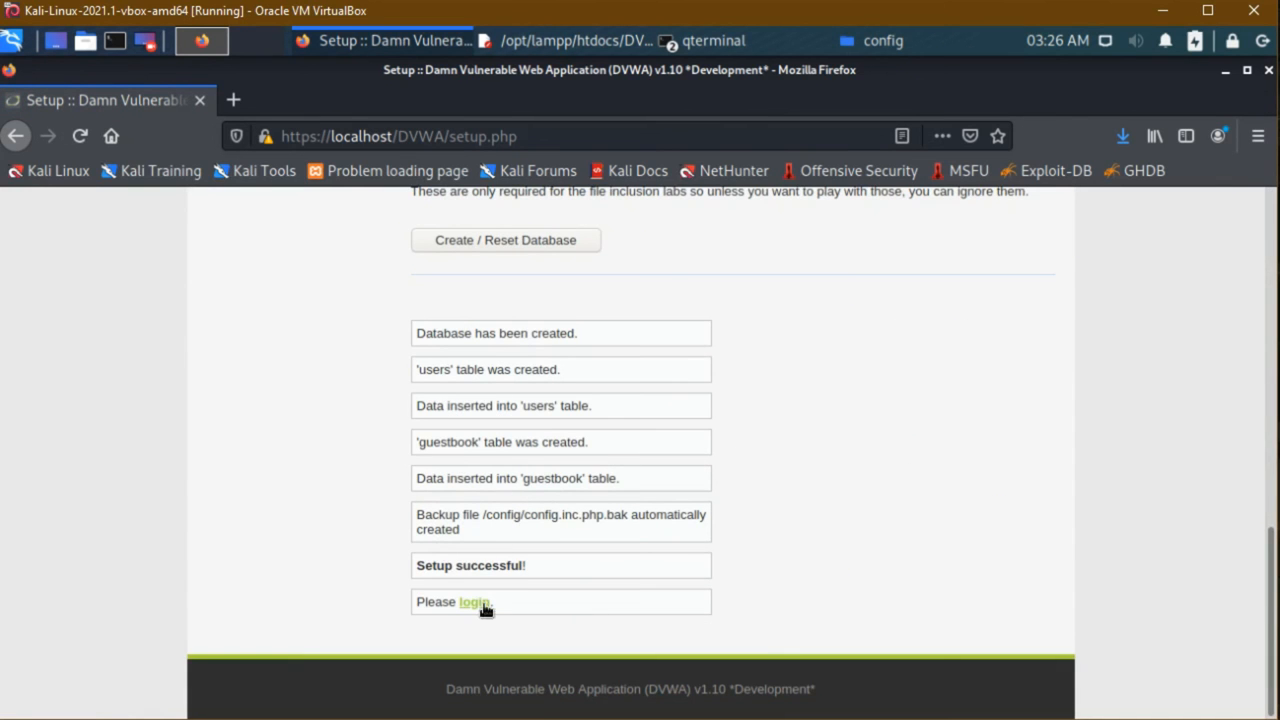
left_click(474, 601)
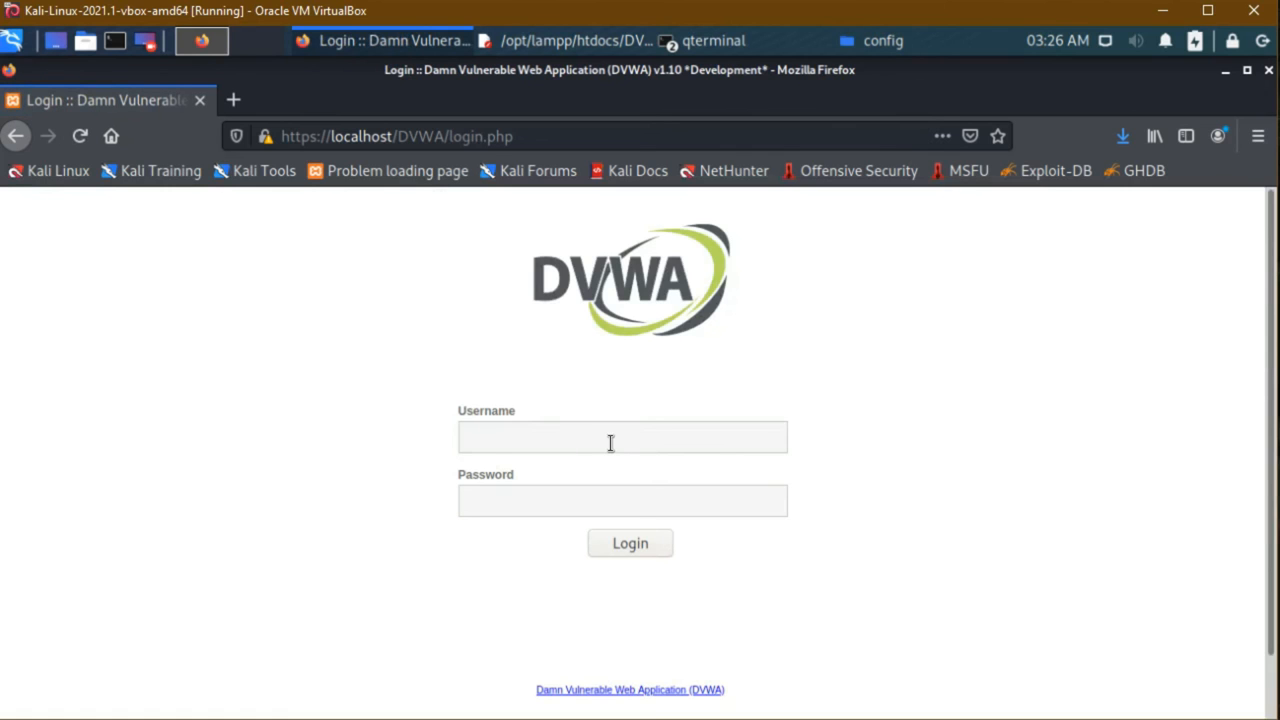
left_click(622, 436)
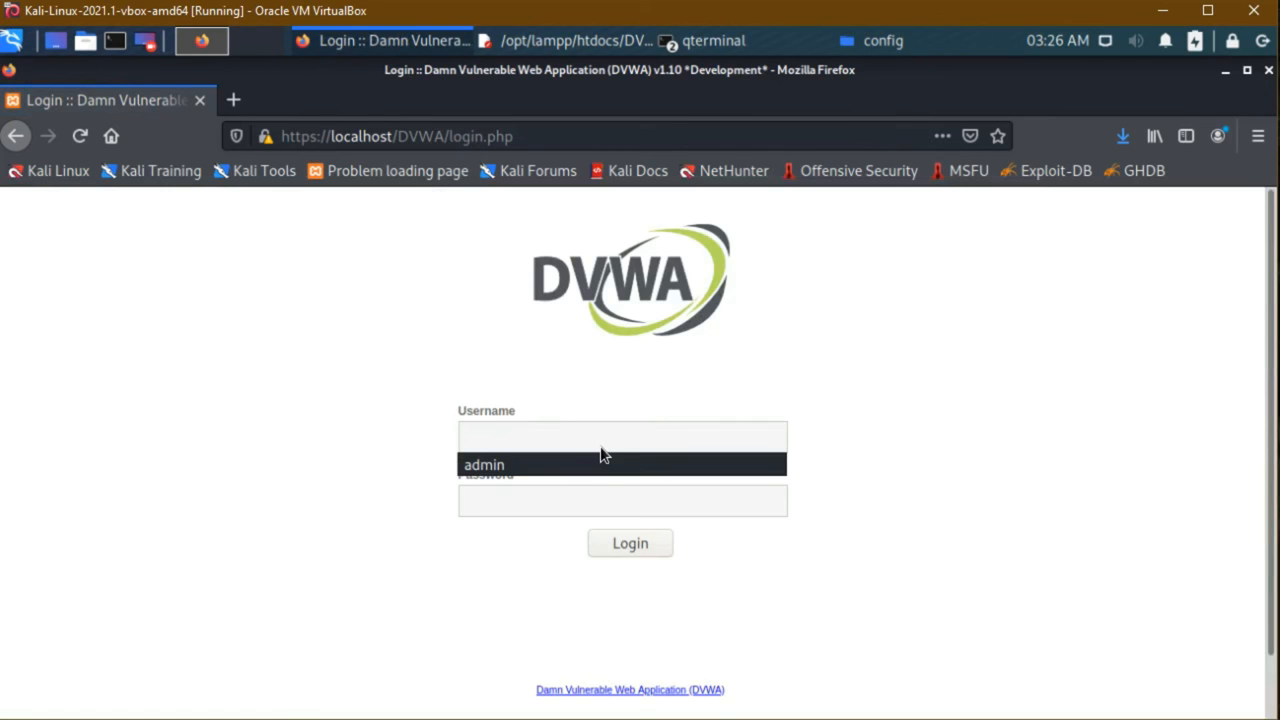
left_click(622, 500)
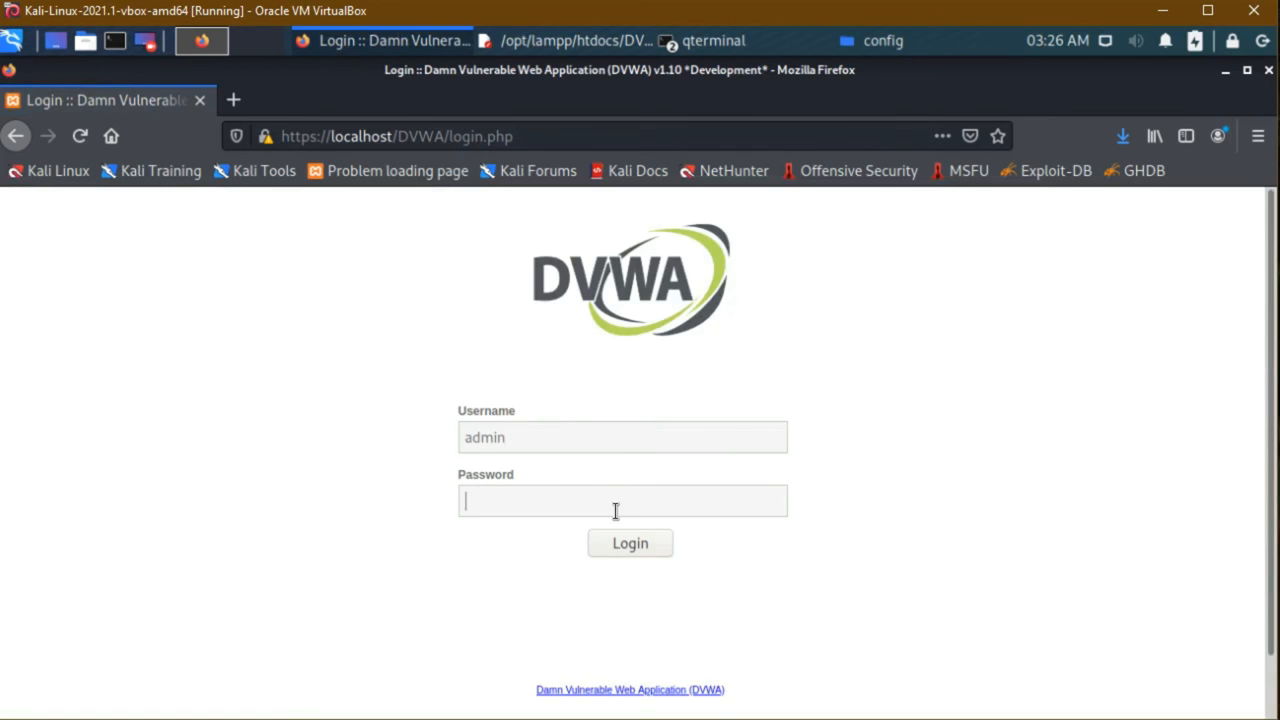
type("password")
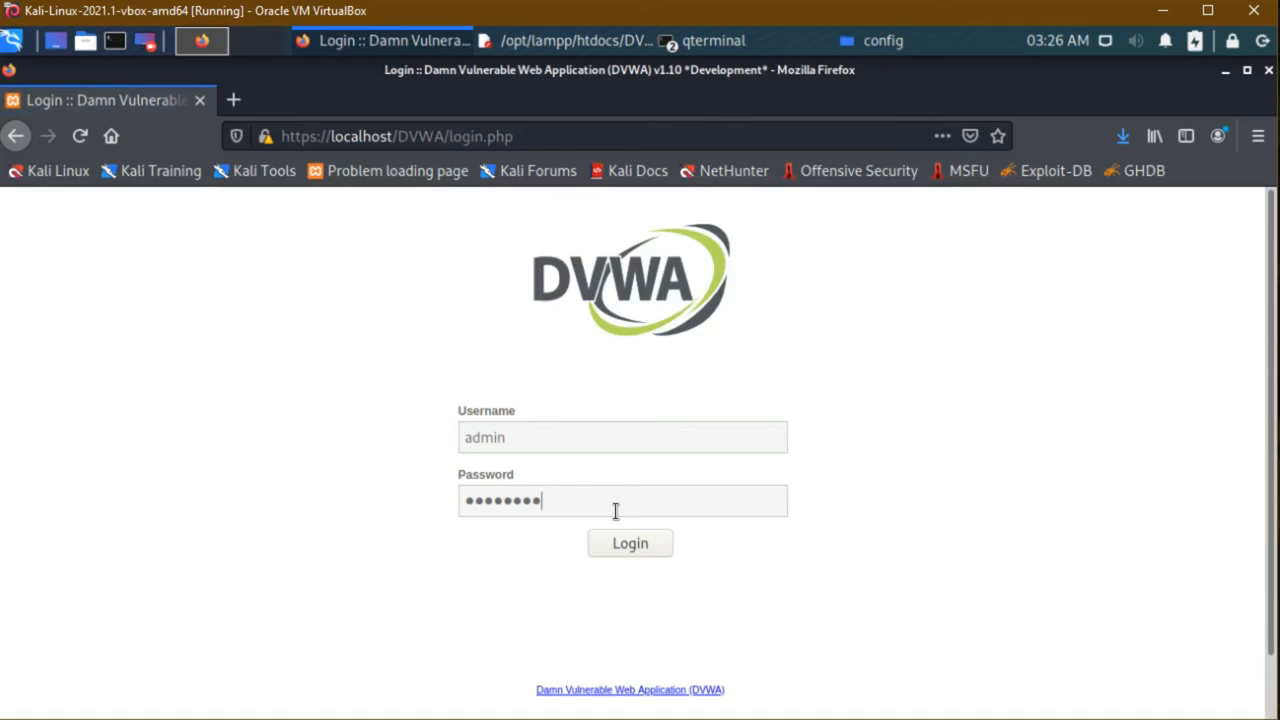
left_click(630, 543)
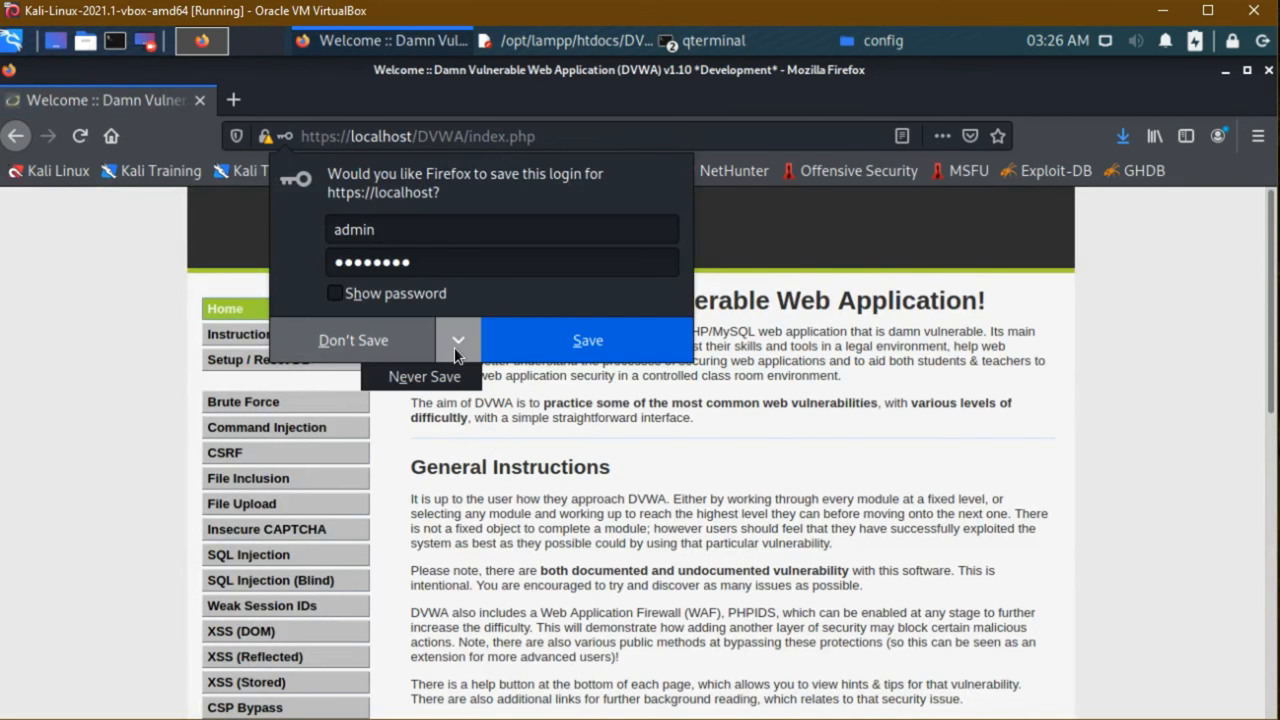
left_click(353, 340)
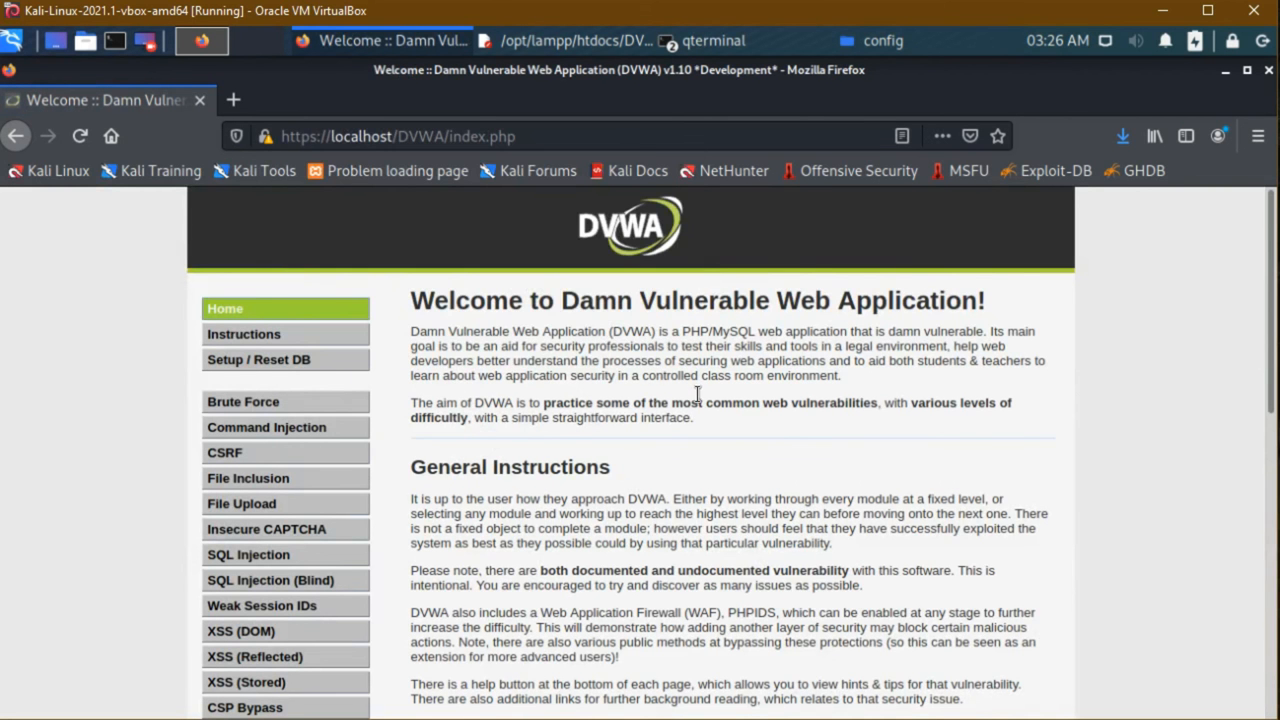
Select part of the welcome heading and browse the About page
left_click_drag(578, 300, 965, 300)
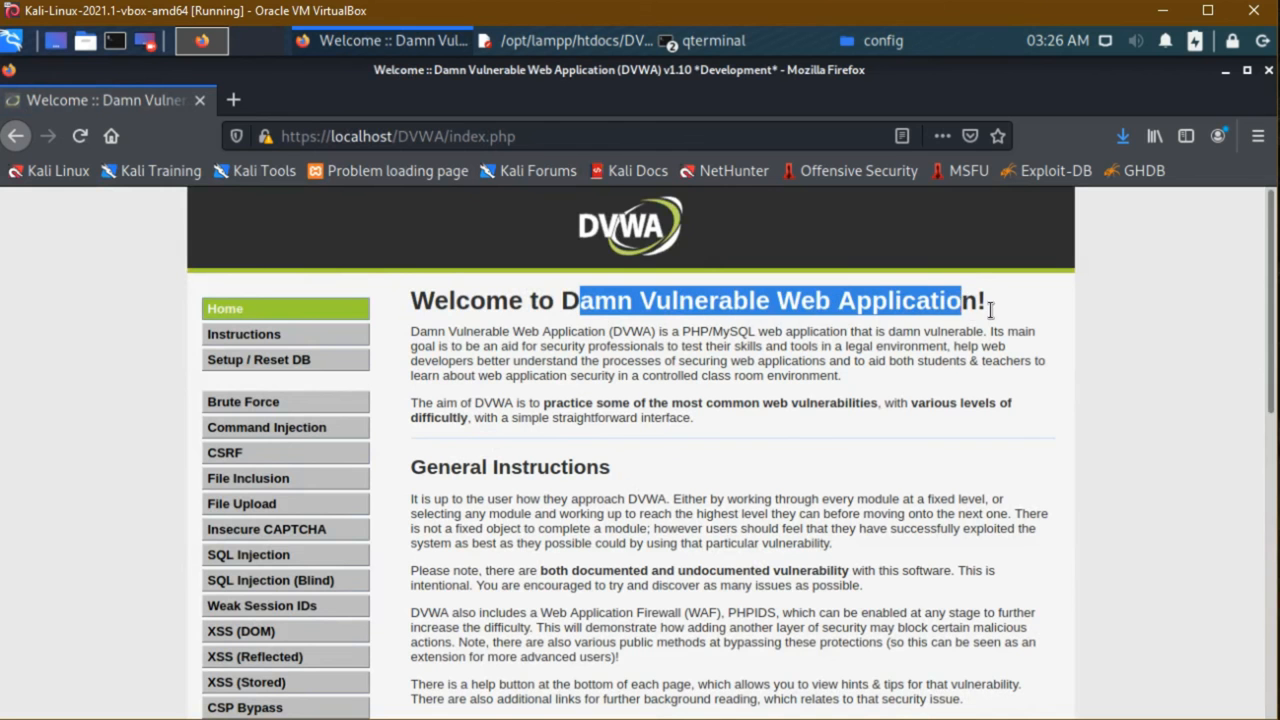
scroll("down", 3)
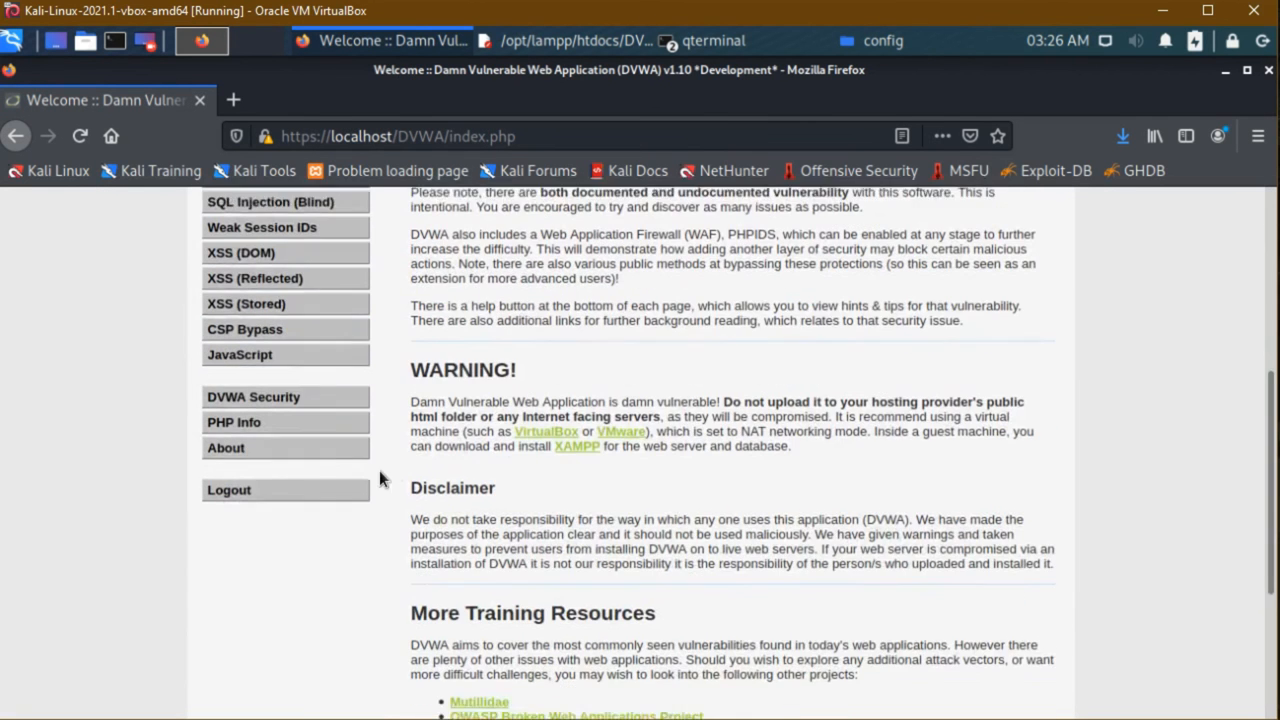
left_click(225, 447)
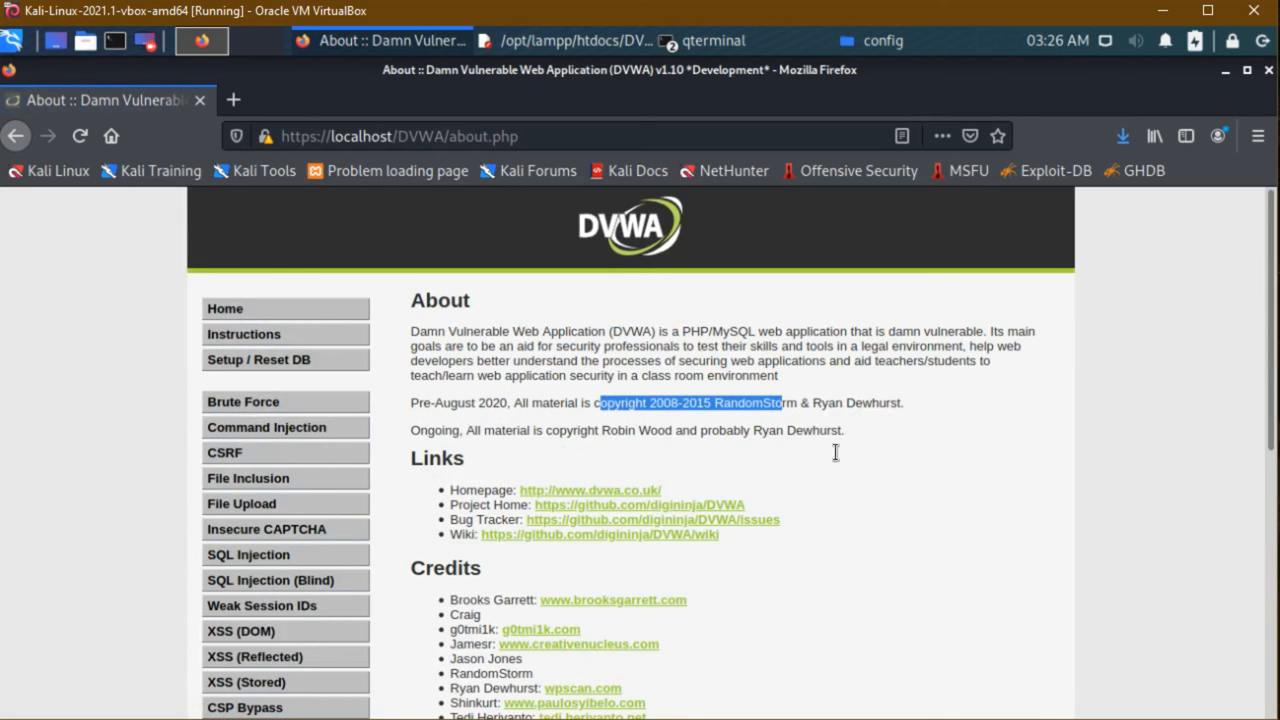
scroll("down", 3)
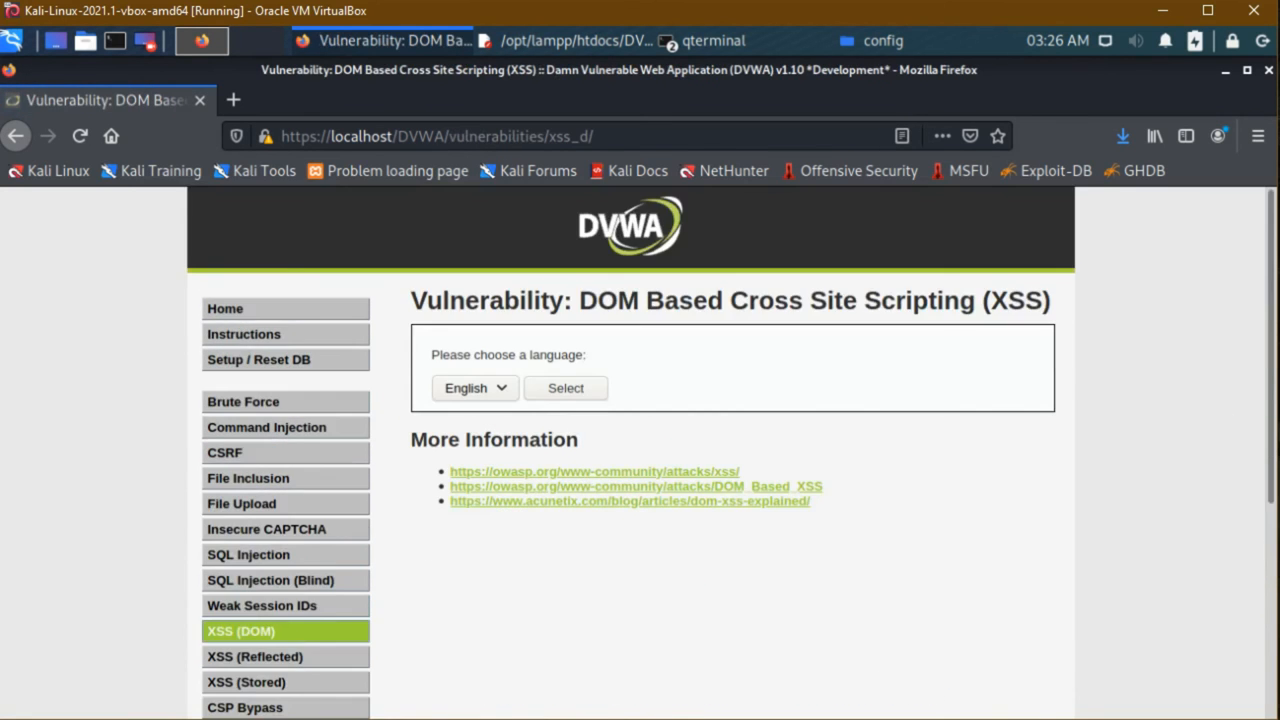
Return to about.php and scroll through its Links and Credits sections
left_click(225, 712)
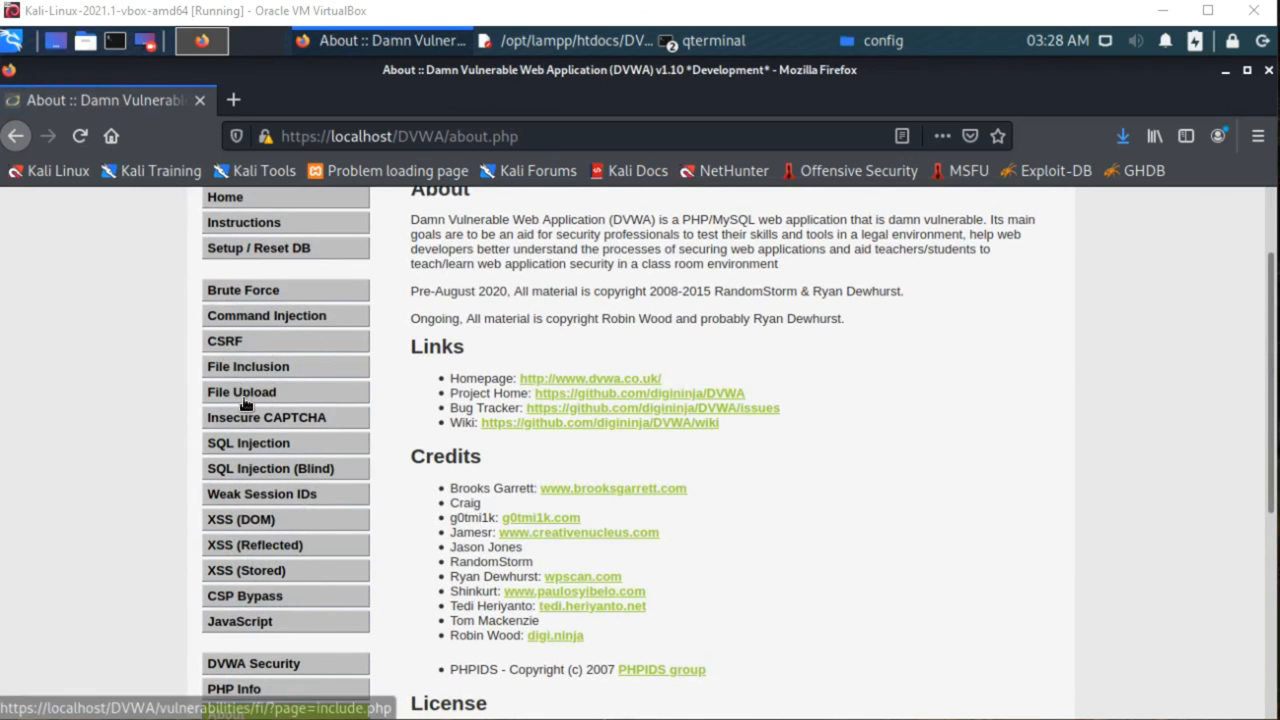
mouse_move(297, 497)
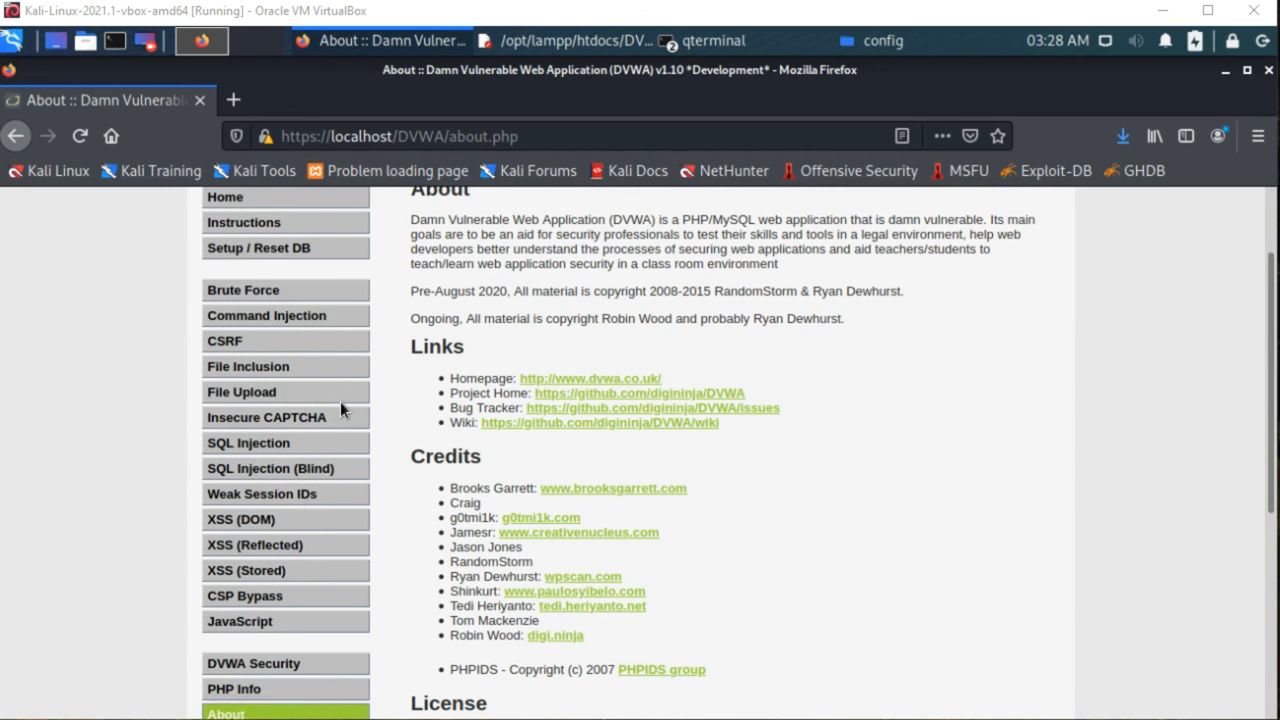
mouse_move(335, 429)
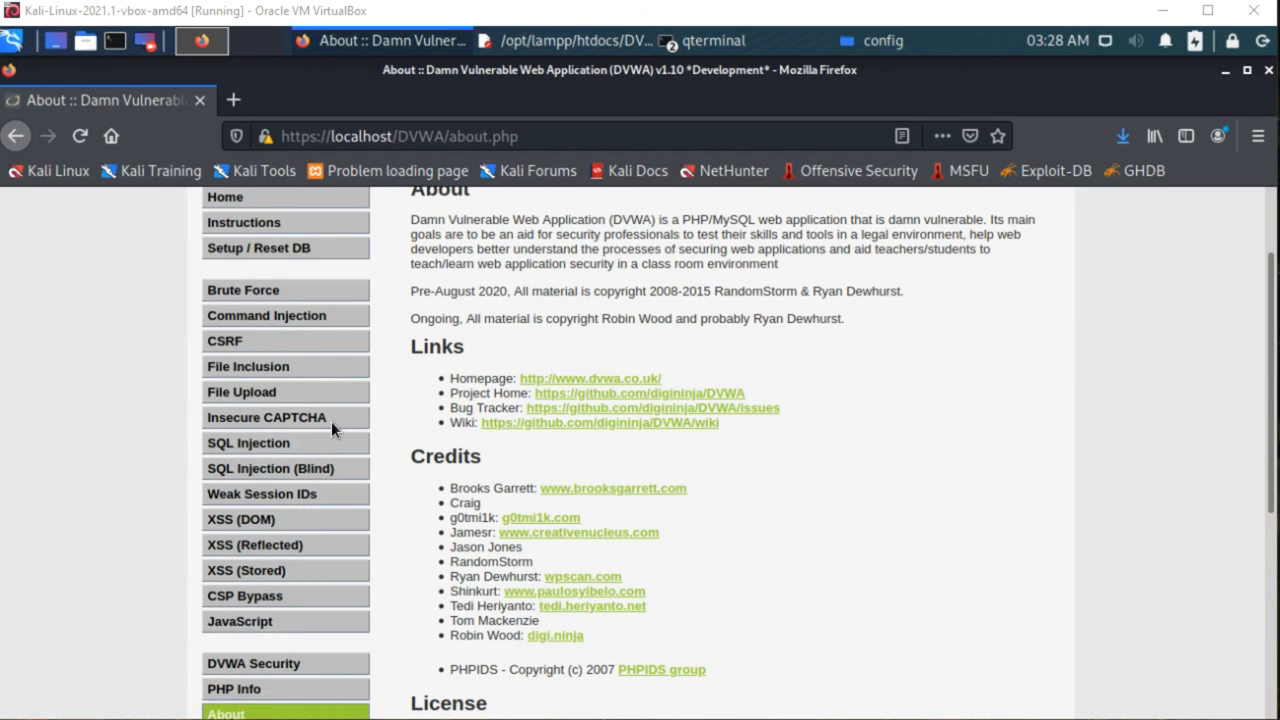
mouse_move(237, 588)
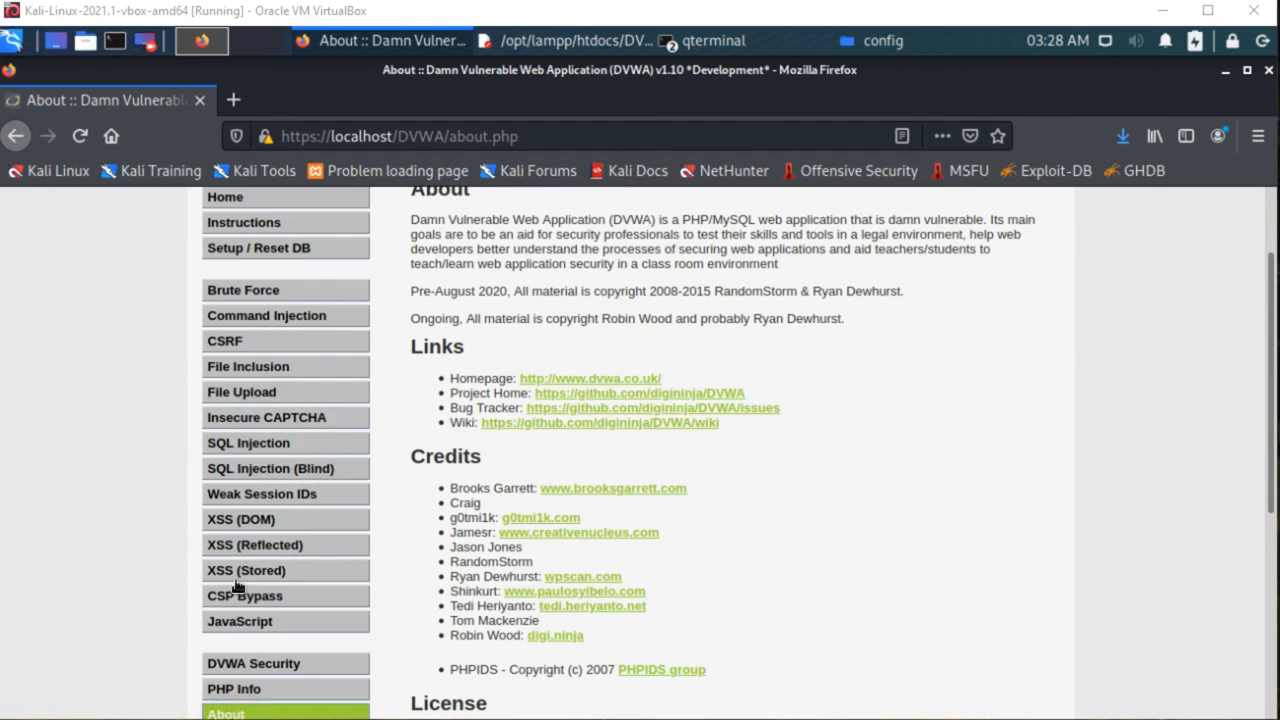
mouse_move(315, 533)
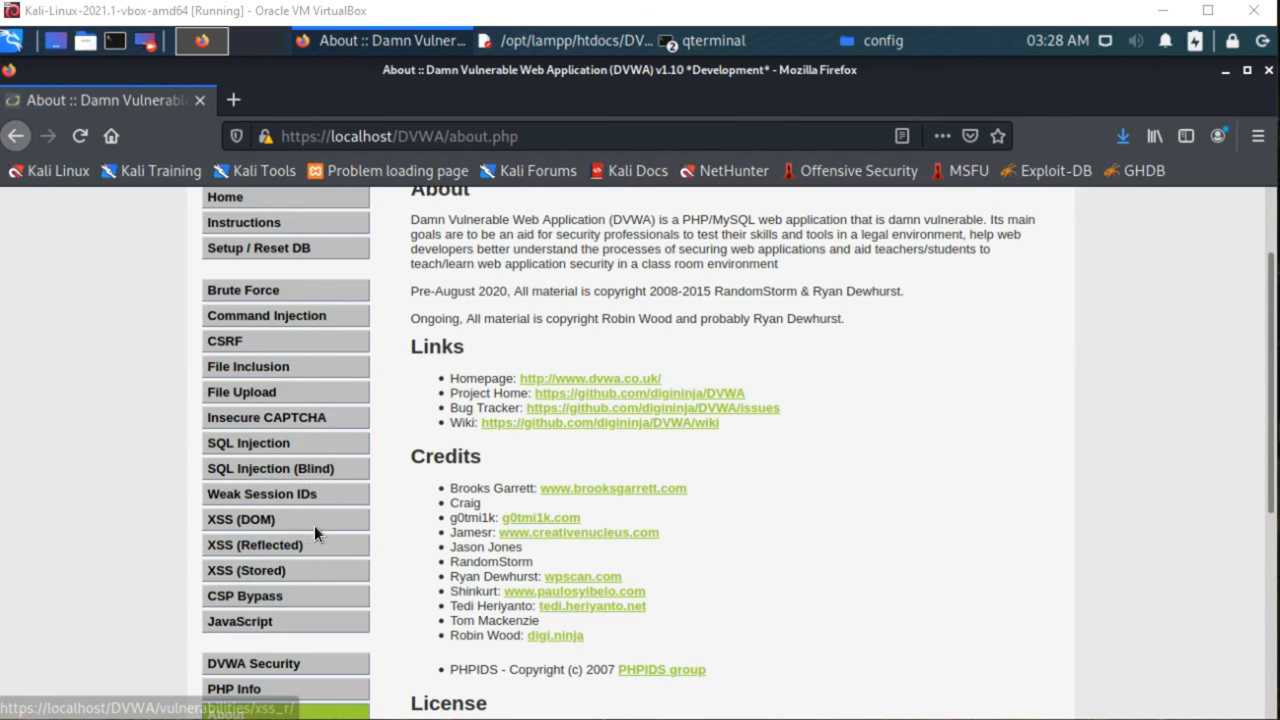
mouse_move(293, 571)
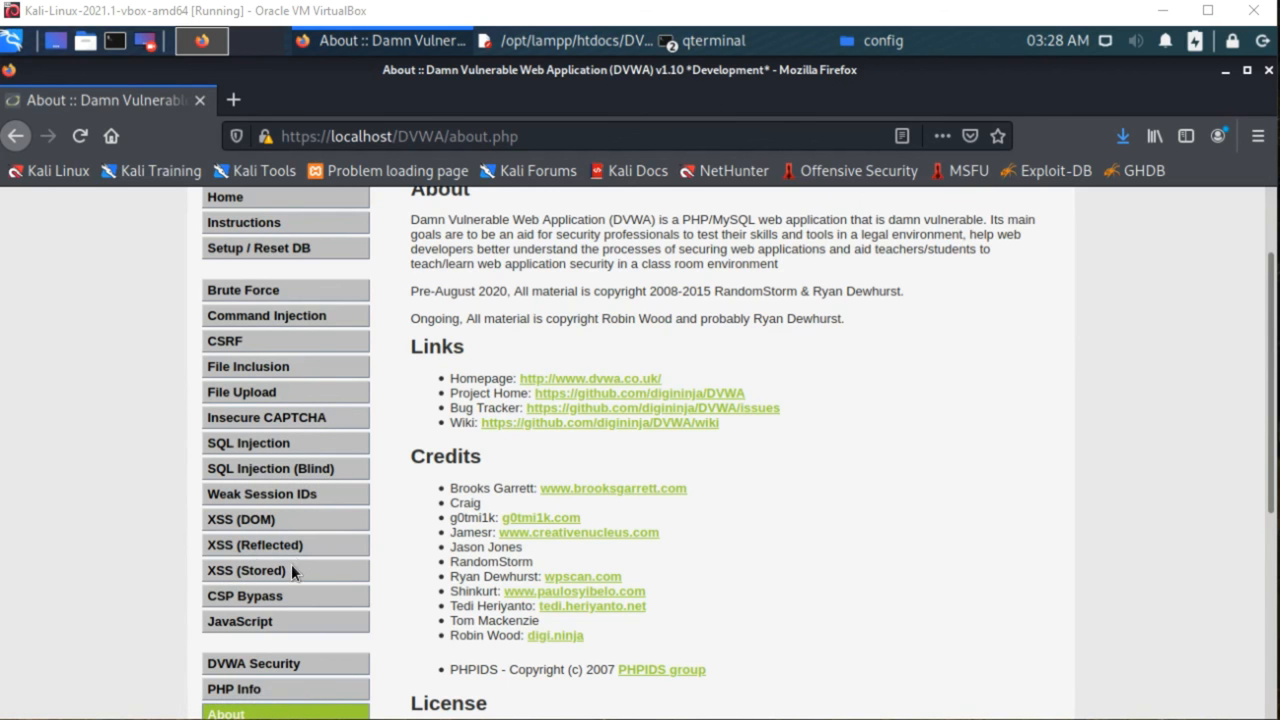
mouse_move(241, 519)
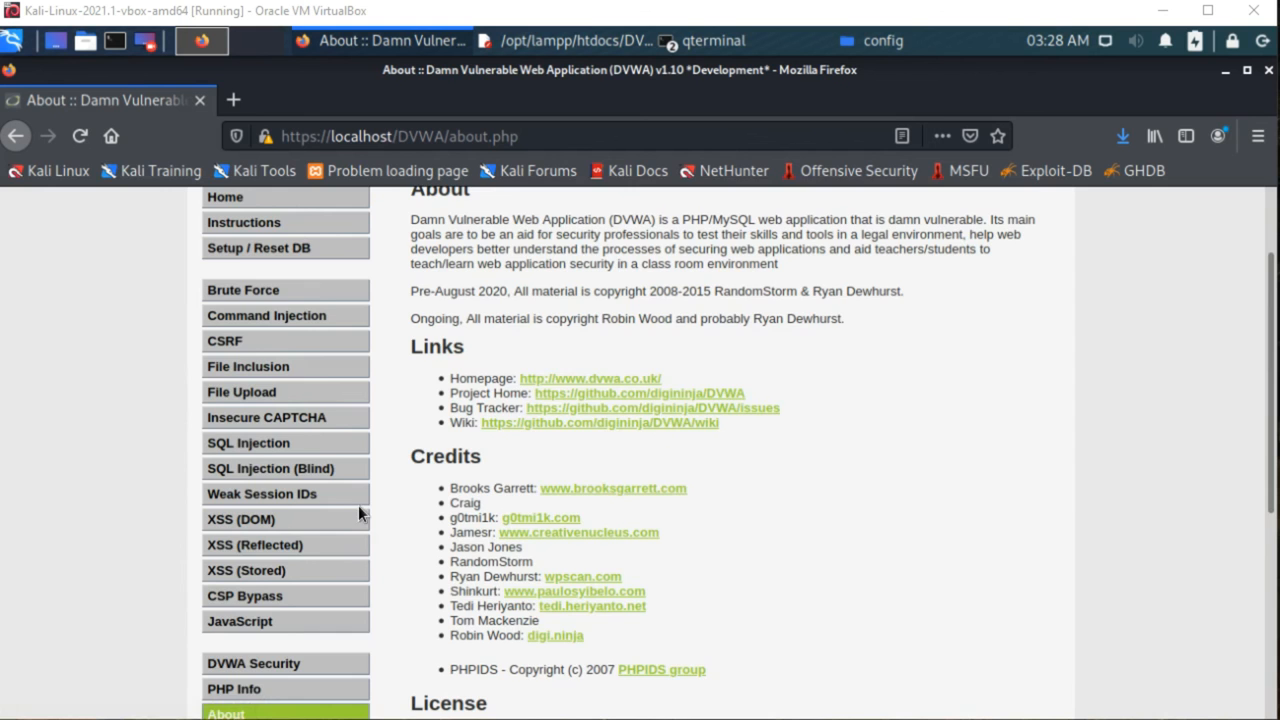
scroll("down", 3)
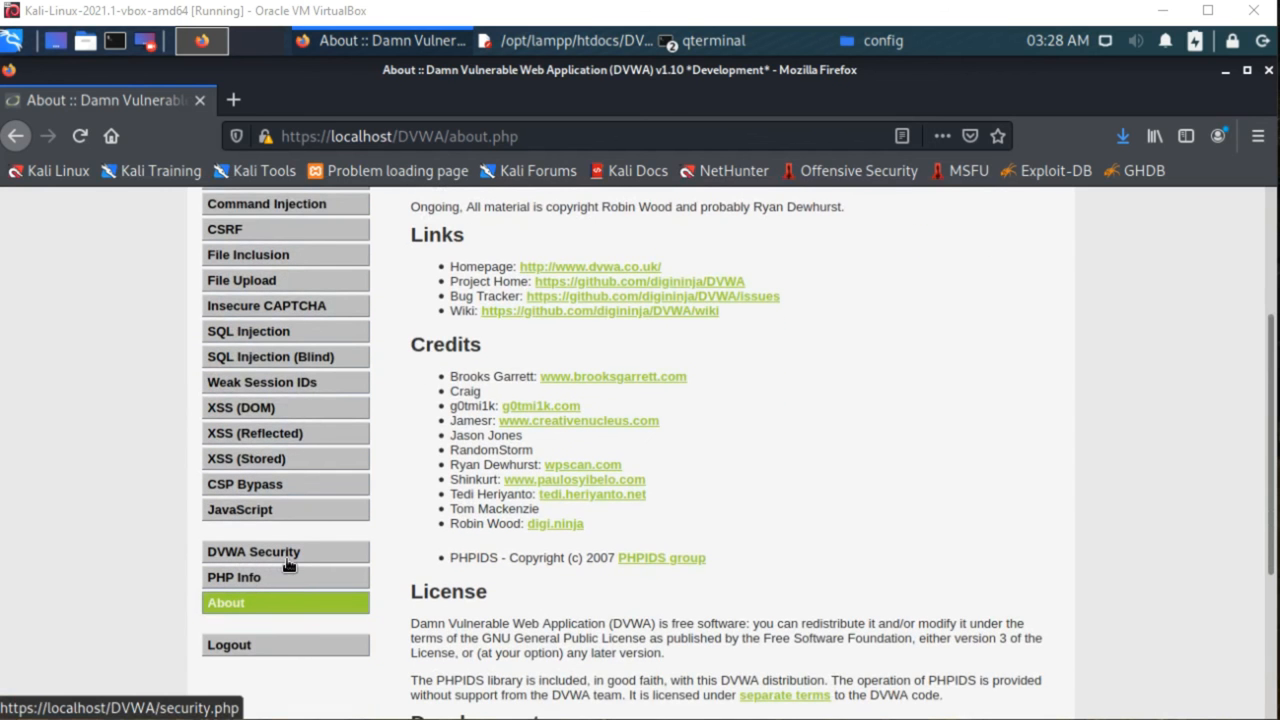
left_click(253, 551)
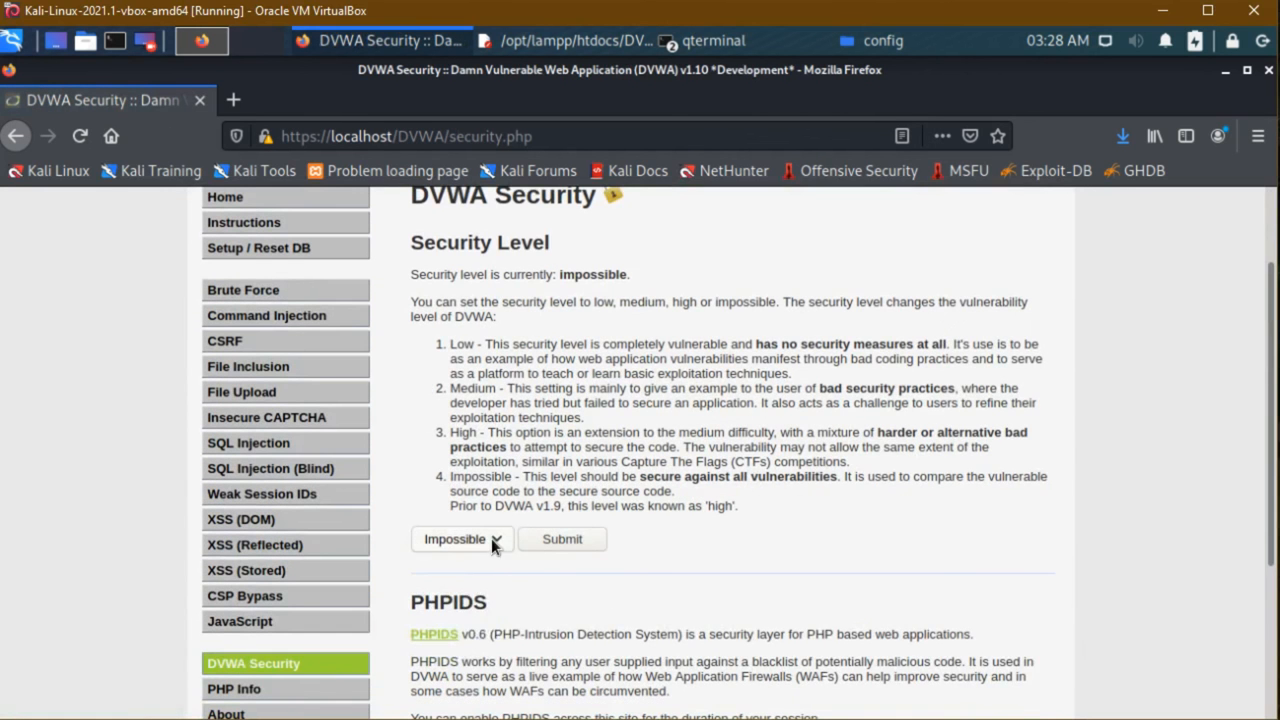
left_click(461, 539)
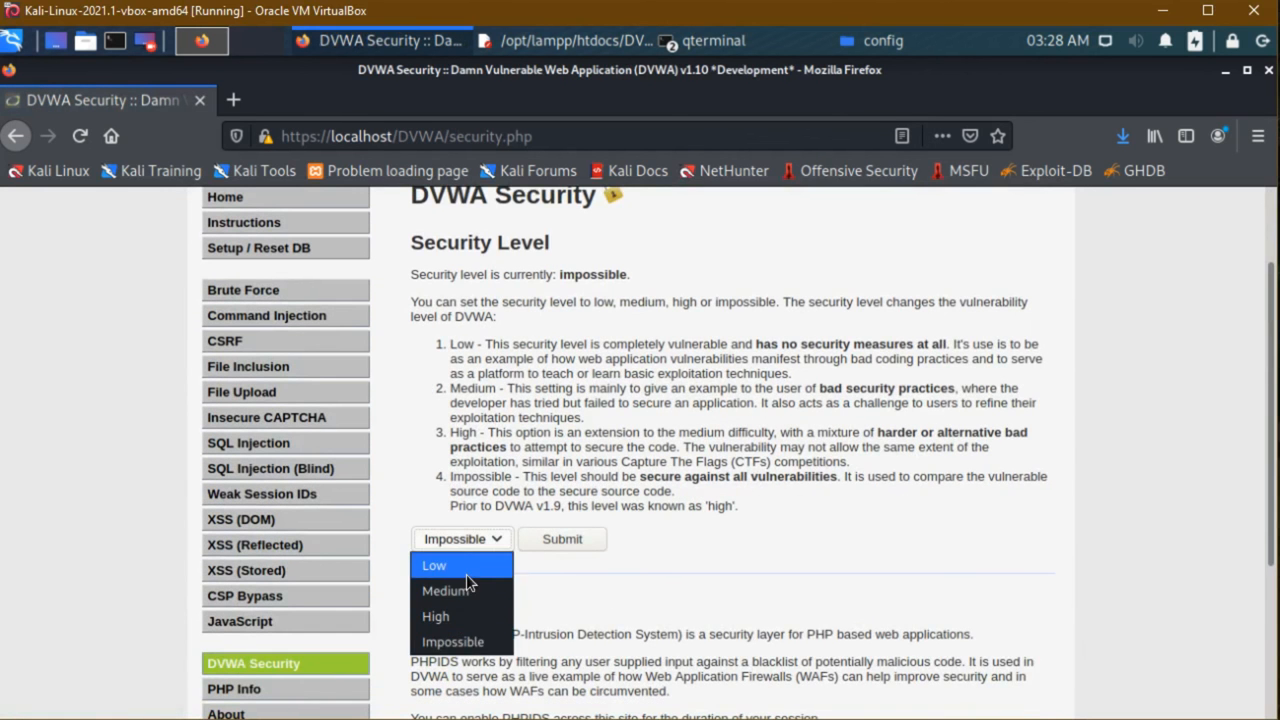
left_click(445, 590)
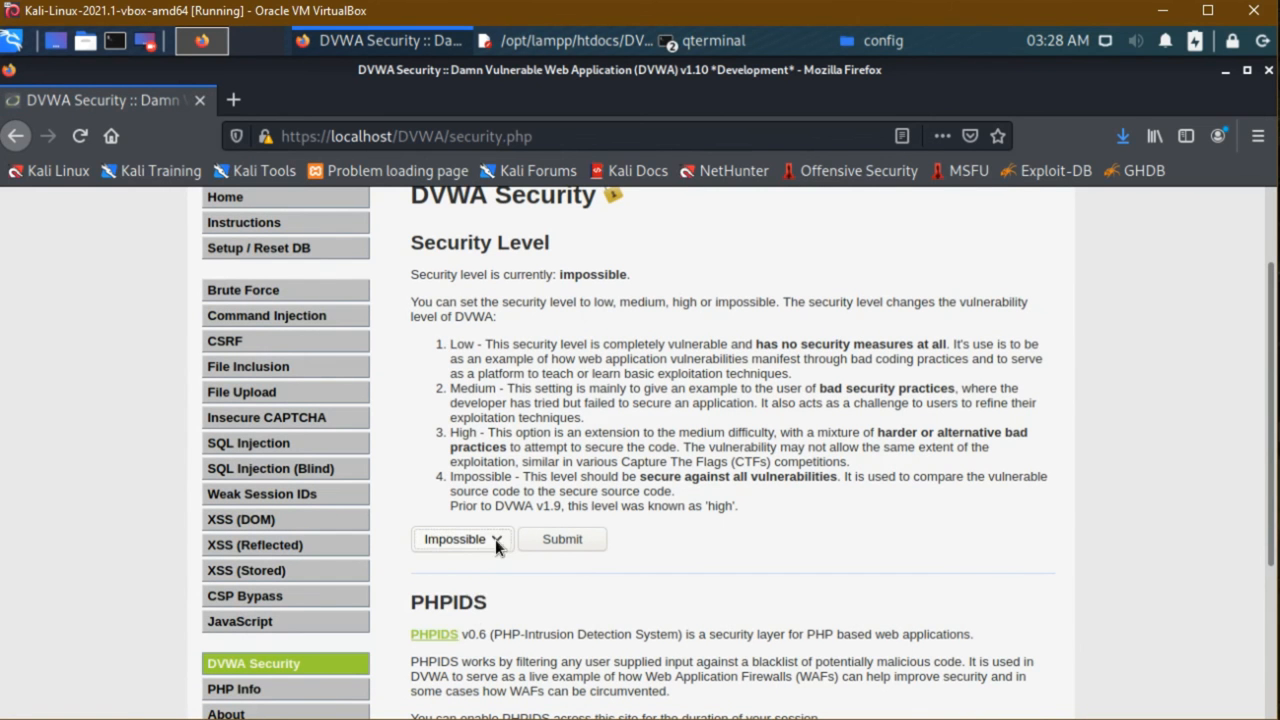
mouse_move(613, 529)
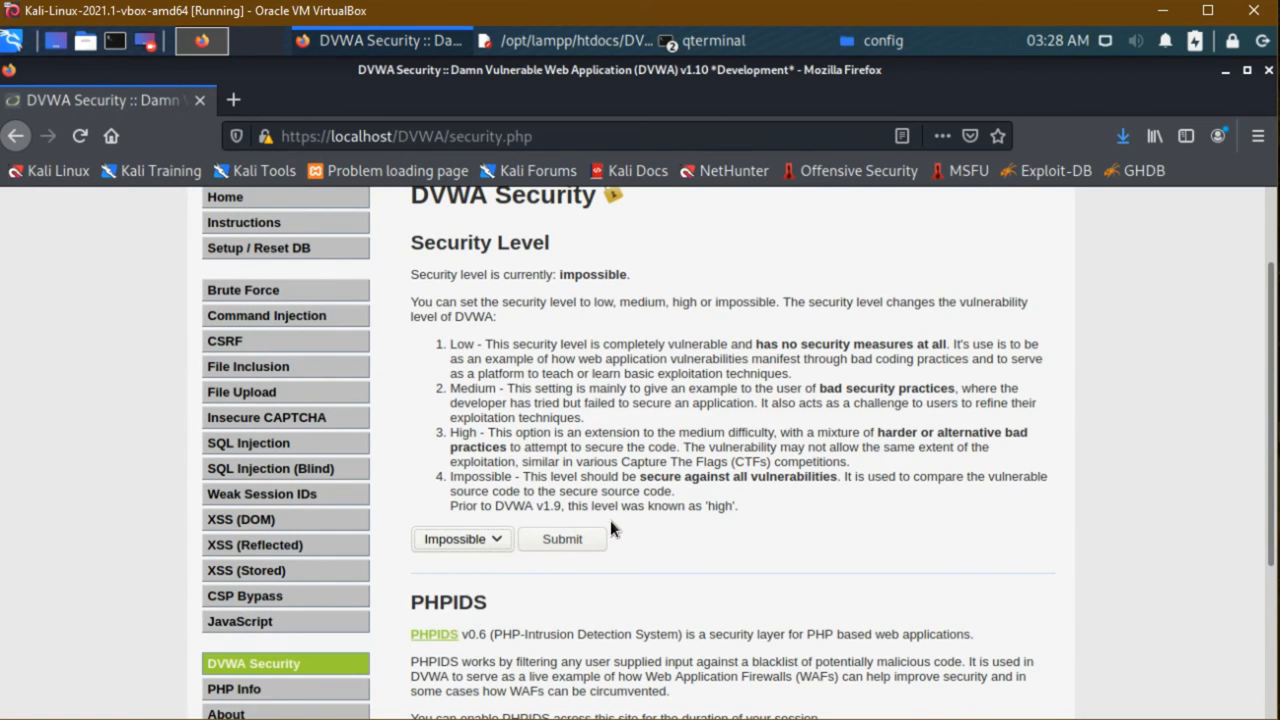
mouse_move(608, 517)
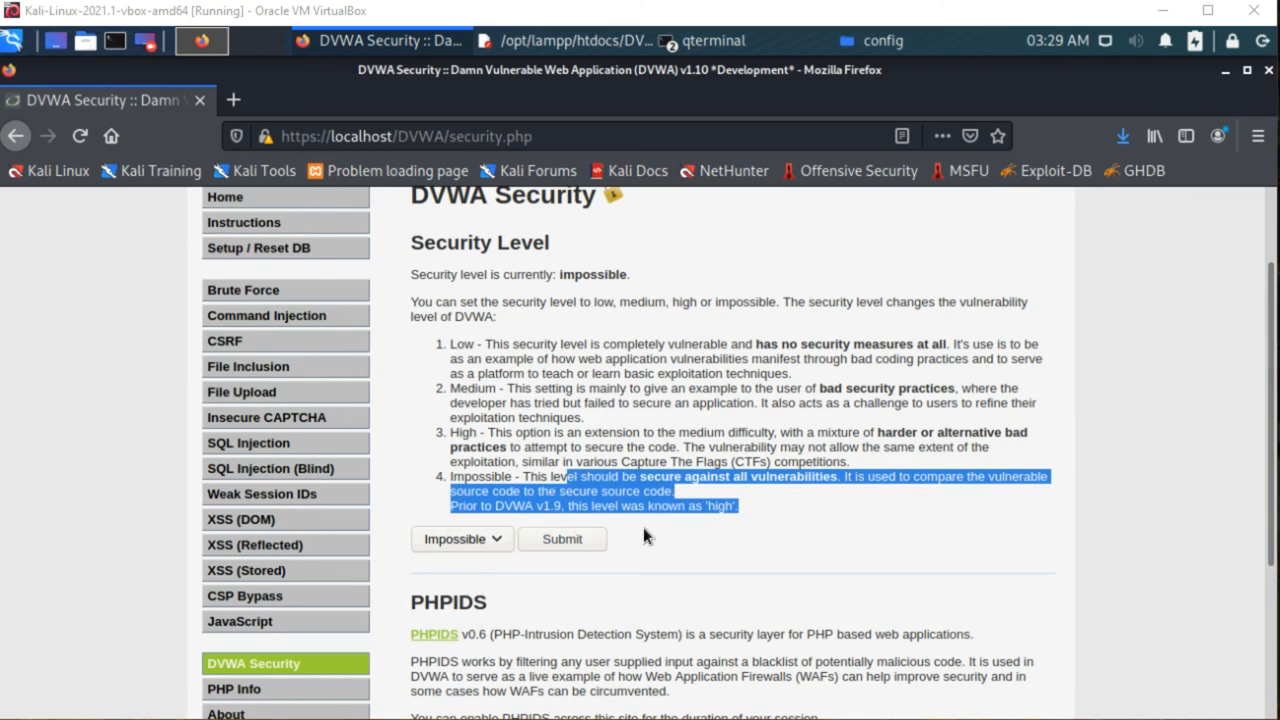
scroll("down", 3)
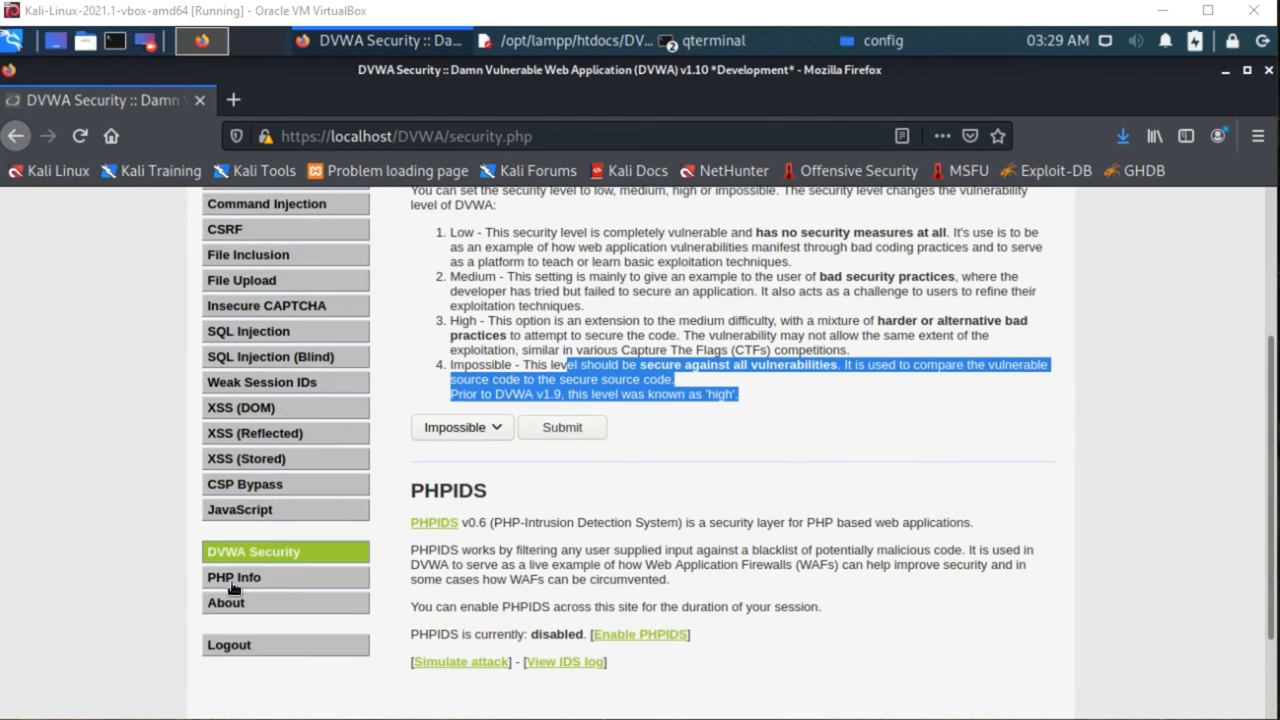
left_click(233, 577)
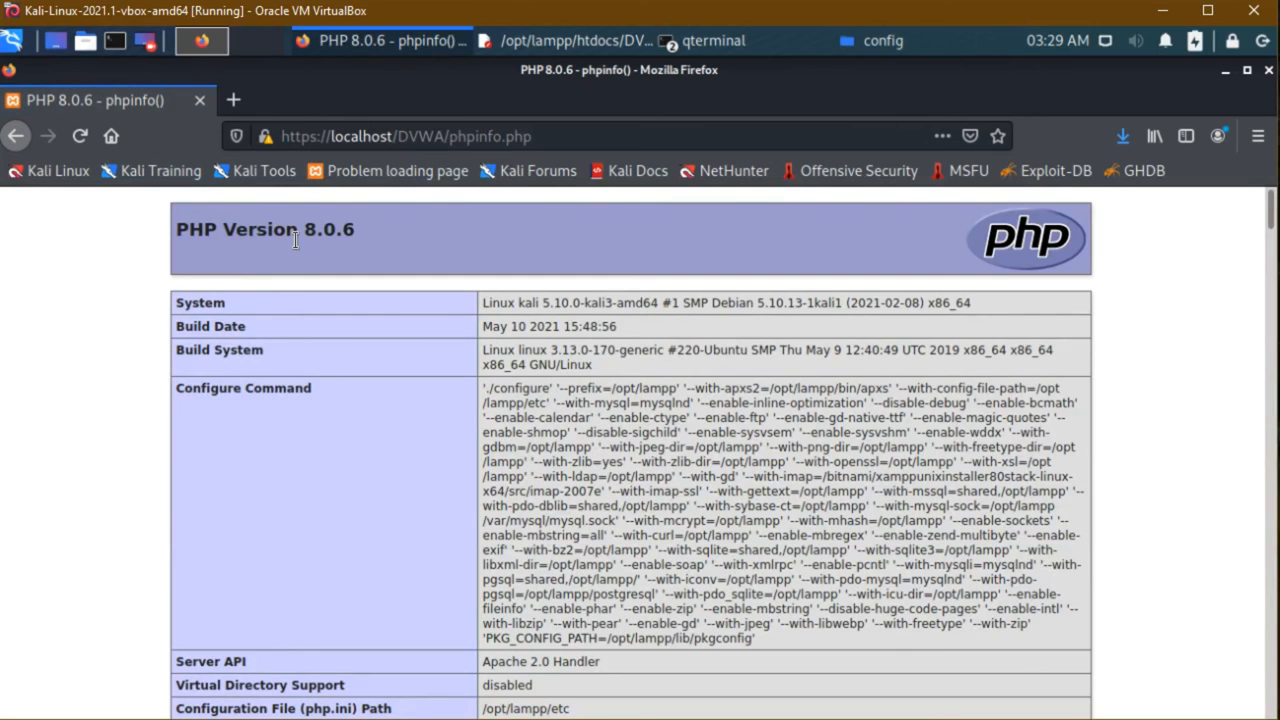
scroll("down", 3)
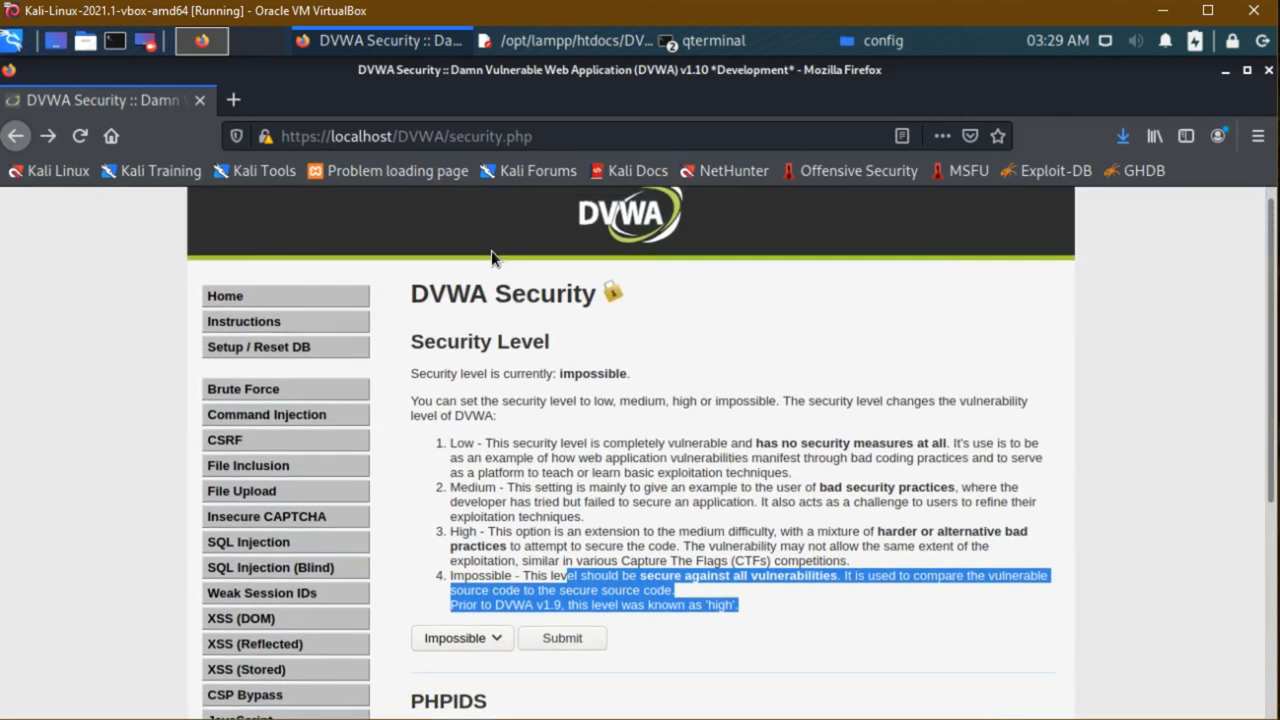
Open the Instructions page and highlight the .htaccess replacement instructions
left_click(243, 321)
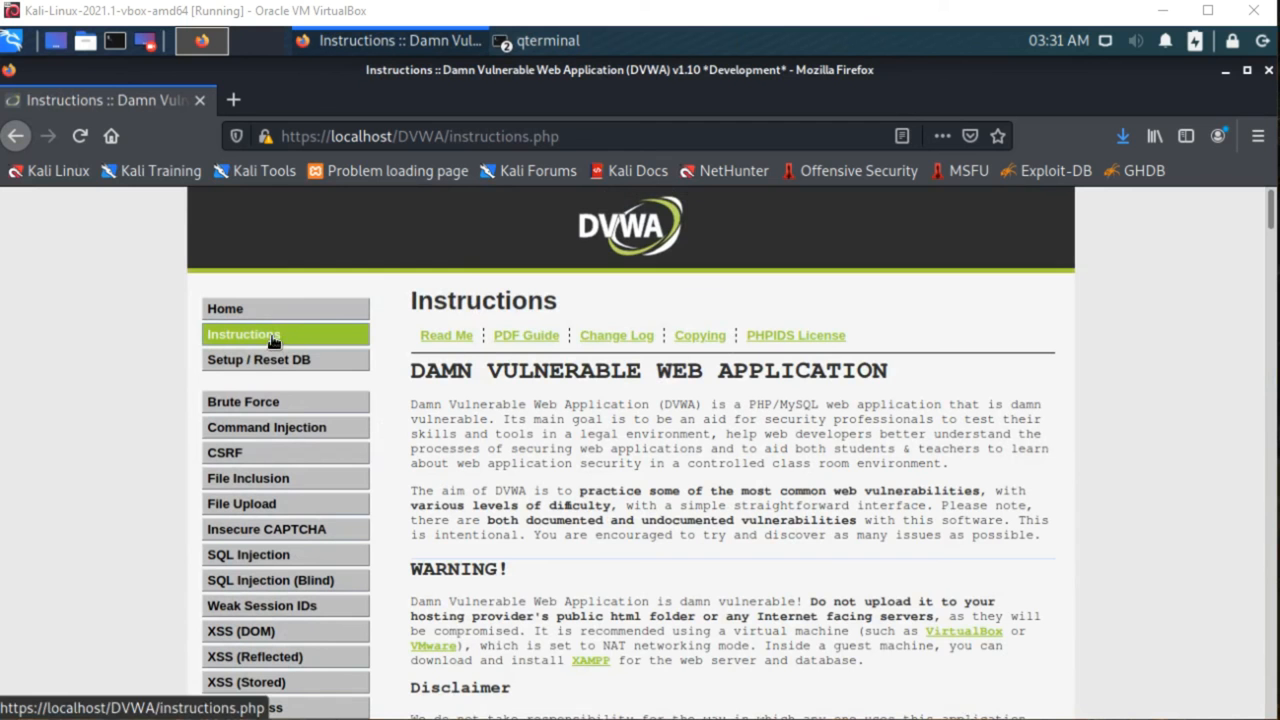
mouse_move(510, 348)
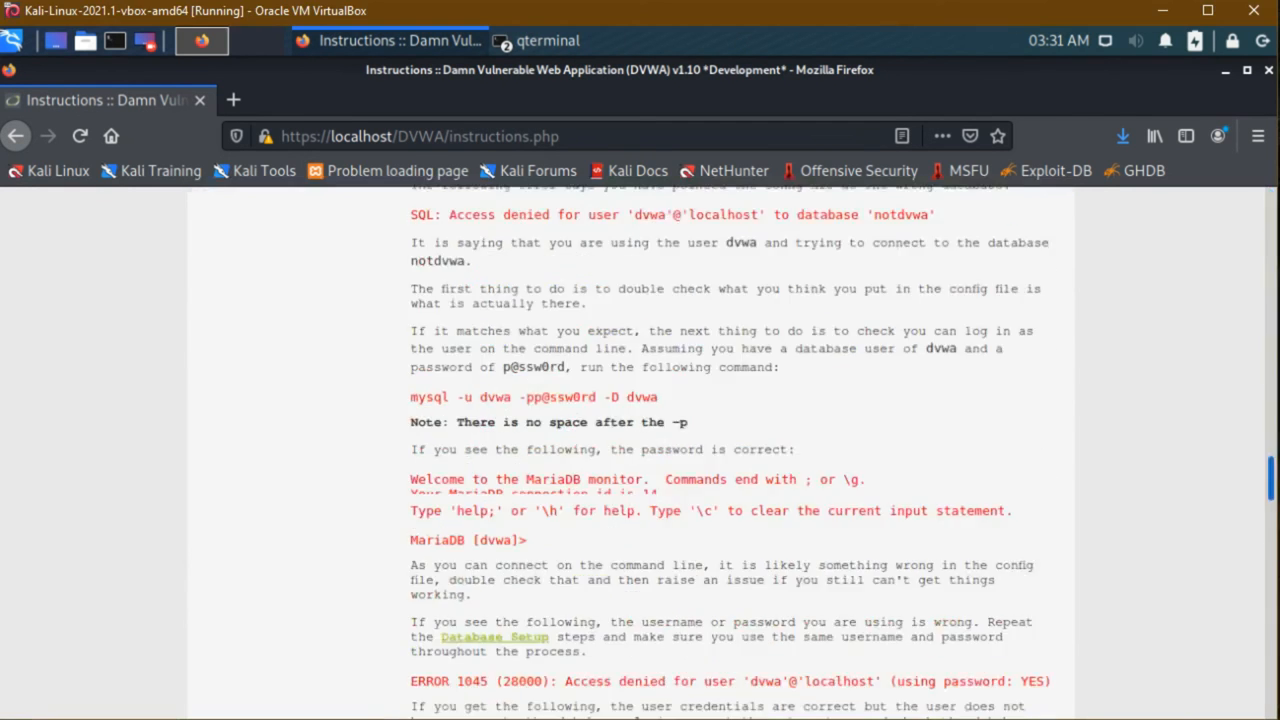
scroll("down", 3)
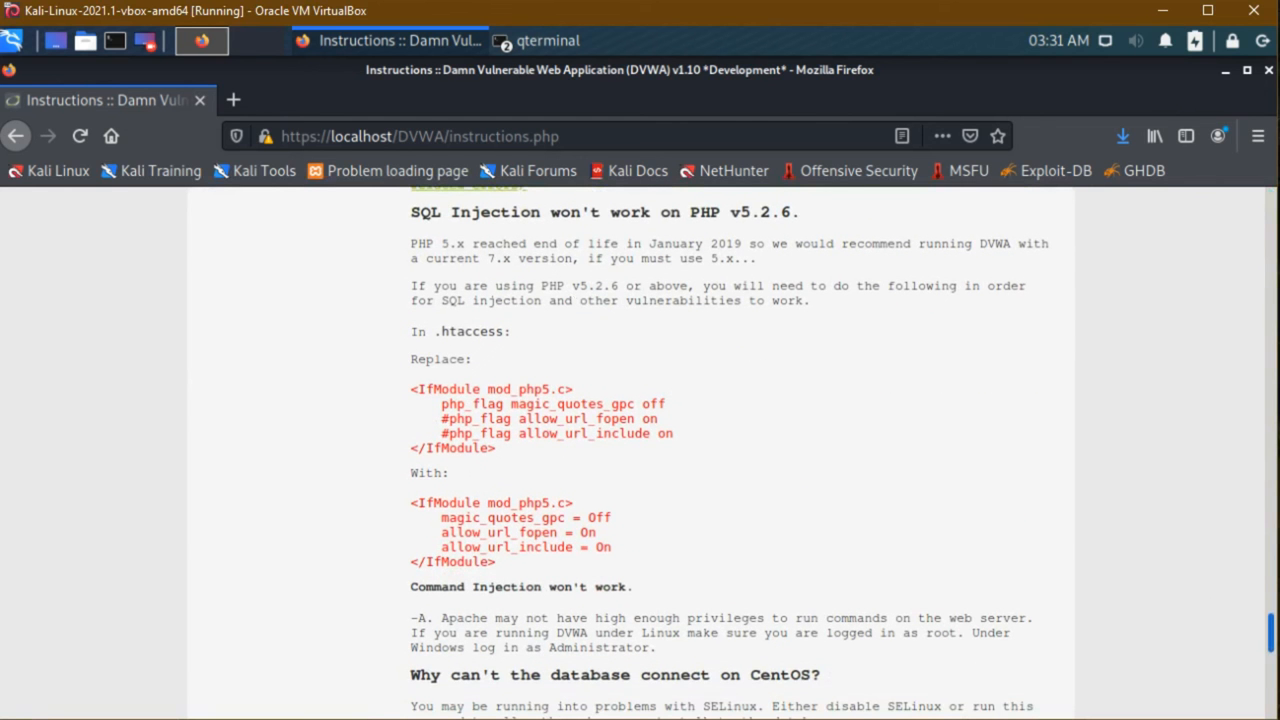
left_click_drag(560, 212, 732, 212)
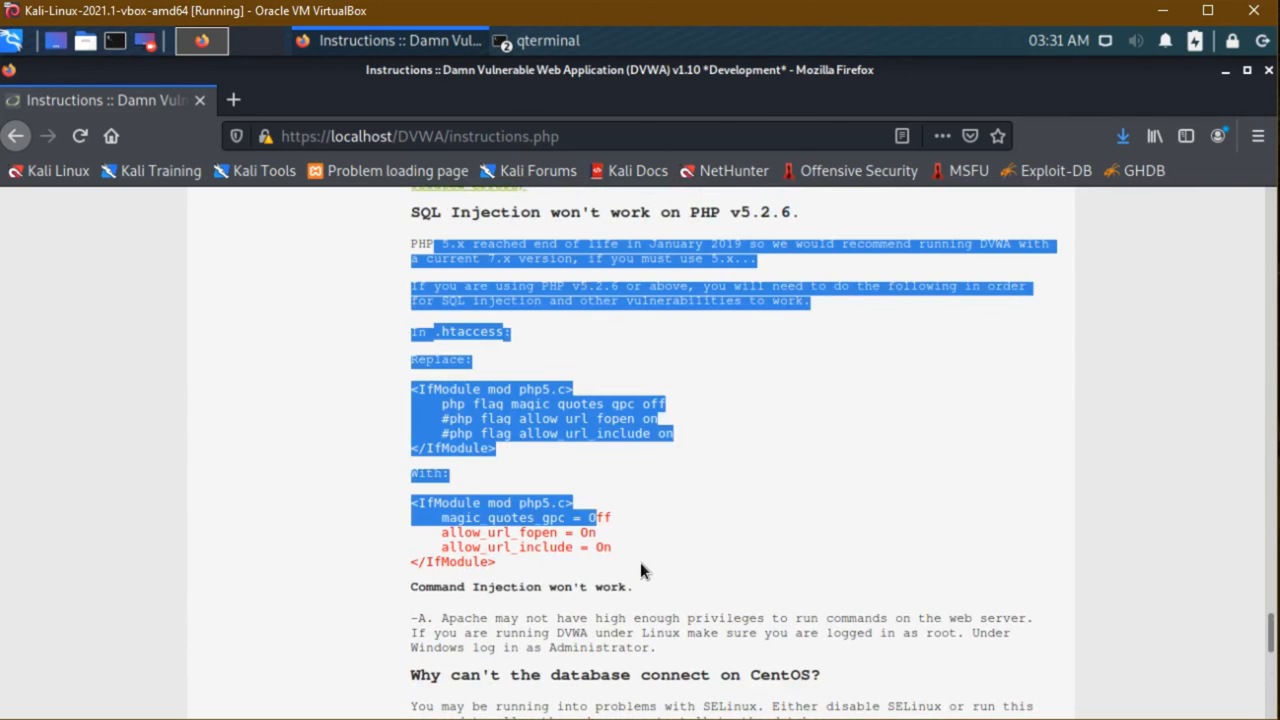
Scroll through the troubleshooting notes, then open the XSS (DOM) exercise
scroll("down", 3)
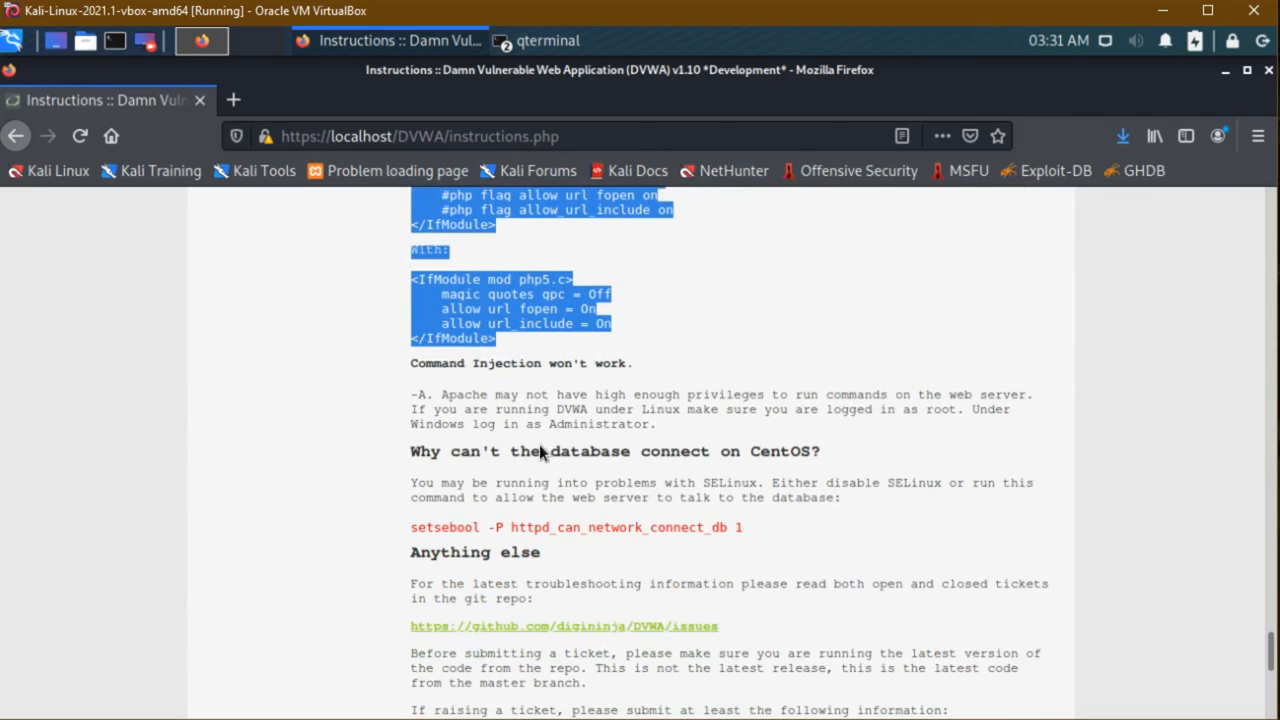
scroll("down", 3)
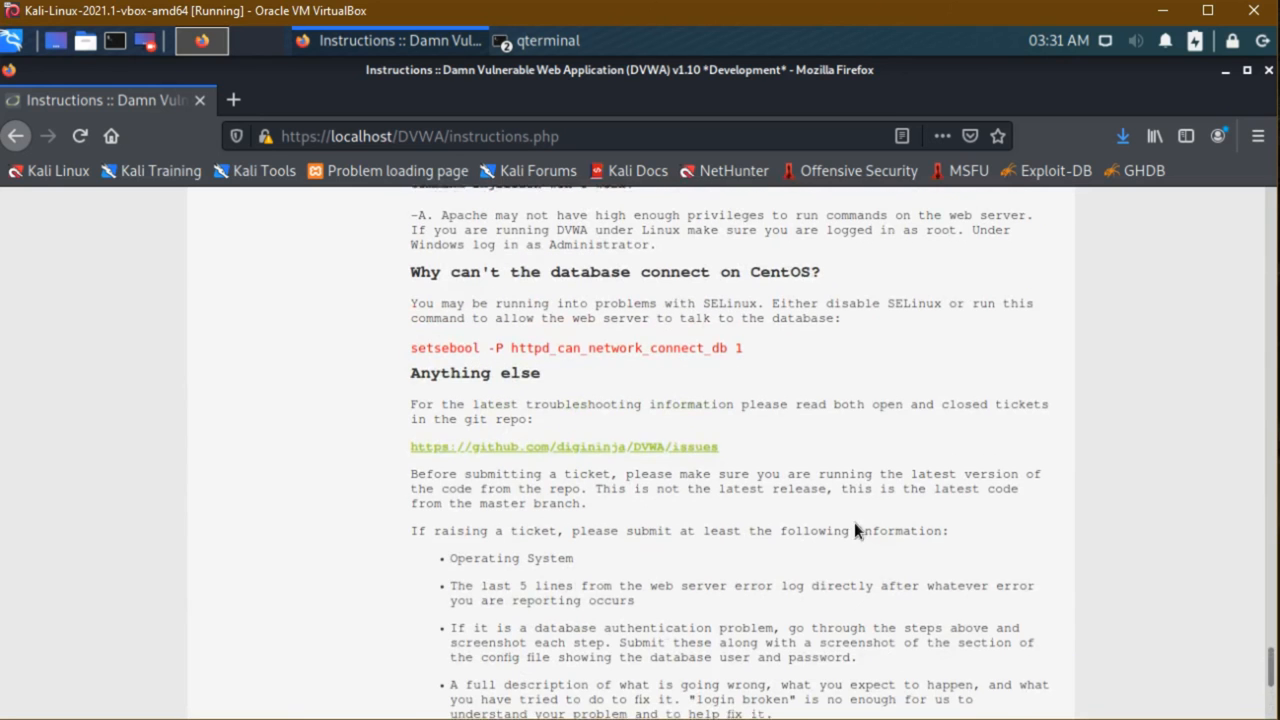
scroll("up", 3)
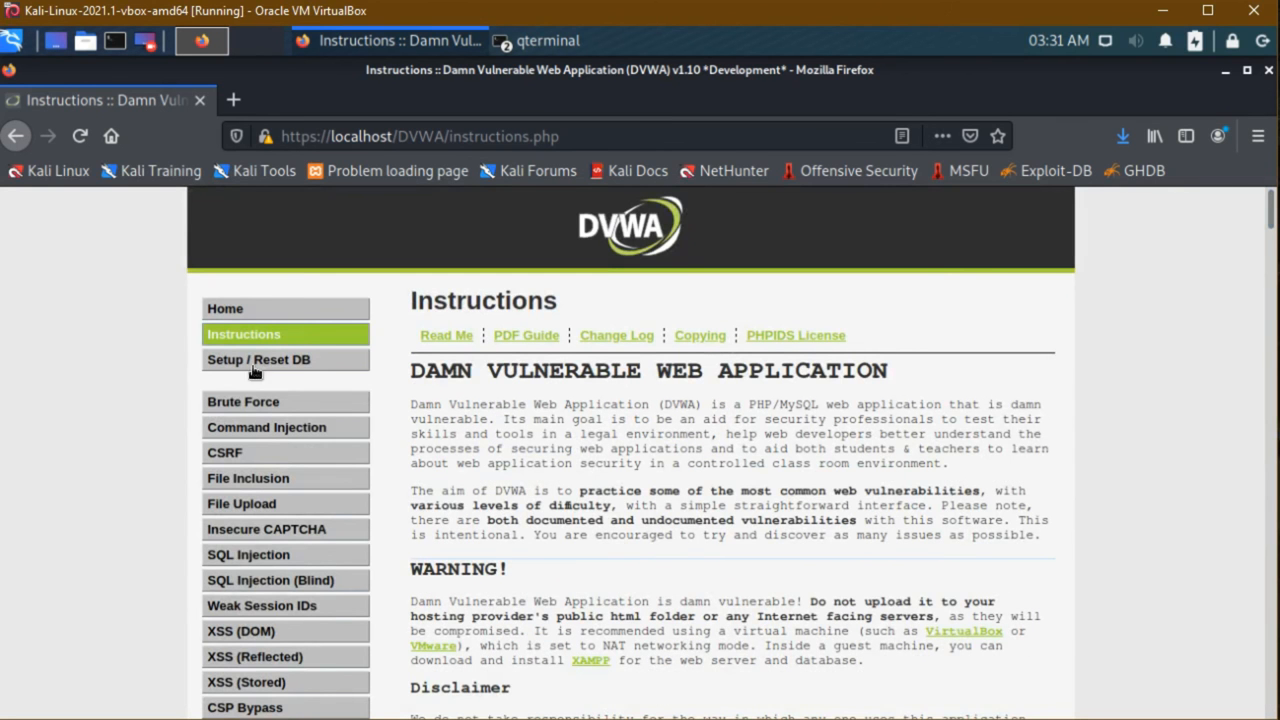
scroll("down", 3)
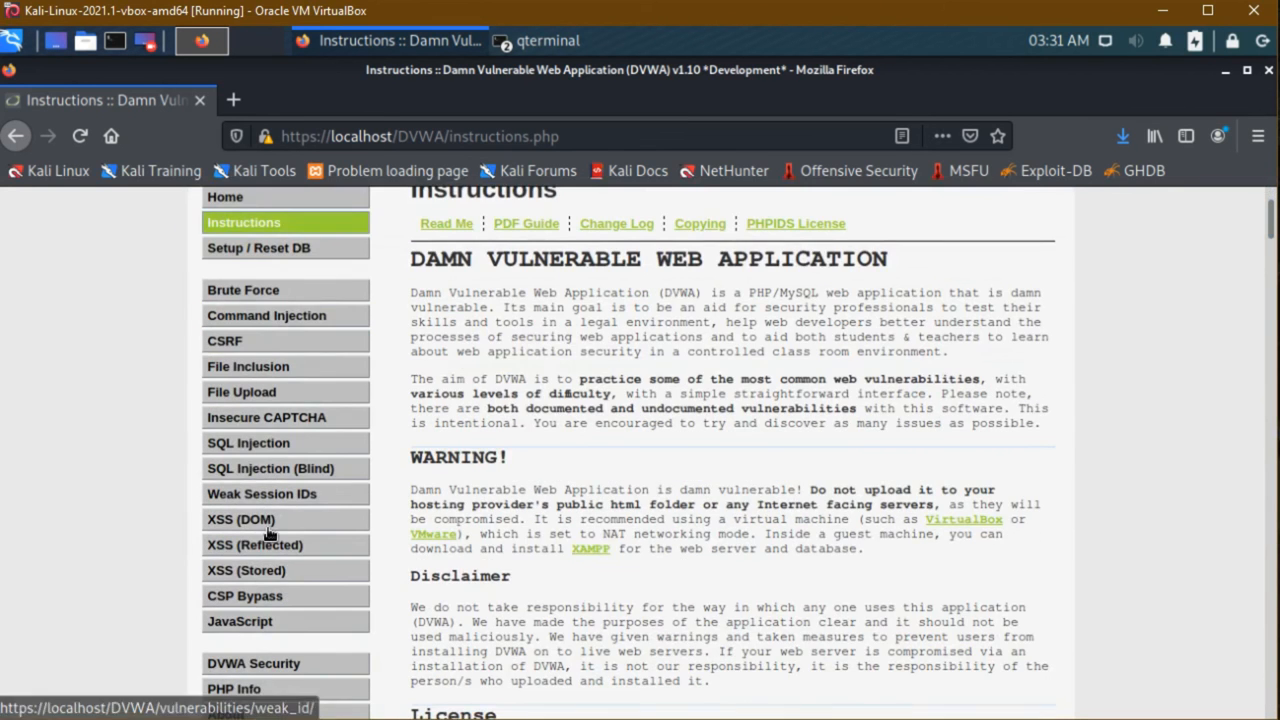
left_click(241, 519)
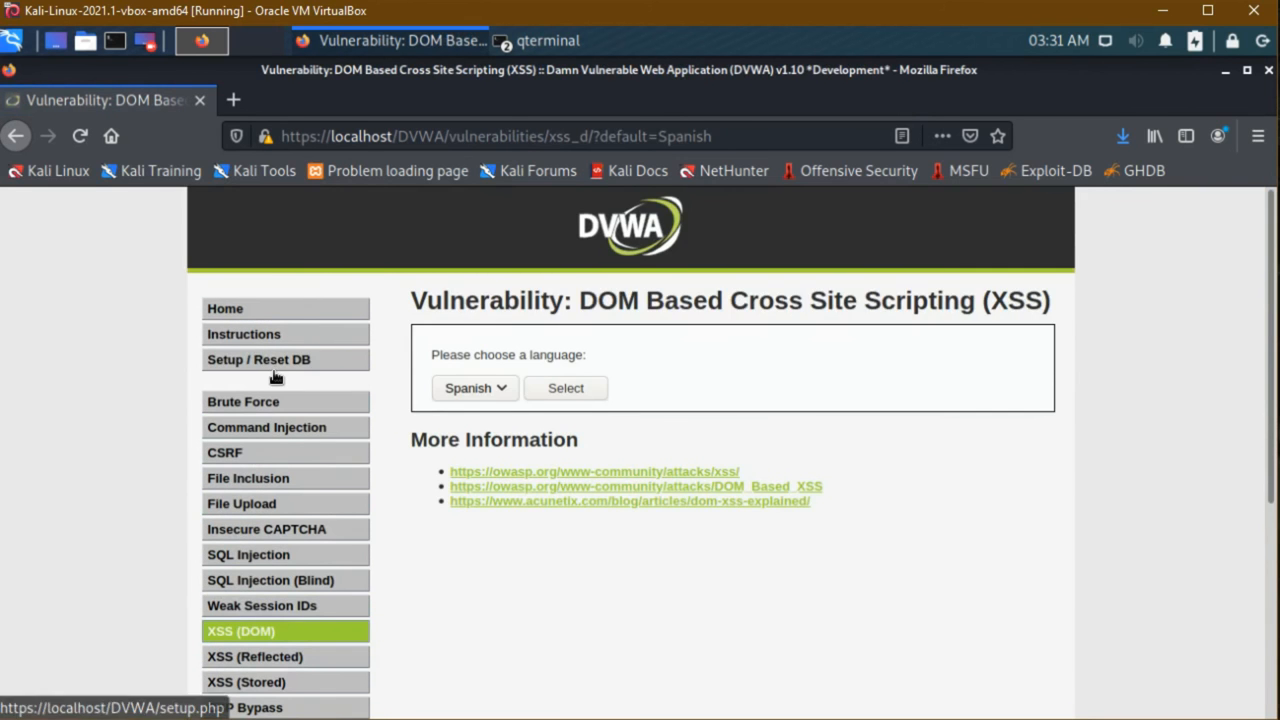
Open Setup / Reset DB and scroll through the Setup Check results
left_click(259, 359)
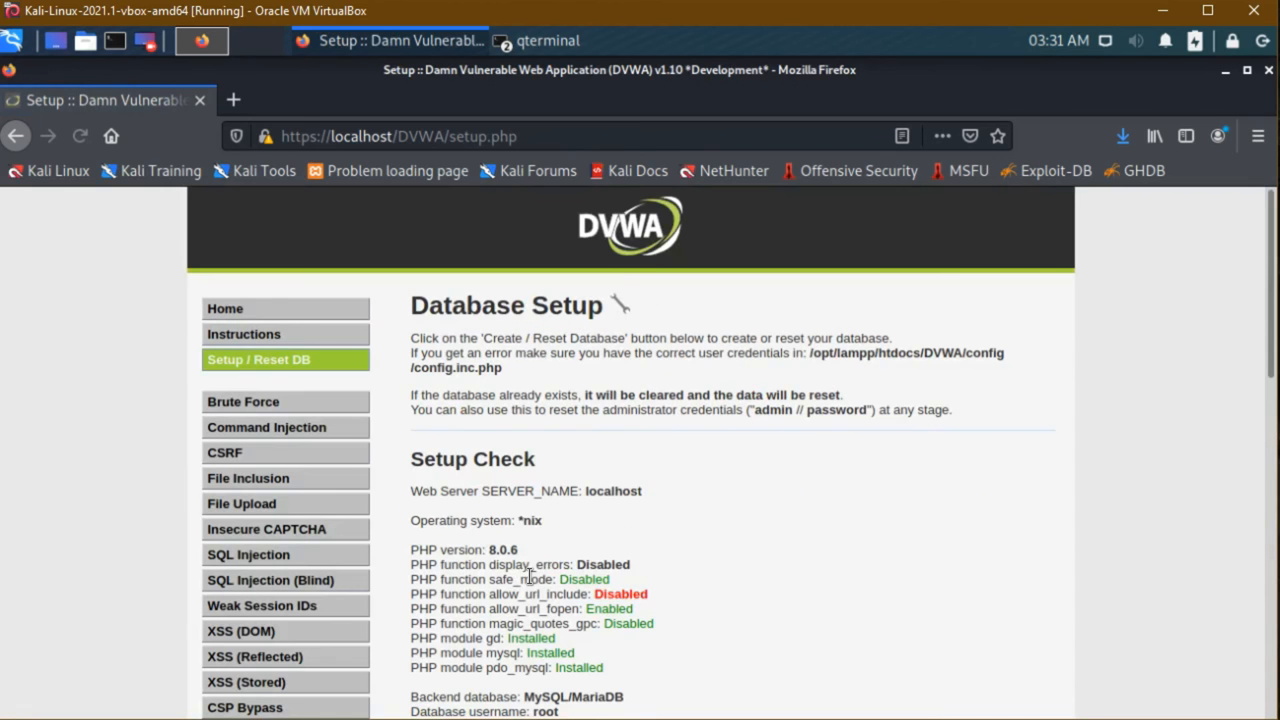
mouse_move(628, 485)
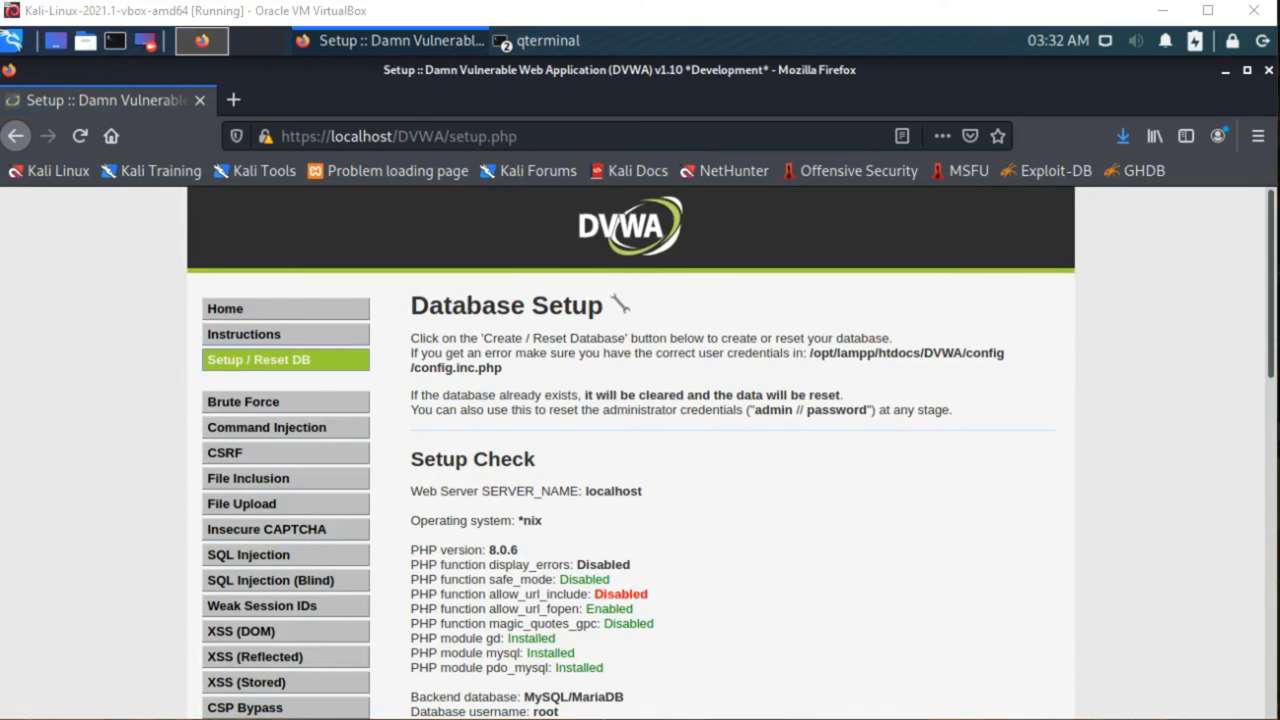
left_click(505, 288)
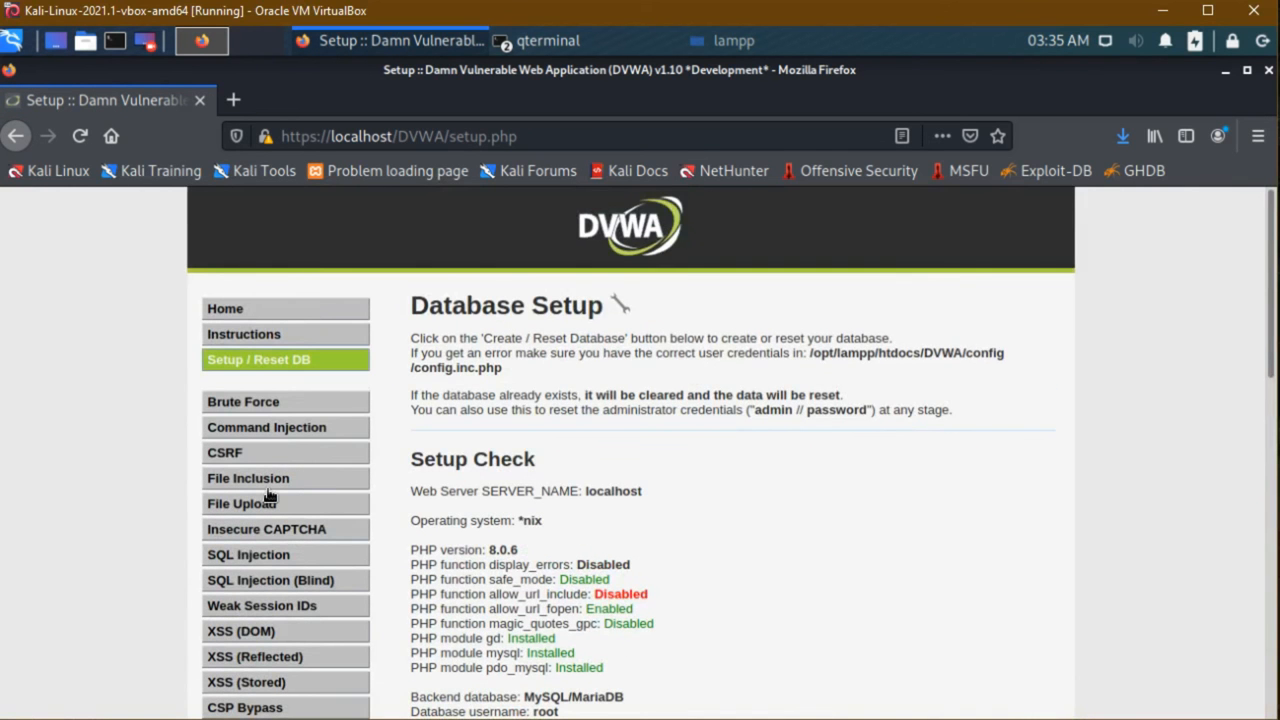
mouse_move(617, 231)
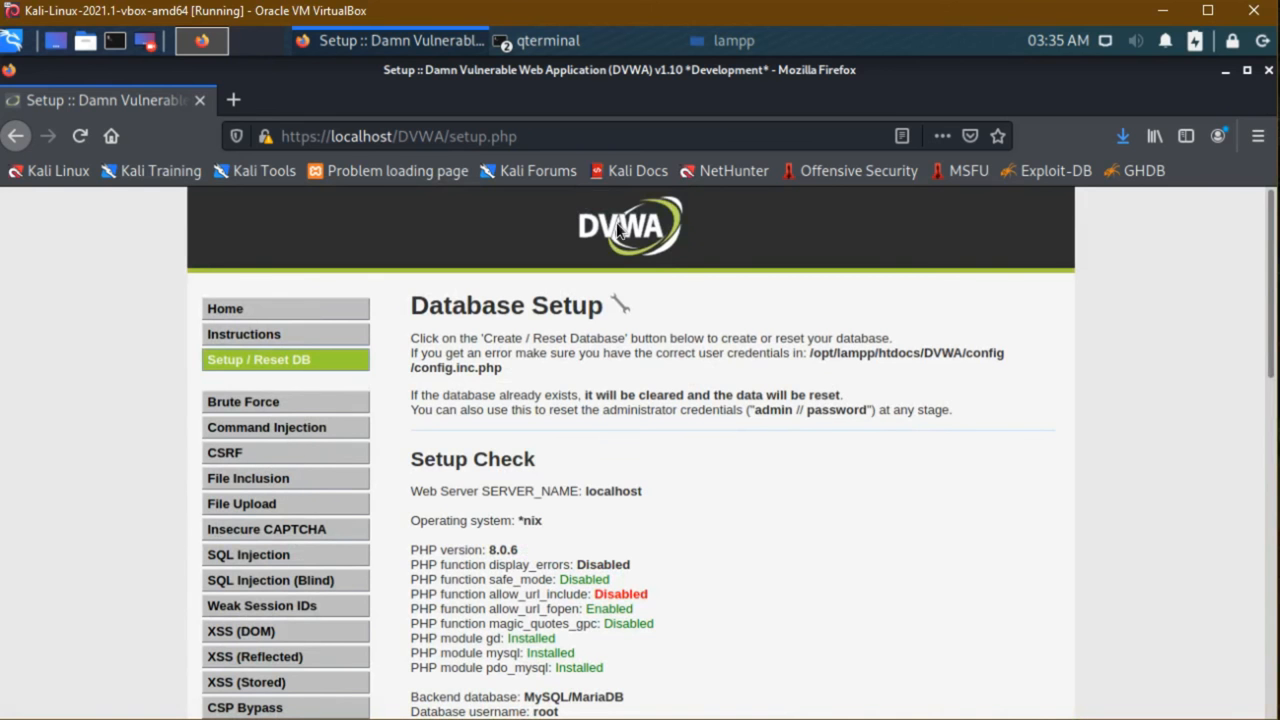
mouse_move(610, 195)
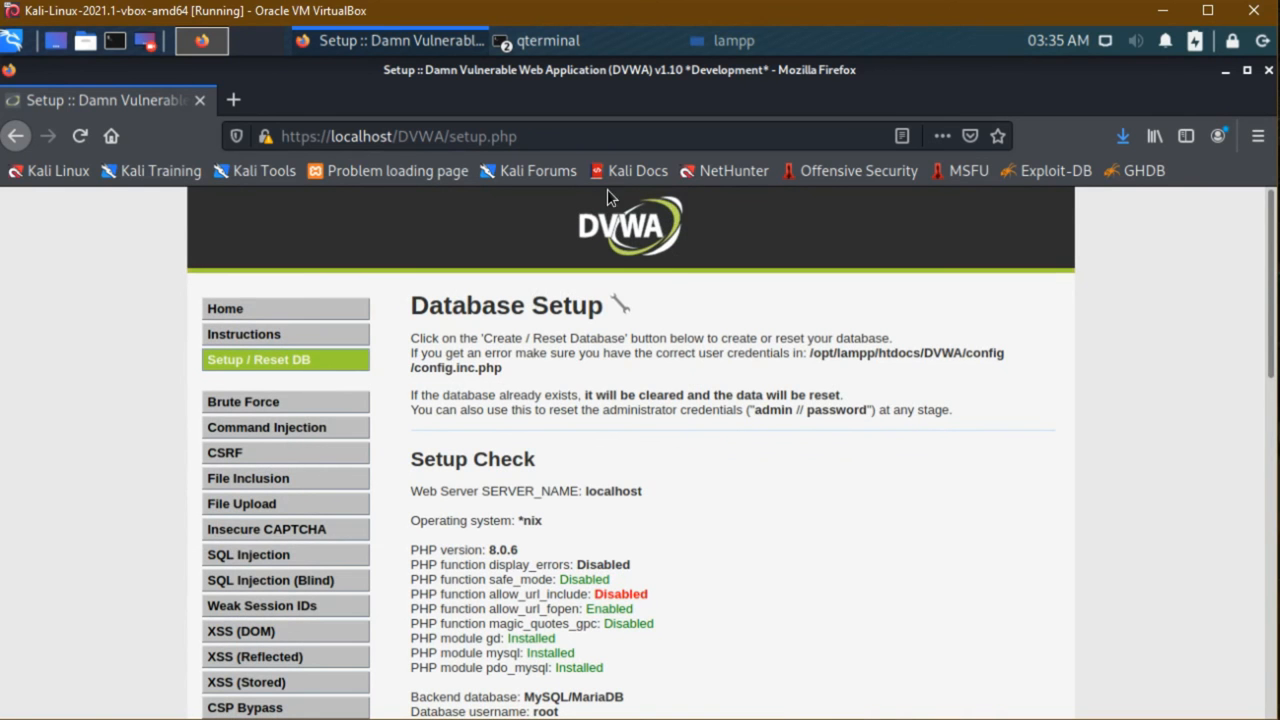
scroll("down", 3)
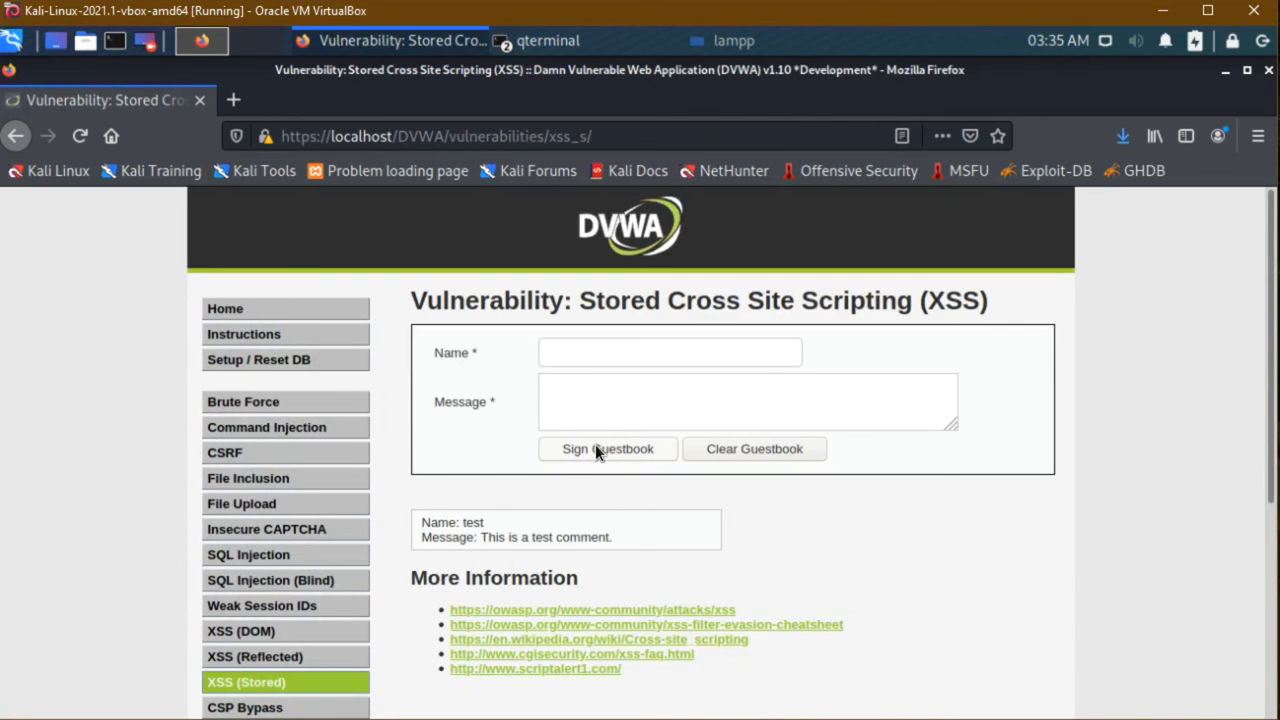
mouse_move(575, 320)
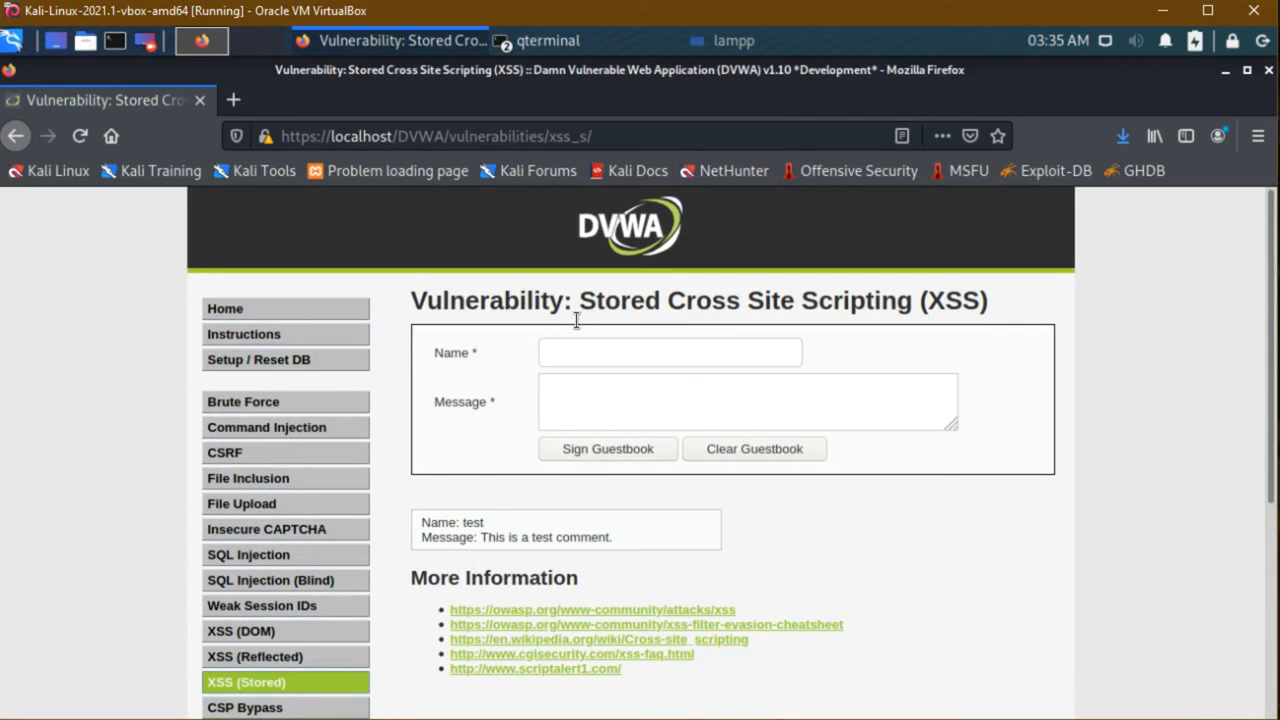
mouse_move(810, 348)
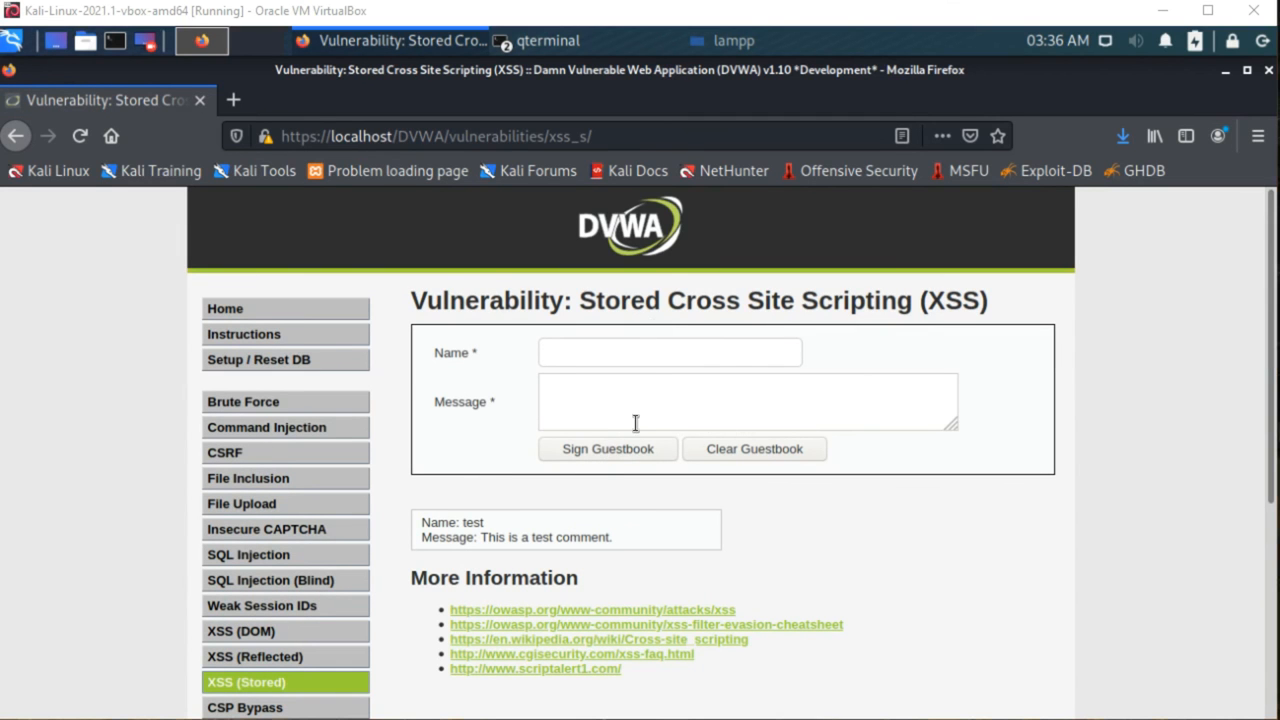
mouse_move(647, 553)
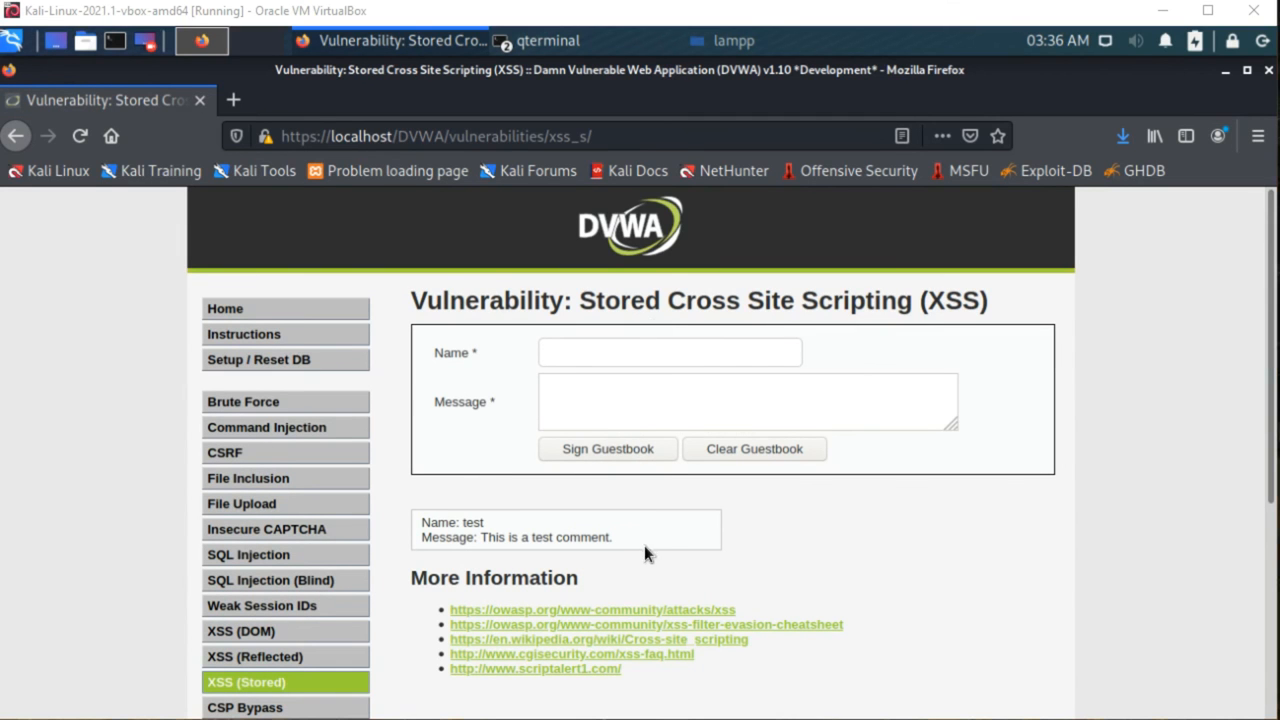
mouse_move(840, 535)
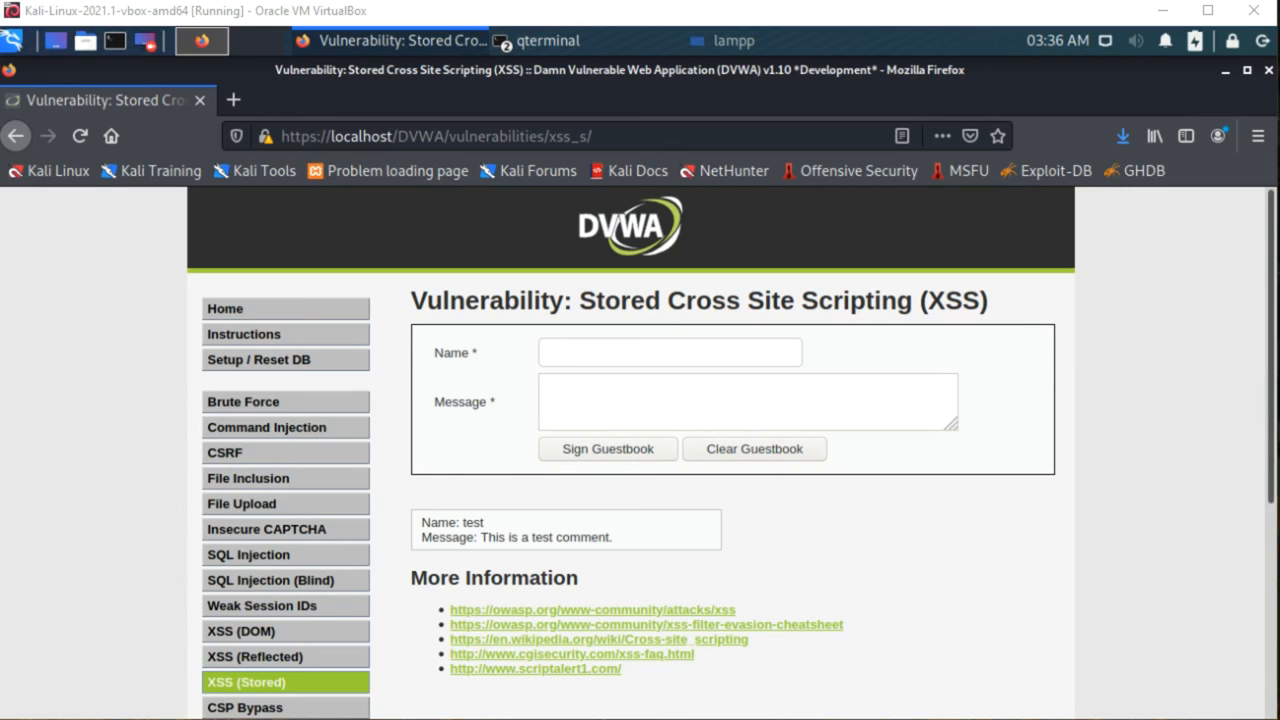
mouse_move(754, 517)
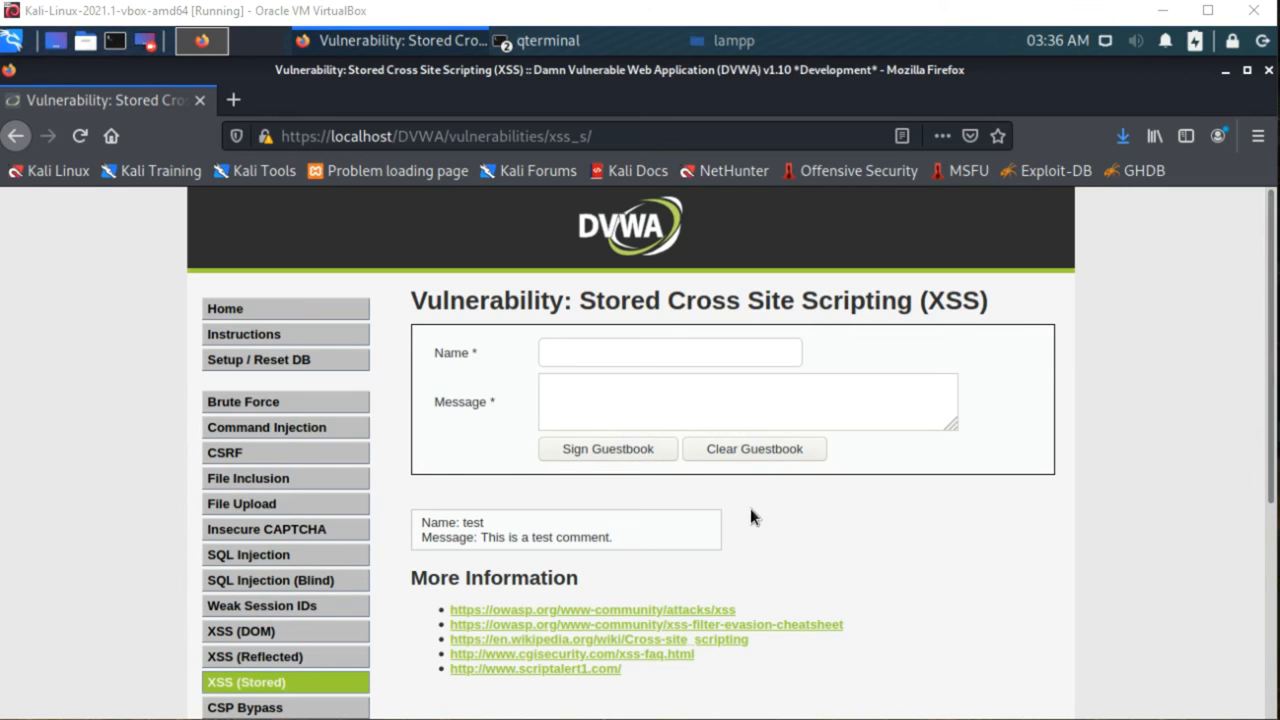